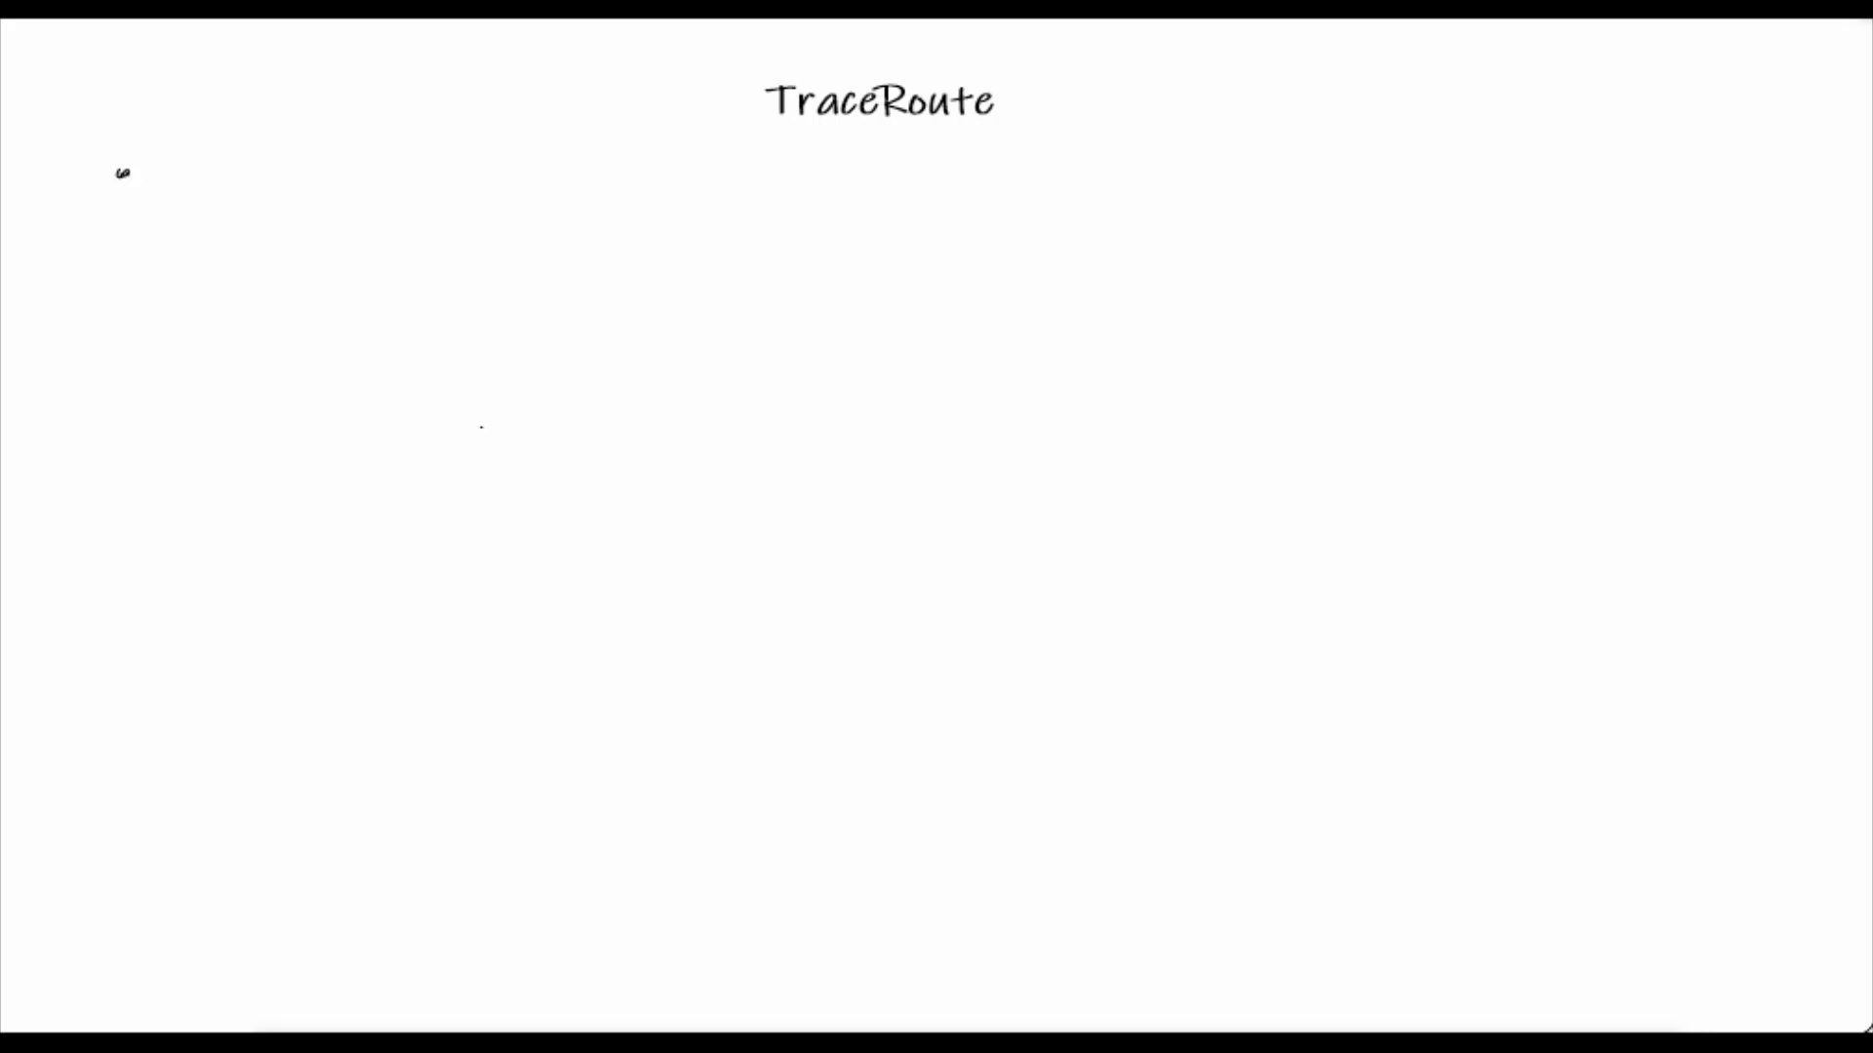
# Handwrite the bullet 'Service / Tool' under the TraceRoute title and begin the next bullet
pyautogui.write('Servi')
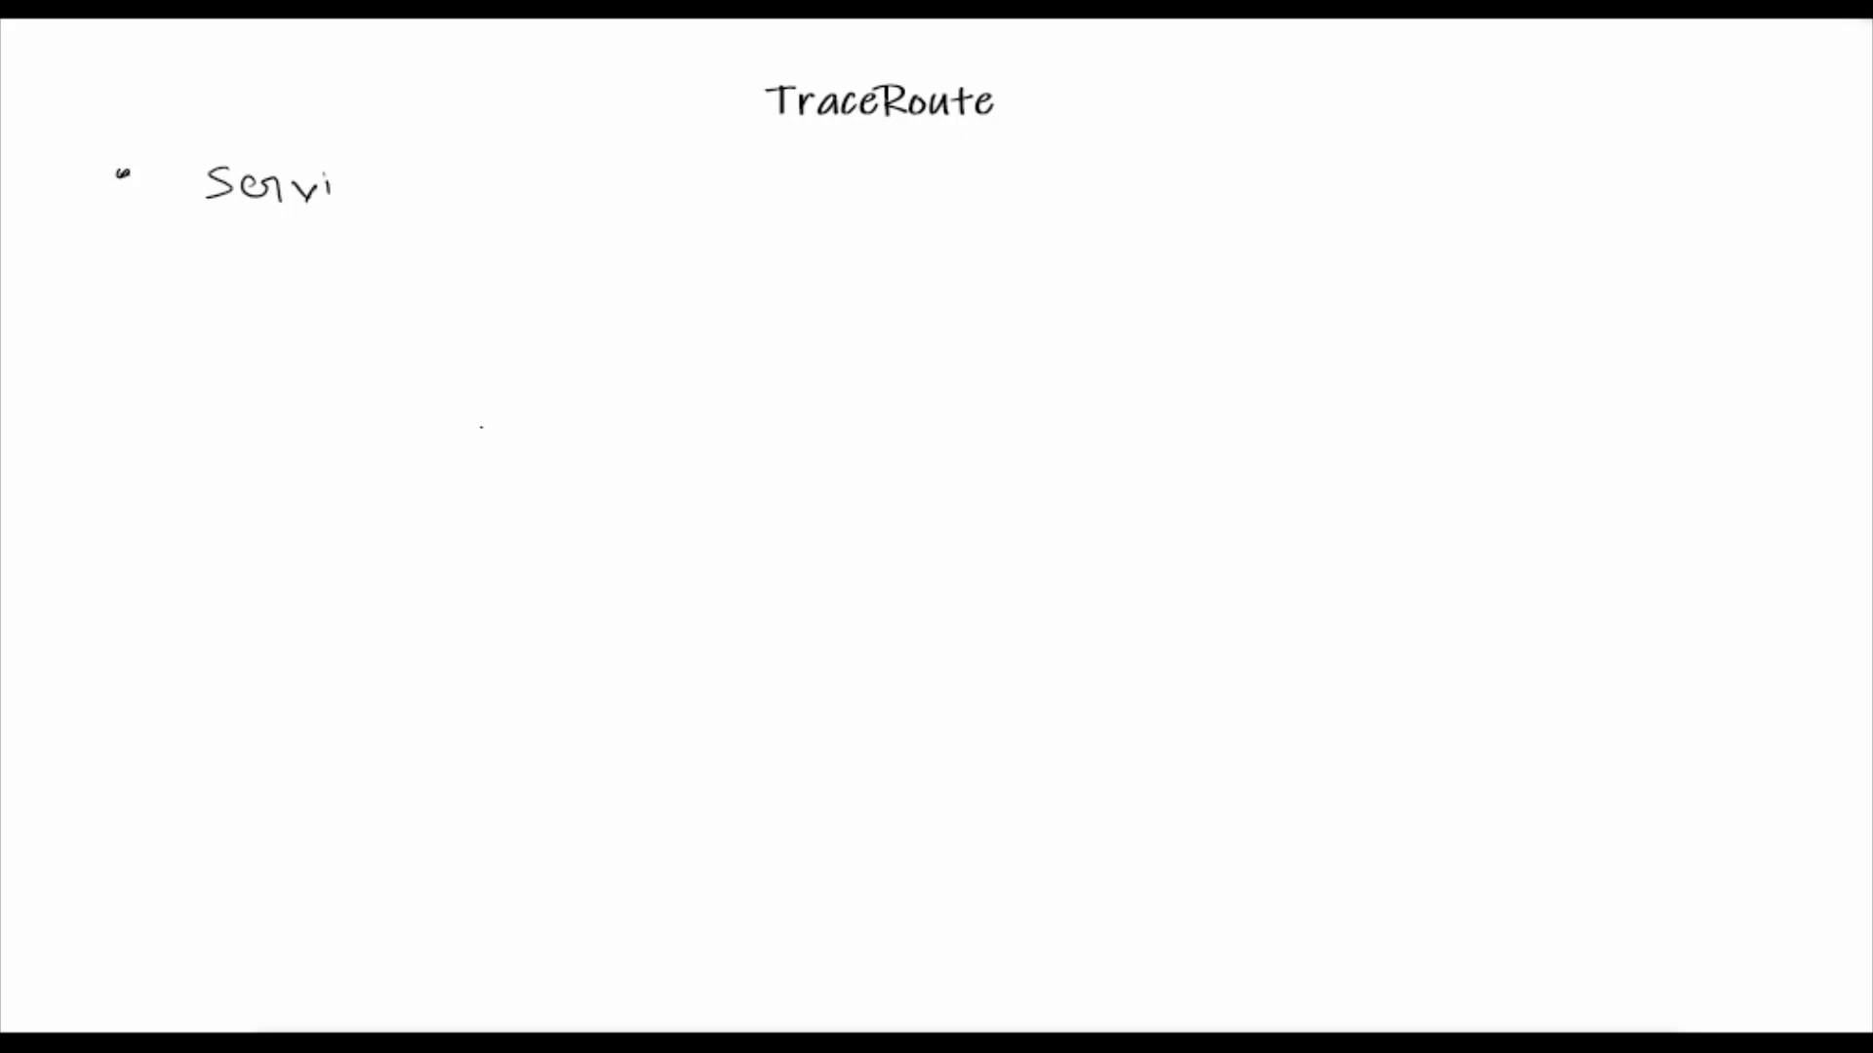
pyautogui.write('ce /')
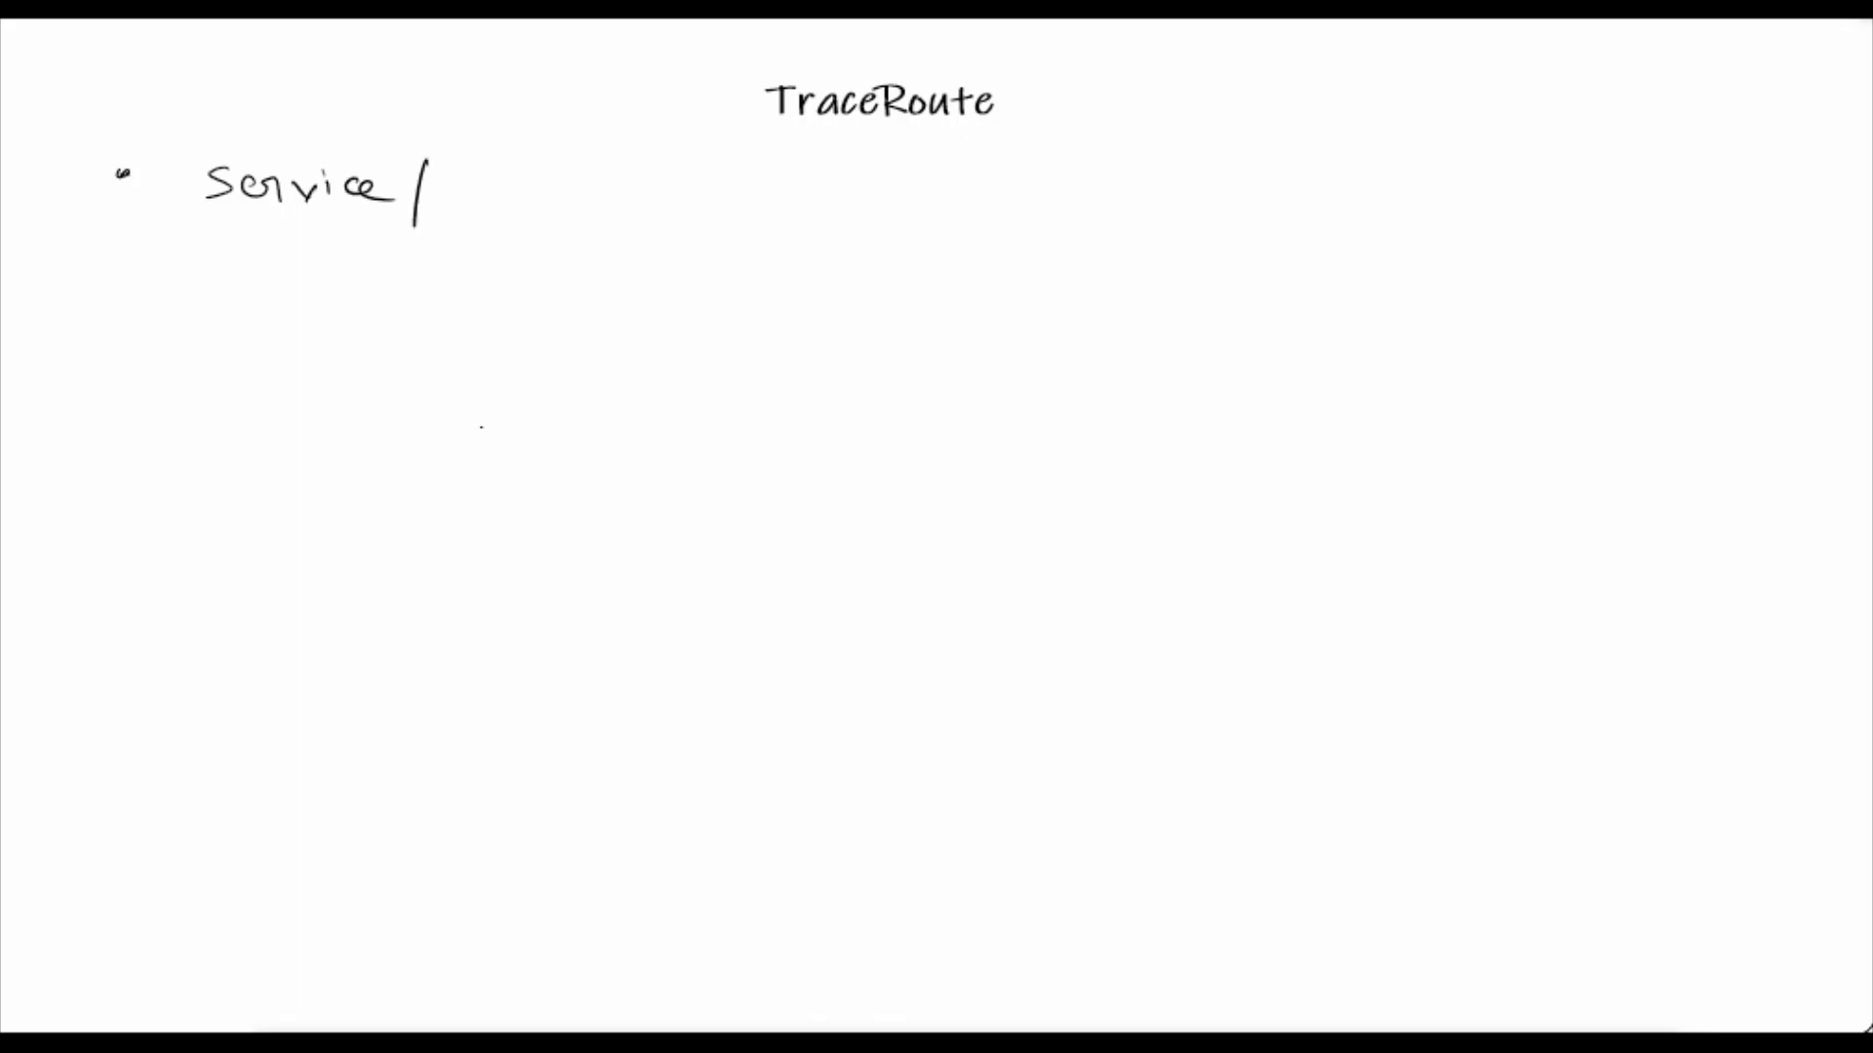
pyautogui.write('Tool')
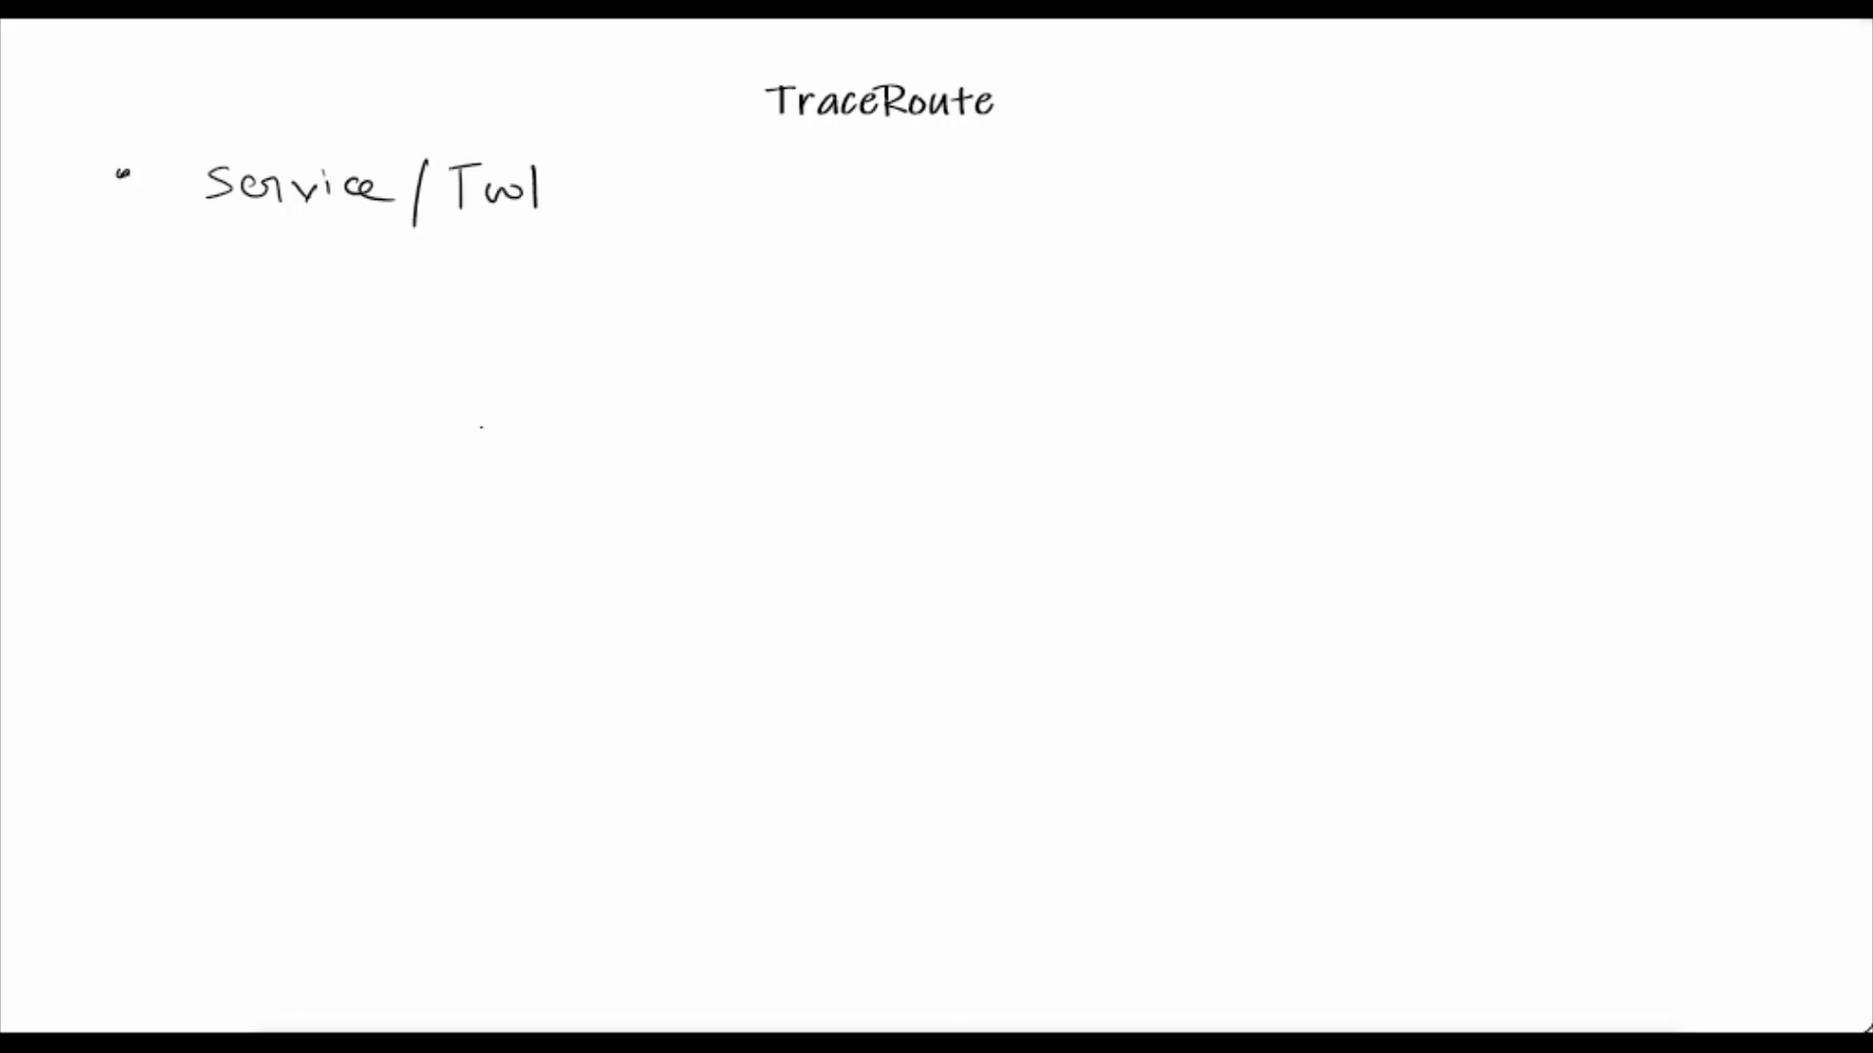
pyautogui.click(134, 289)
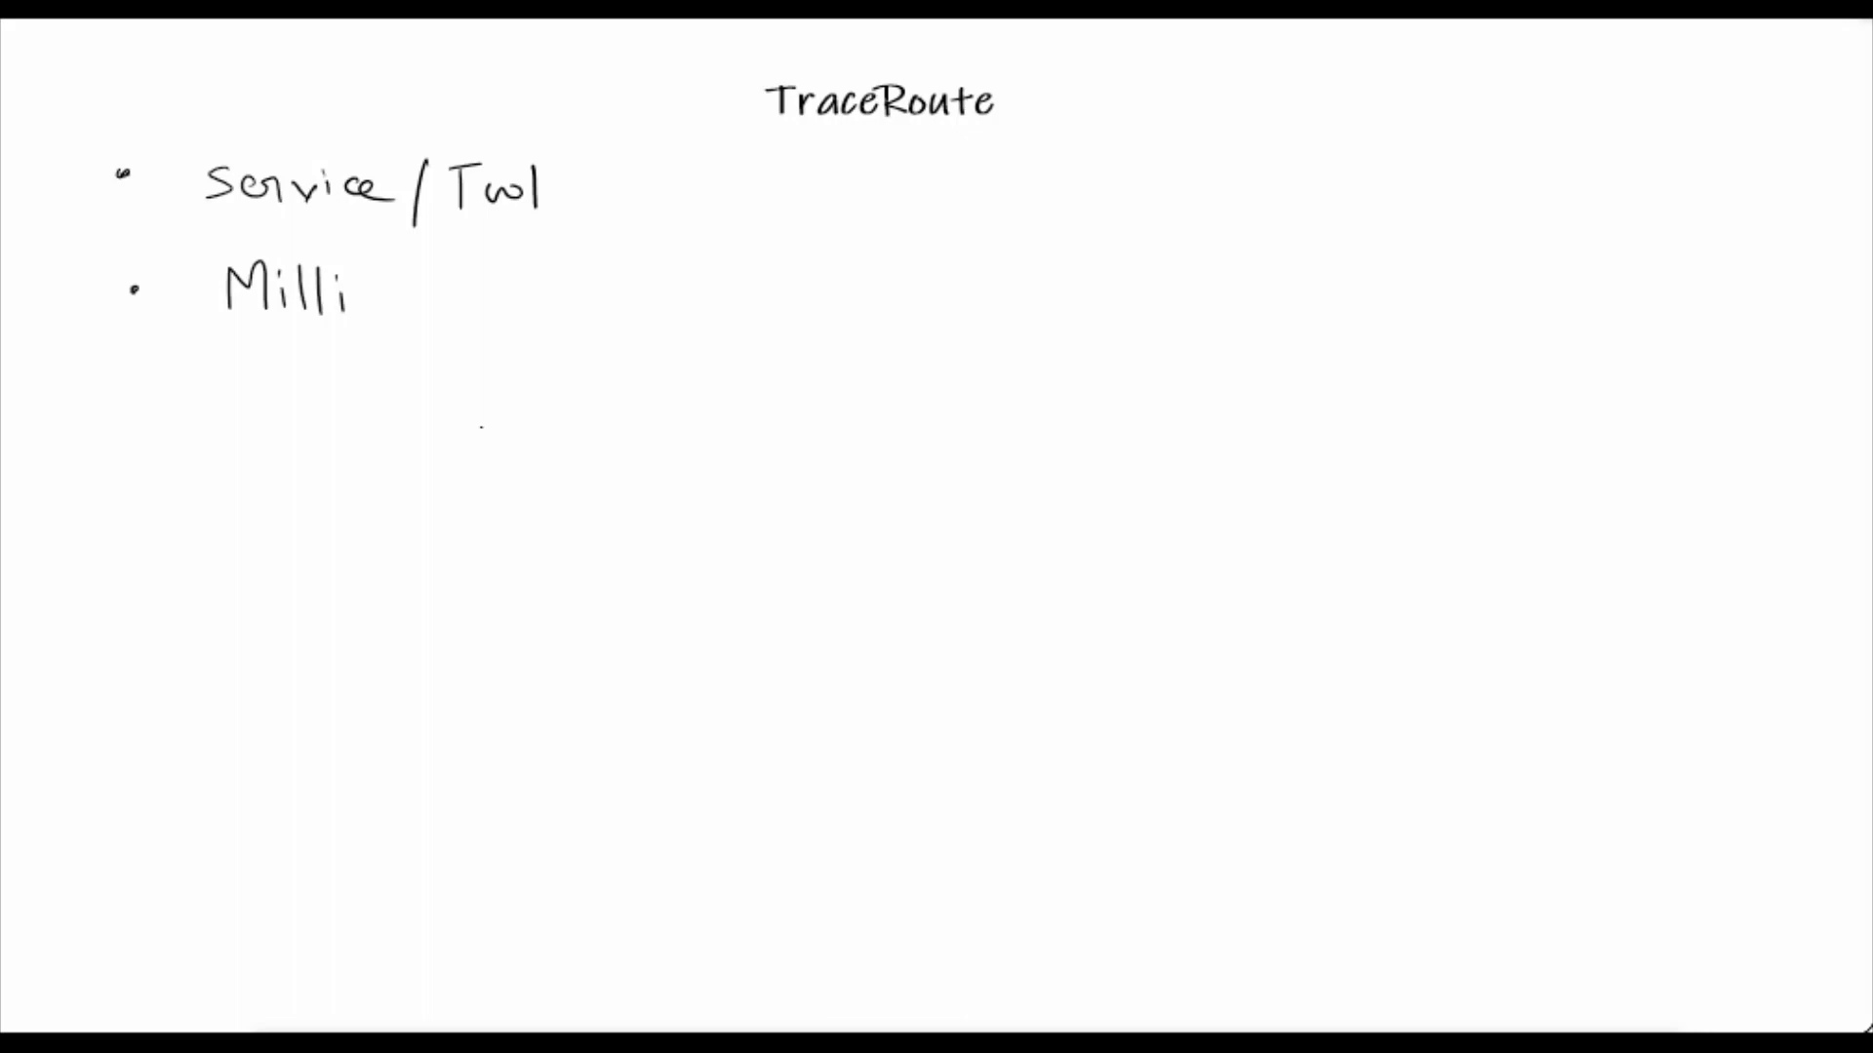
# Handwrite the bullets 'Milliseconds' and 'ICMP Packet' below Service / Tool
pyautogui.write('secon')
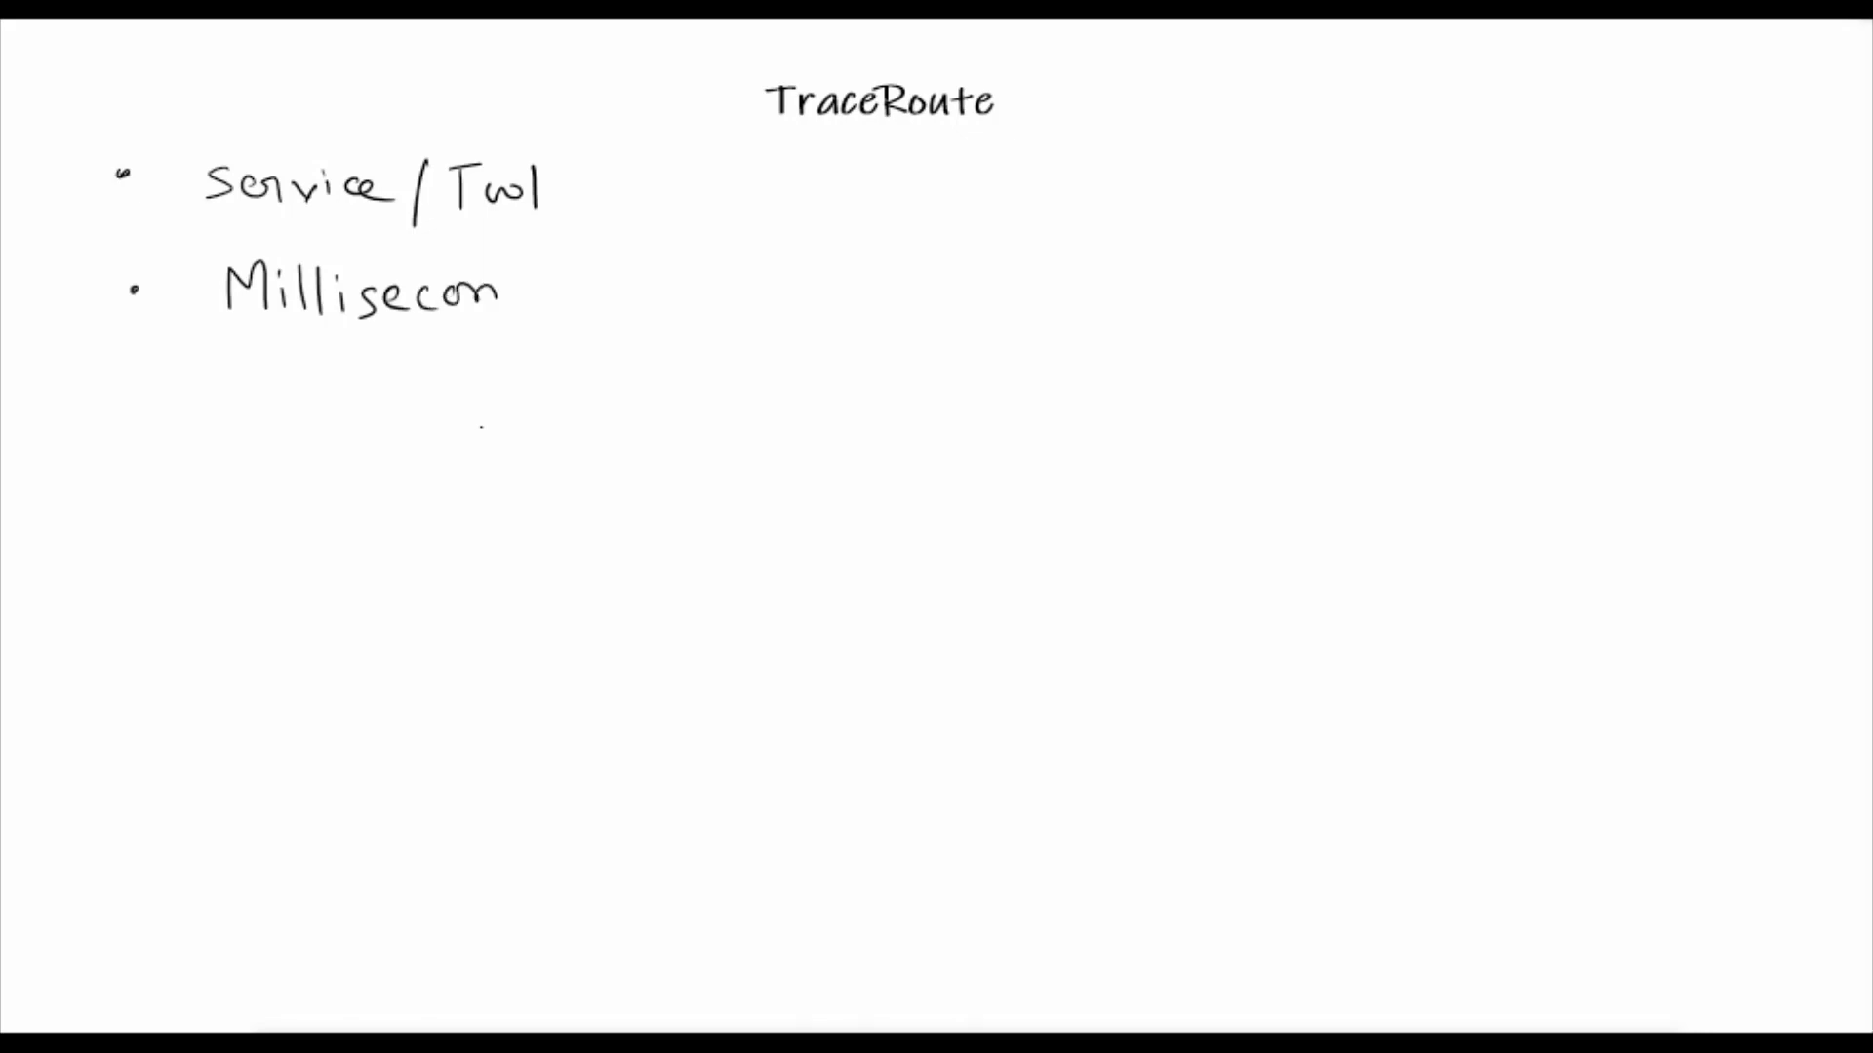
pyautogui.write('ds')
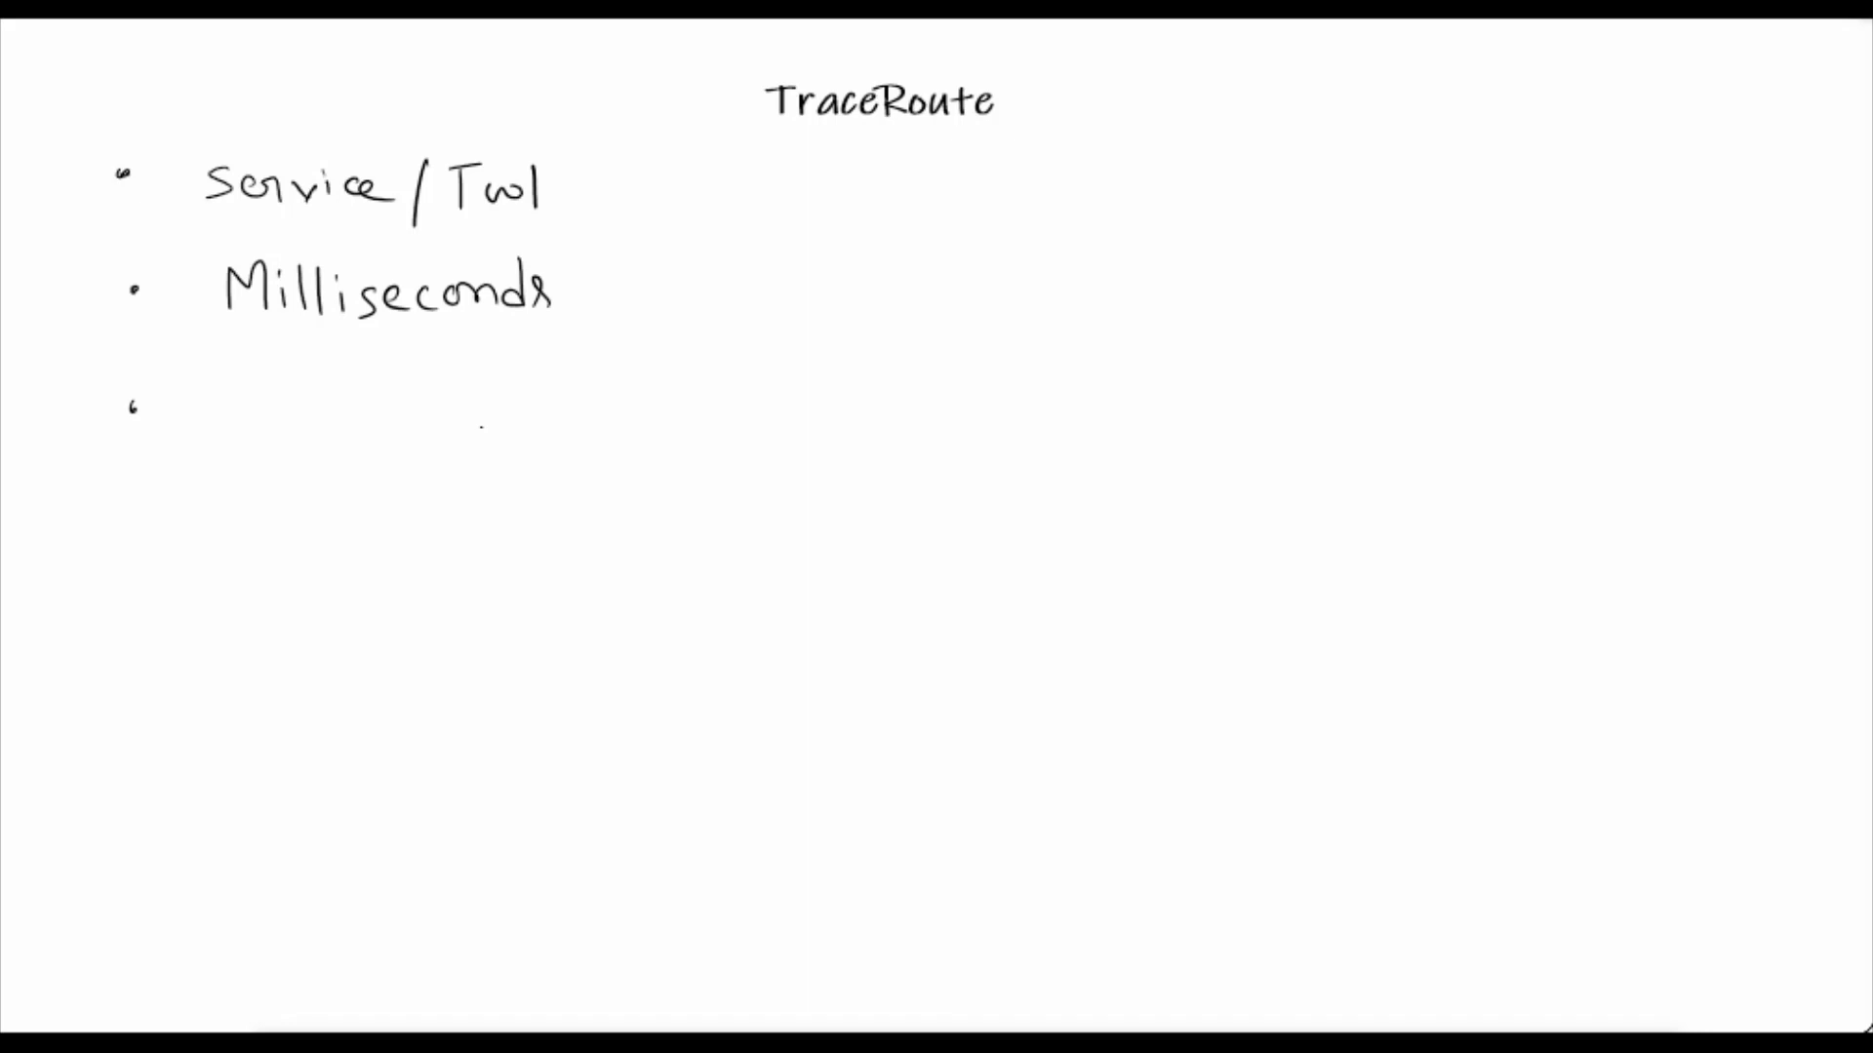
pyautogui.write('1')
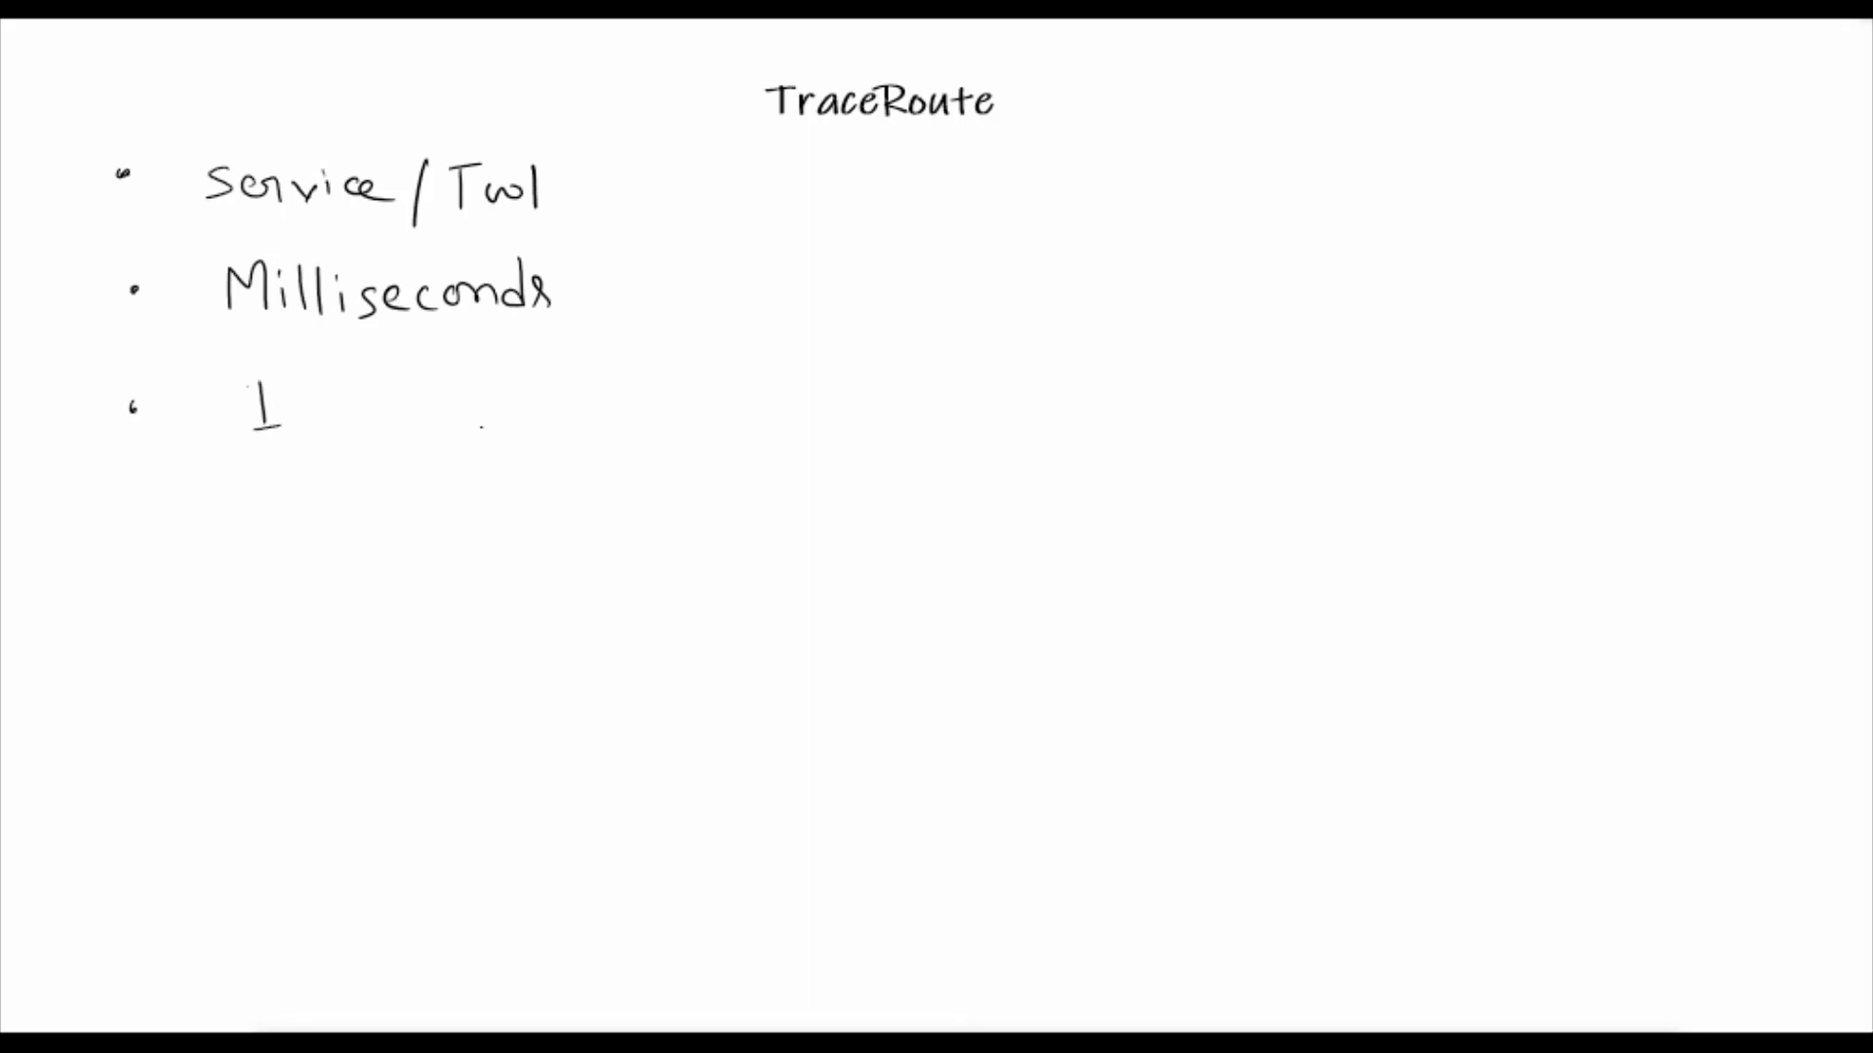
pyautogui.write('ICI')
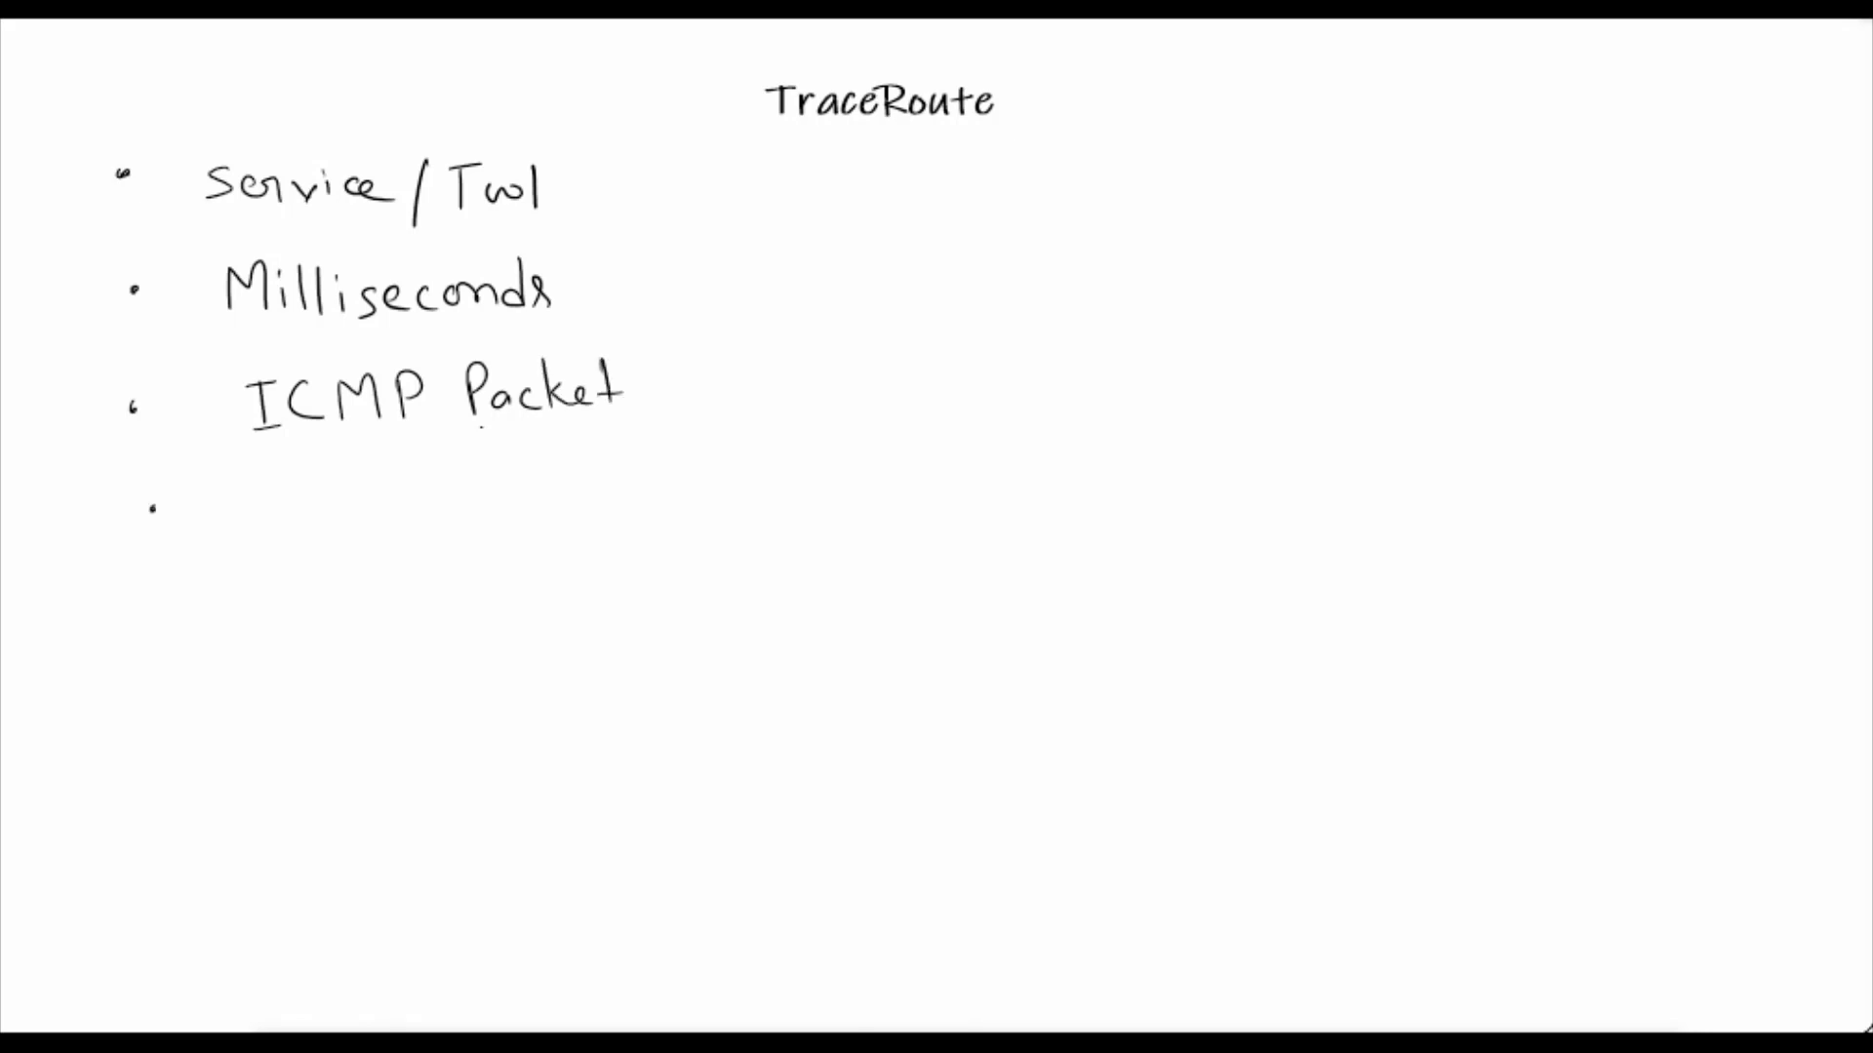
# Handwrite 'Every router will get there Packet' as the fourth bullet and start a fifth
pyautogui.write('Even')
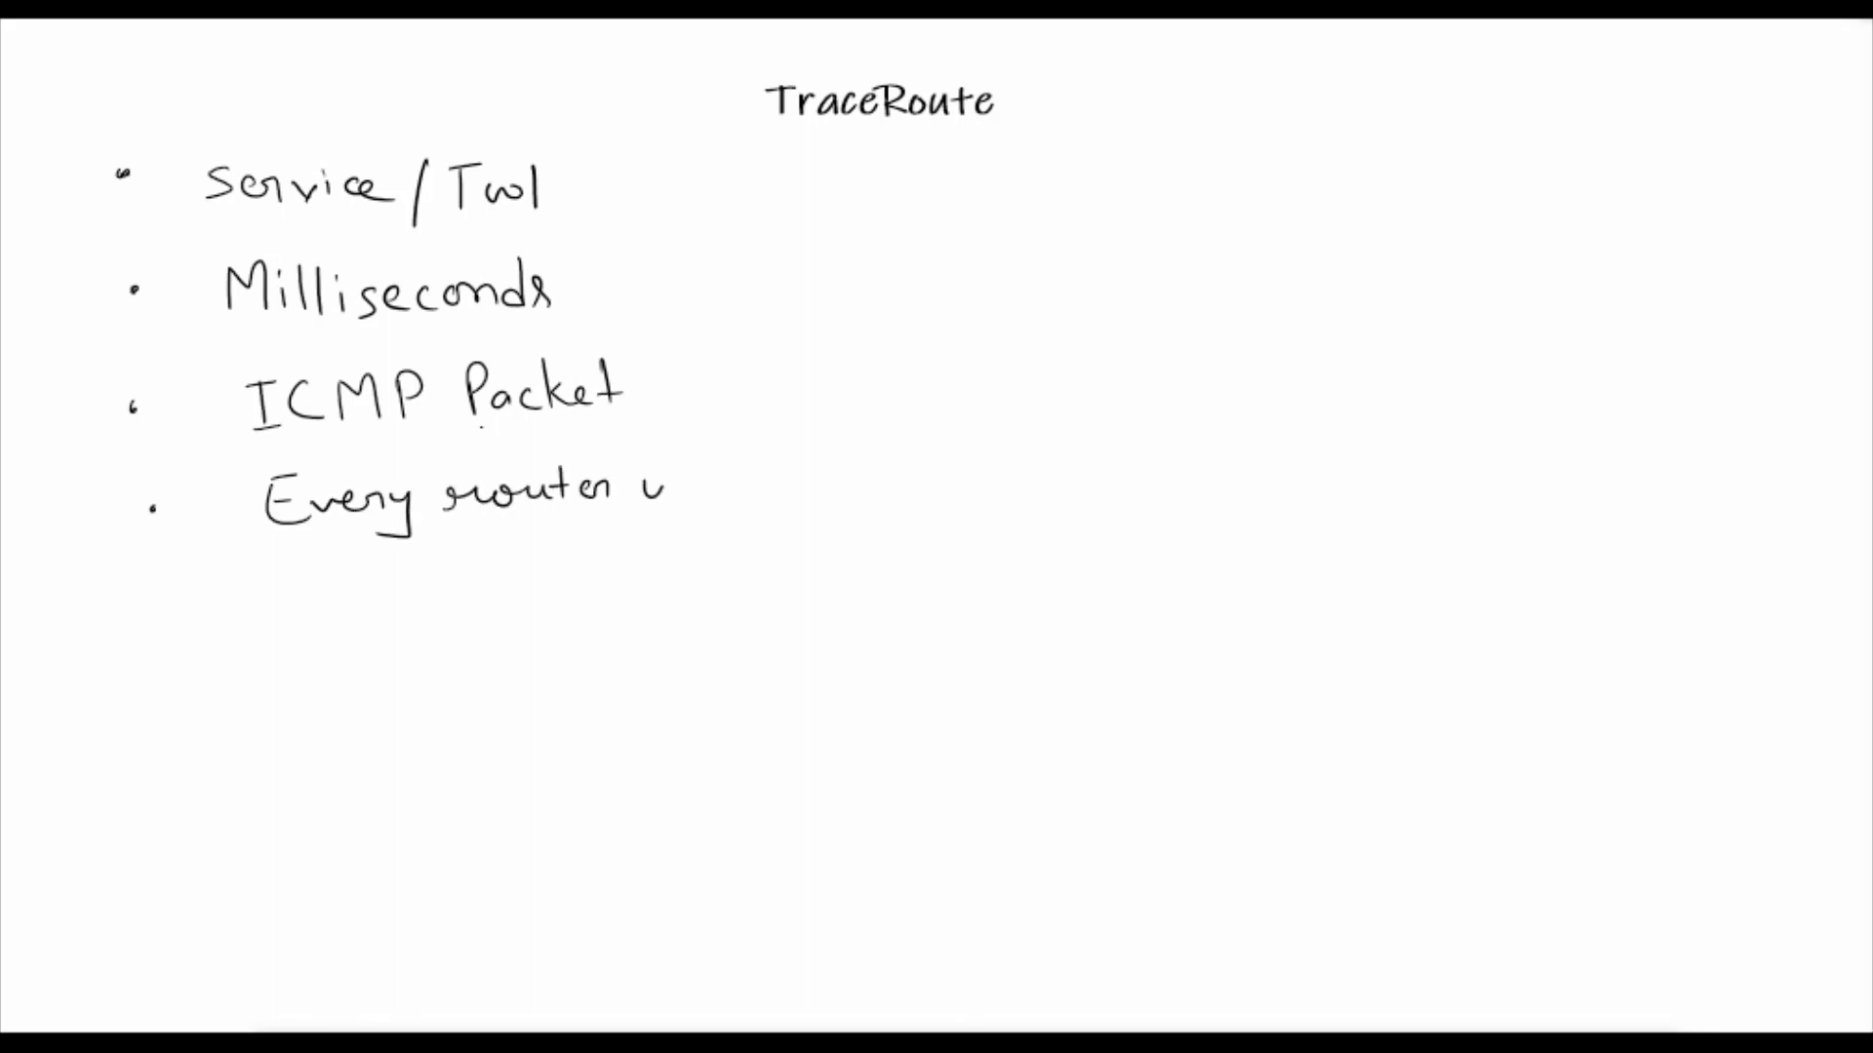
pyautogui.write('will g')
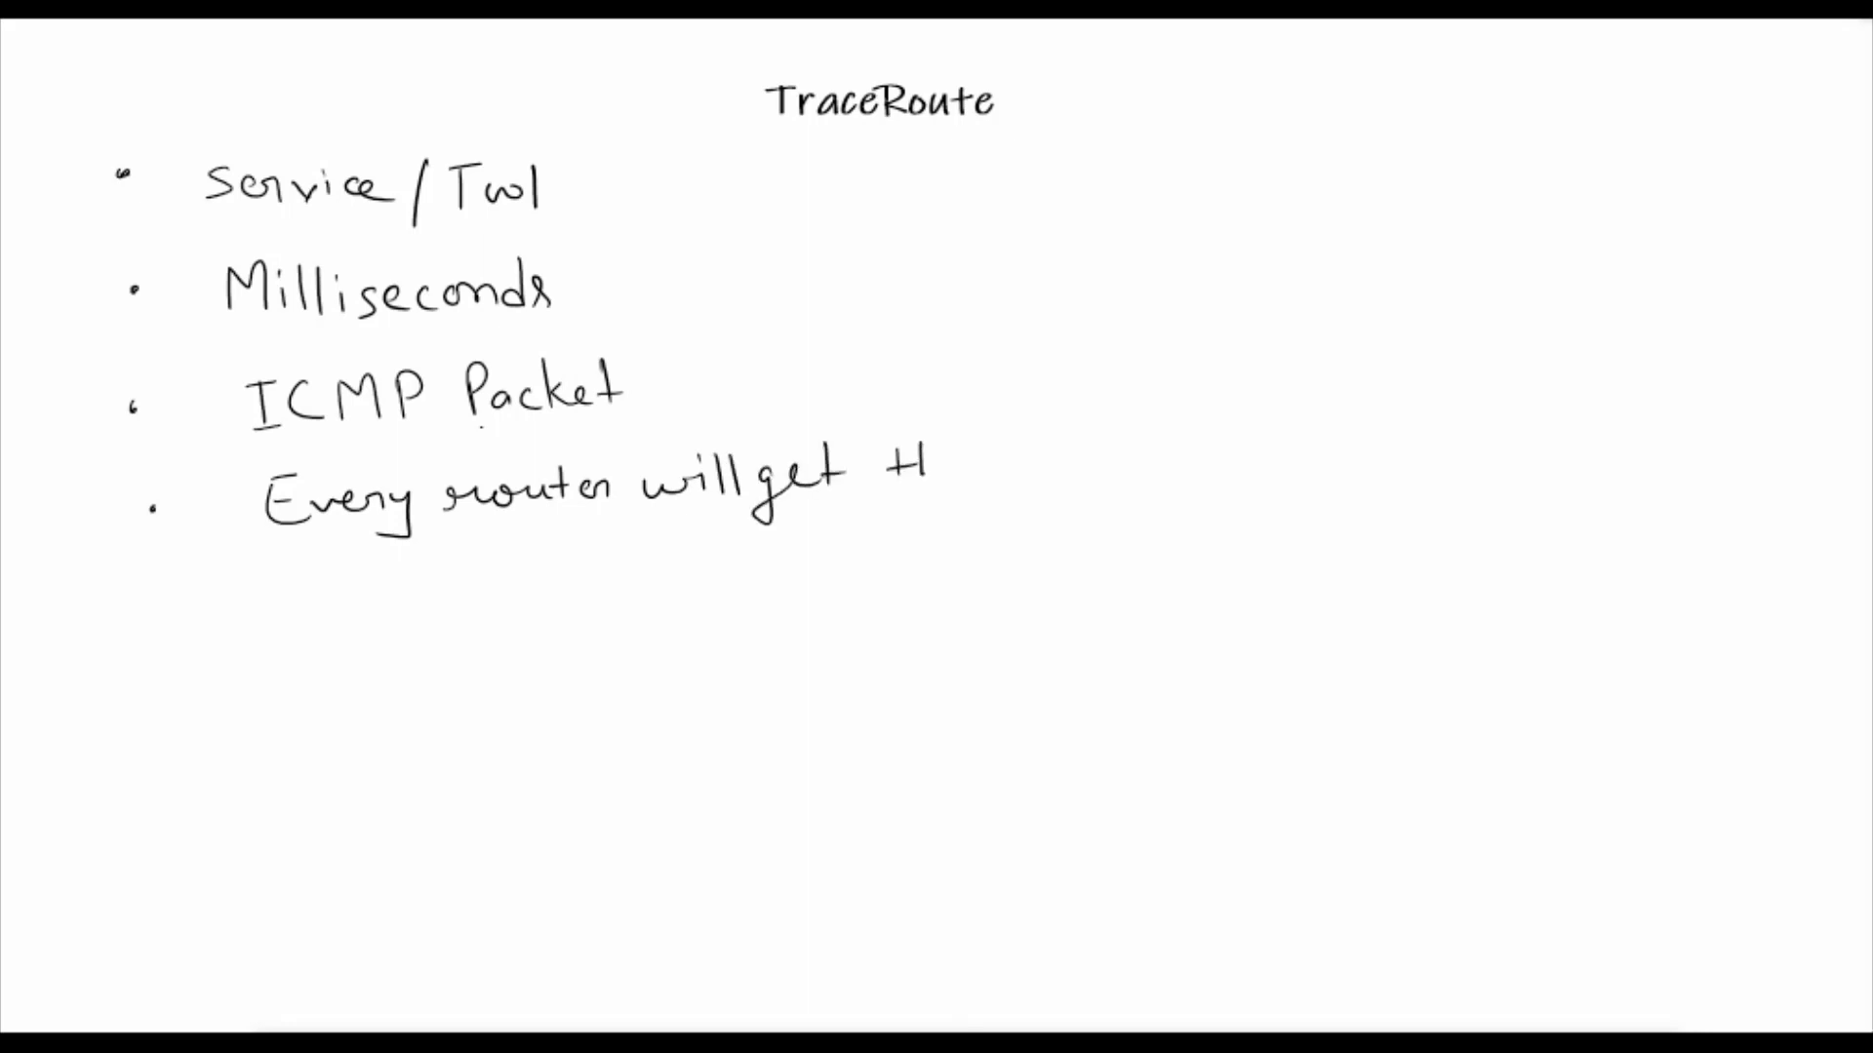
pyautogui.write('there Packet')
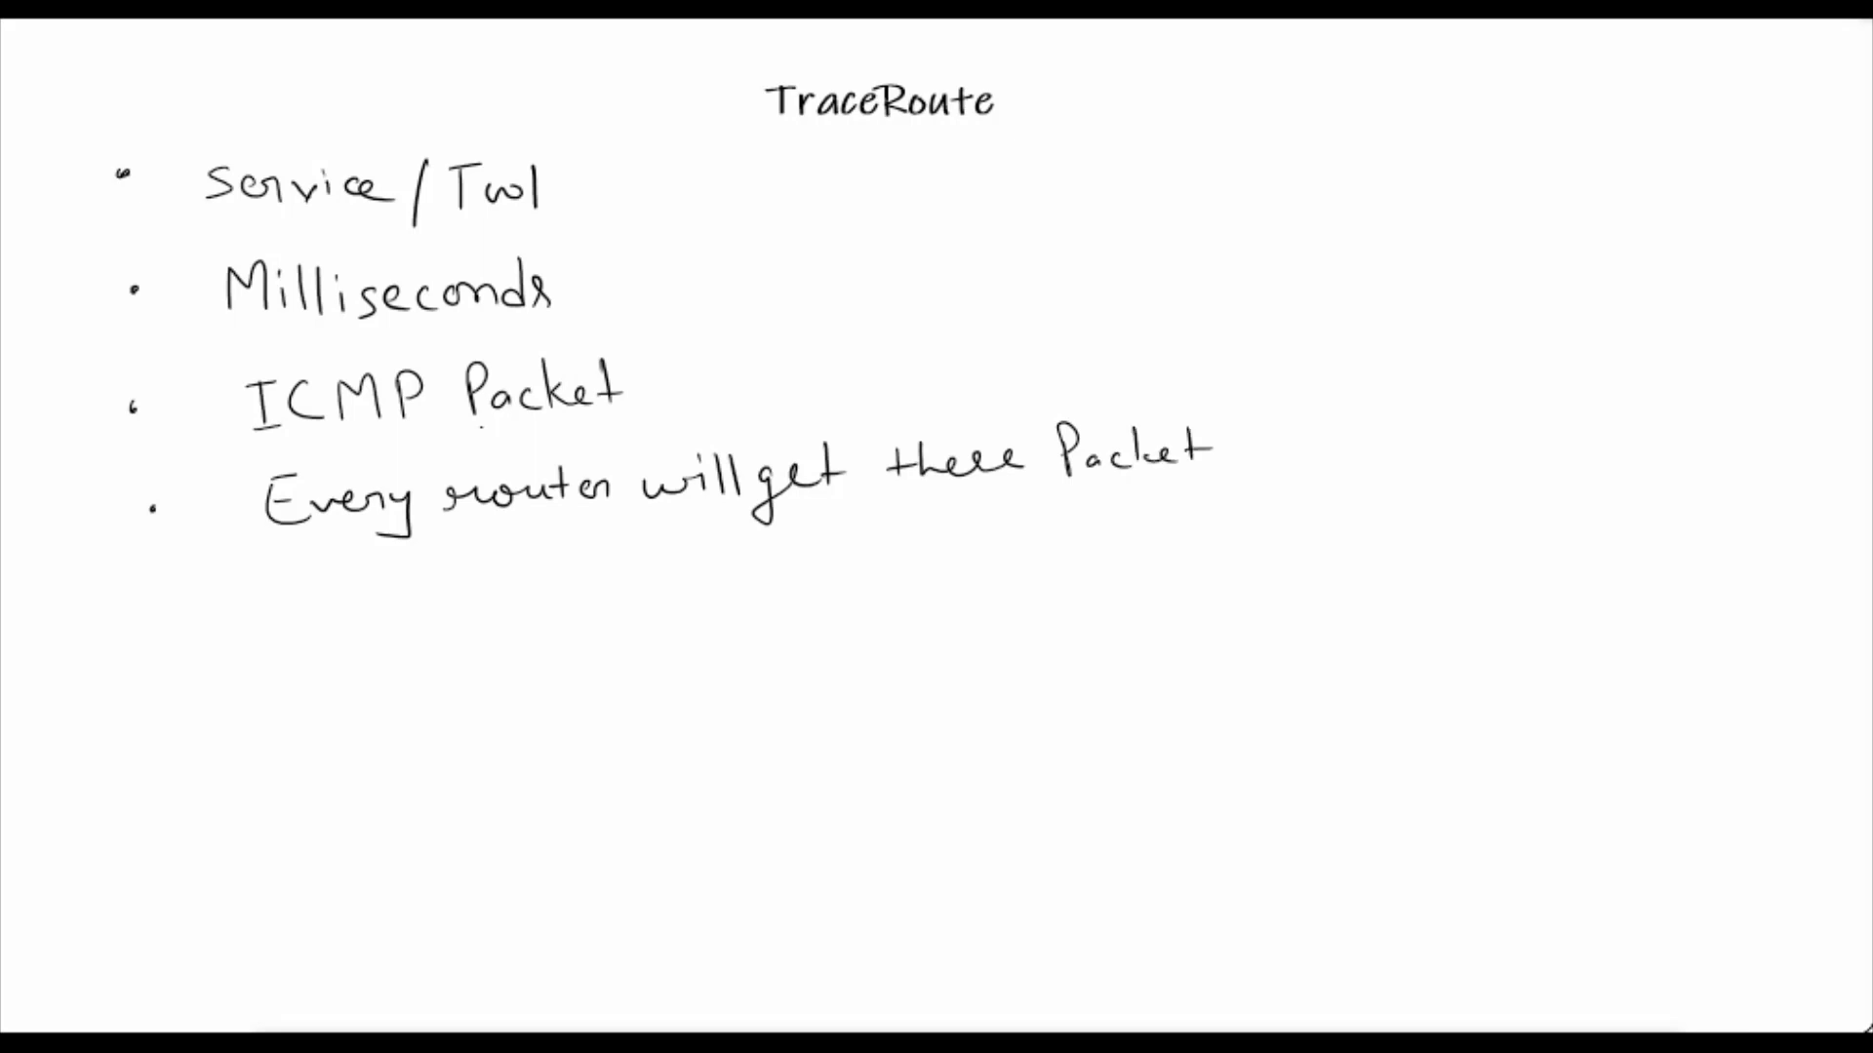
pyautogui.click(164, 604)
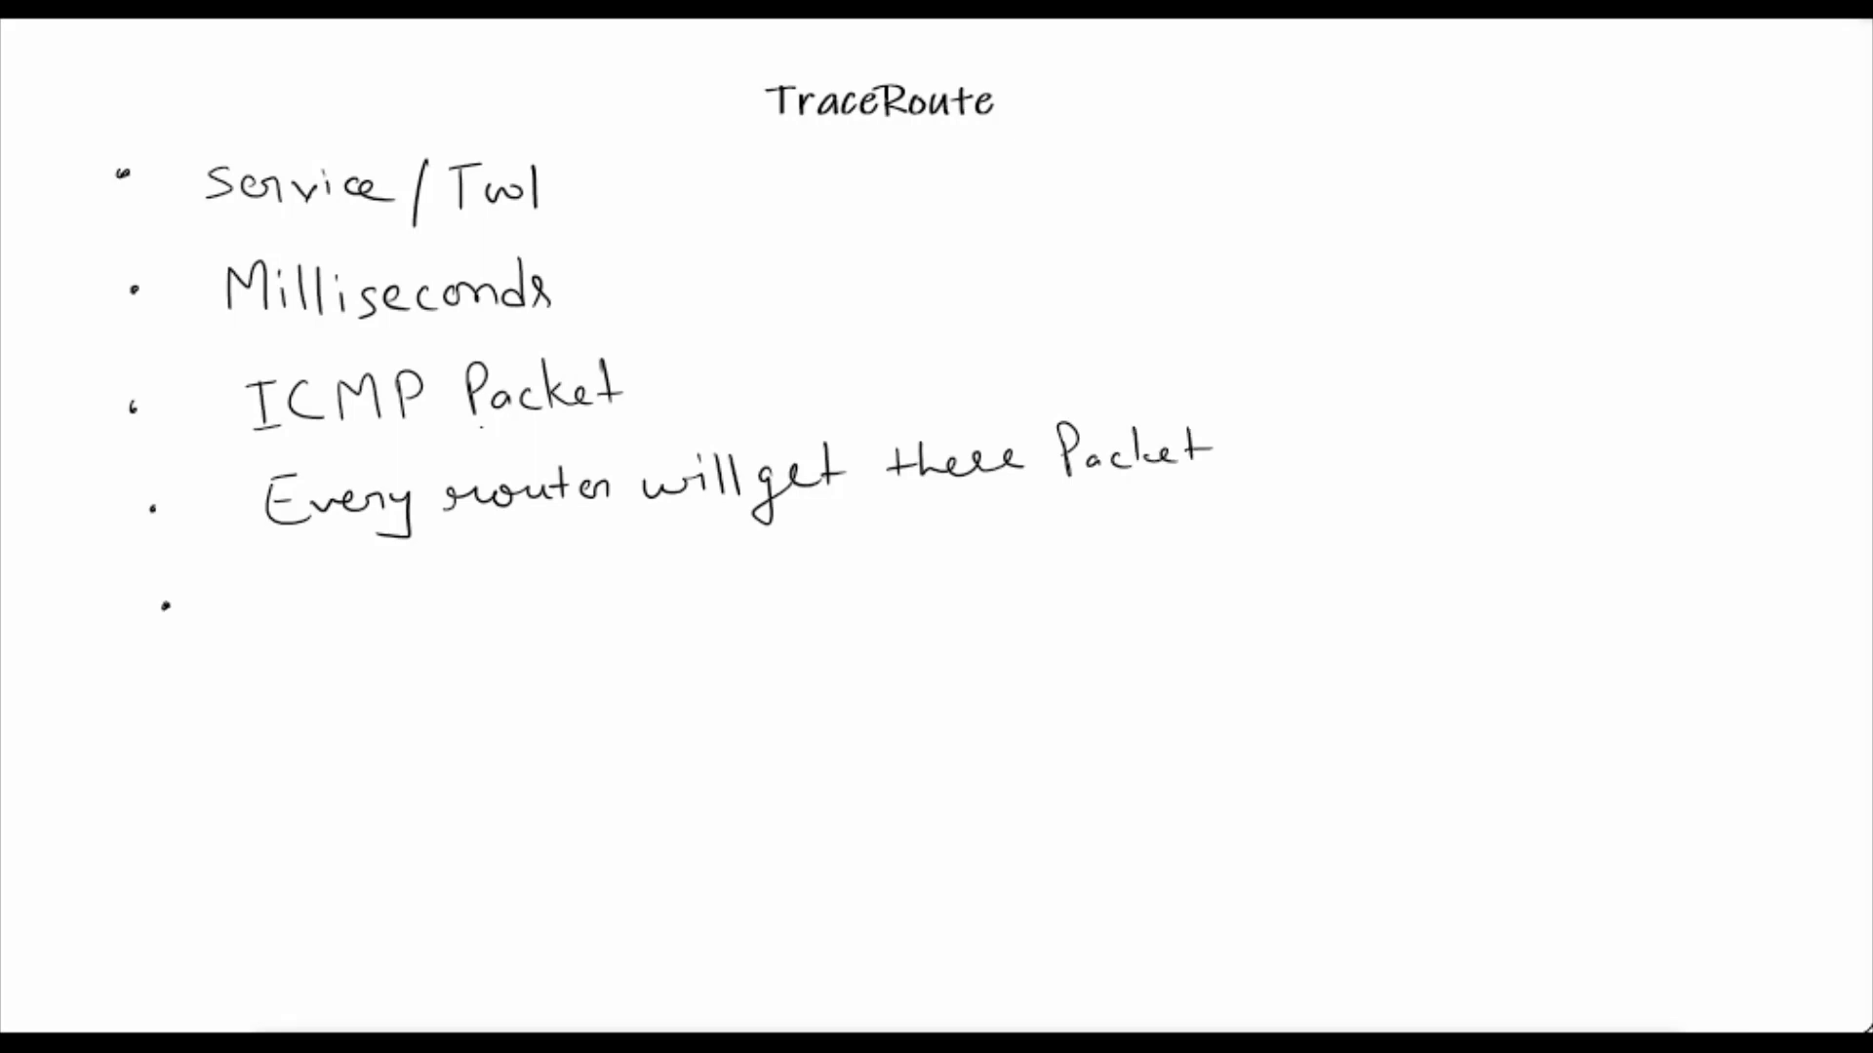
# Handwrite 'In the Trace packet :- Source IP, Destination IP' on the fifth bullet
pyautogui.write('Inl')
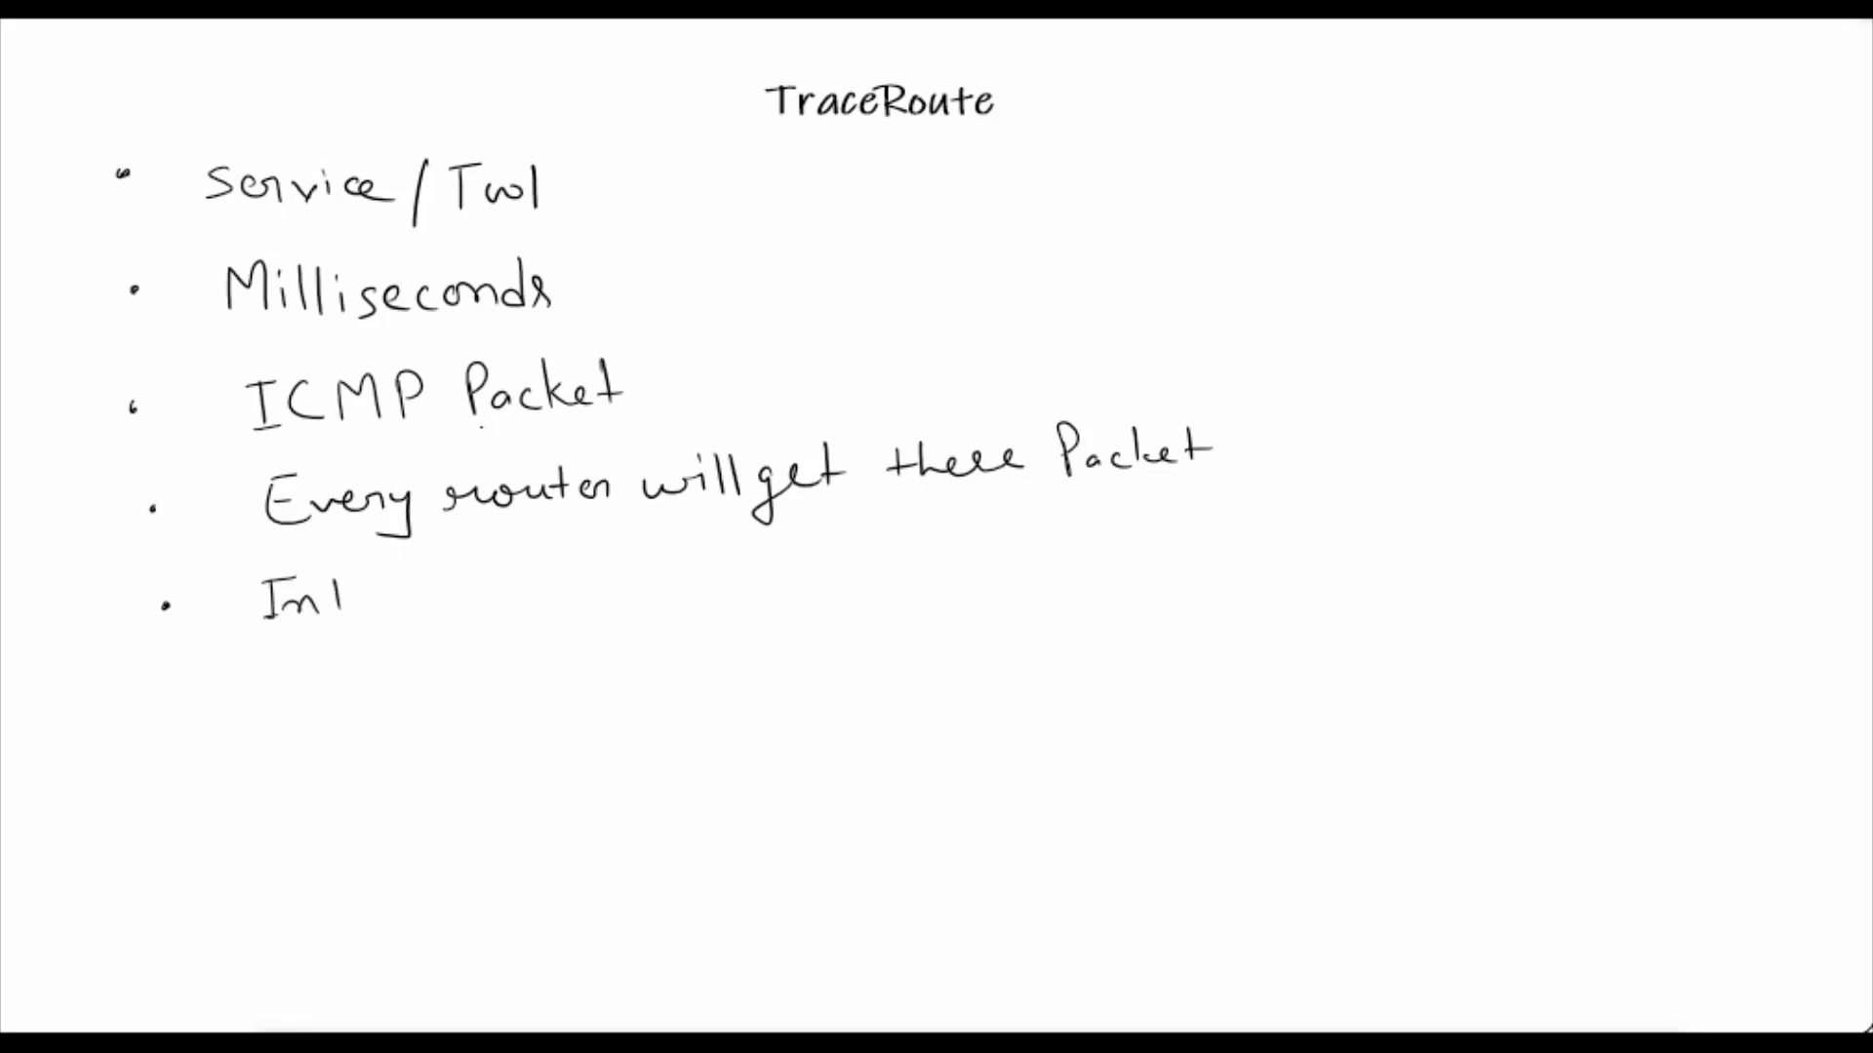
pyautogui.write('he Trace')
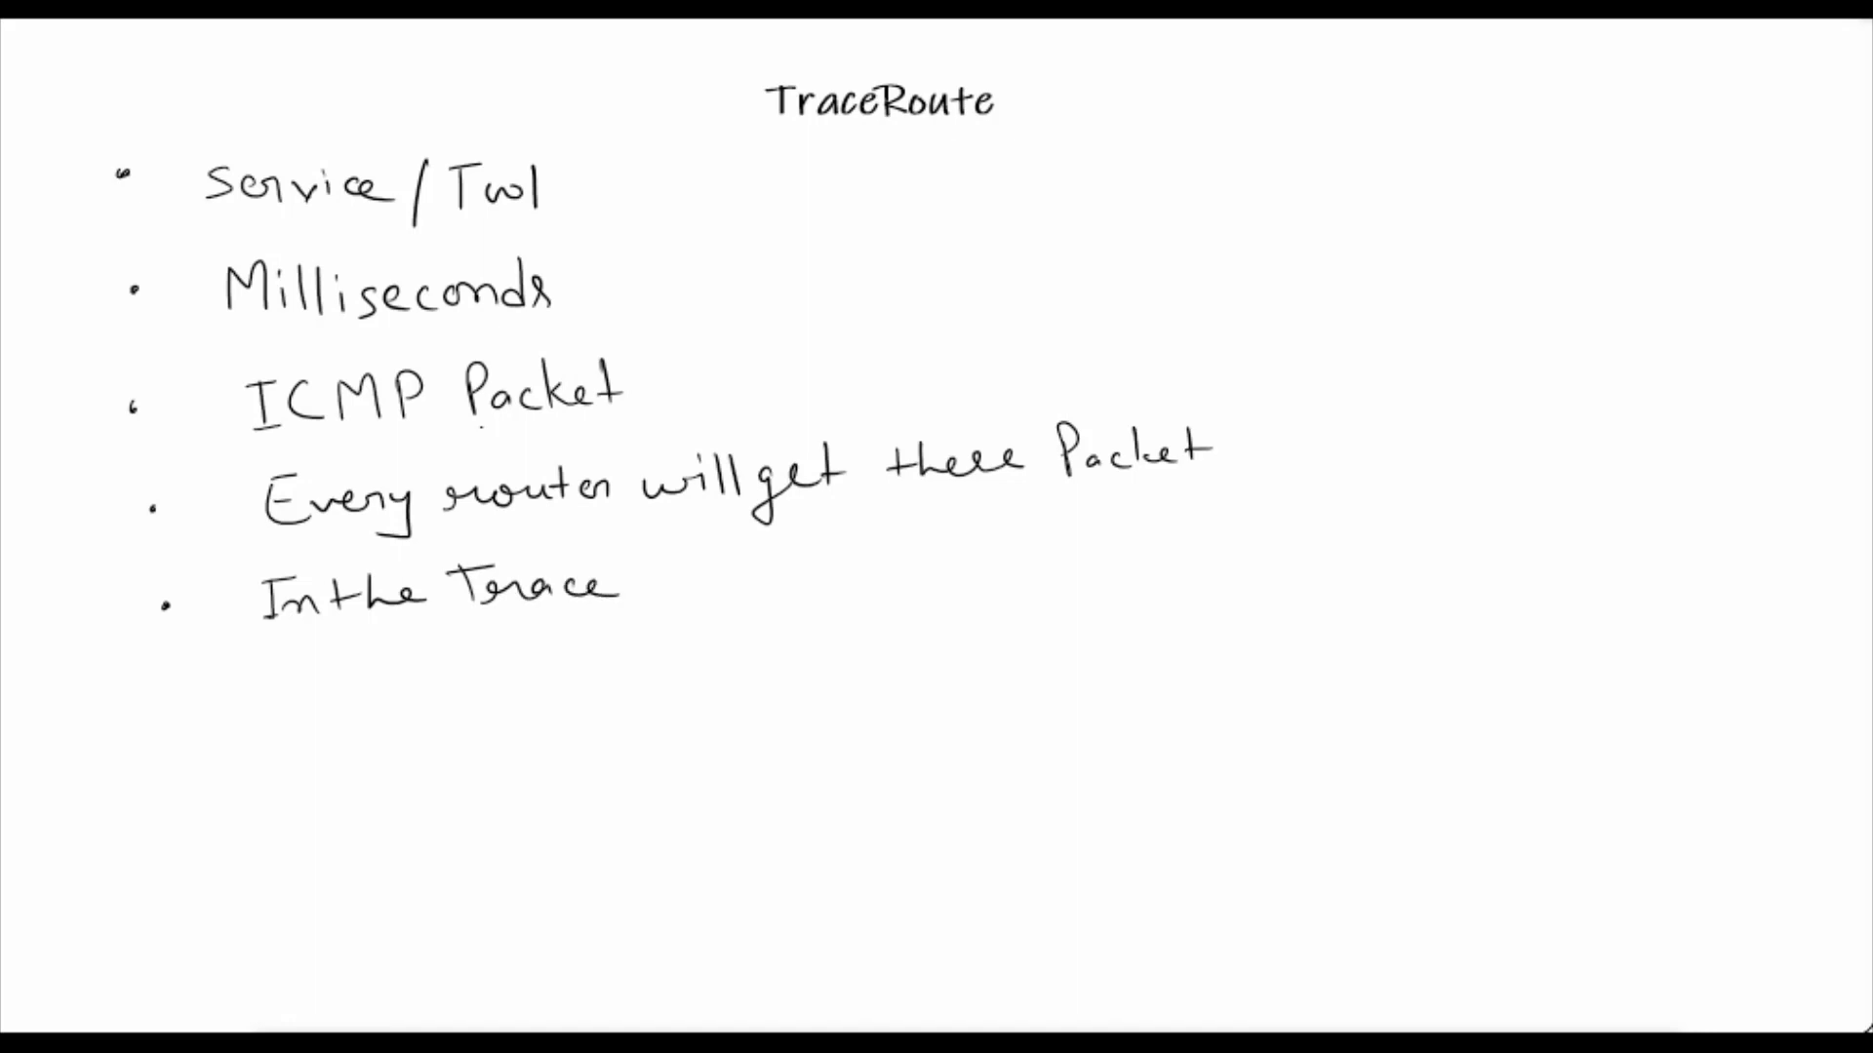
pyautogui.write('pack')
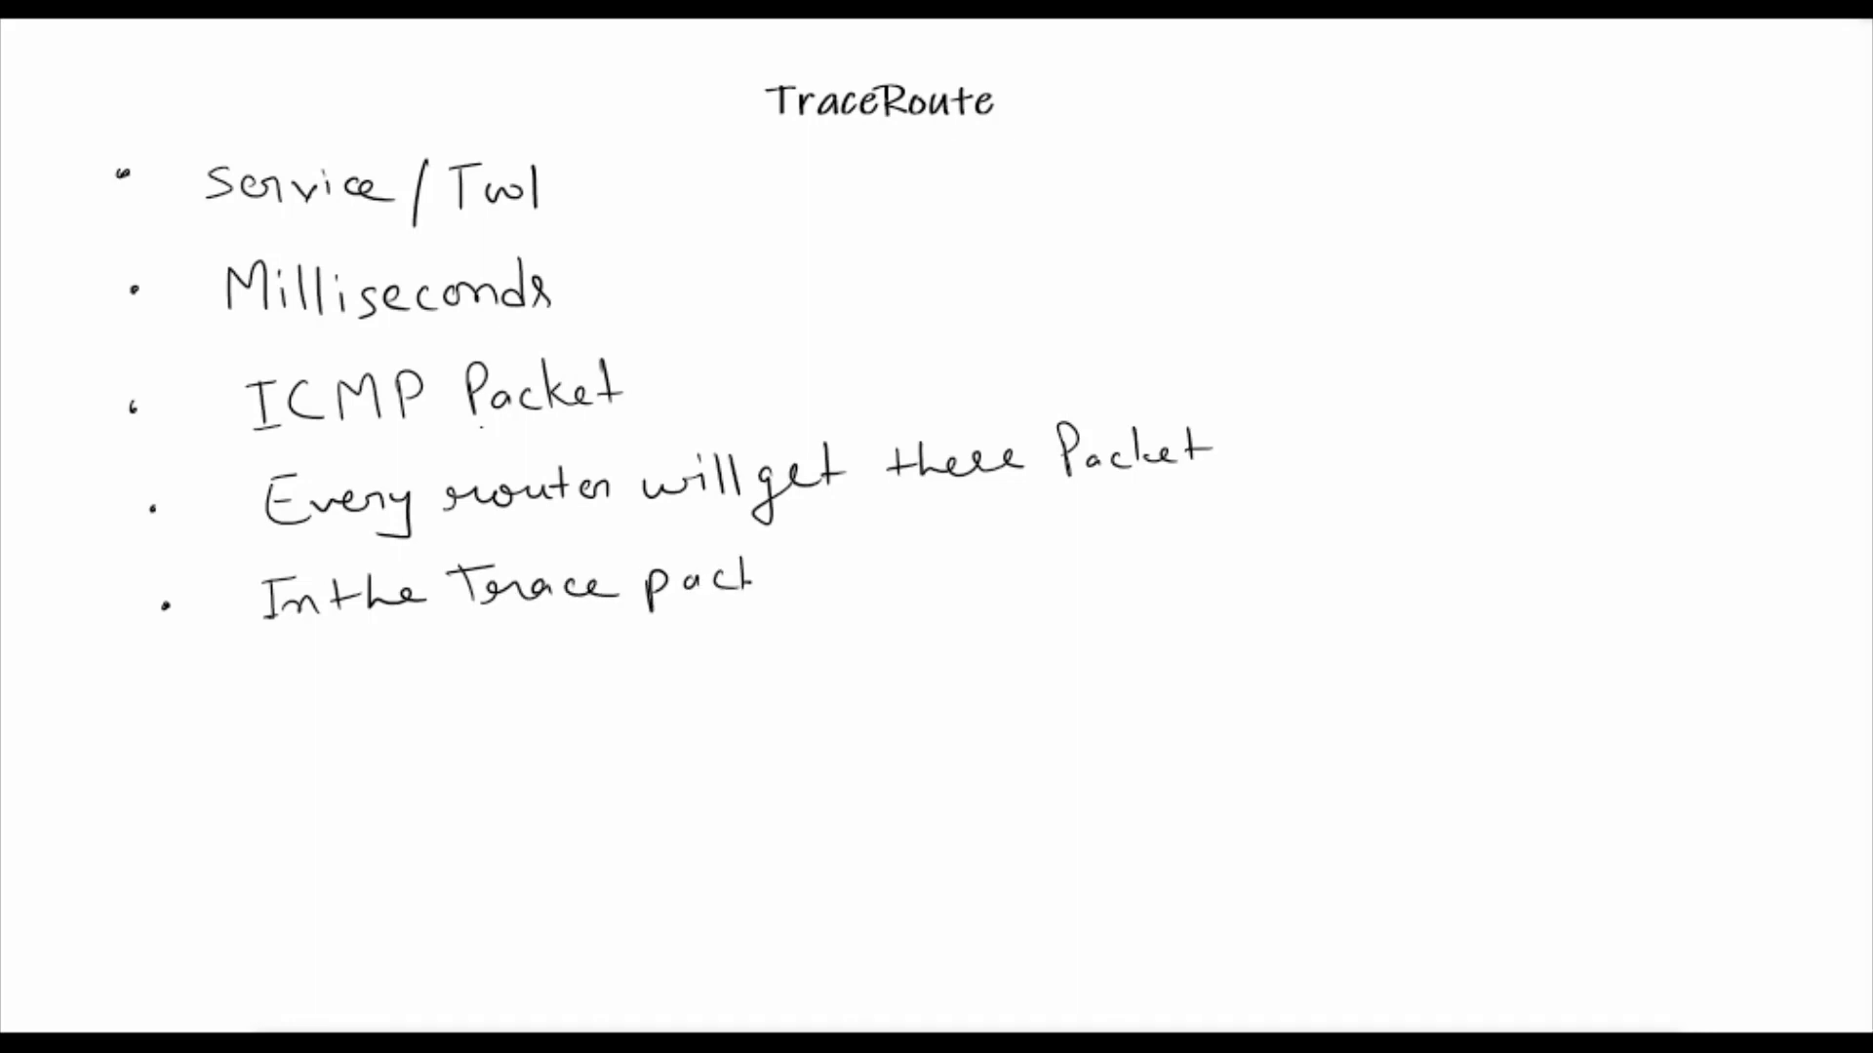
pyautogui.write('packet :-')
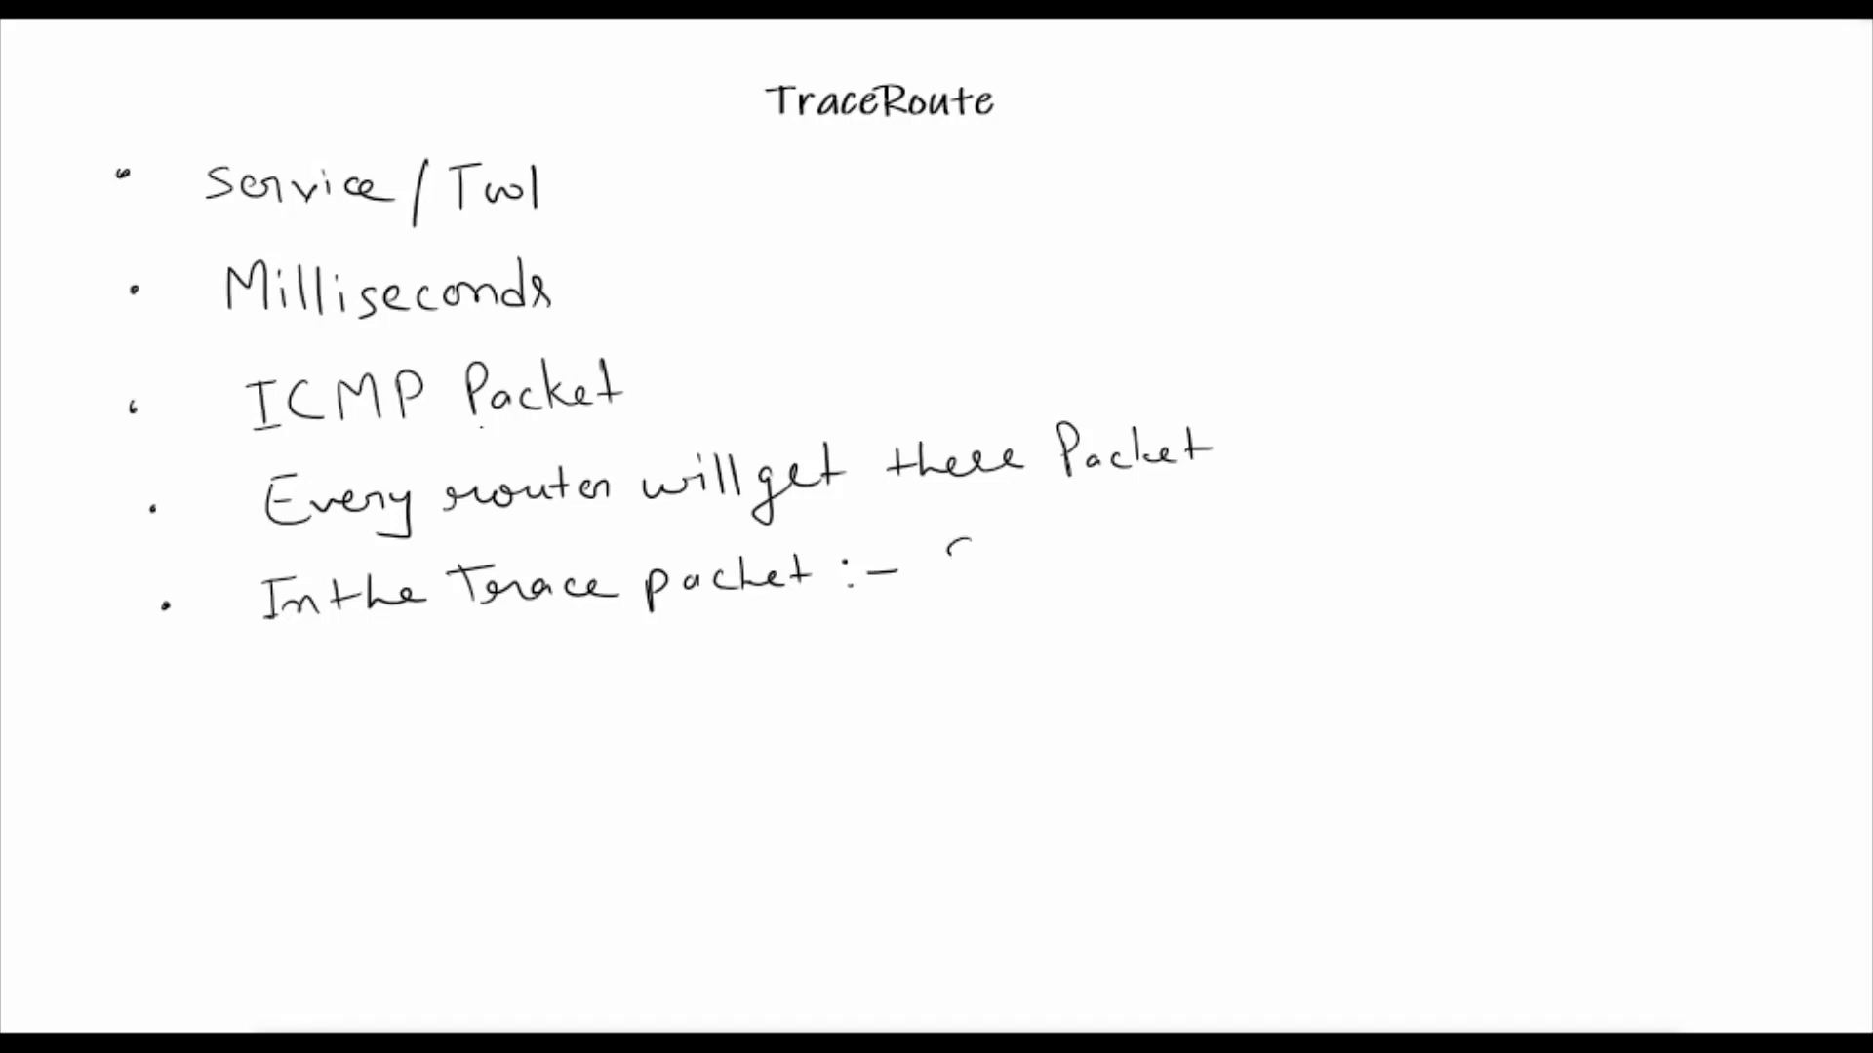
pyautogui.write('Source IP')
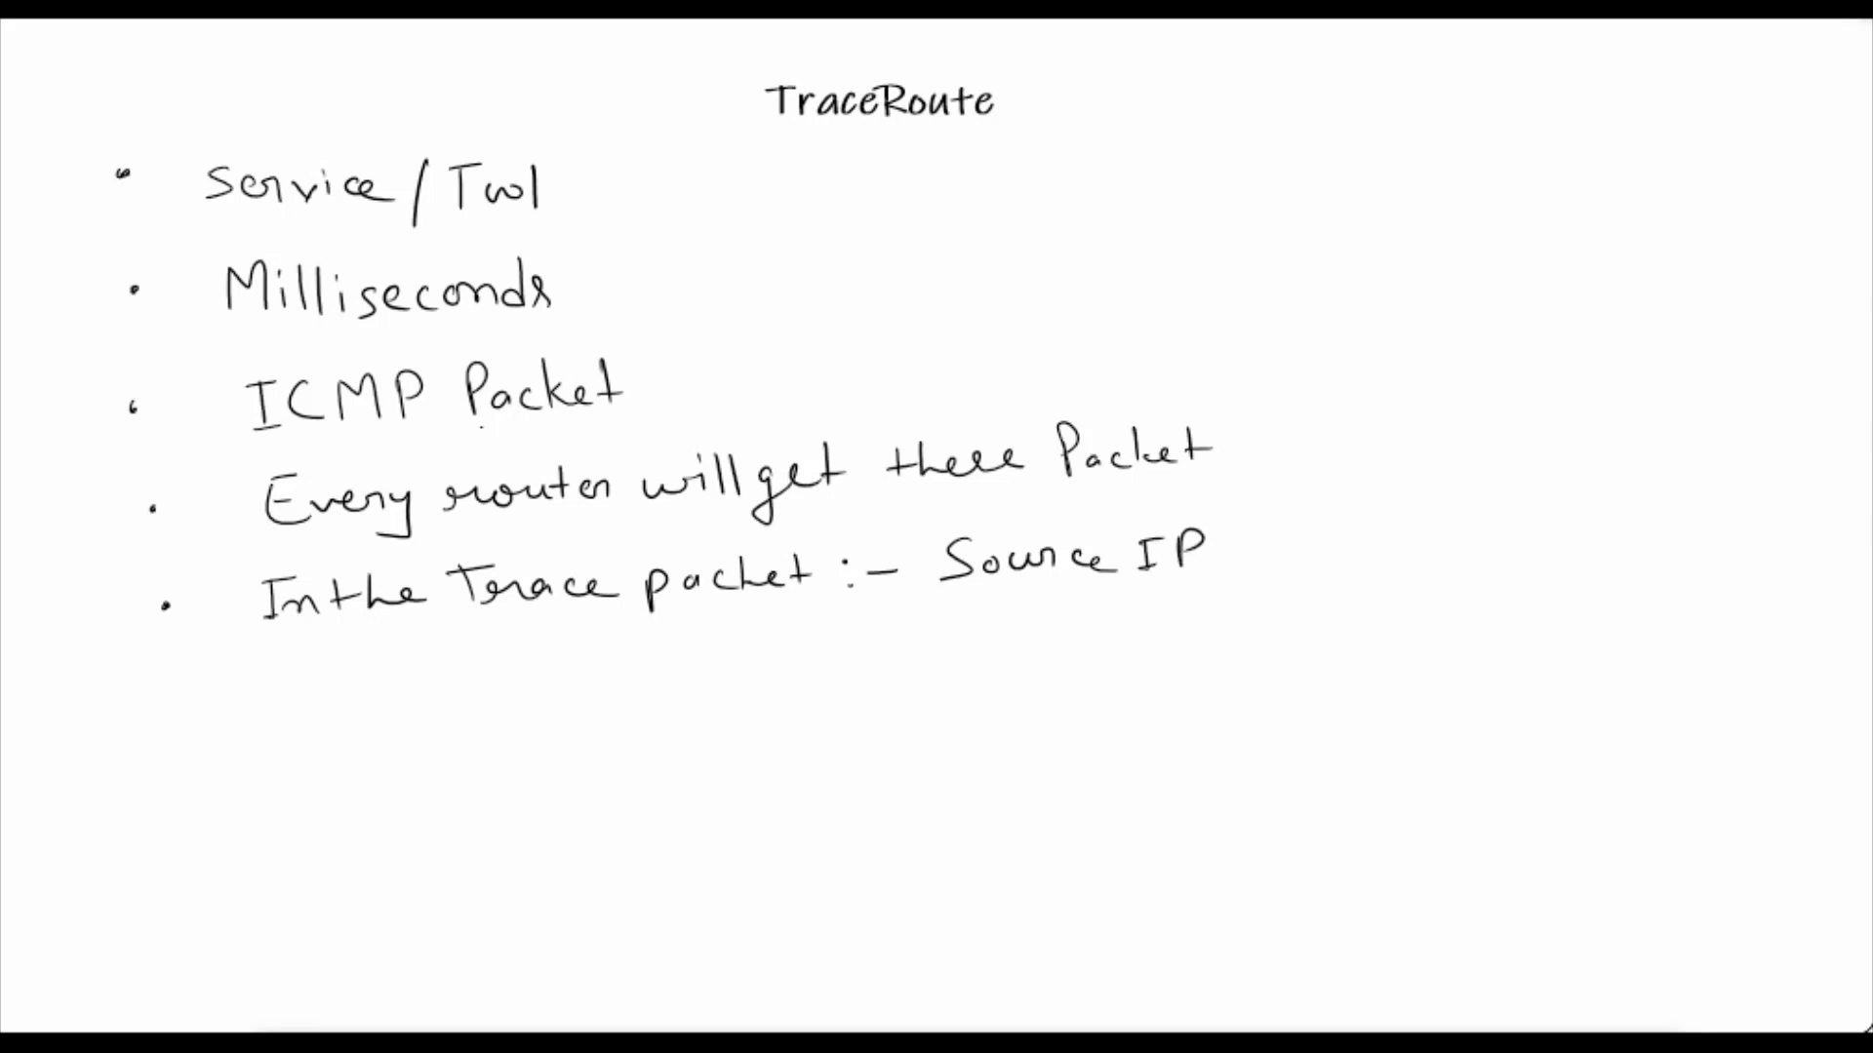
pyautogui.write(', |')
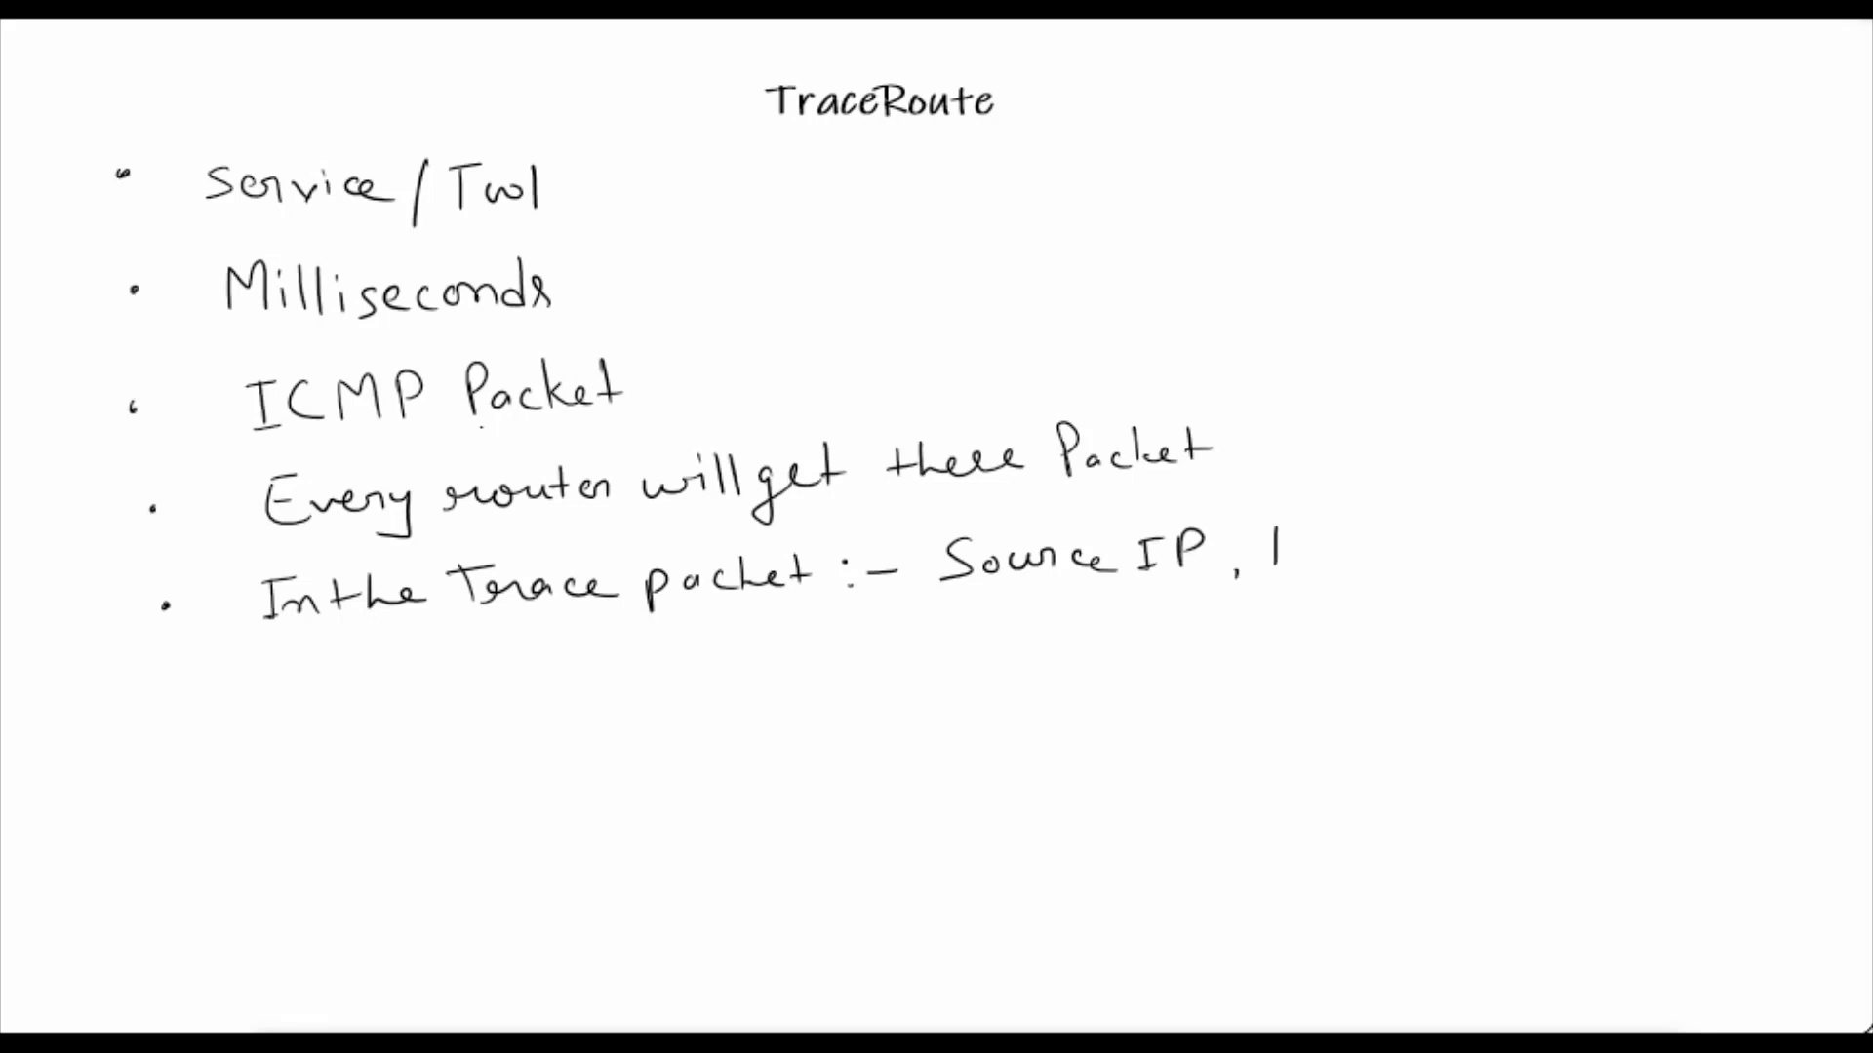
pyautogui.write('Dest')
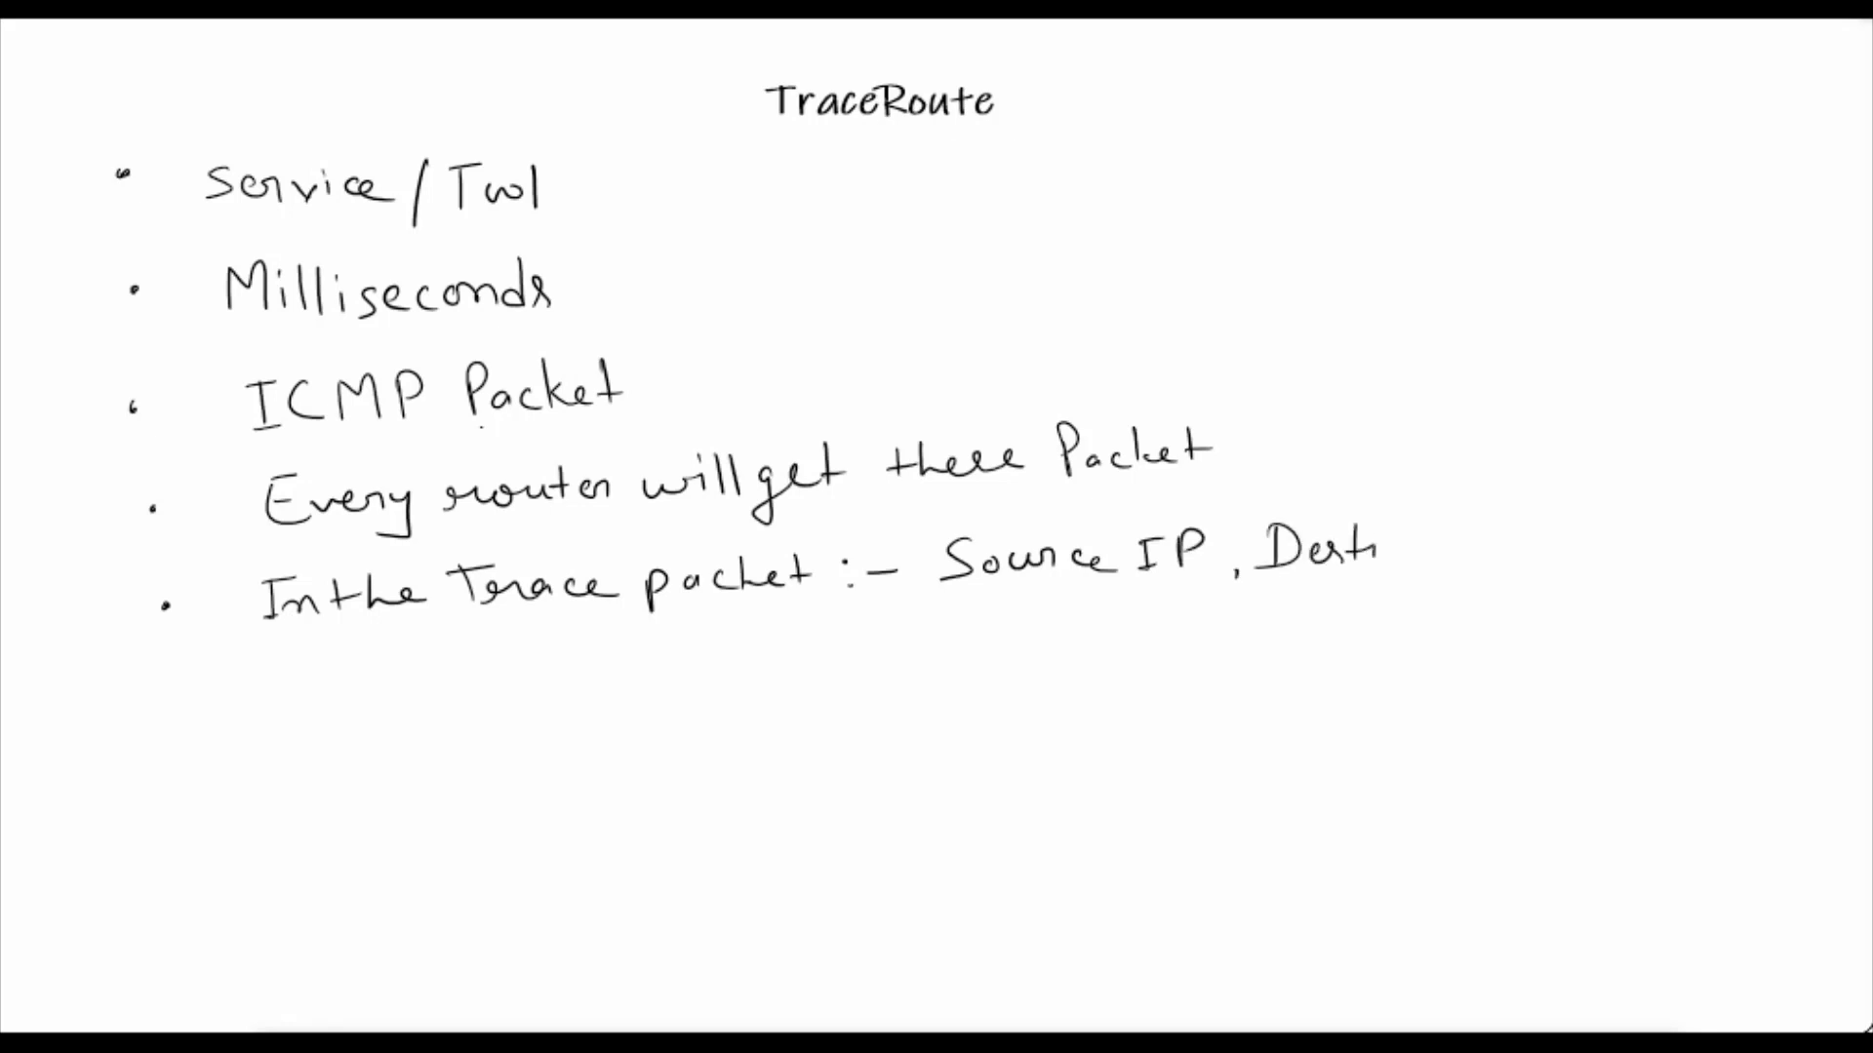
pyautogui.write('Destinati')
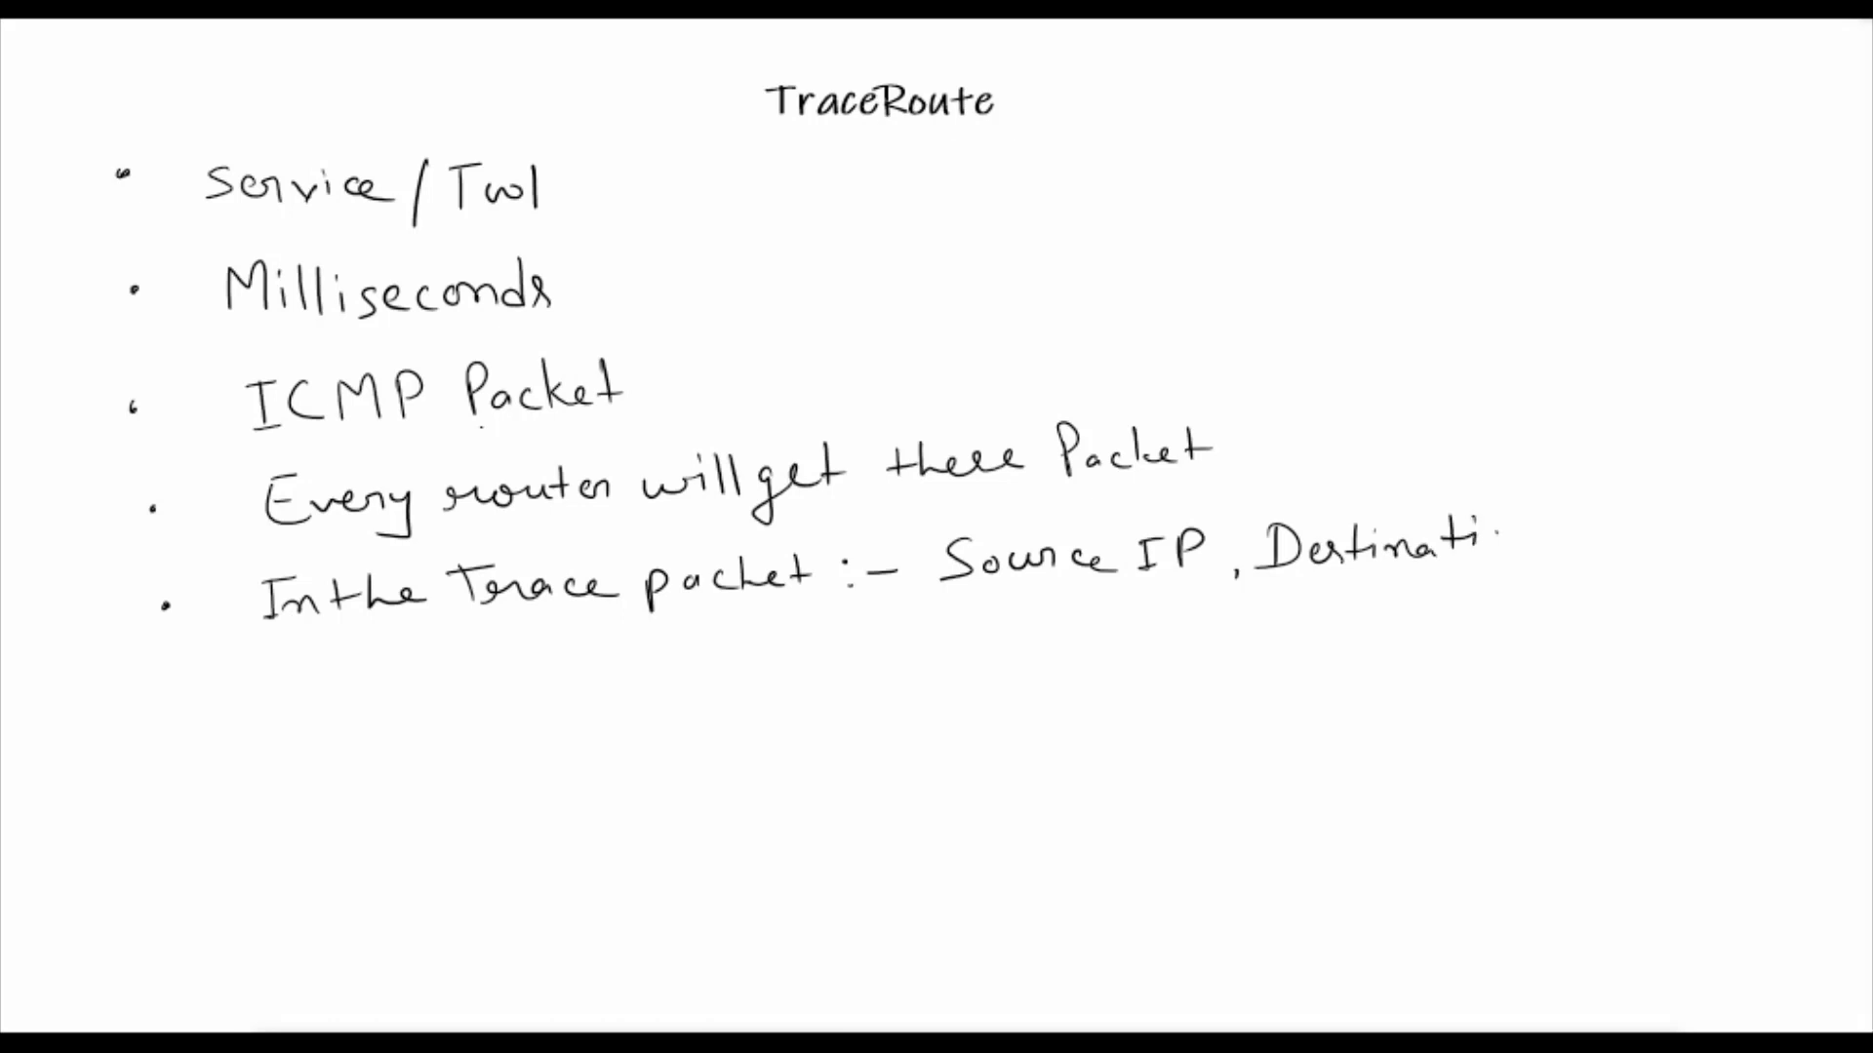
pyautogui.write('on IP,')
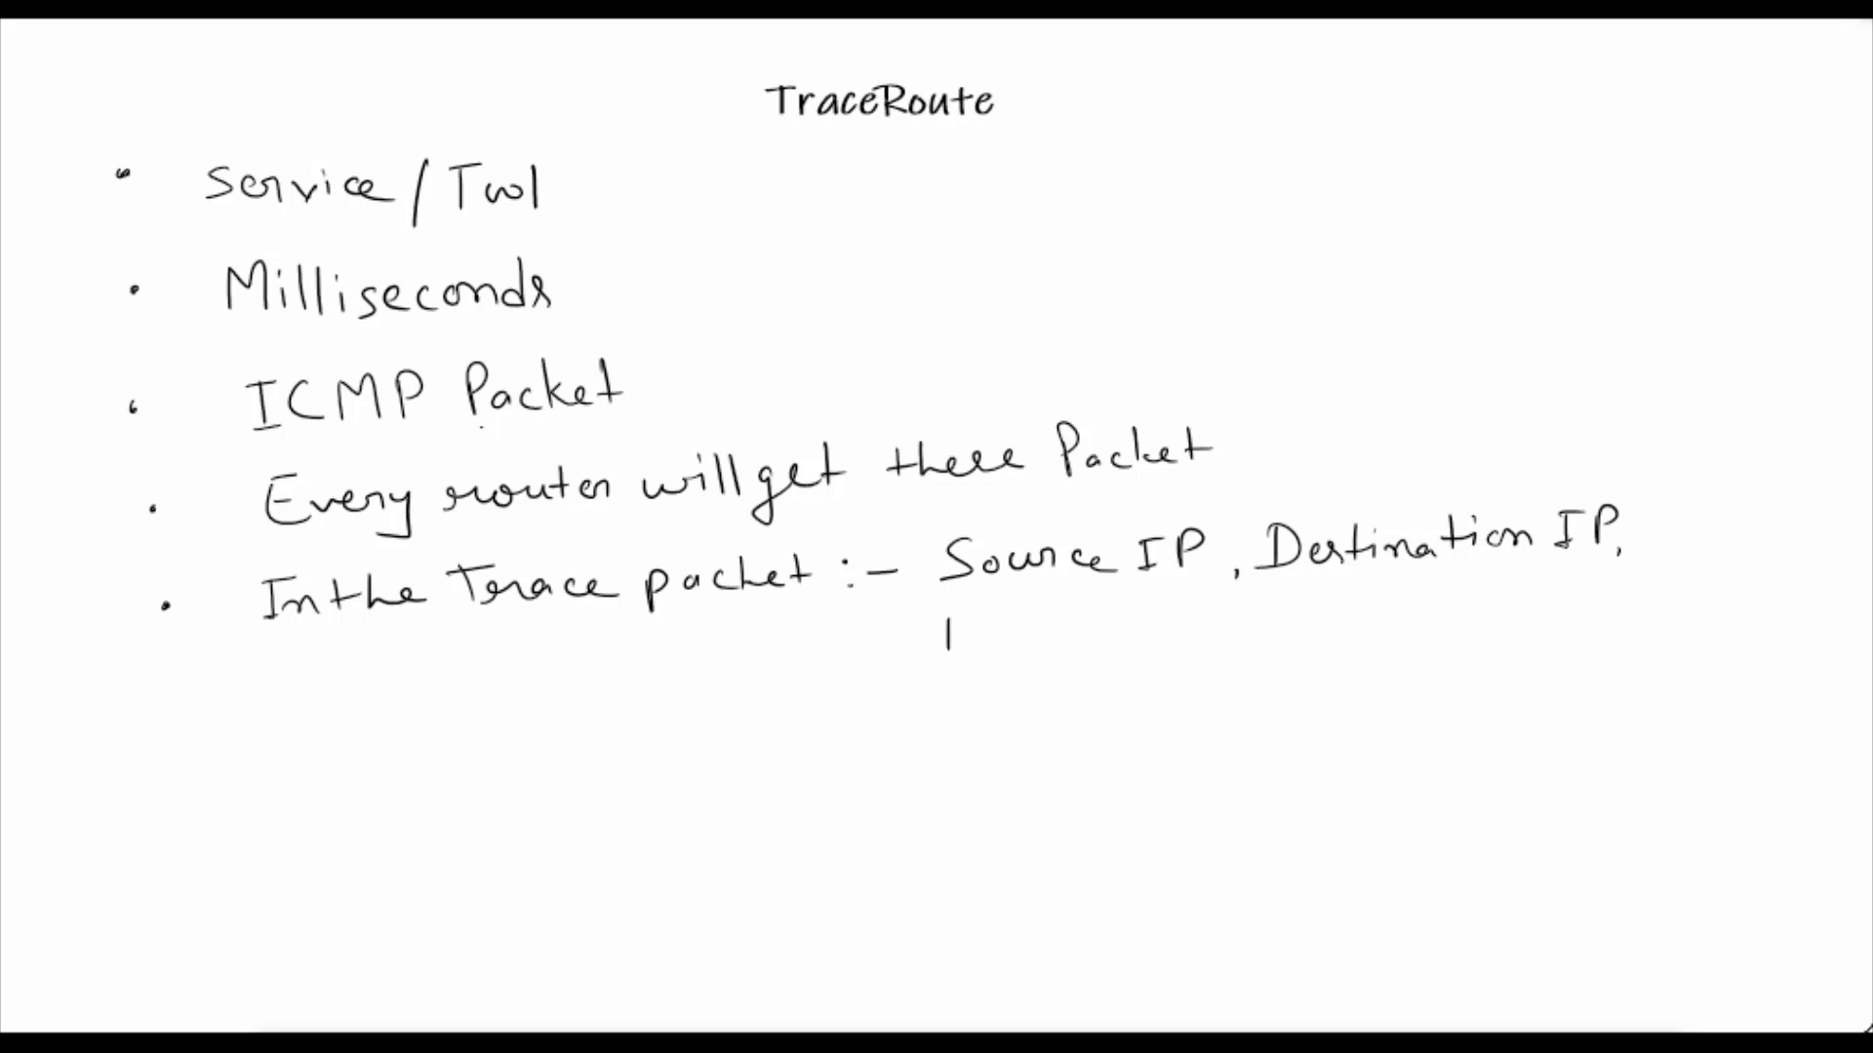
# Continue the bullet with 'Port no - 33434 - 33534' and 'Msg → Echo'
pyautogui.write('Port')
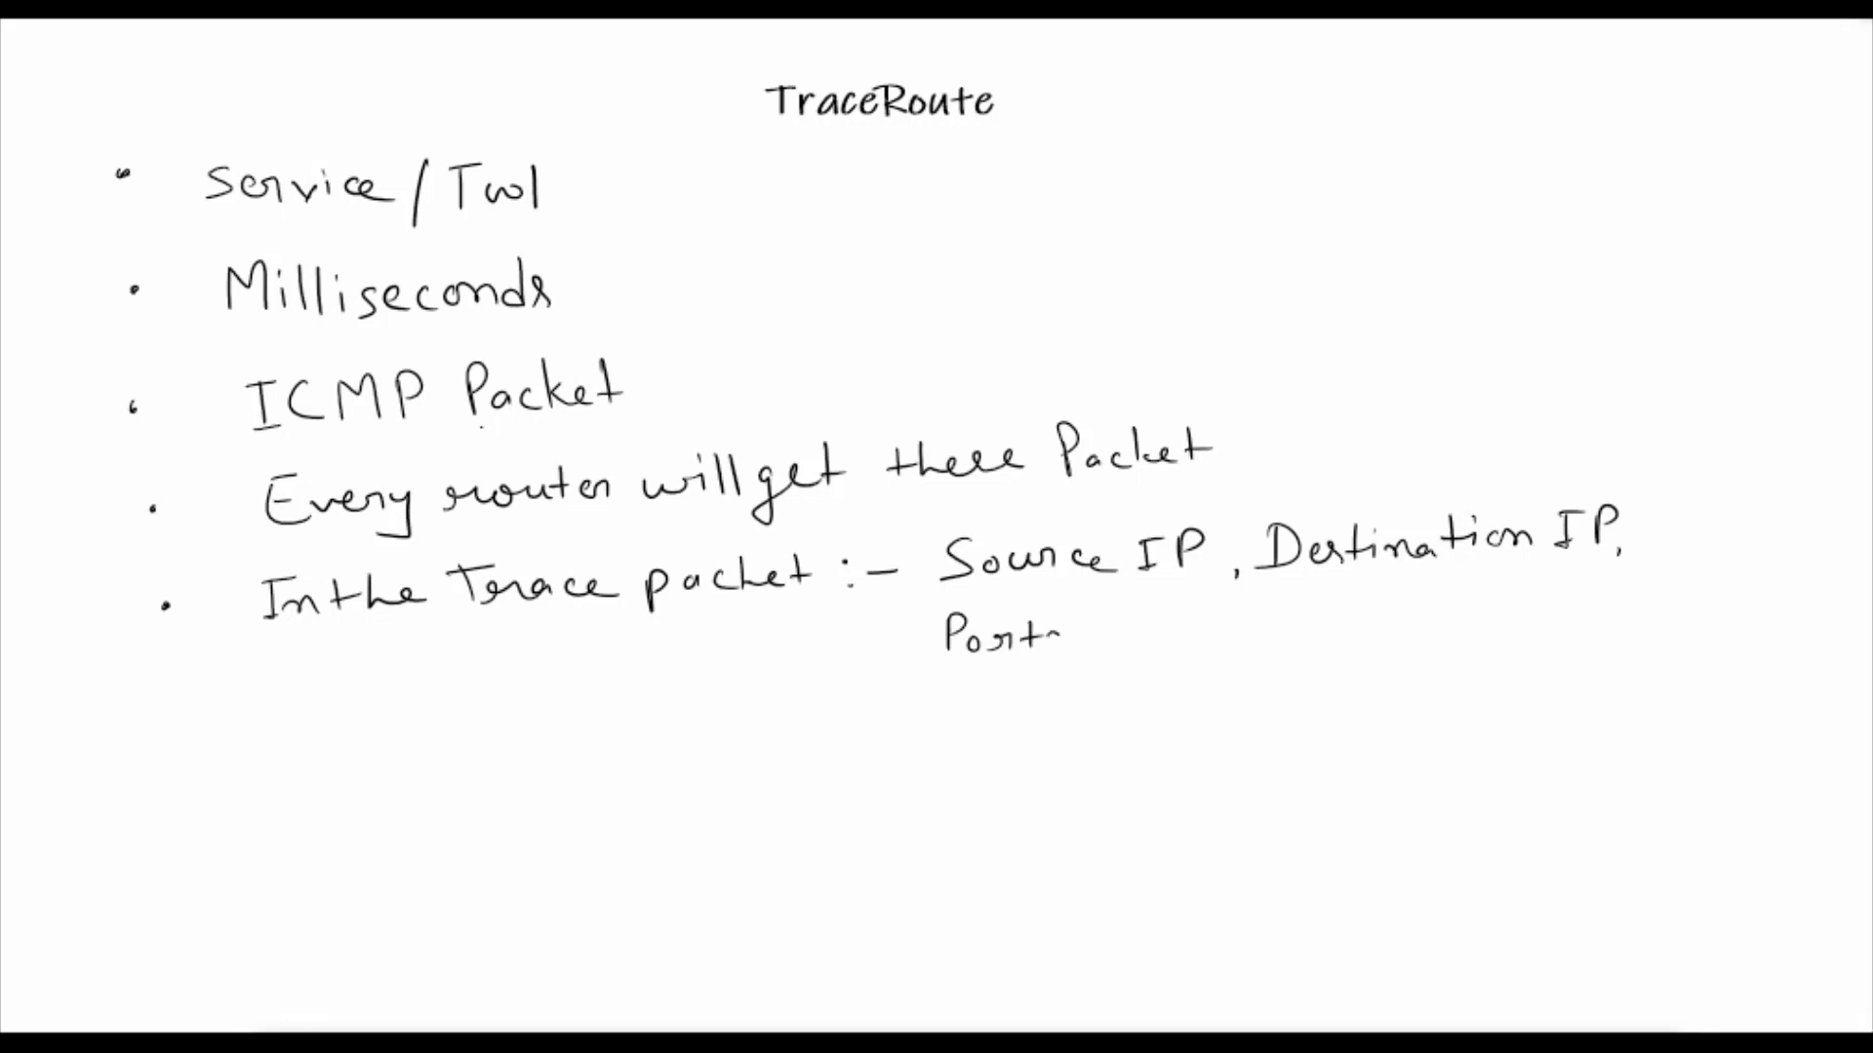
pyautogui.write('no')
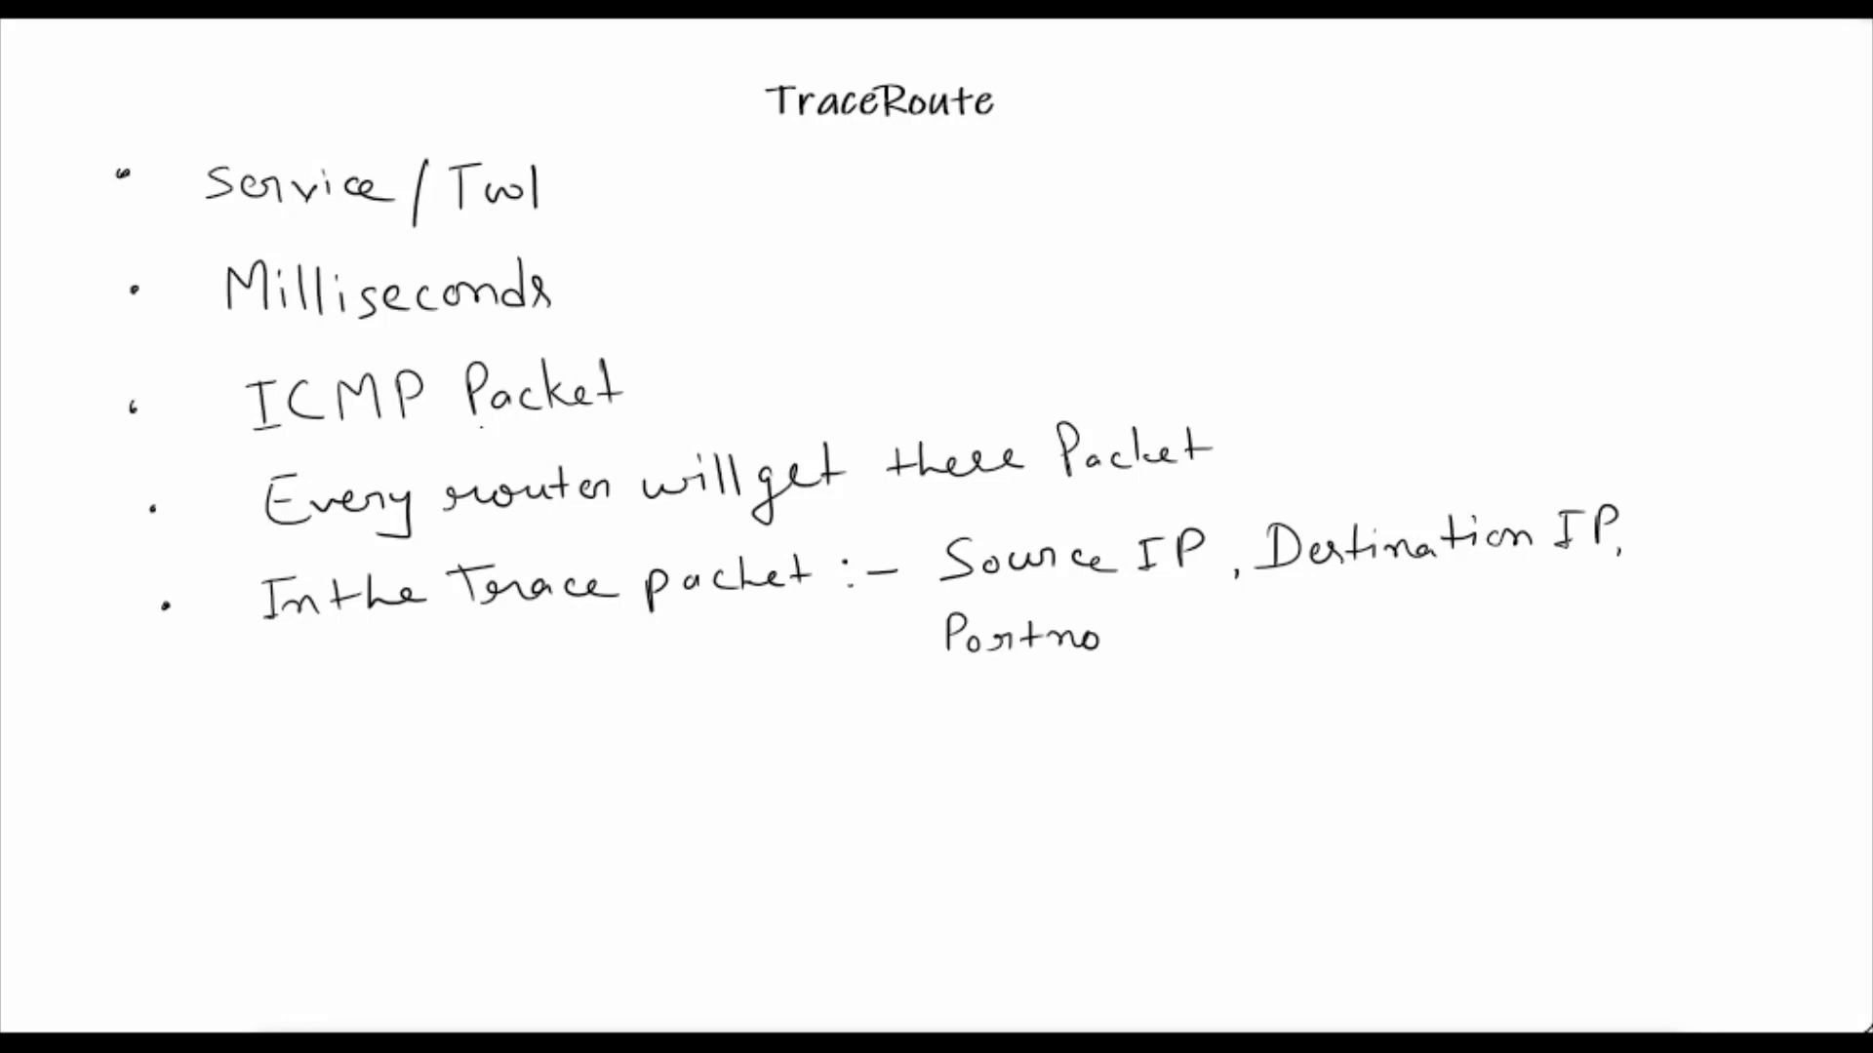
pyautogui.write('-')
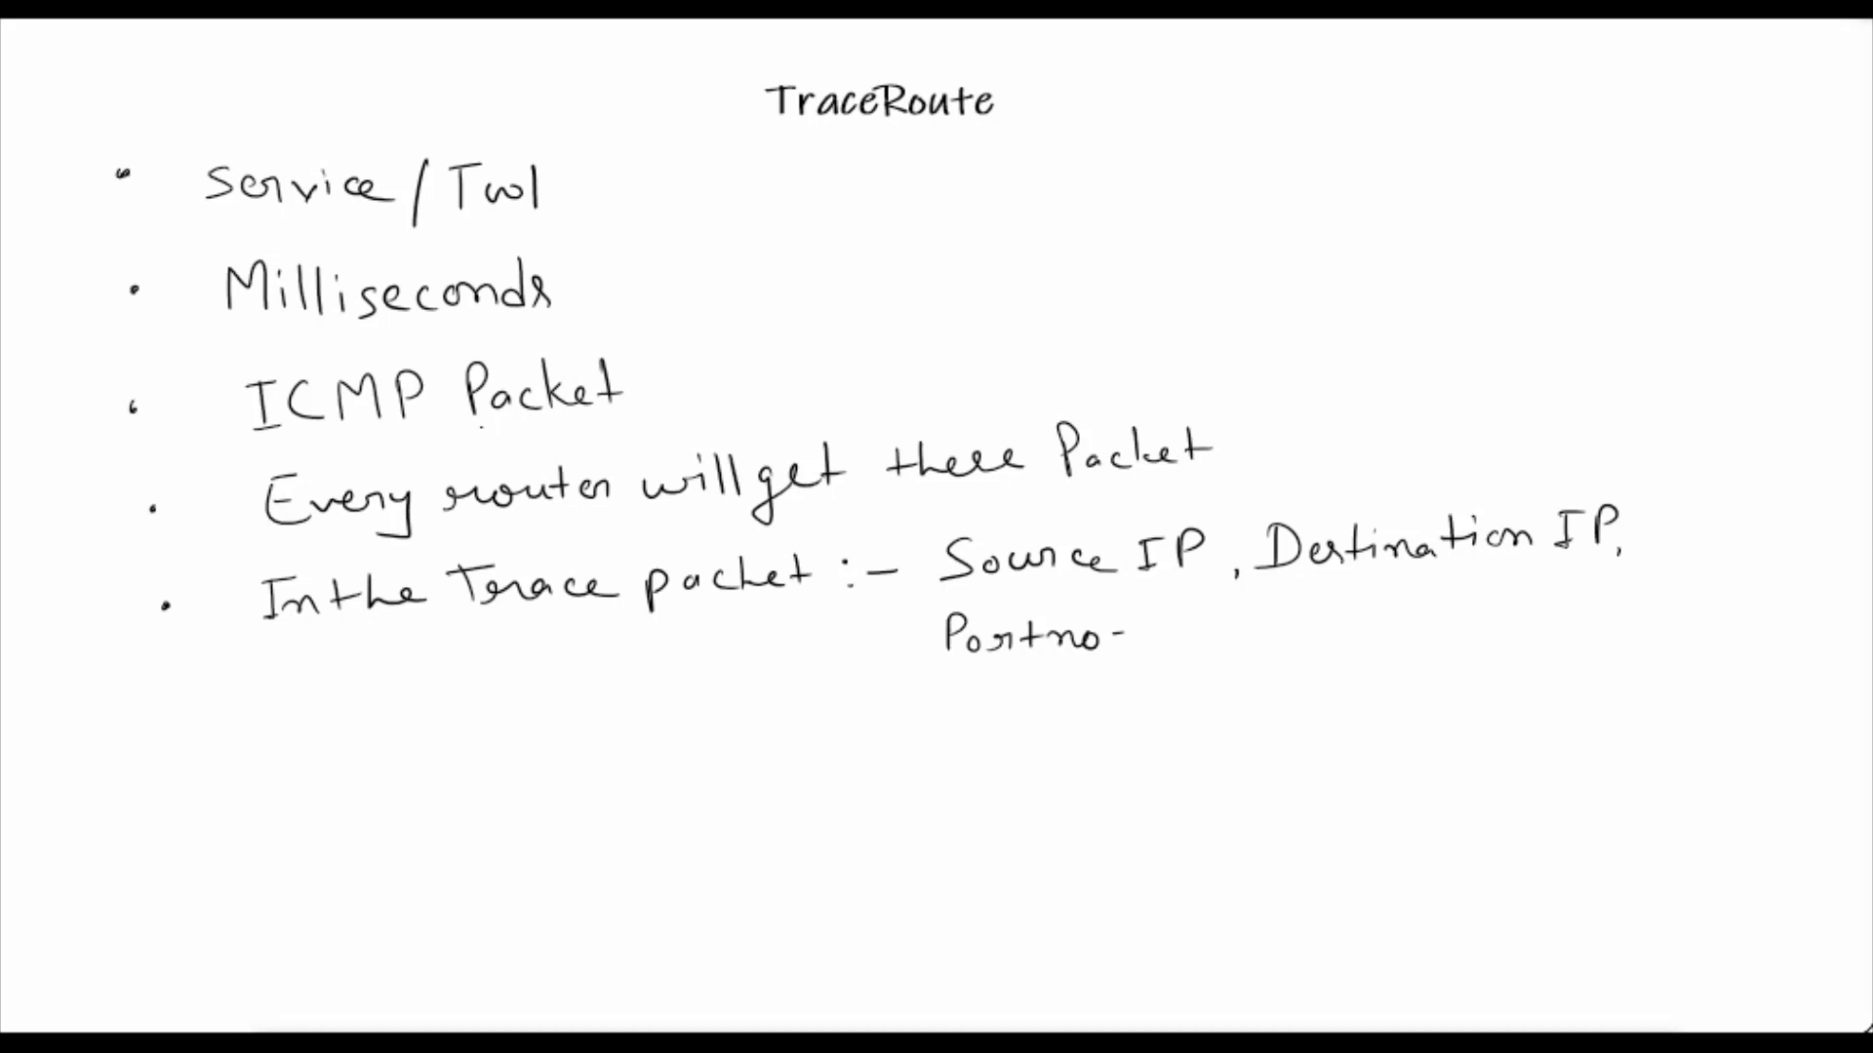
pyautogui.write('334')
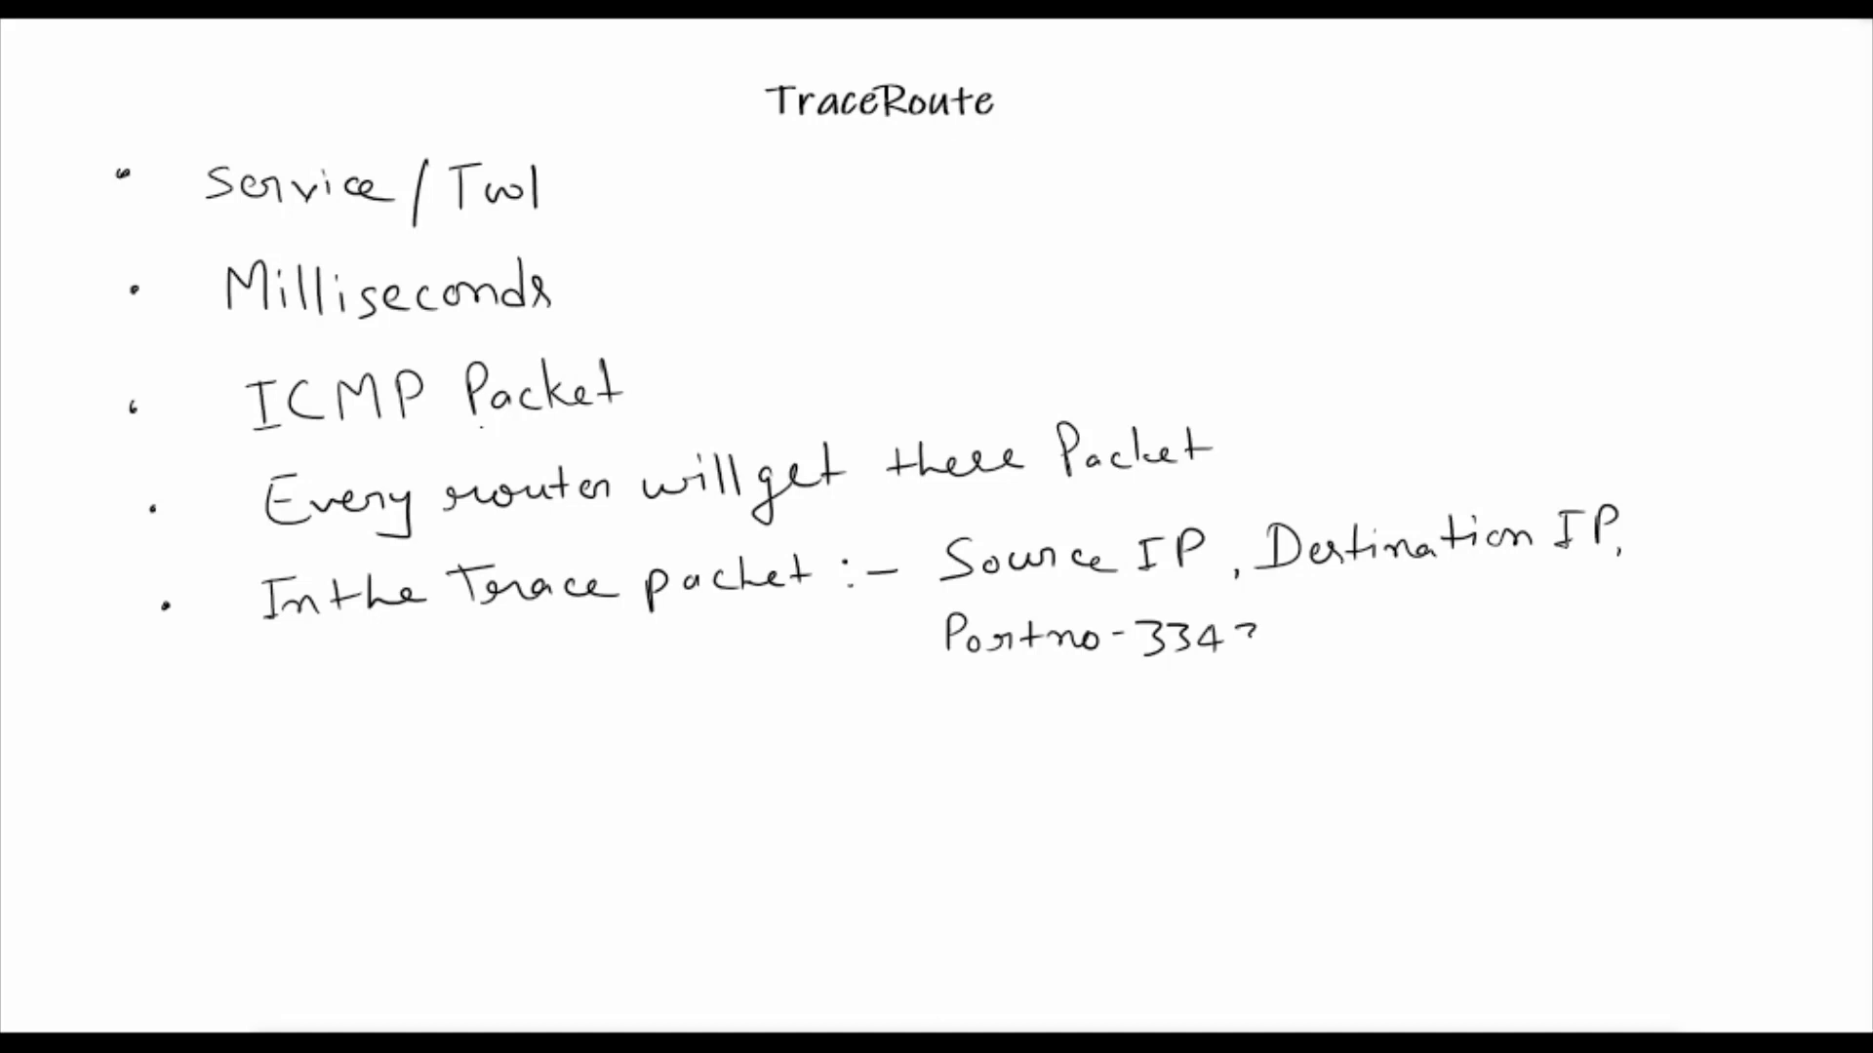
pyautogui.write('34 -')
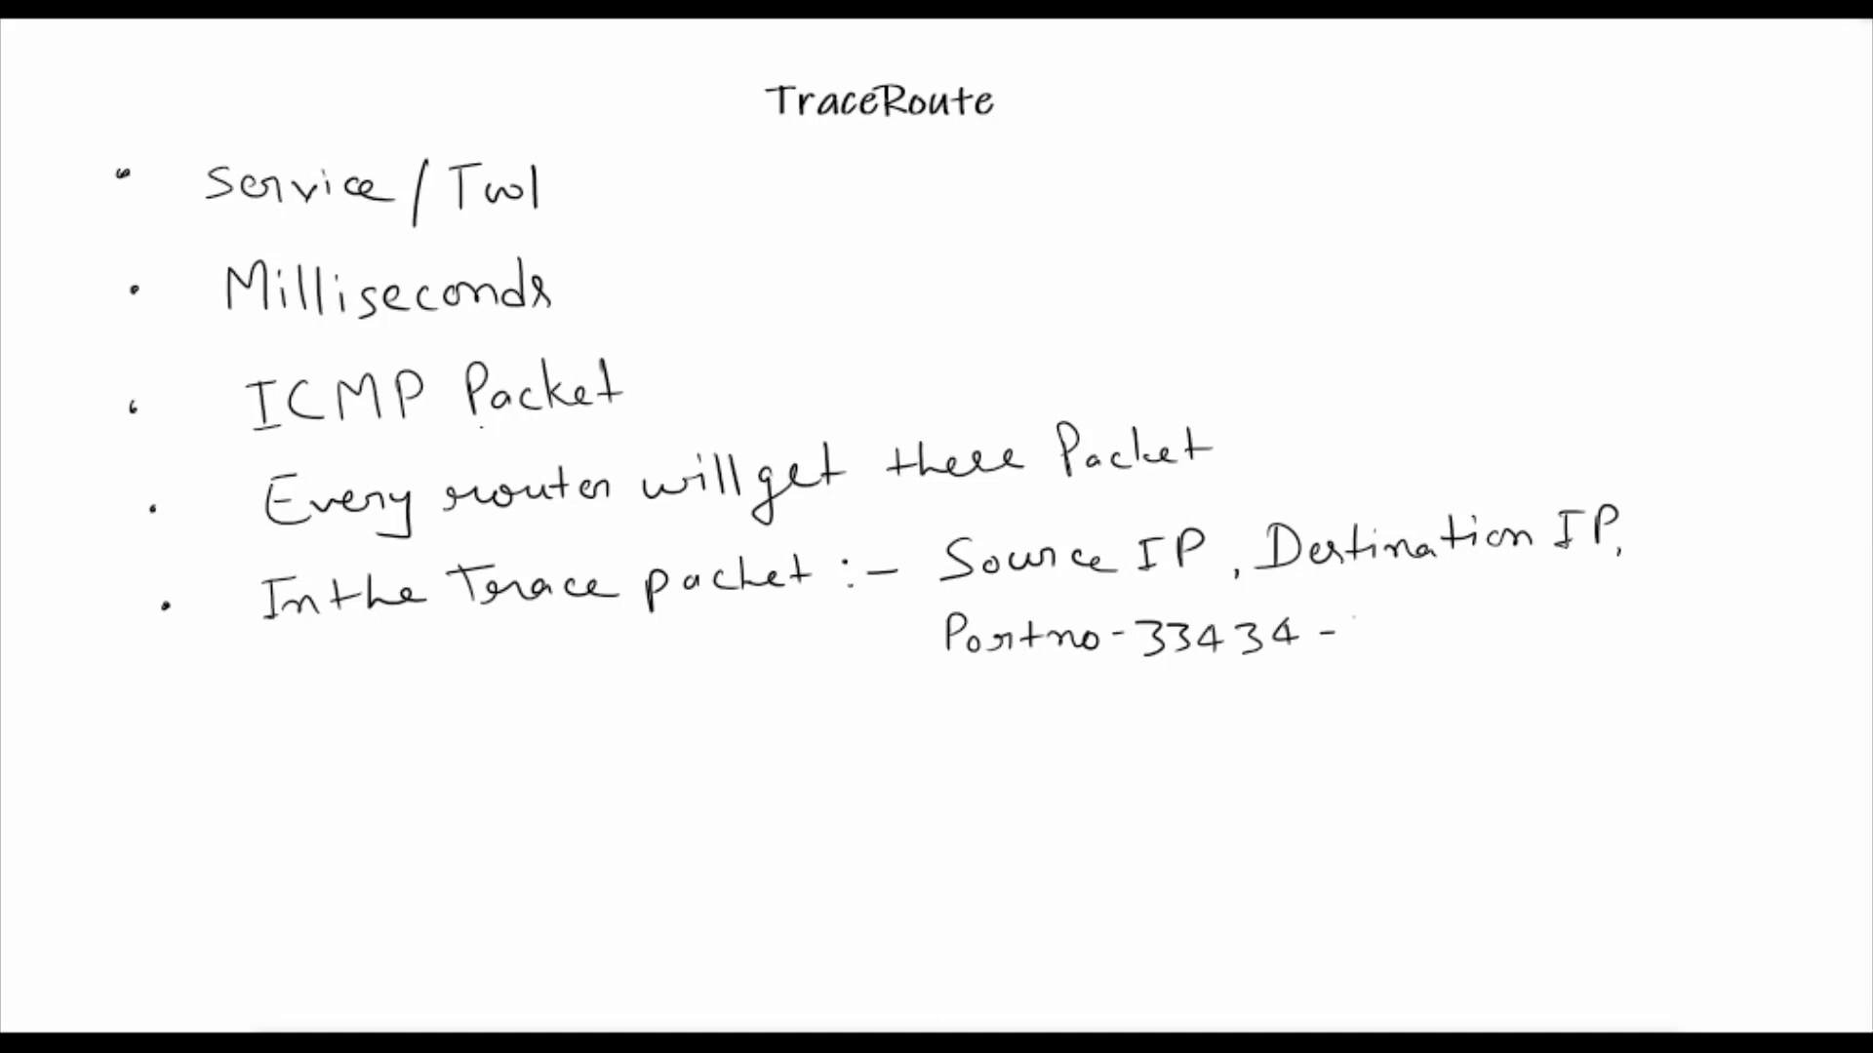
pyautogui.write('33')
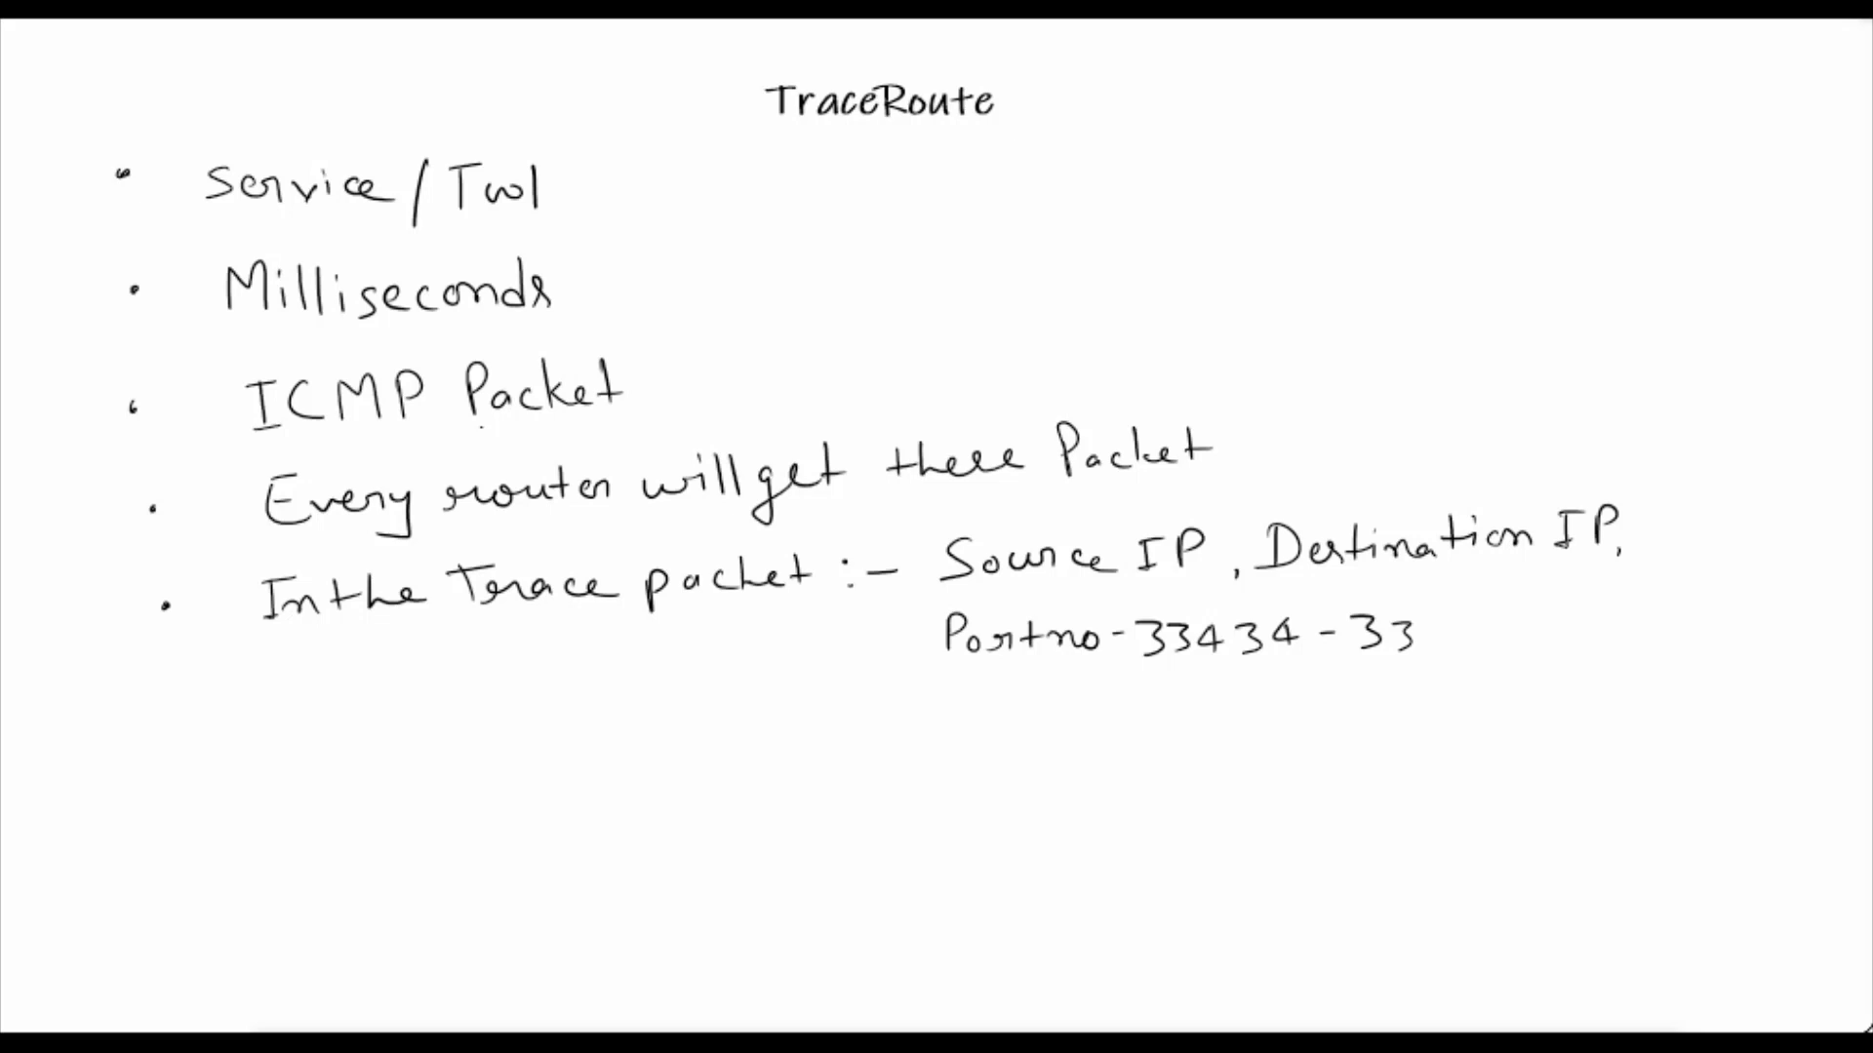
pyautogui.write('534')
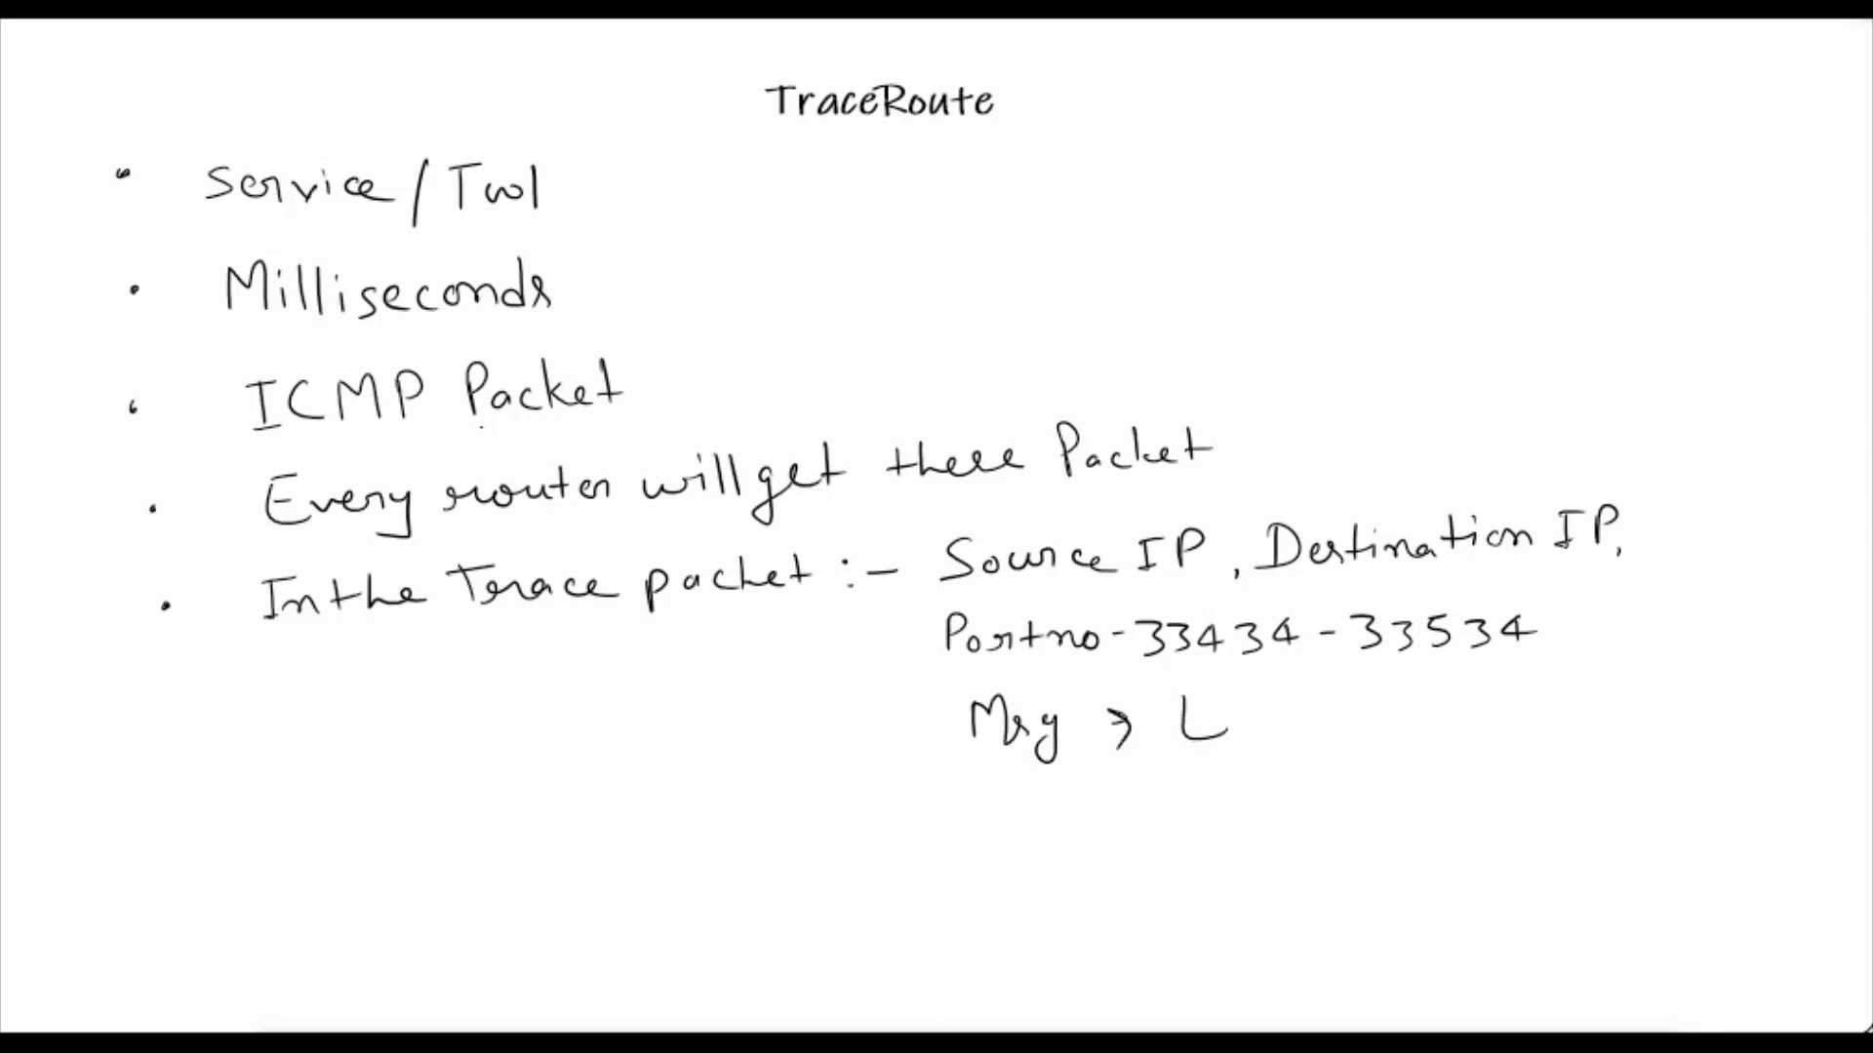
pyautogui.write('Echo')
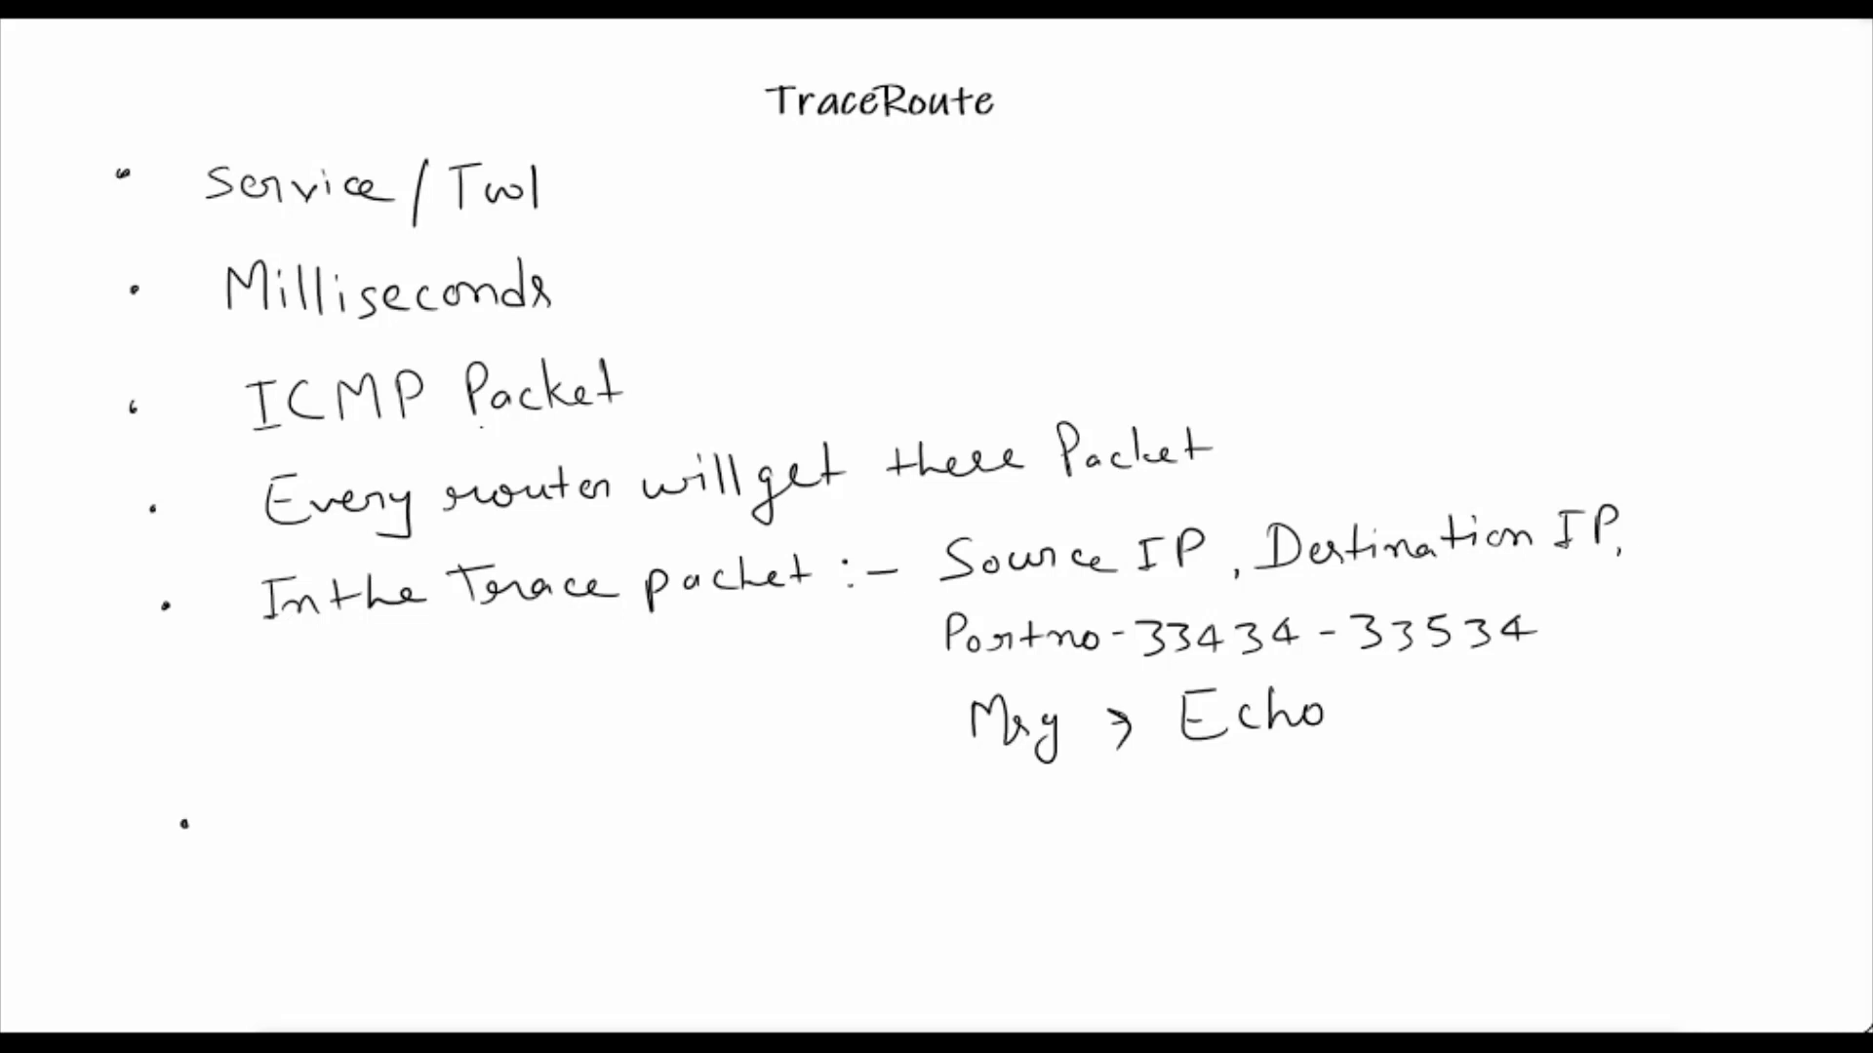
# Handwrite 'Mac OS, Windows OS, Linux, Open Source OSs.' as the sixth bullet and begin a seventh
pyautogui.write('Mo')
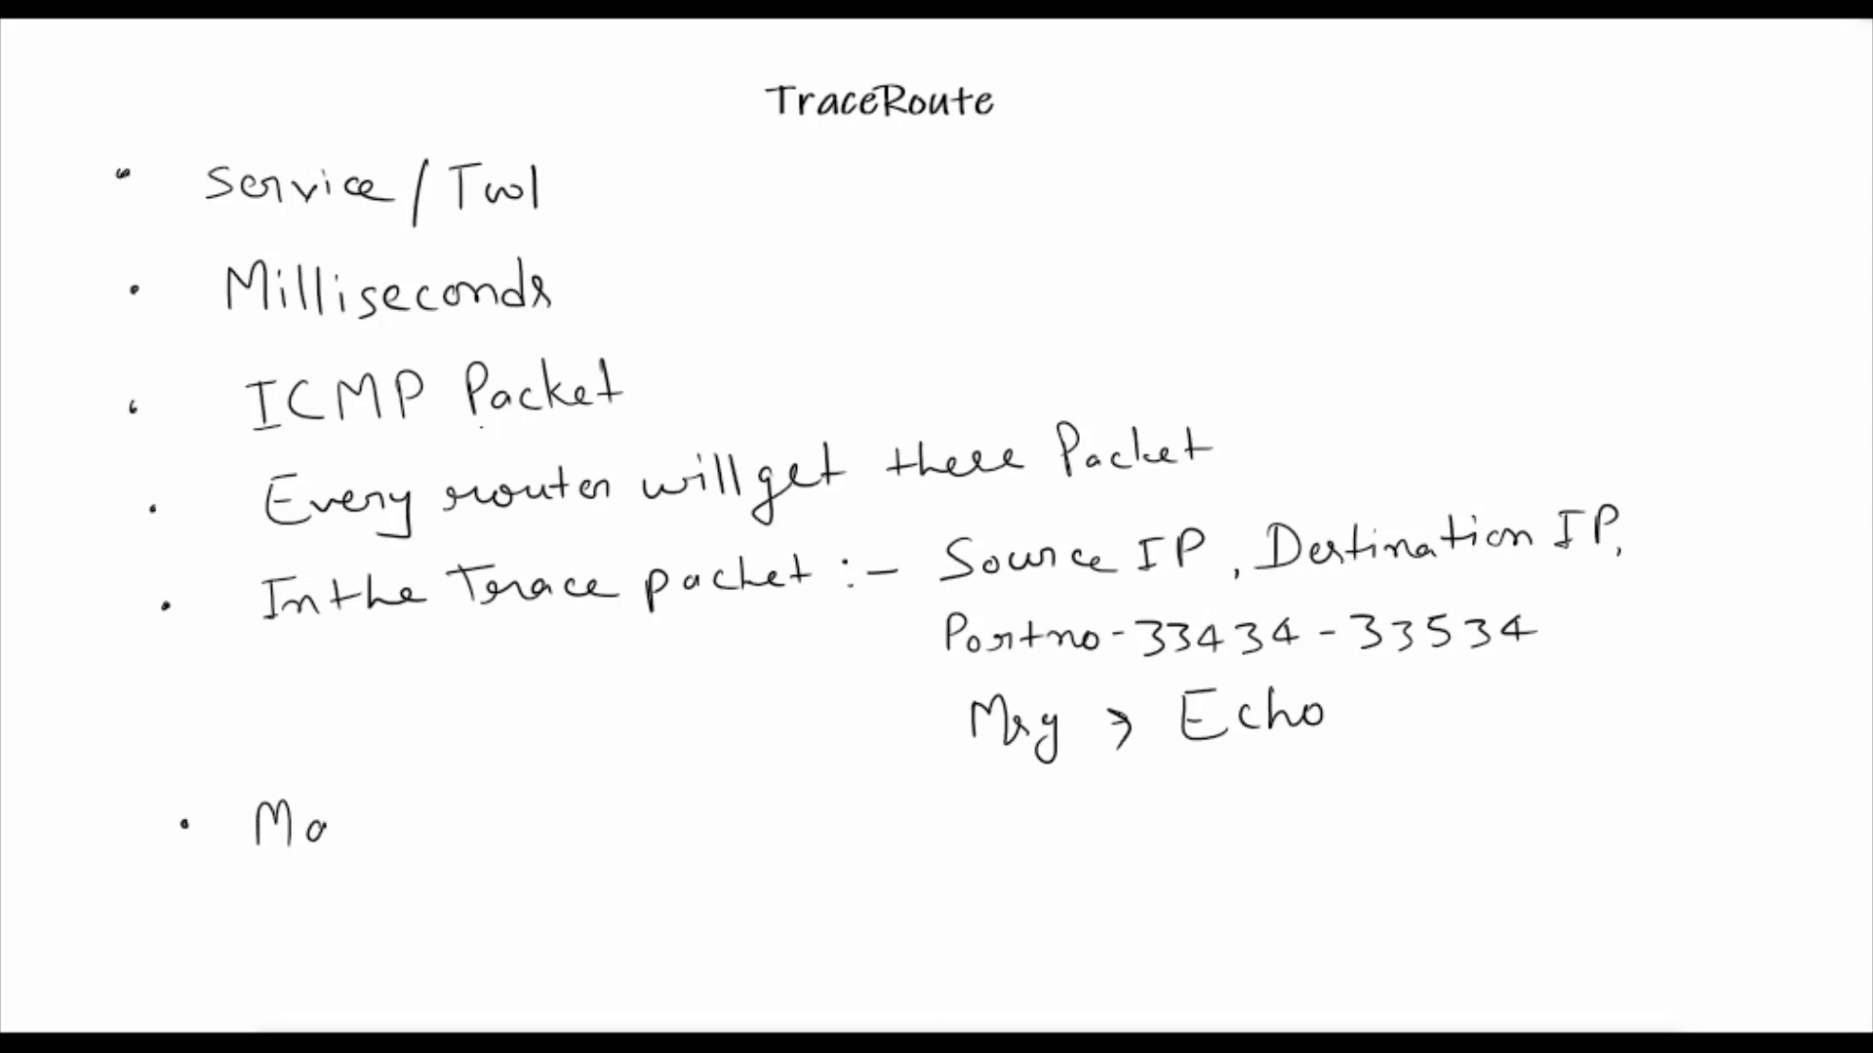
pyautogui.write('Mac OS ,')
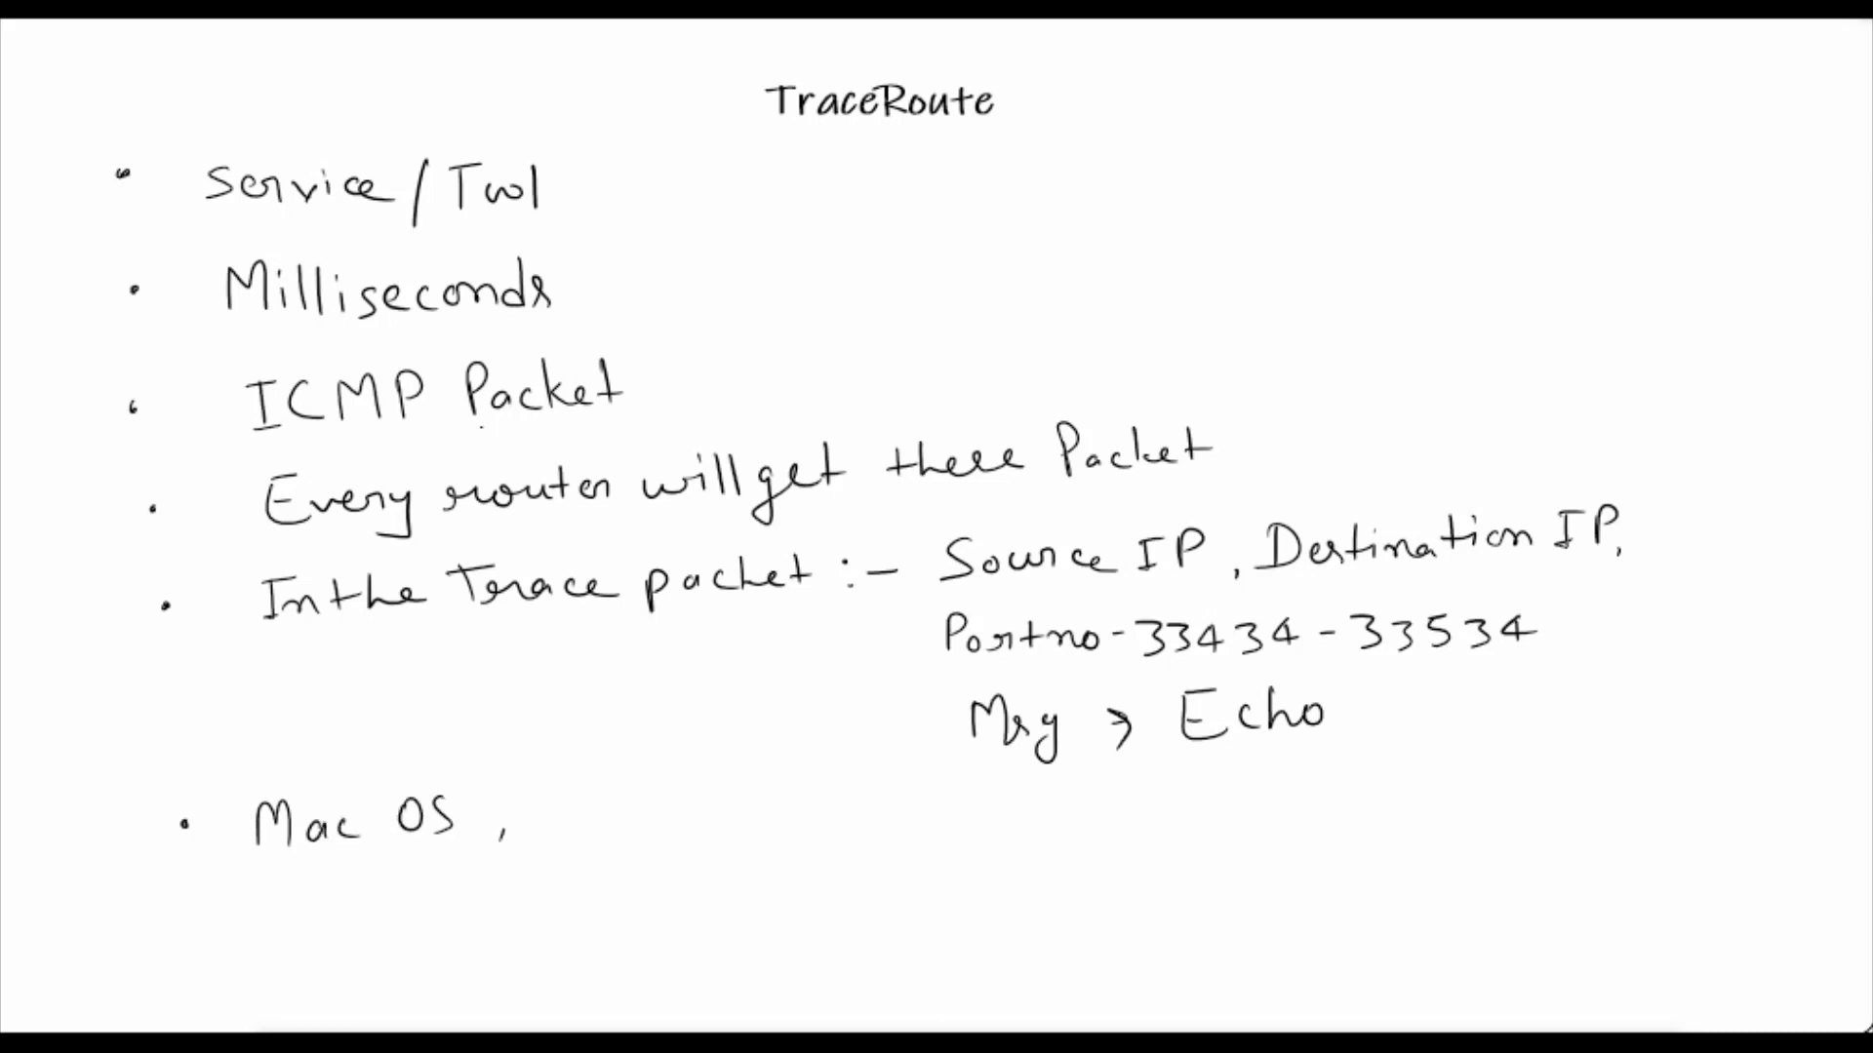
pyautogui.write('Windows')
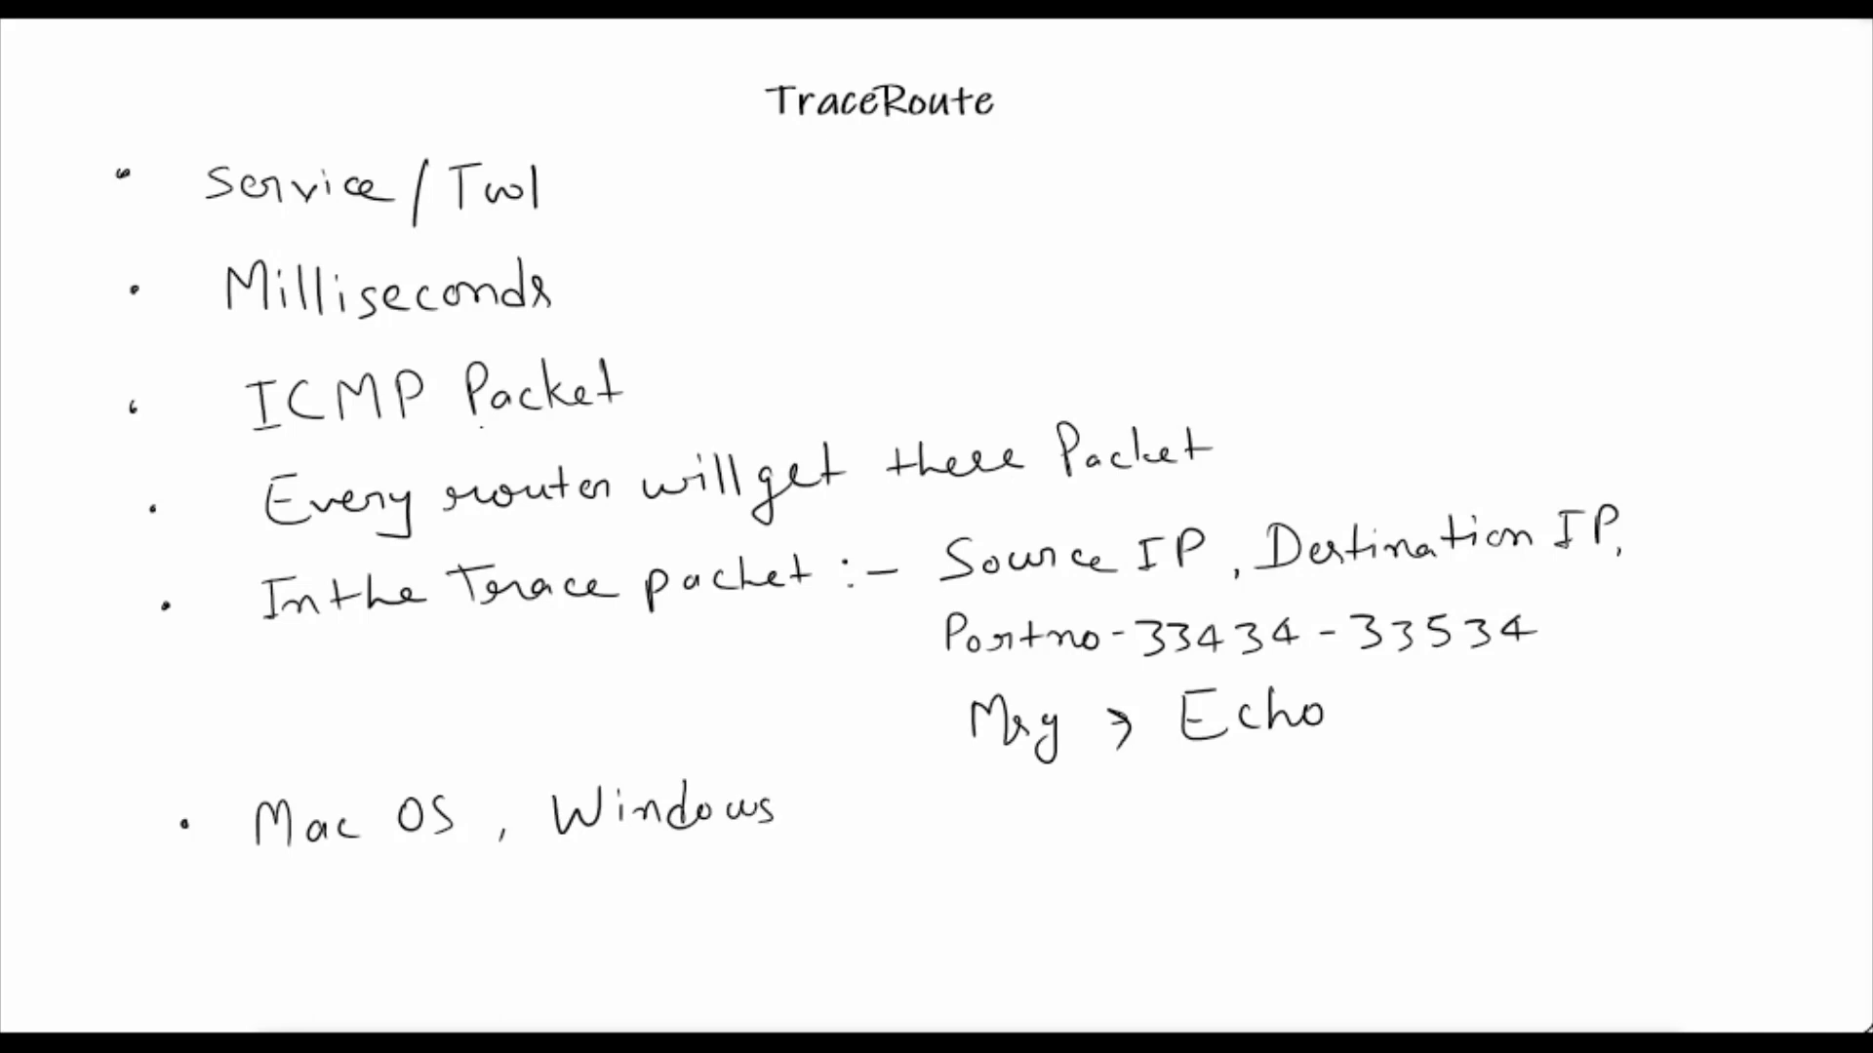
pyautogui.write('OS ,')
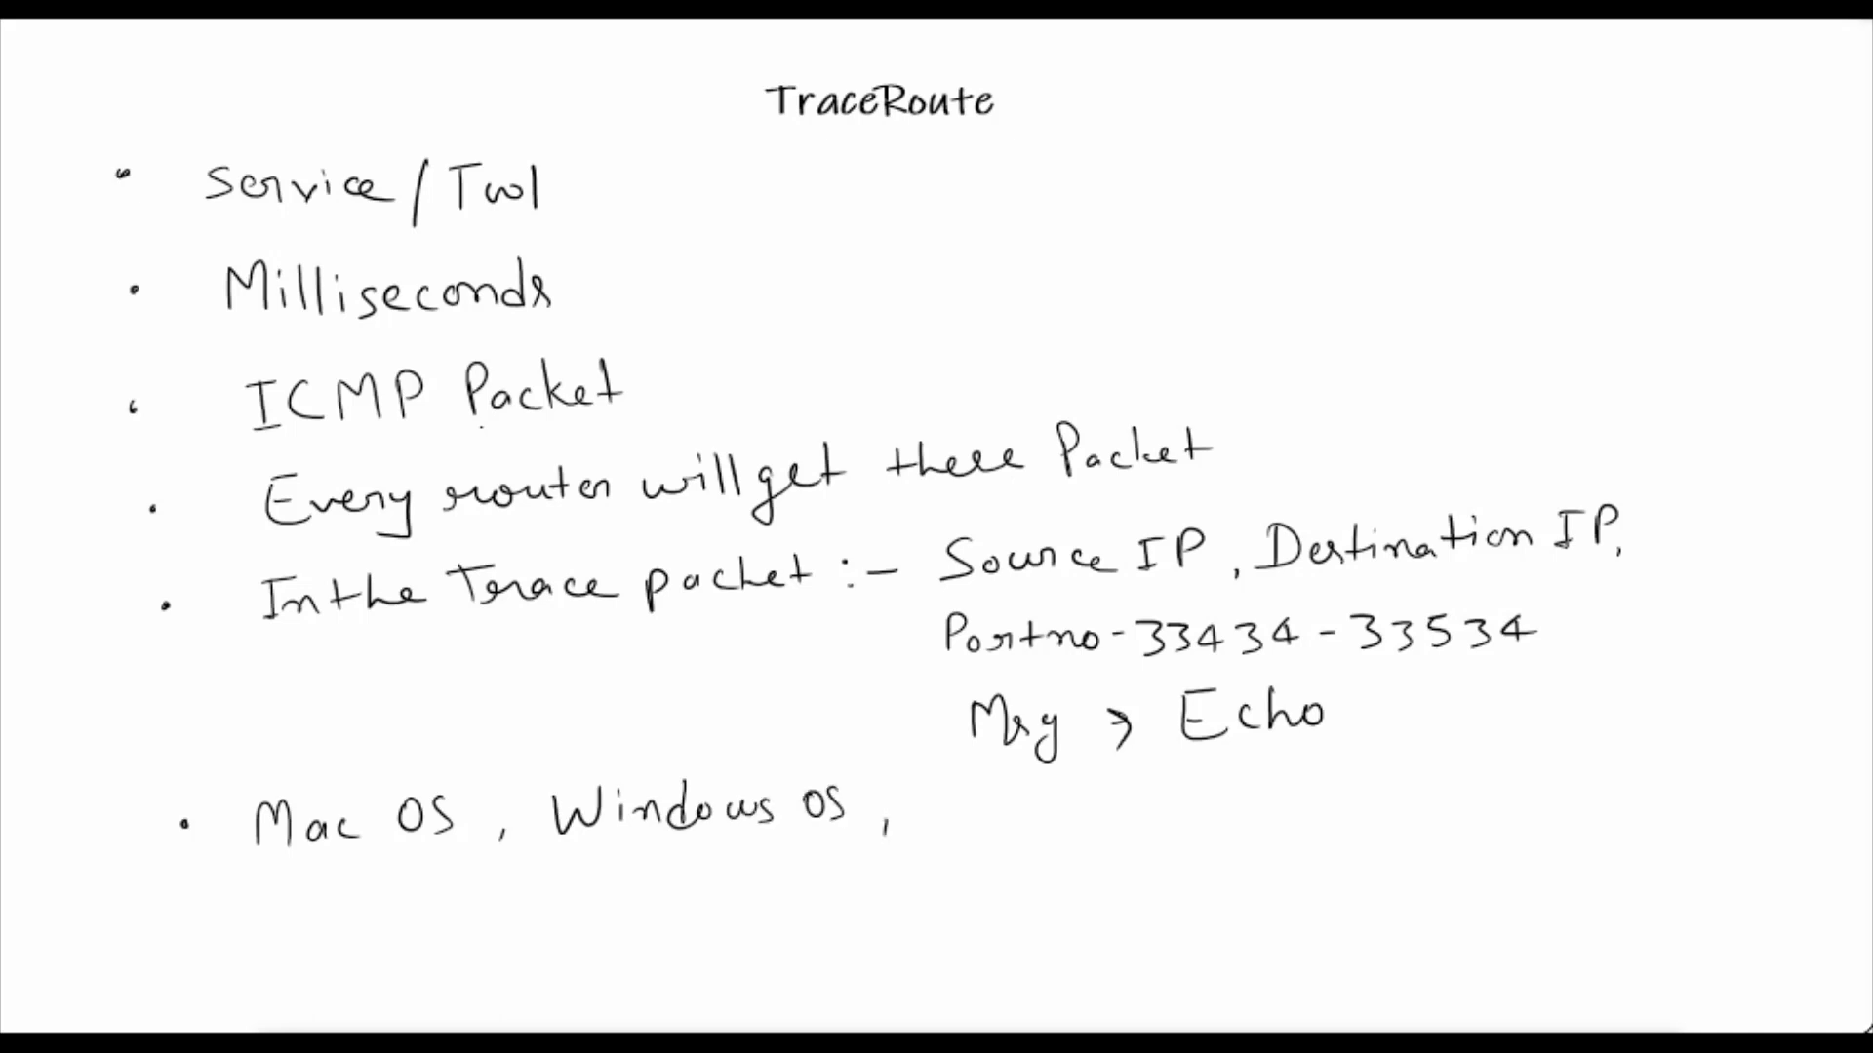
pyautogui.write('Linux ,')
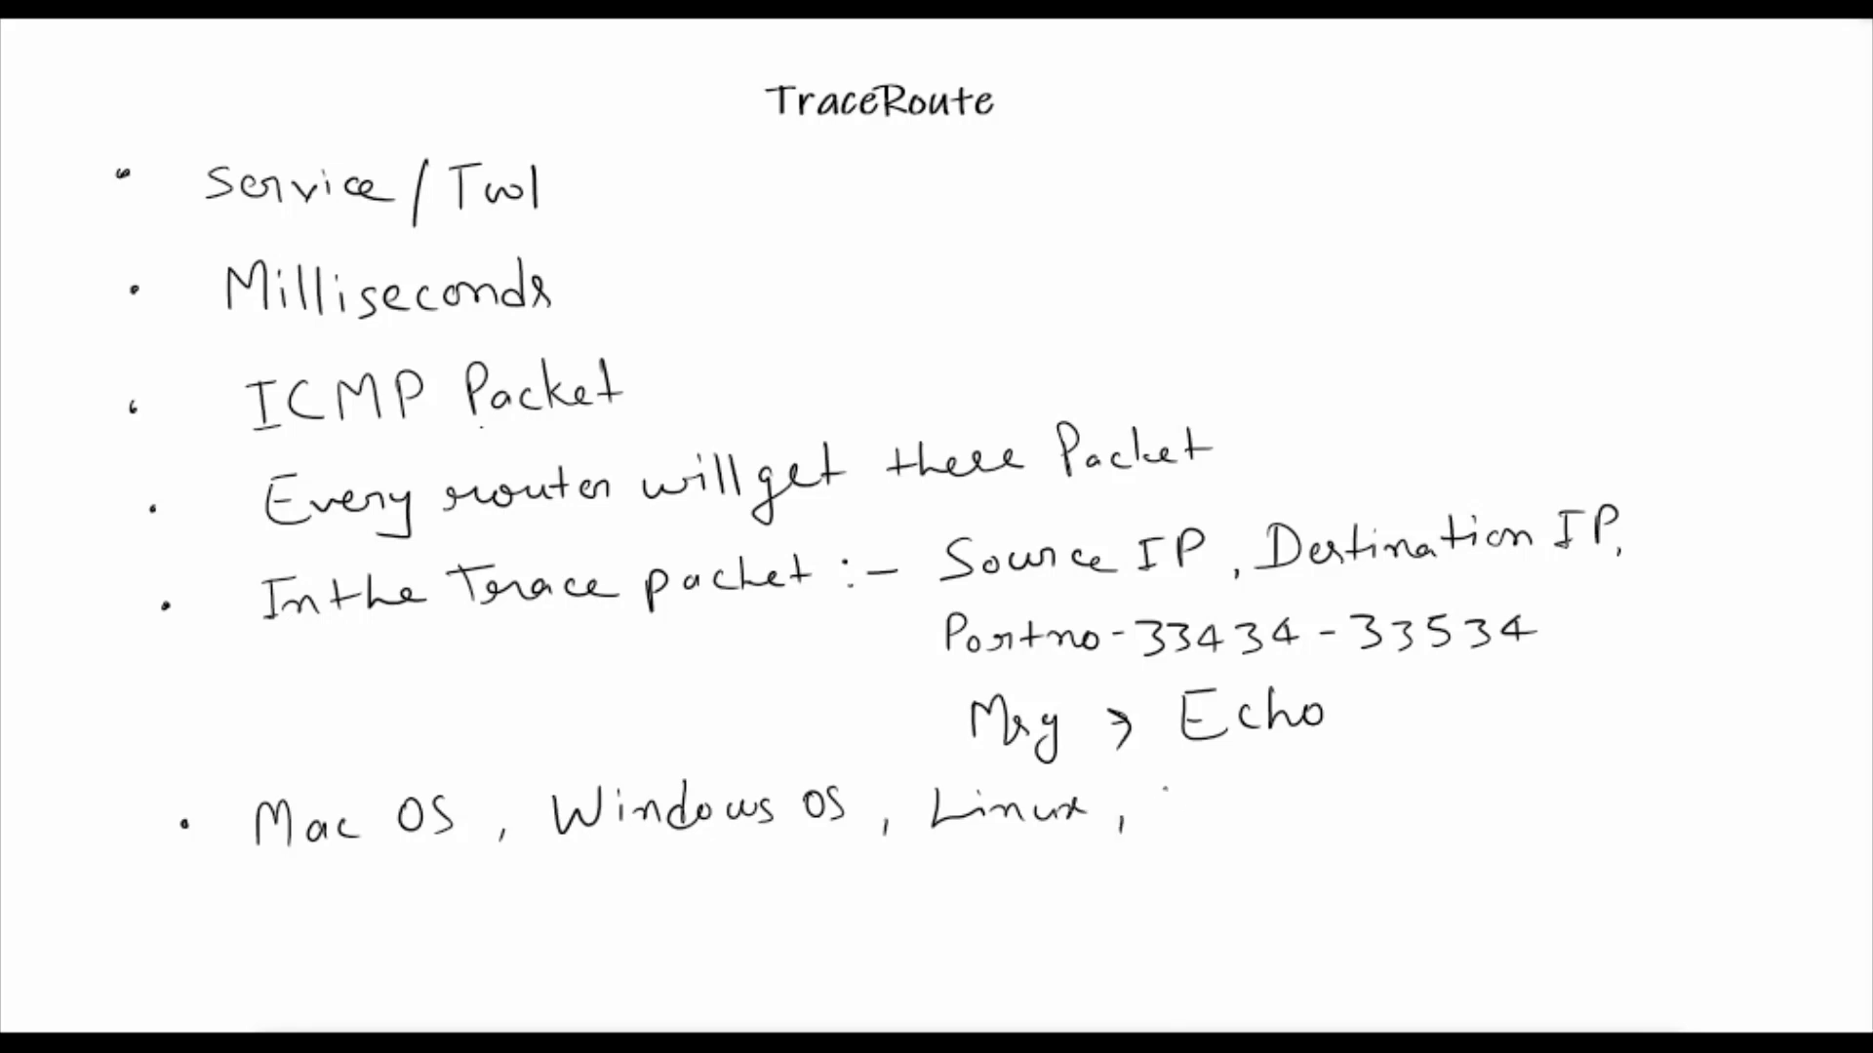
pyautogui.write('Open')
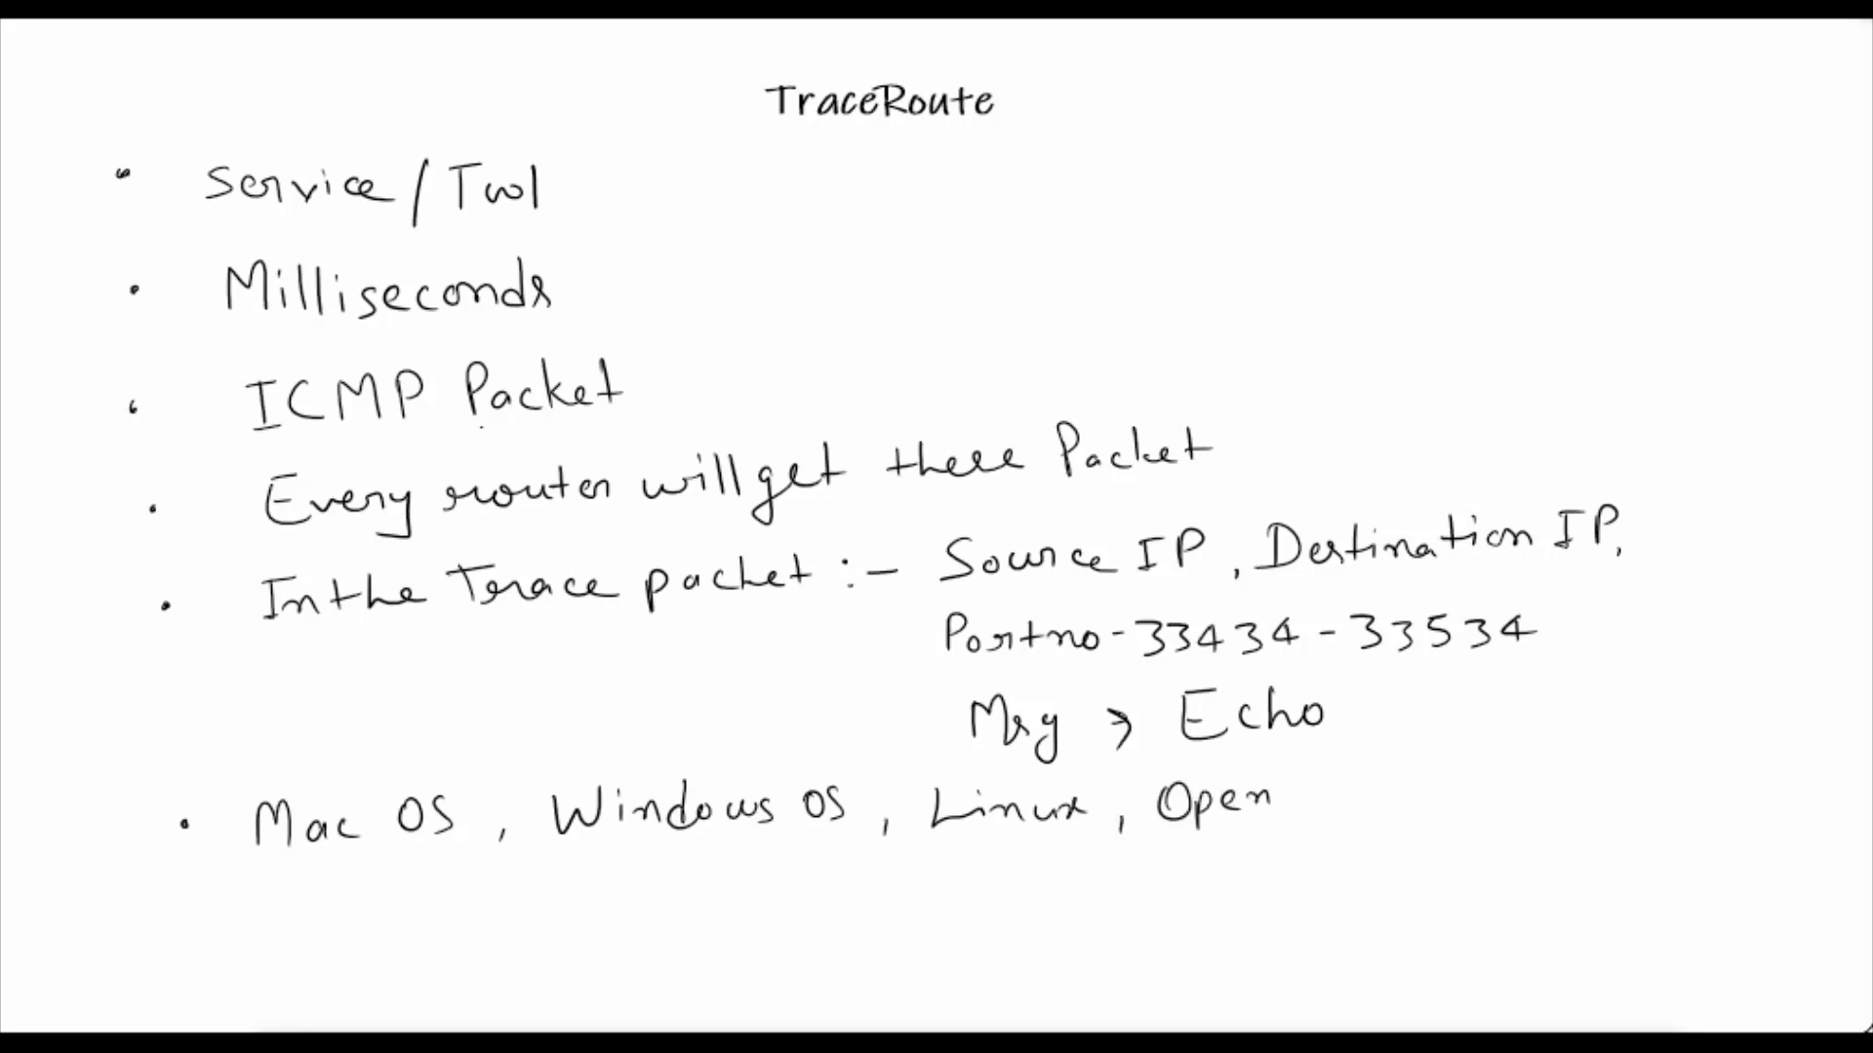
pyautogui.write('Source')
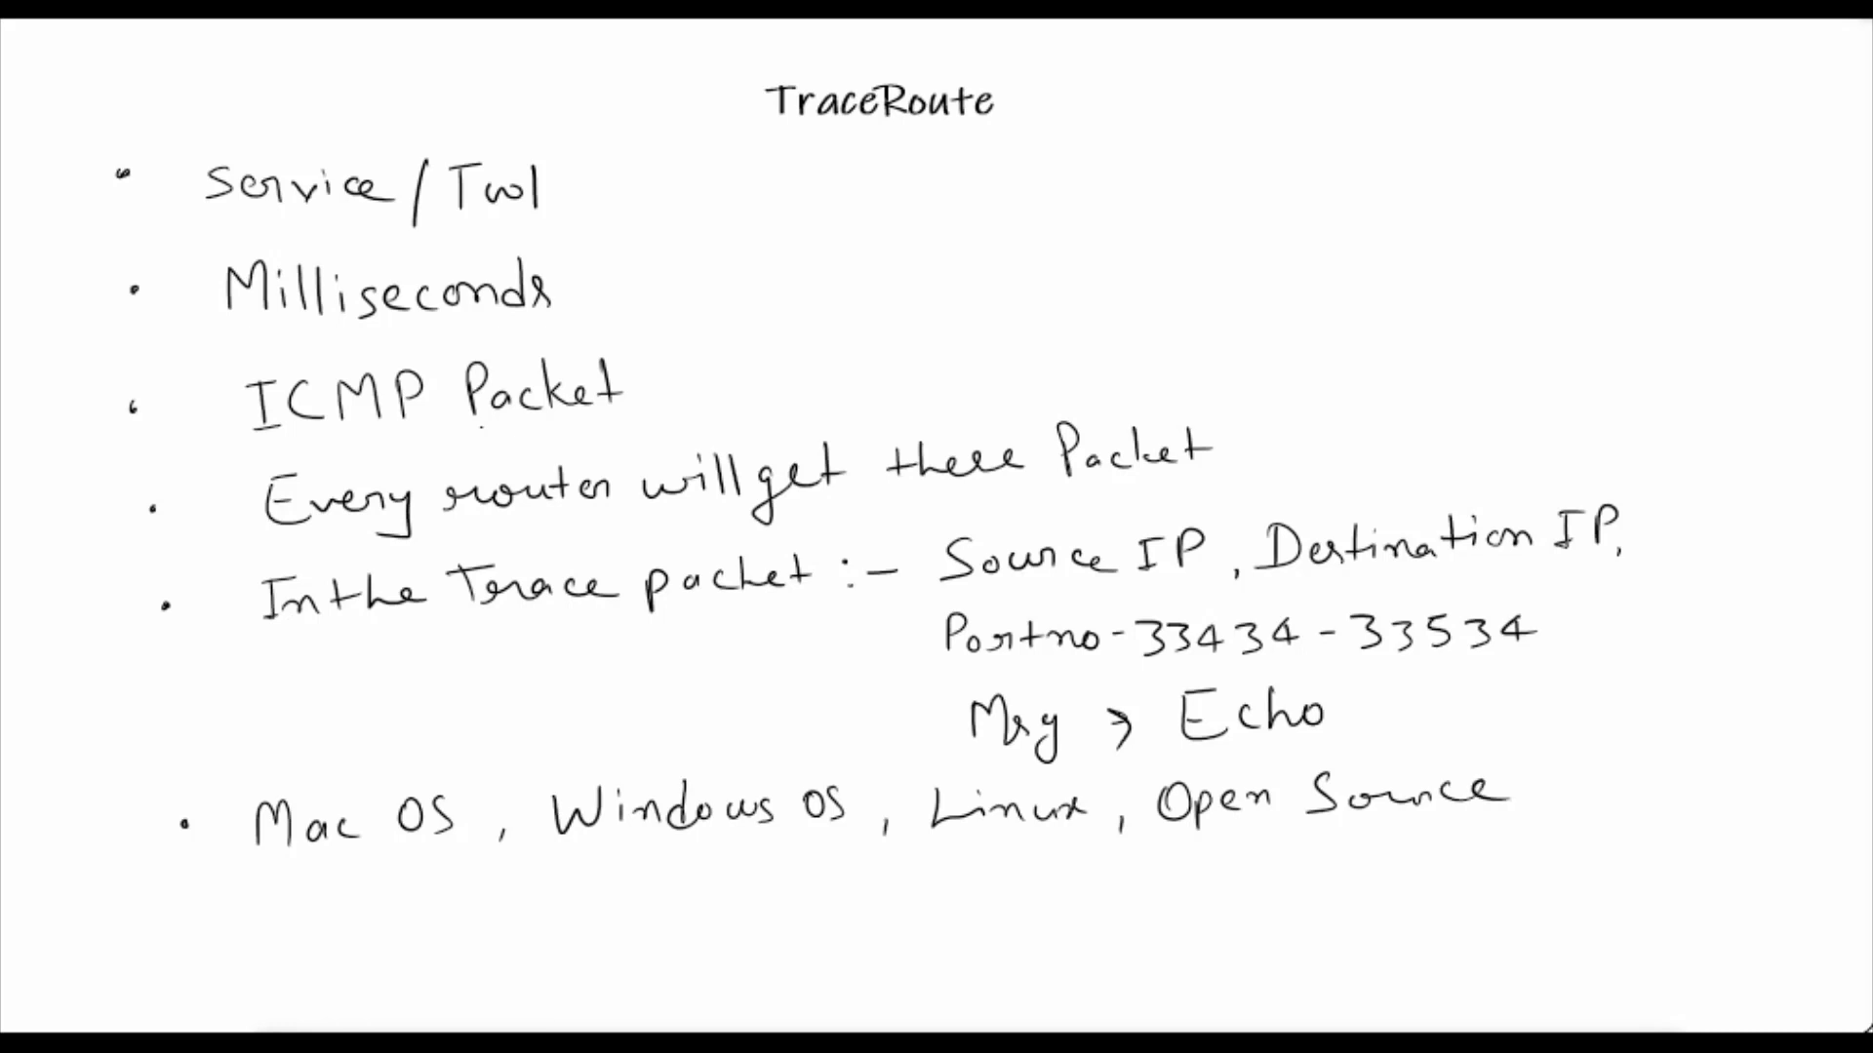
pyautogui.write('OS,')
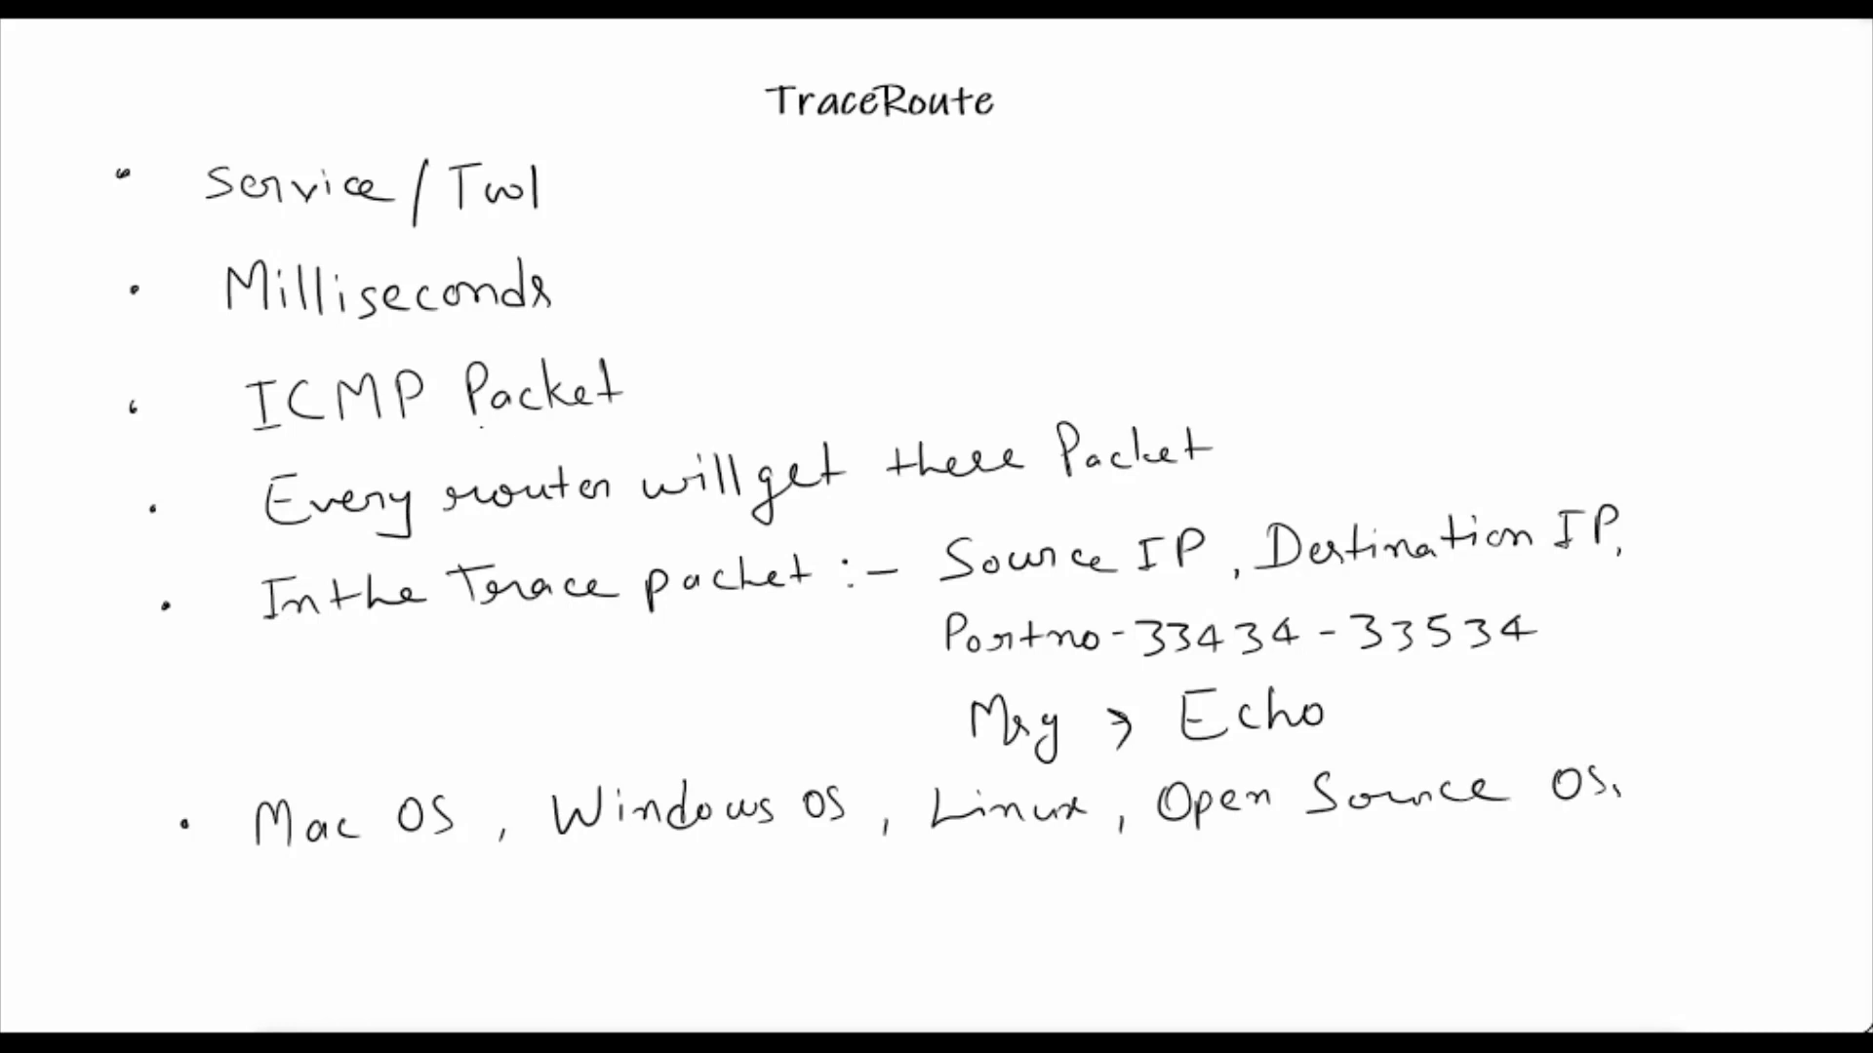
pyautogui.write('s.')
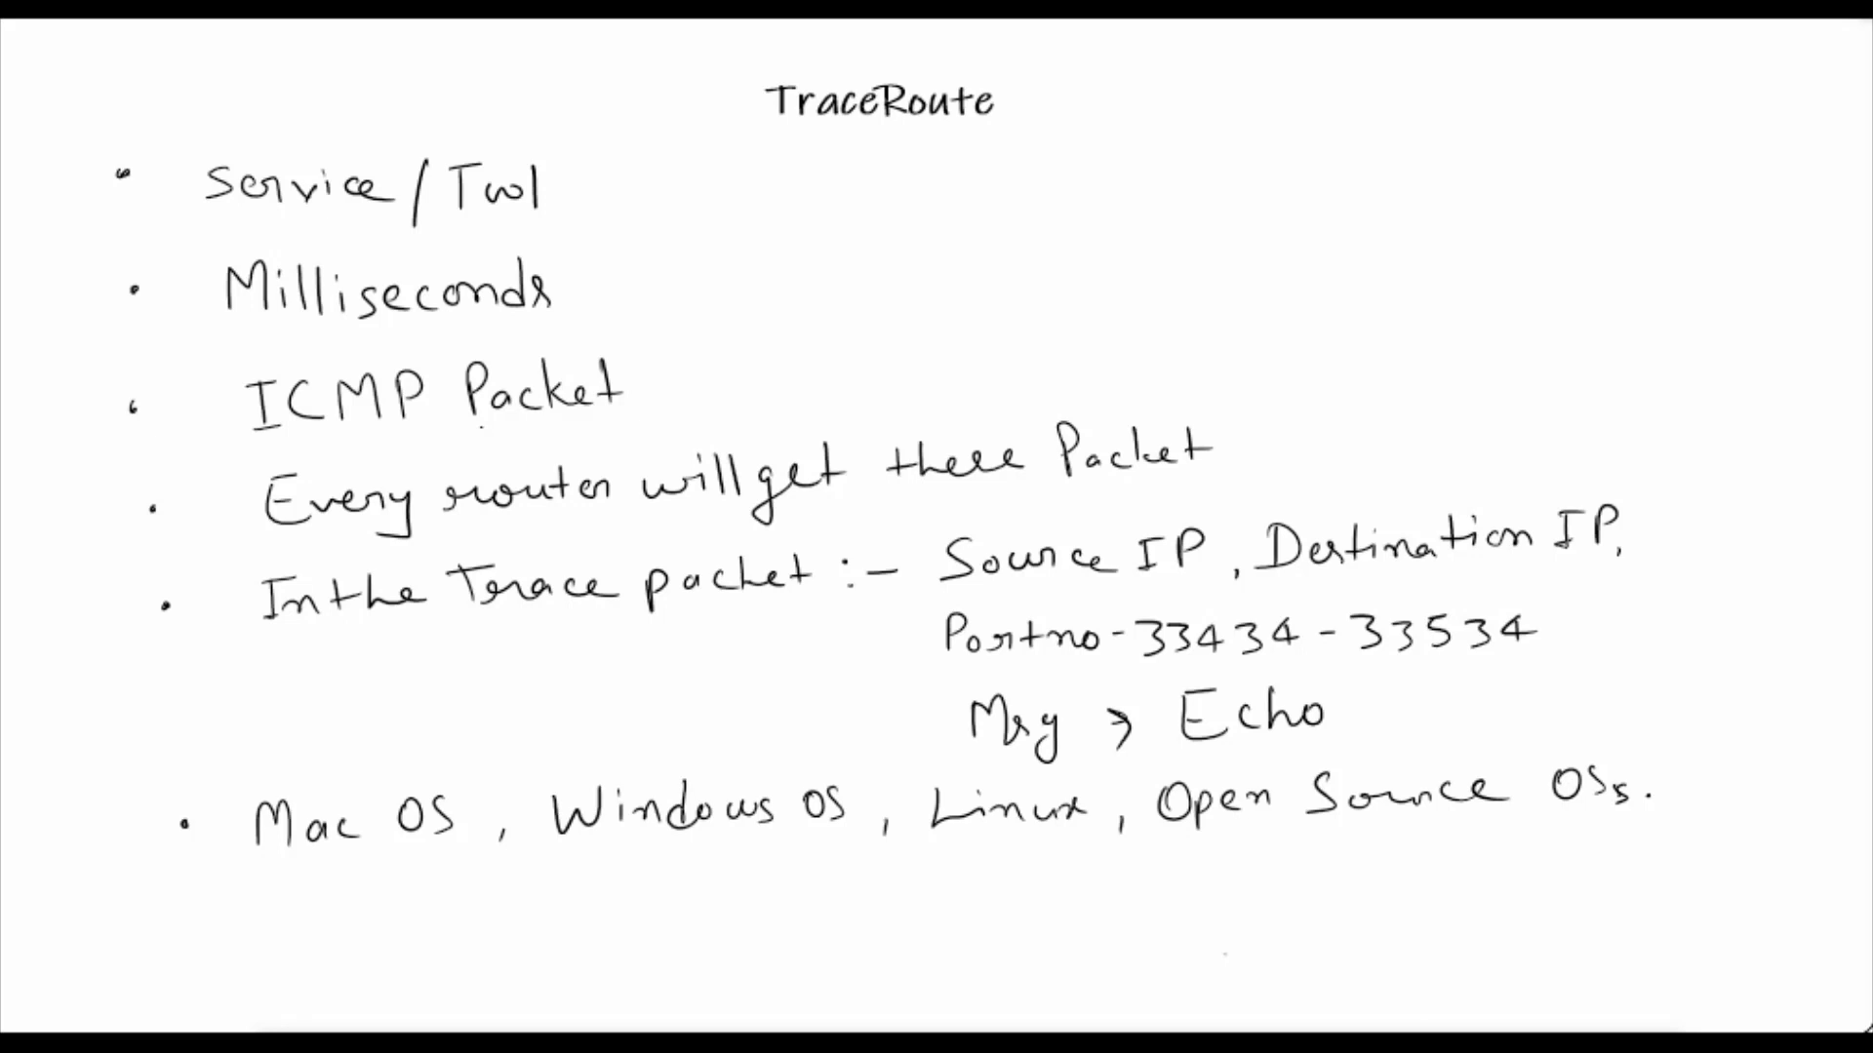
pyautogui.click(188, 901)
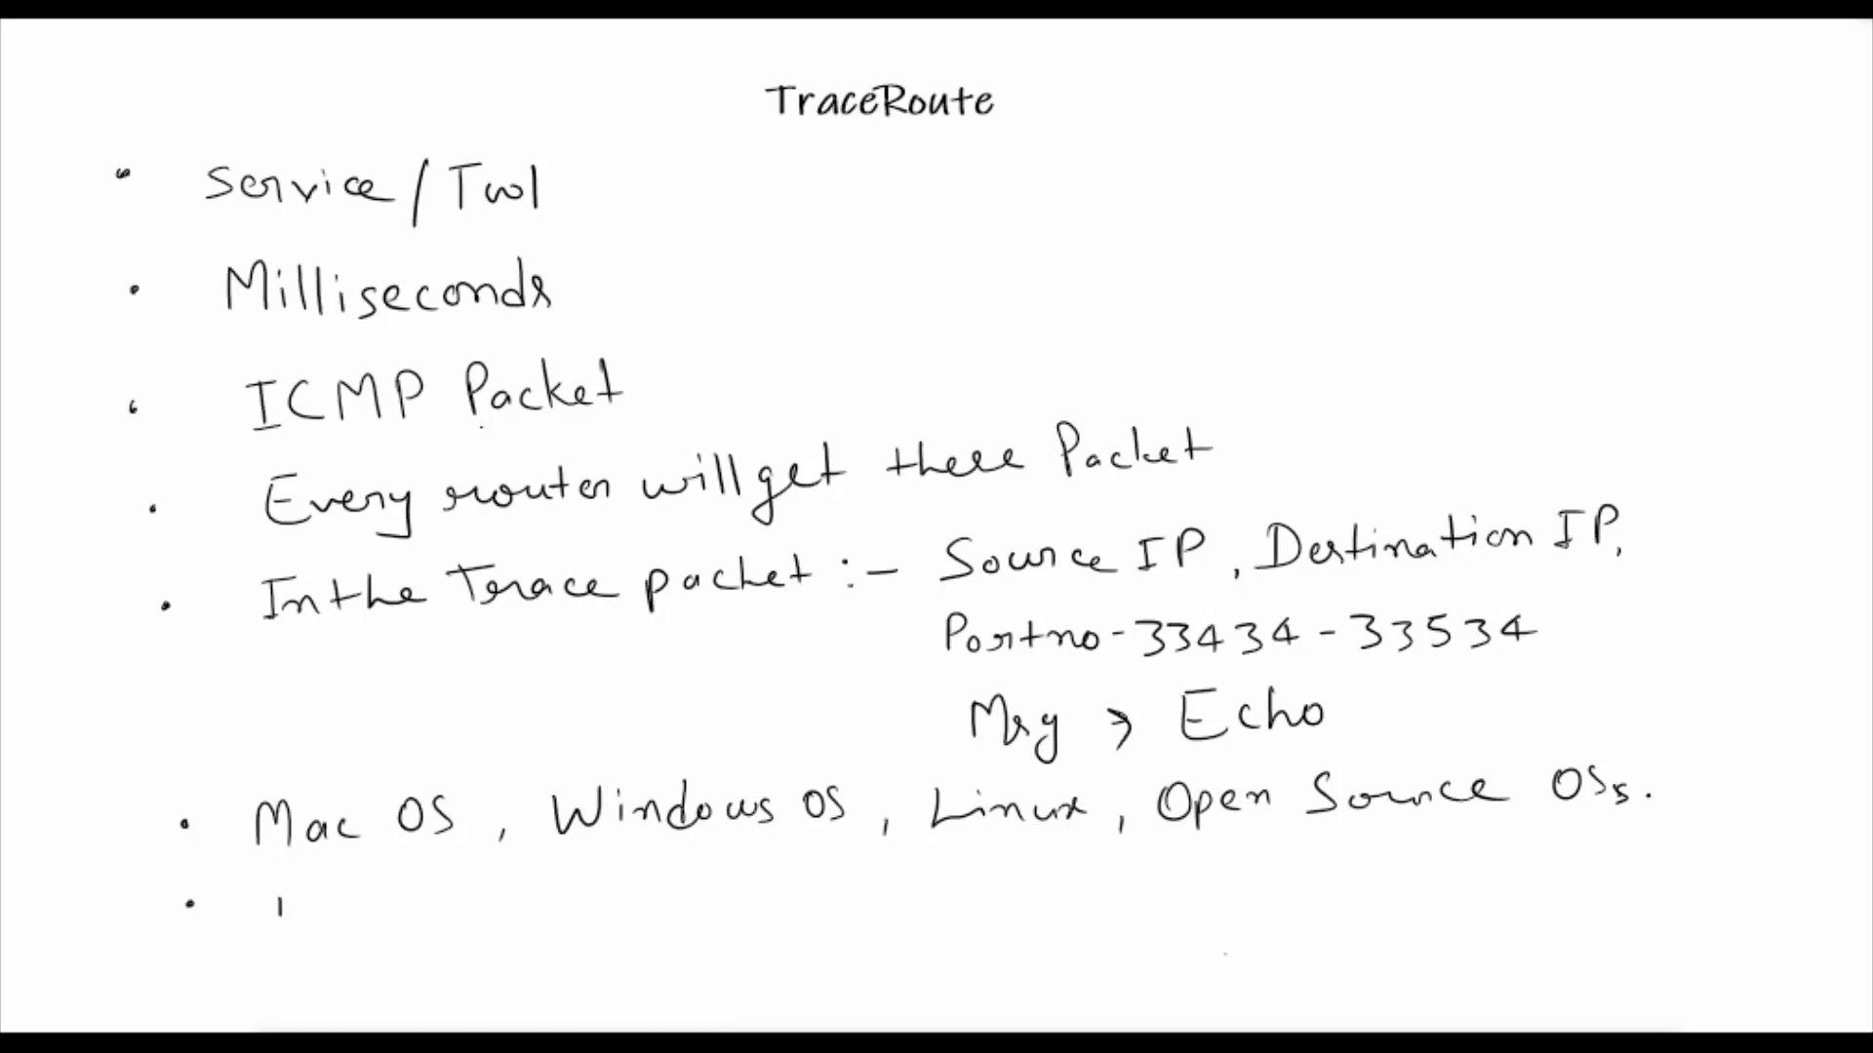
# Handwrite 'Default UDP Packet but windows' on the seventh bullet
pyautogui.write('Defo')
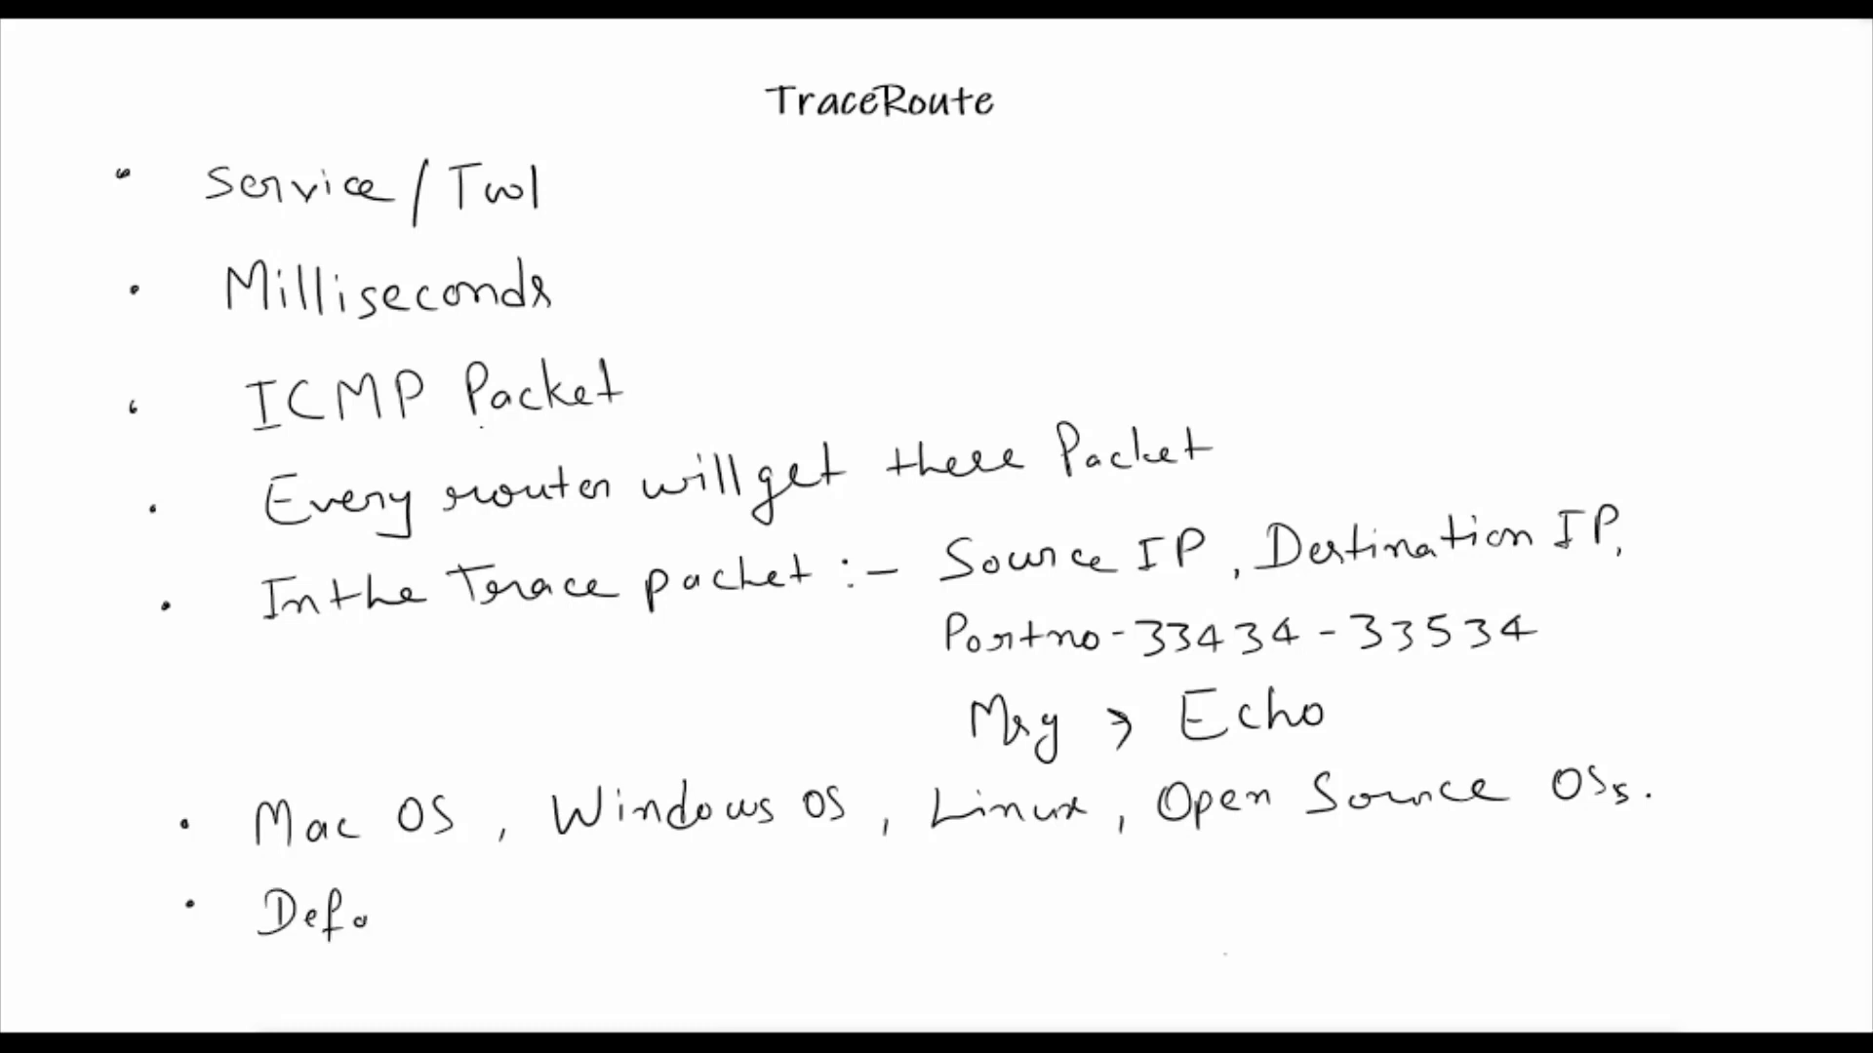
pyautogui.write('Default U')
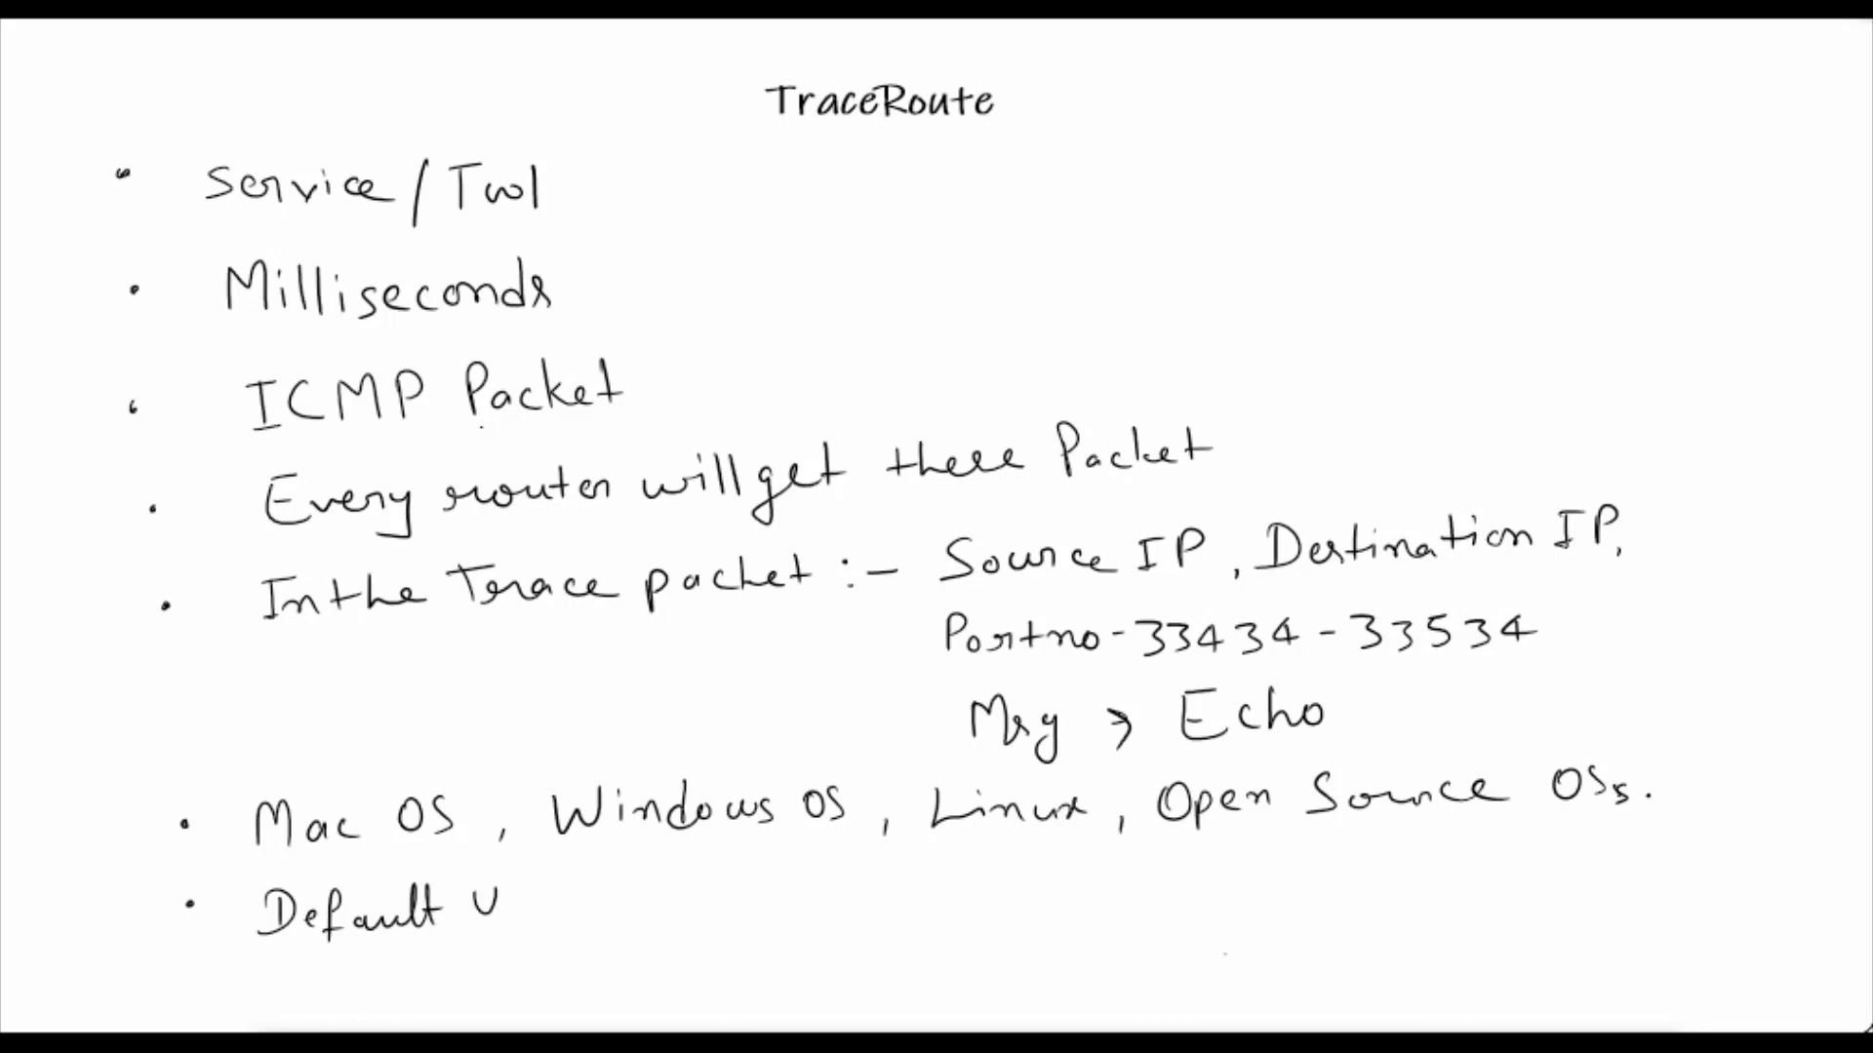
pyautogui.write('DP')
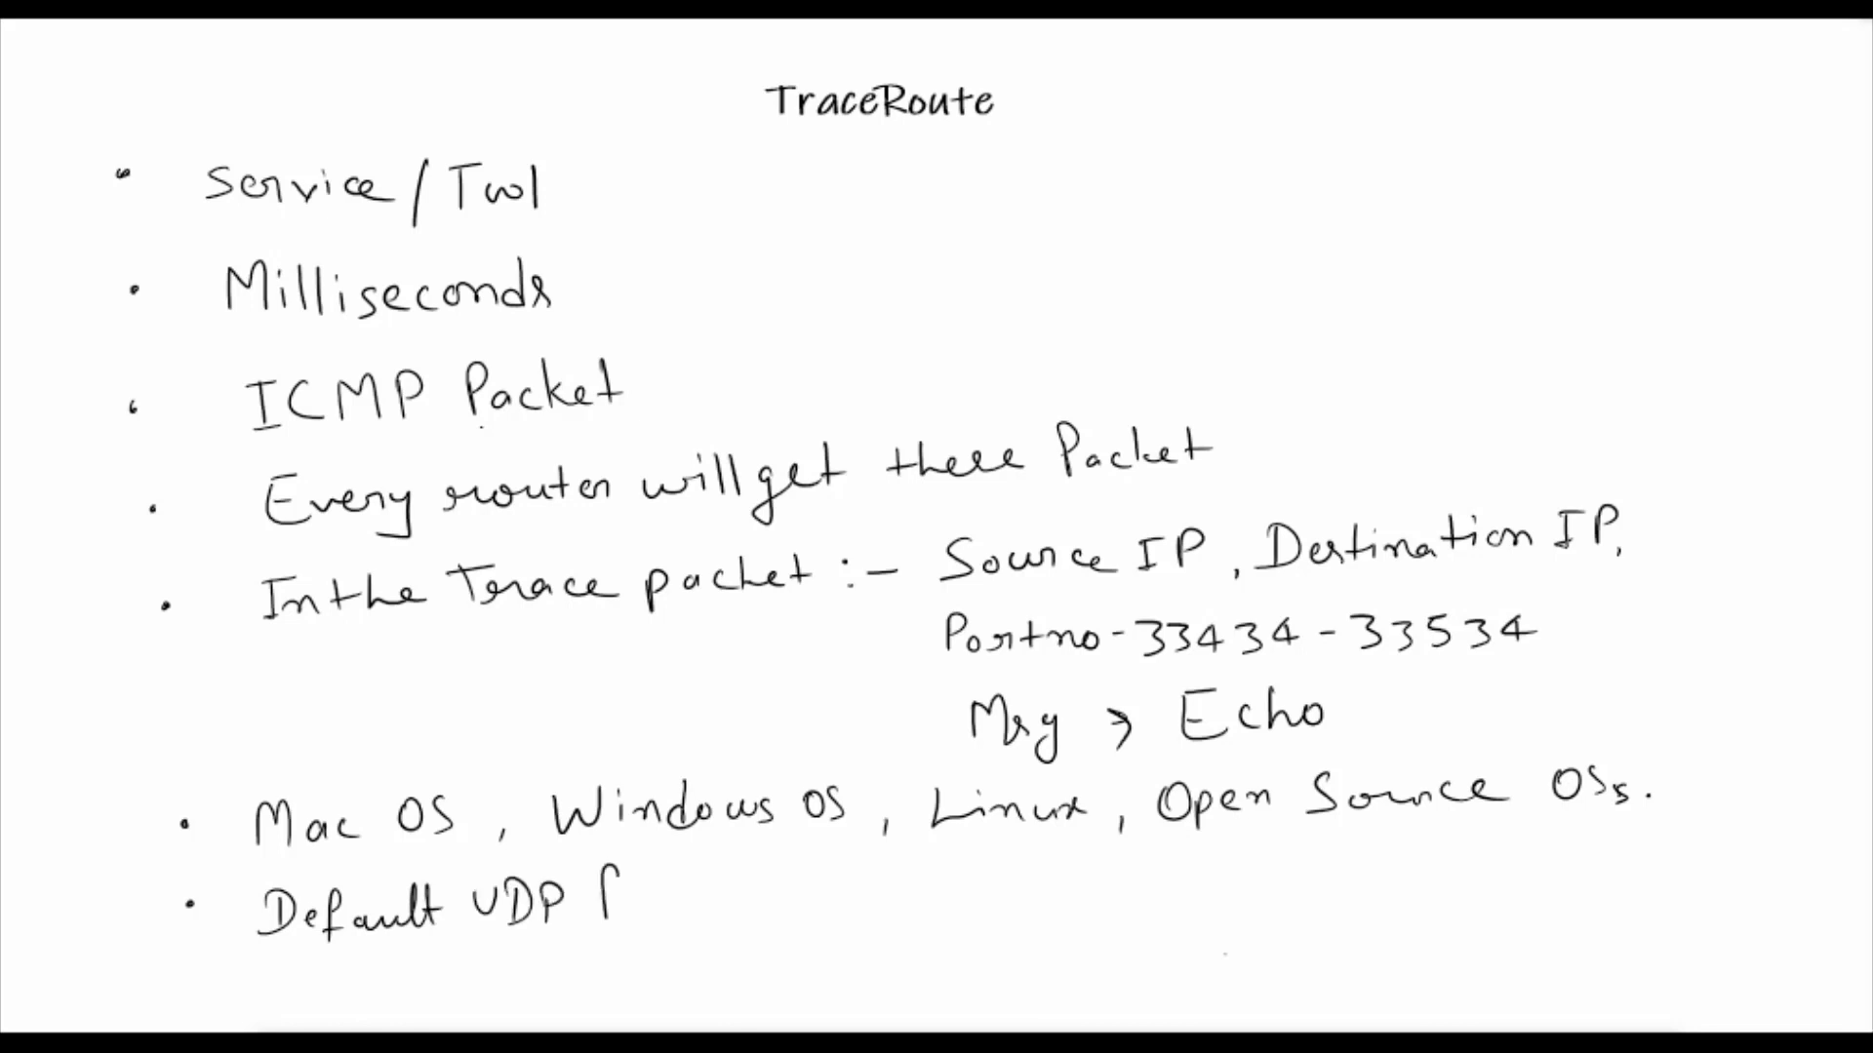
pyautogui.write('Packet')
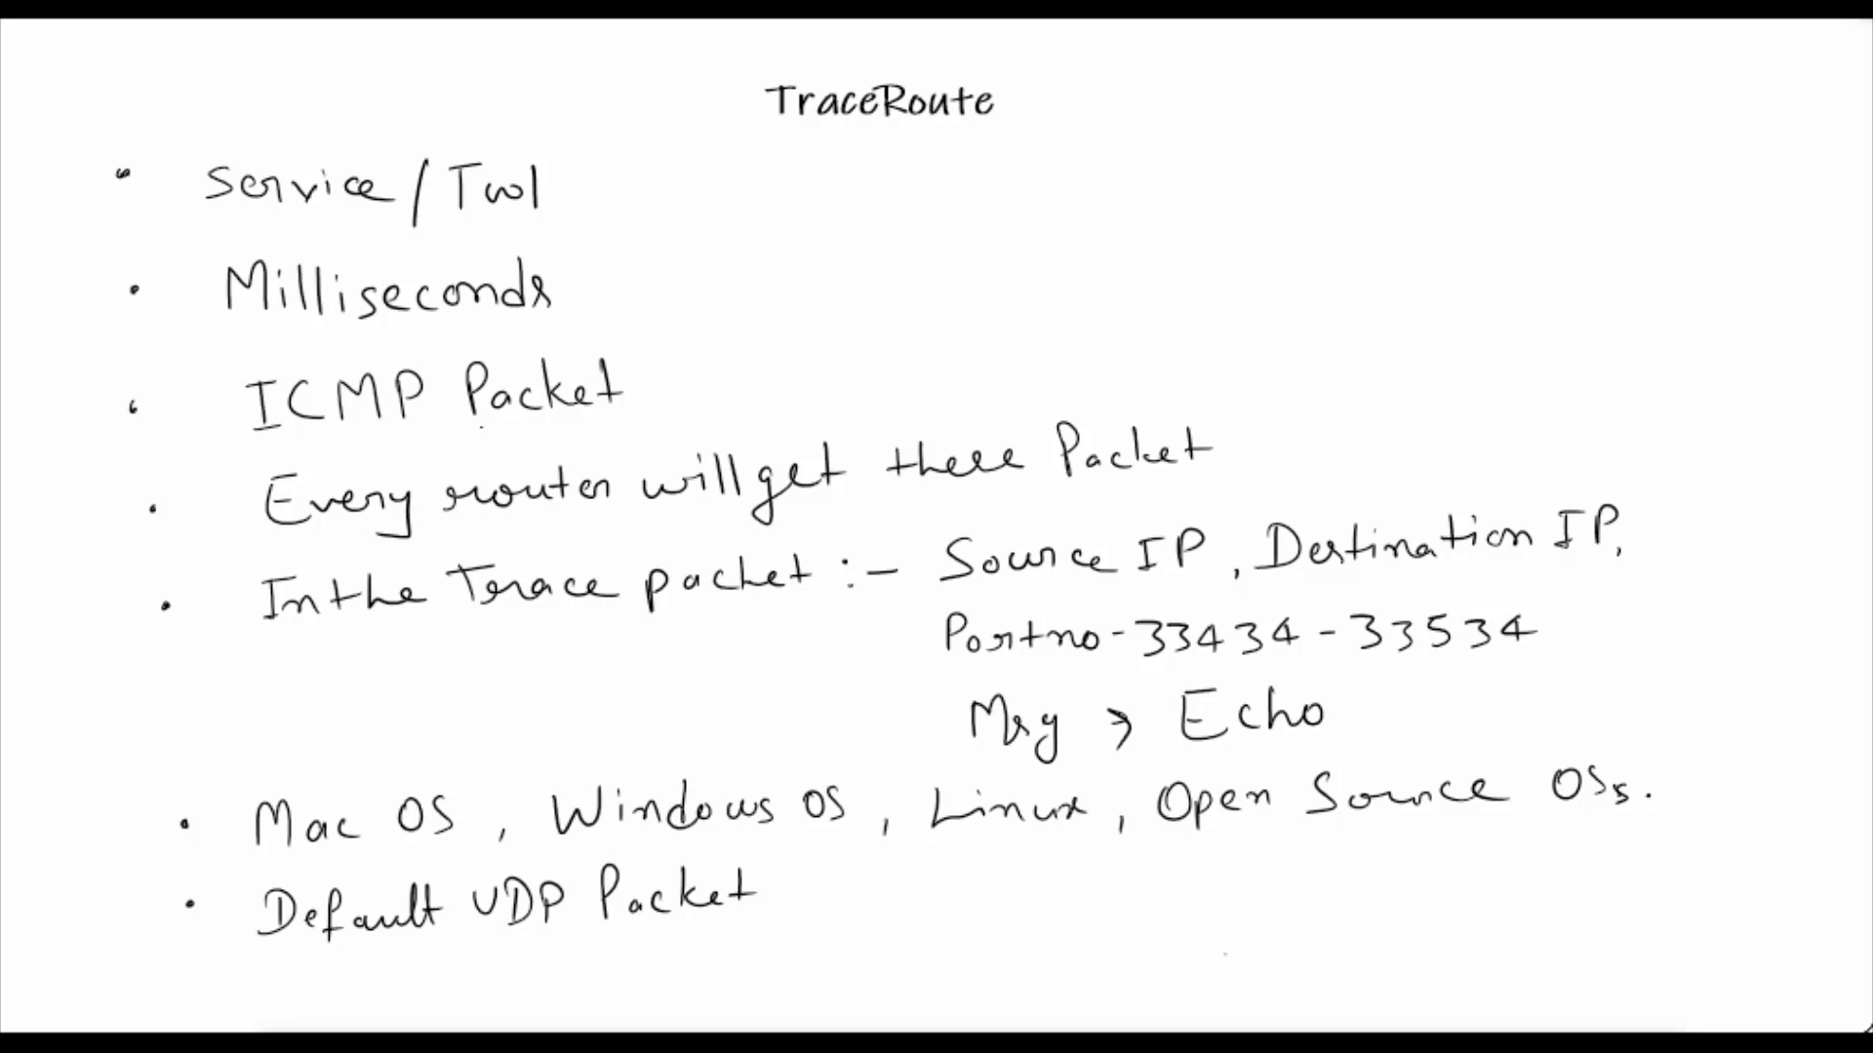
pyautogui.write('but')
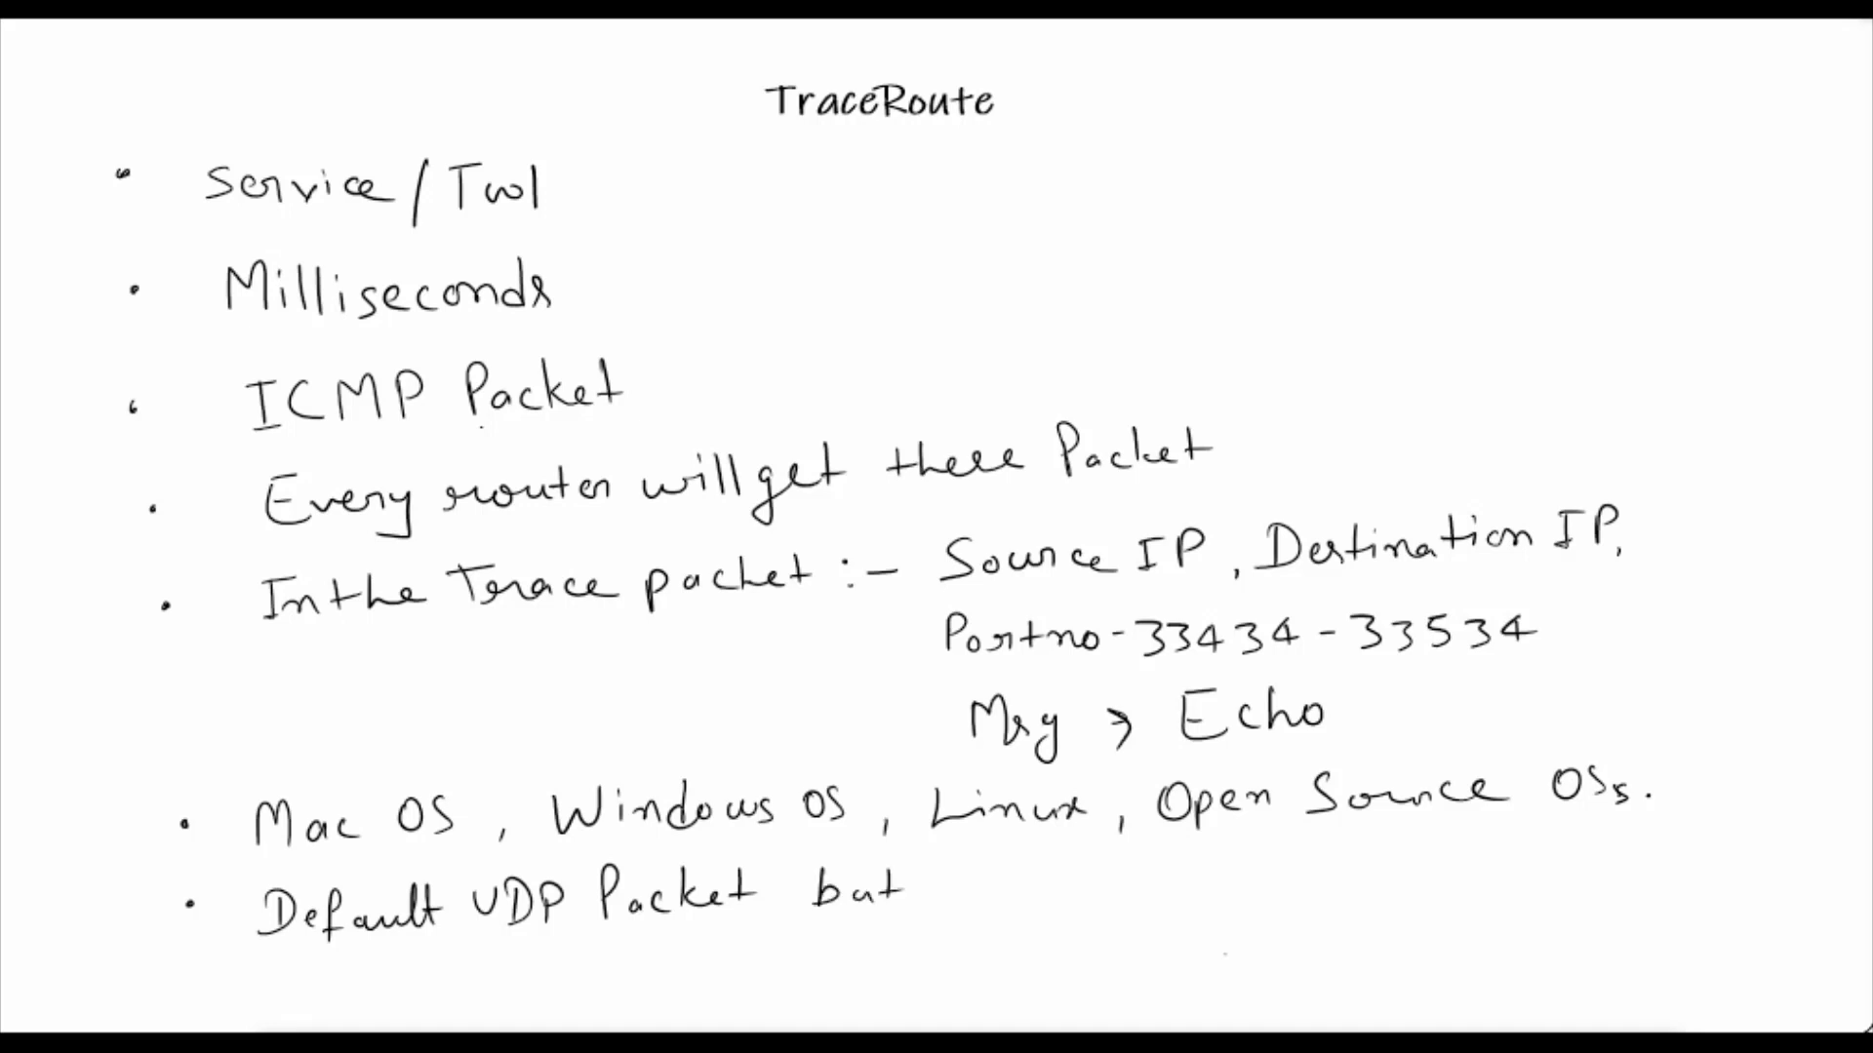
pyautogui.write('wint')
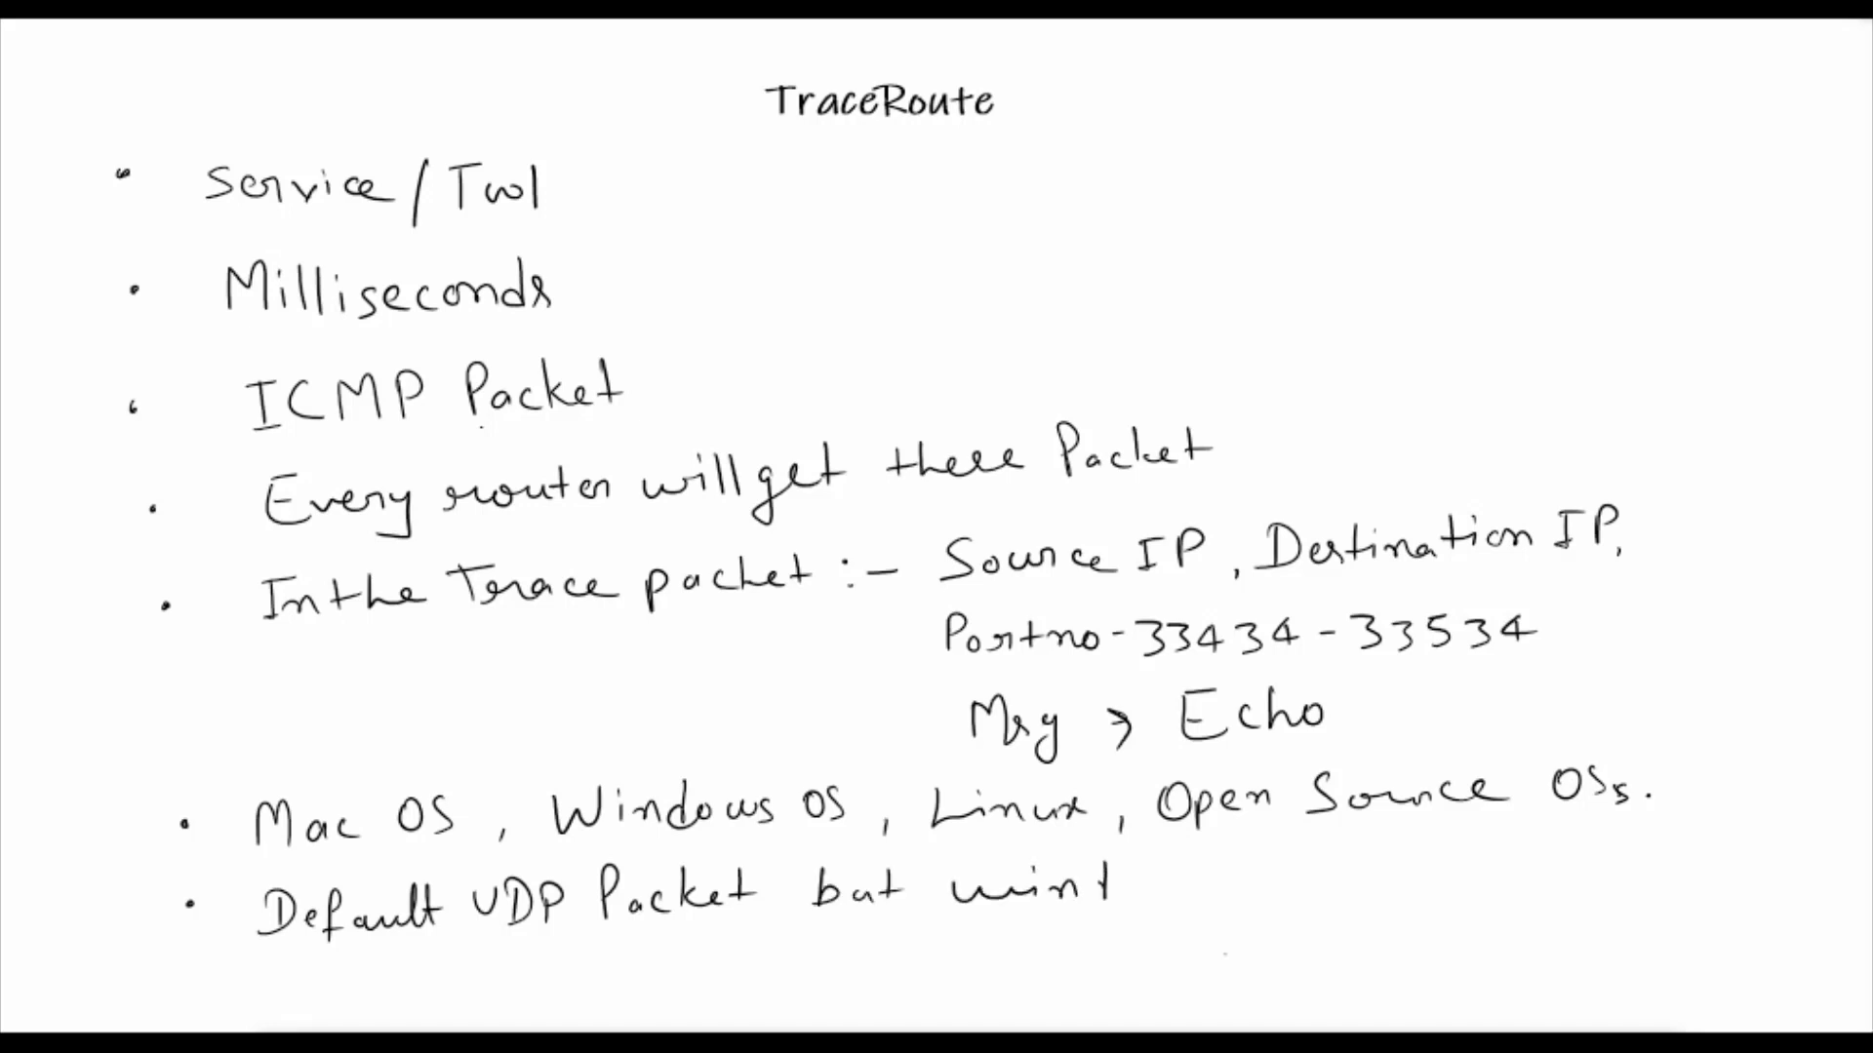
pyautogui.write('windows')
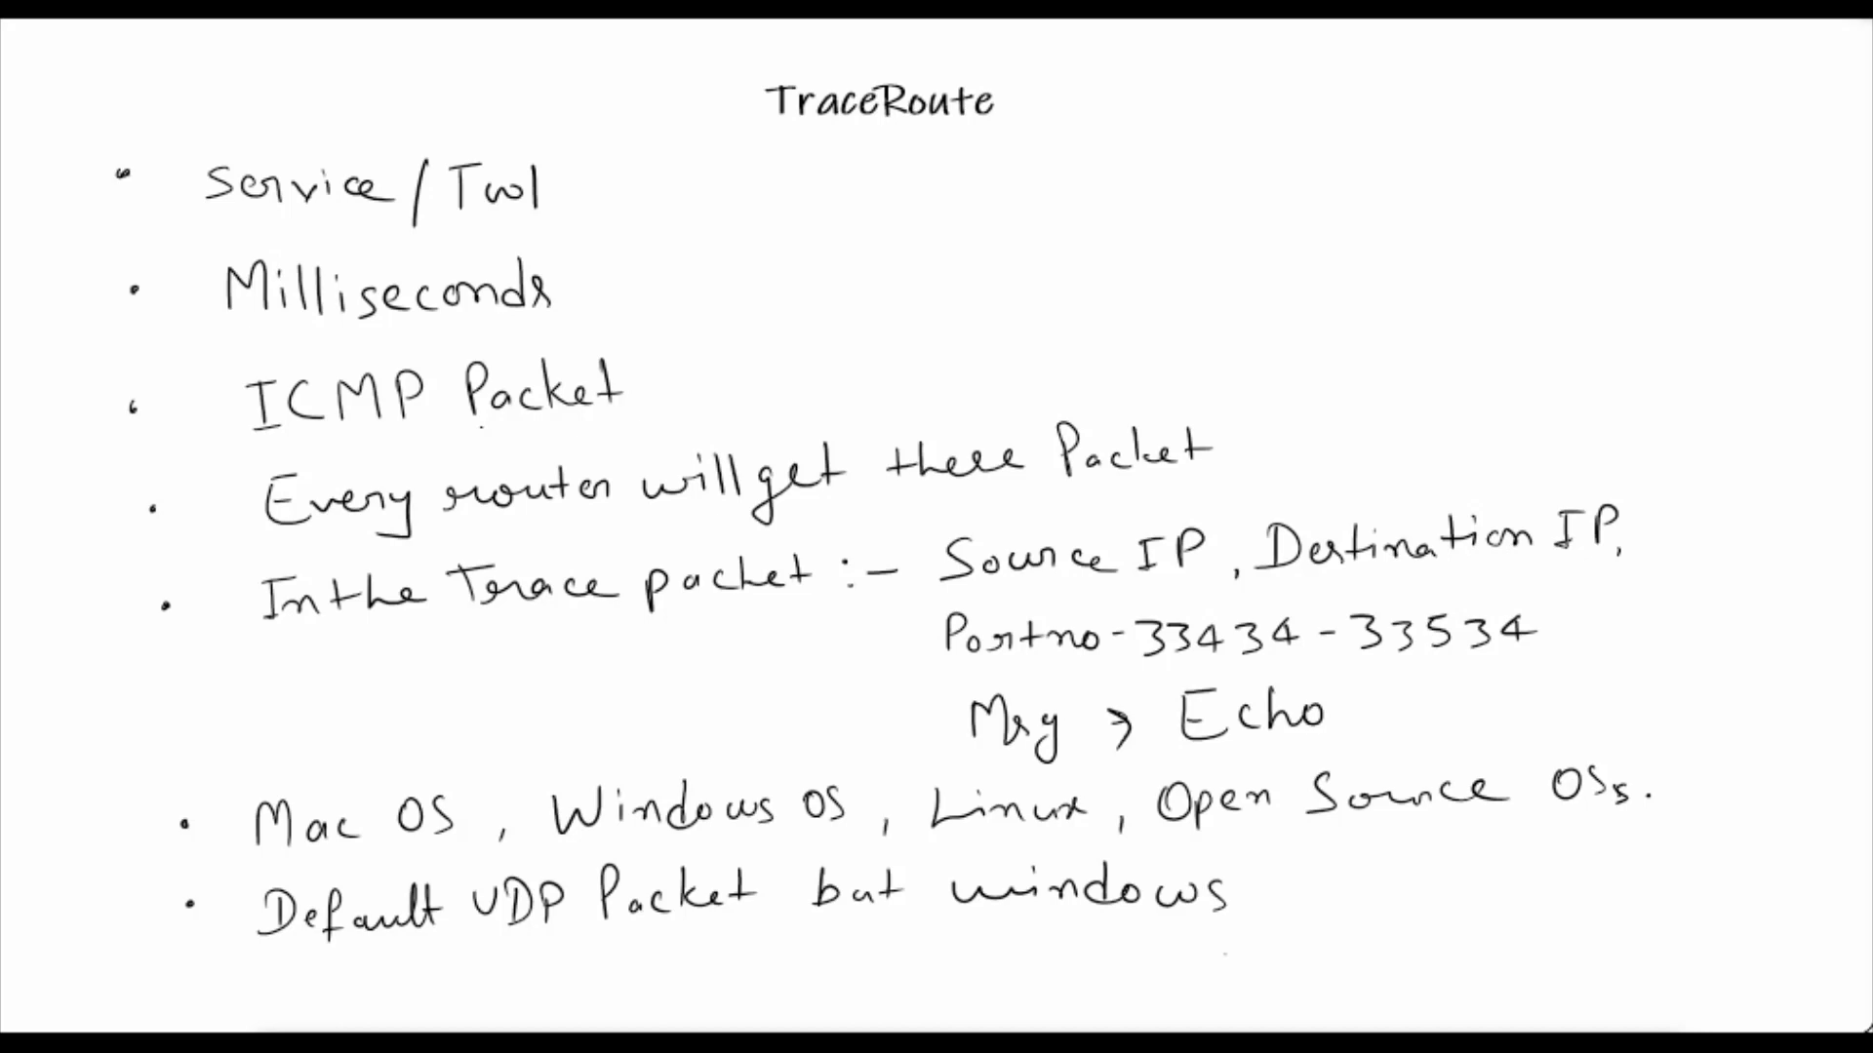
# Finish the bullet with 'it send ICMP packet' and start an eighth bullet
pyautogui.write('it')
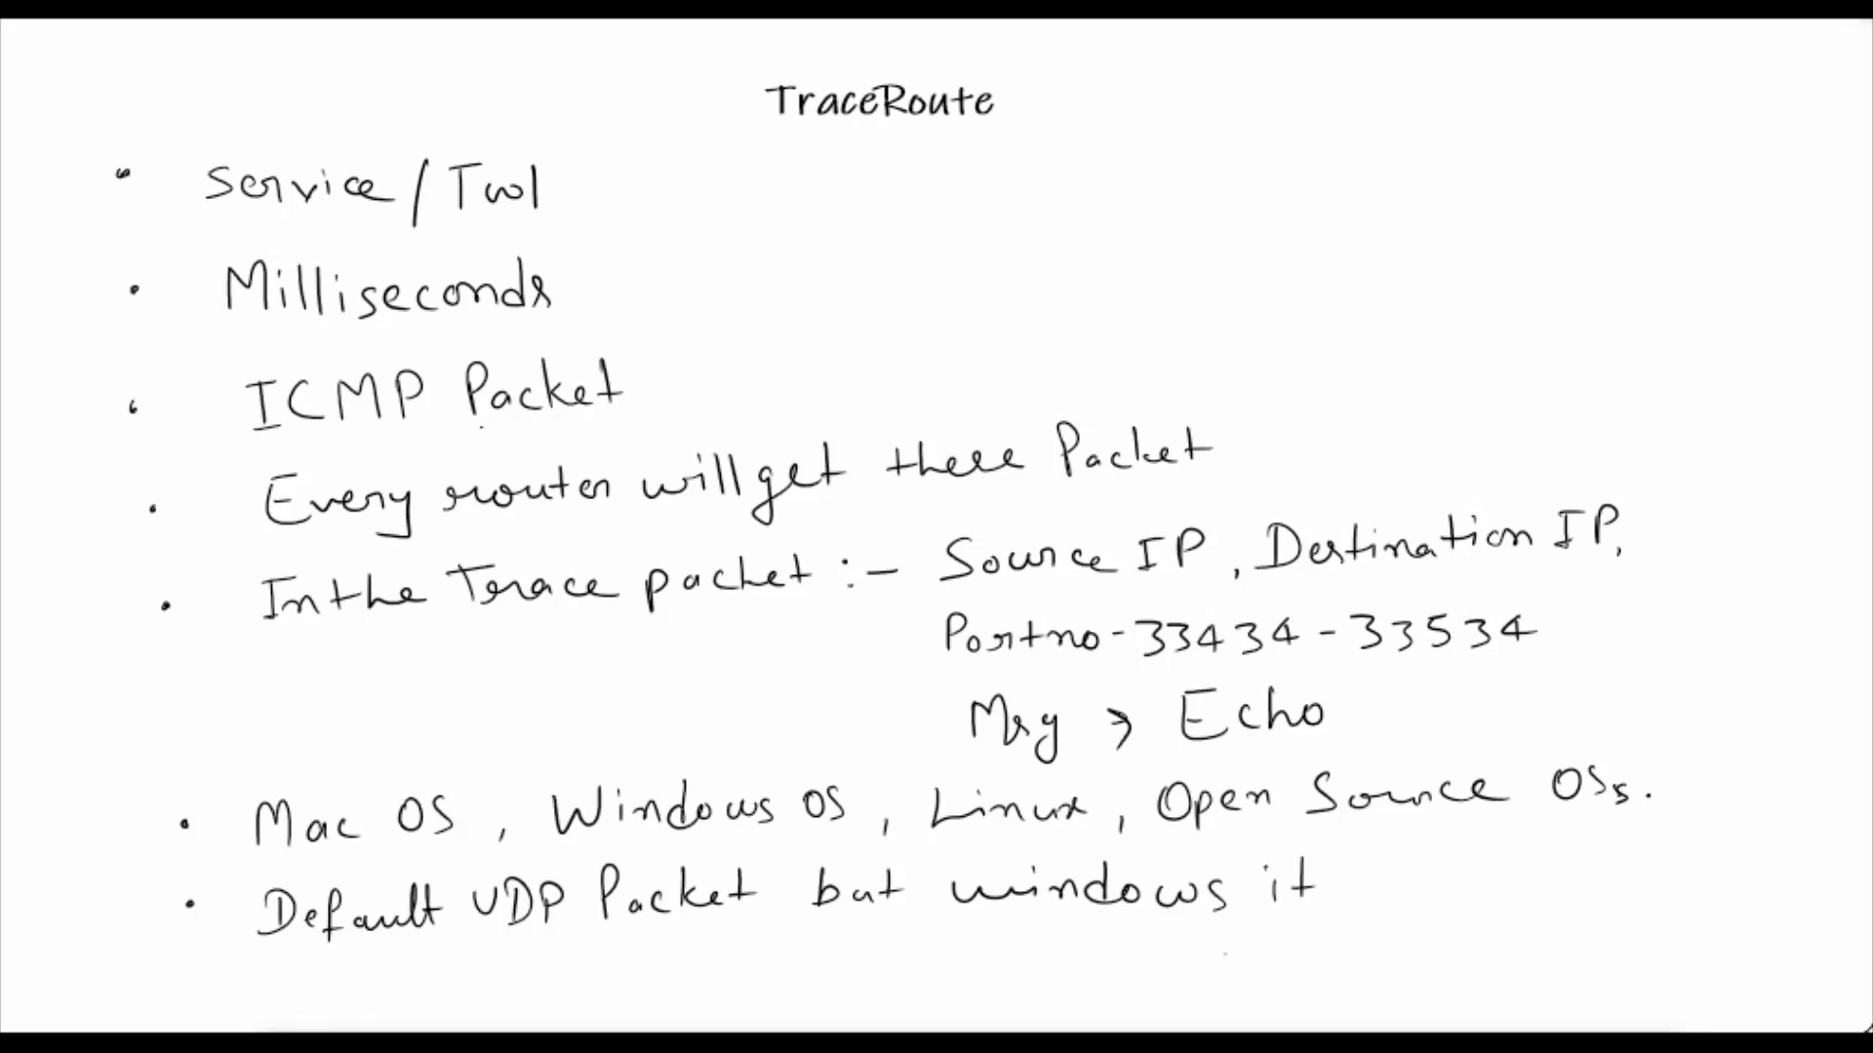
pyautogui.write('sent')
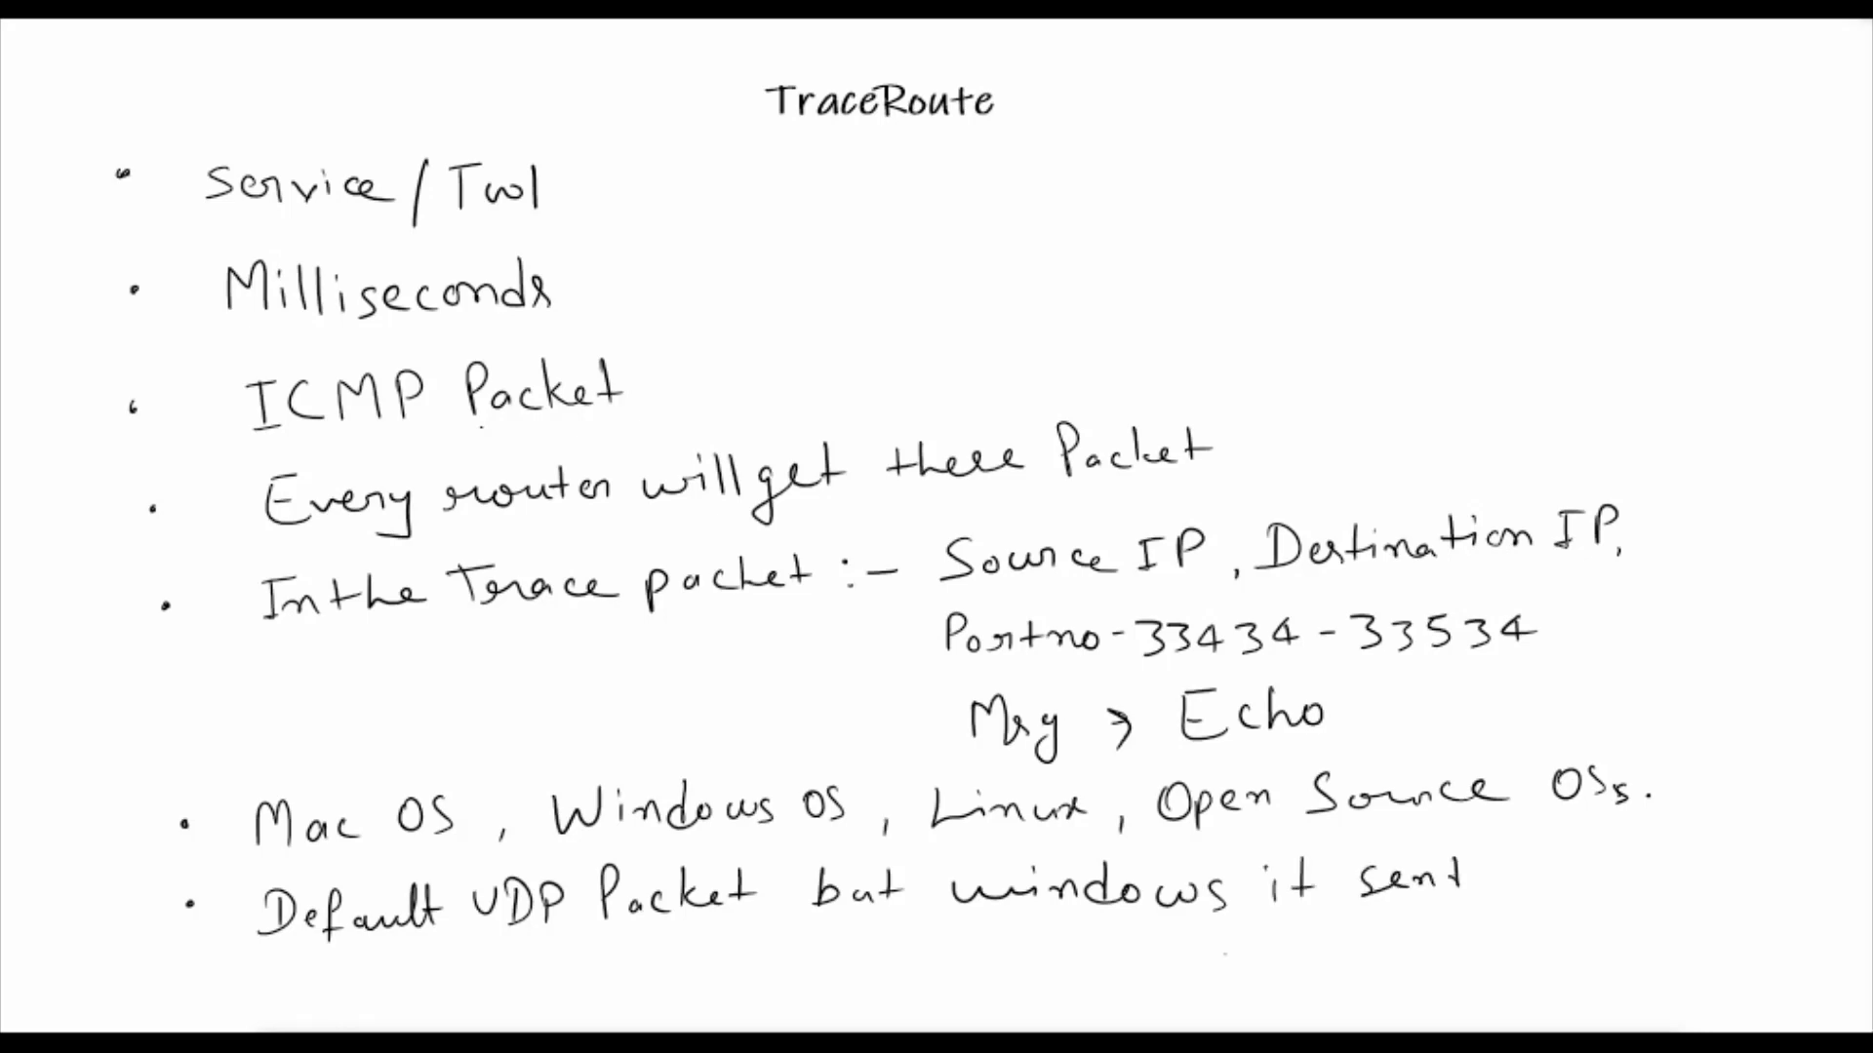
pyautogui.write('ICr')
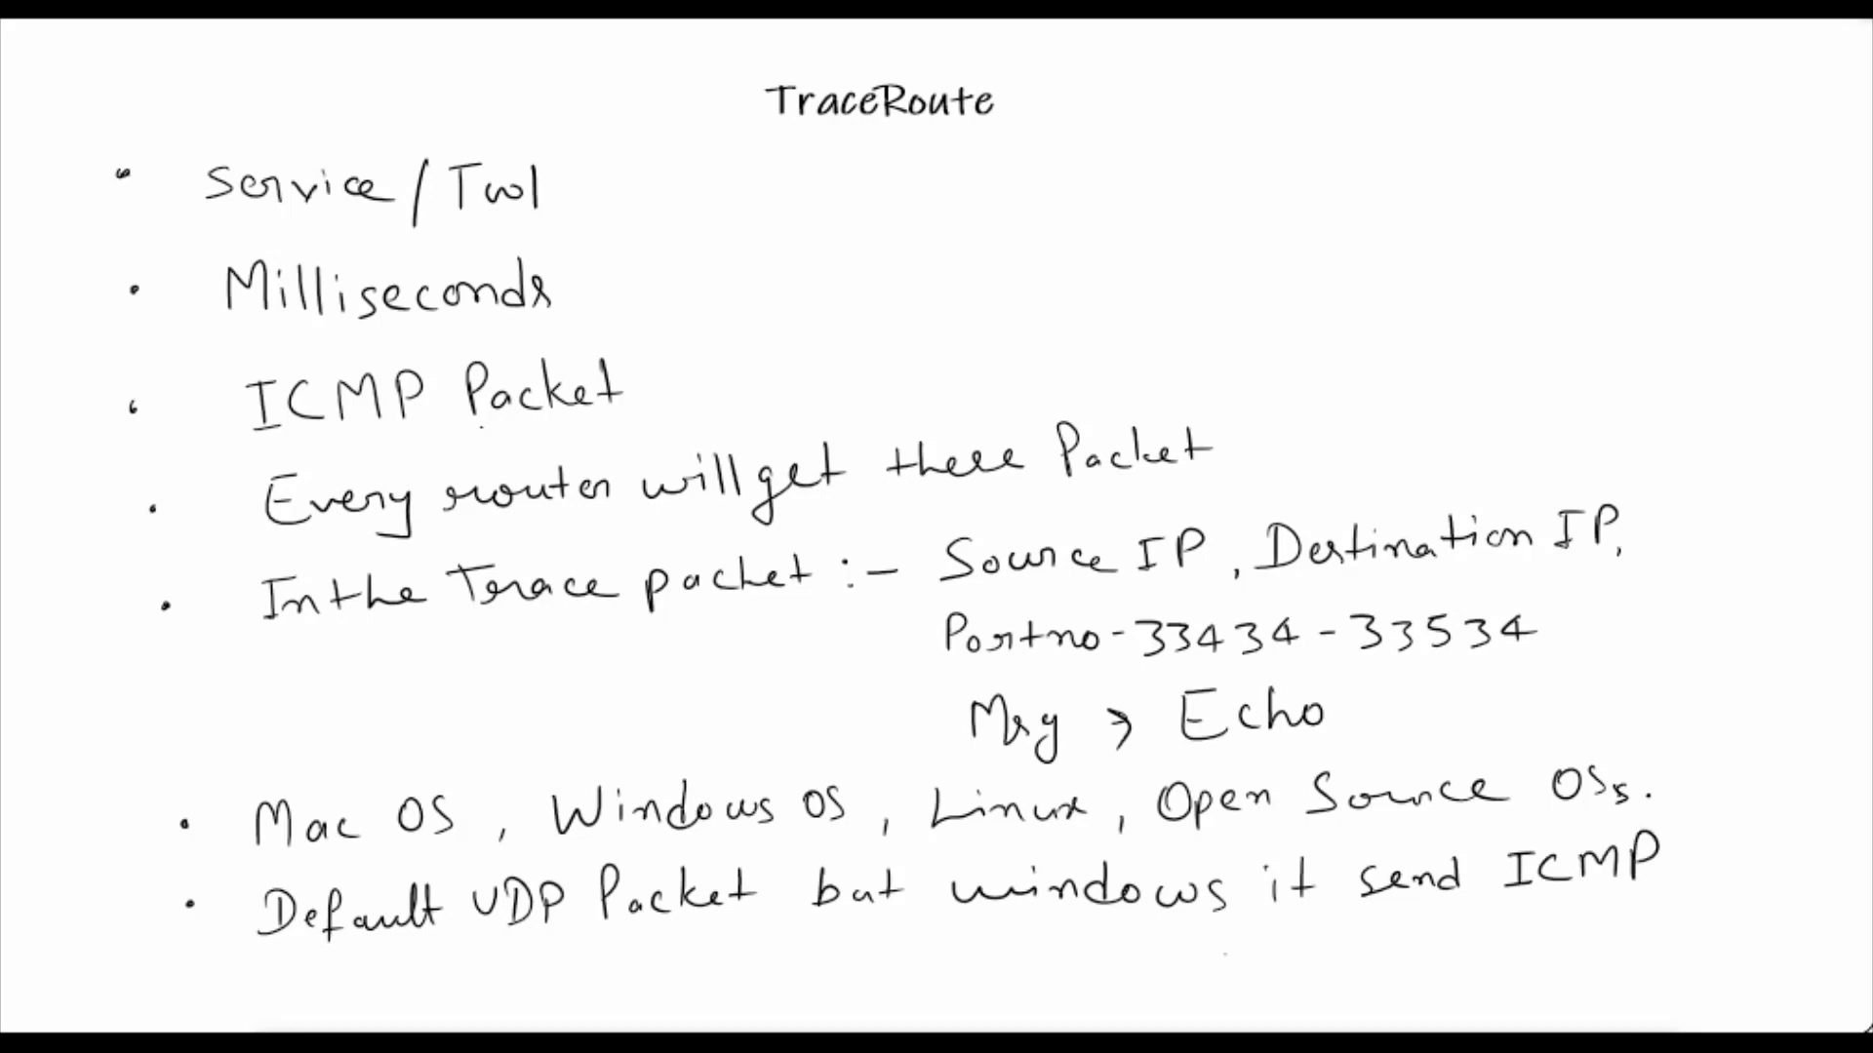
pyautogui.write('pac-')
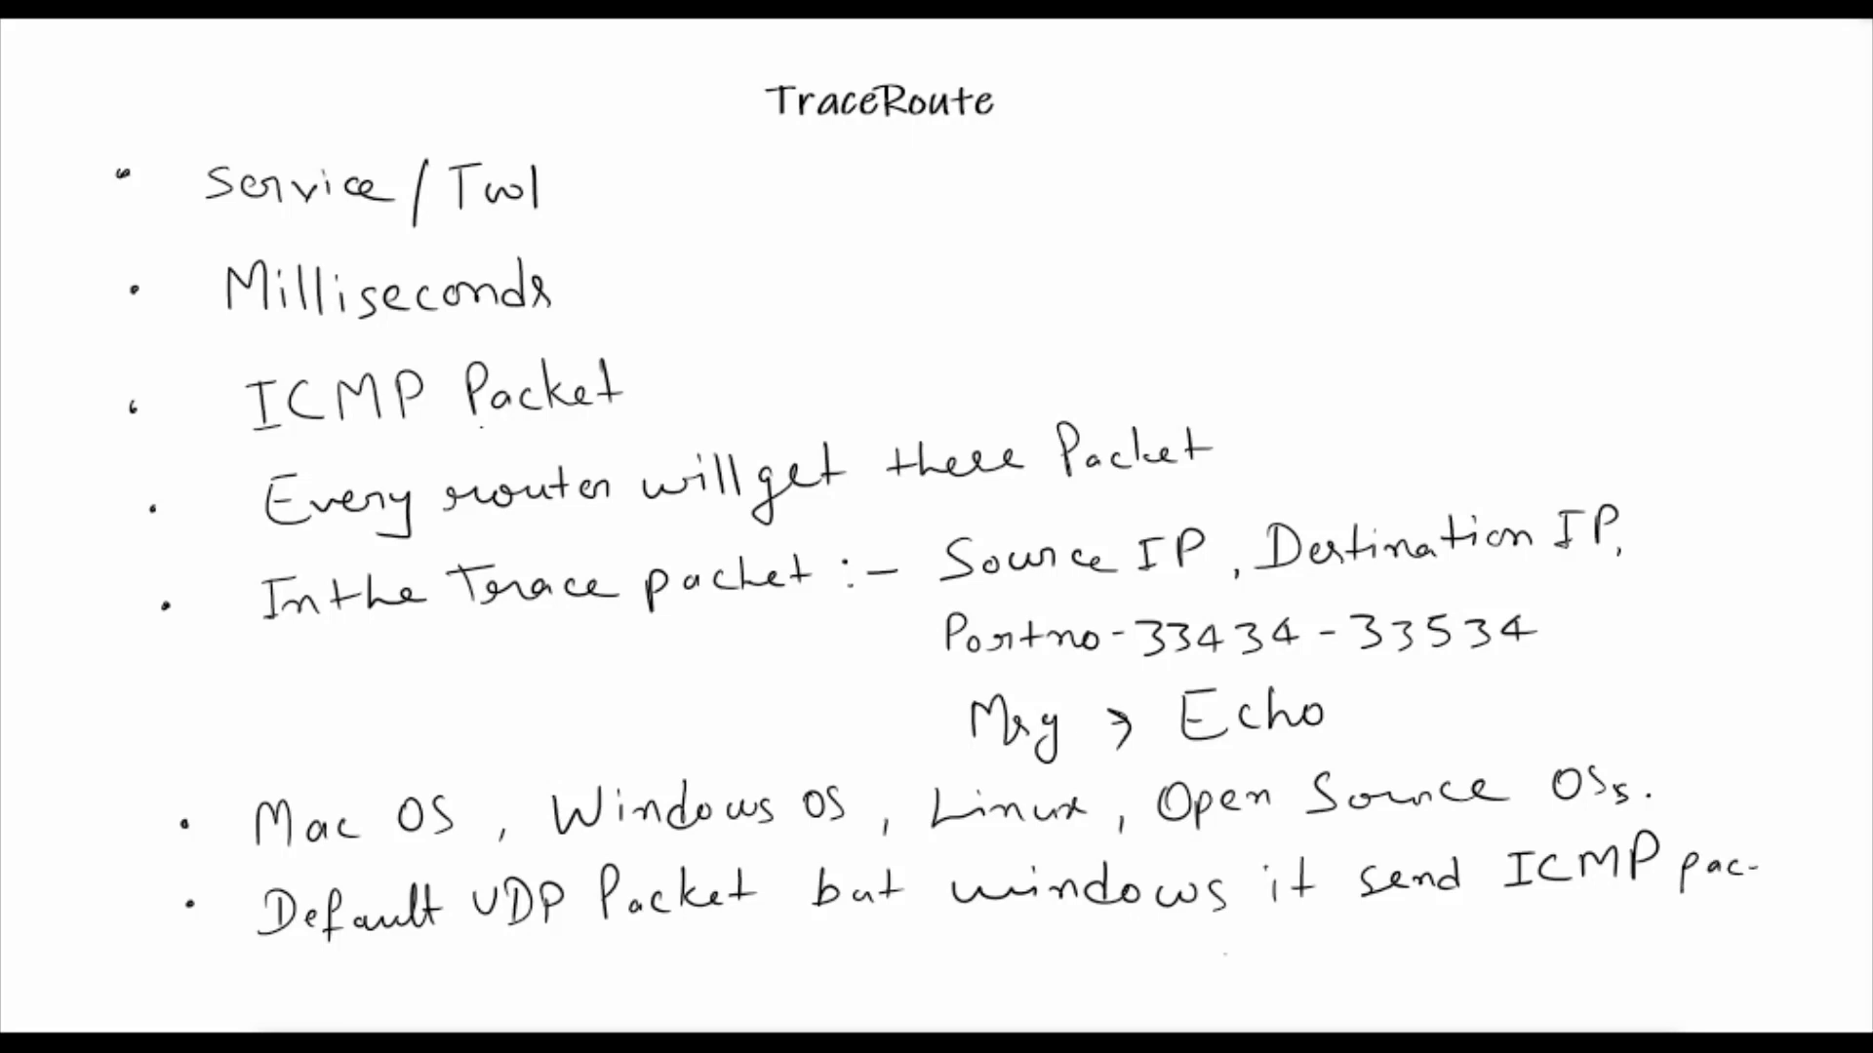
pyautogui.write('et')
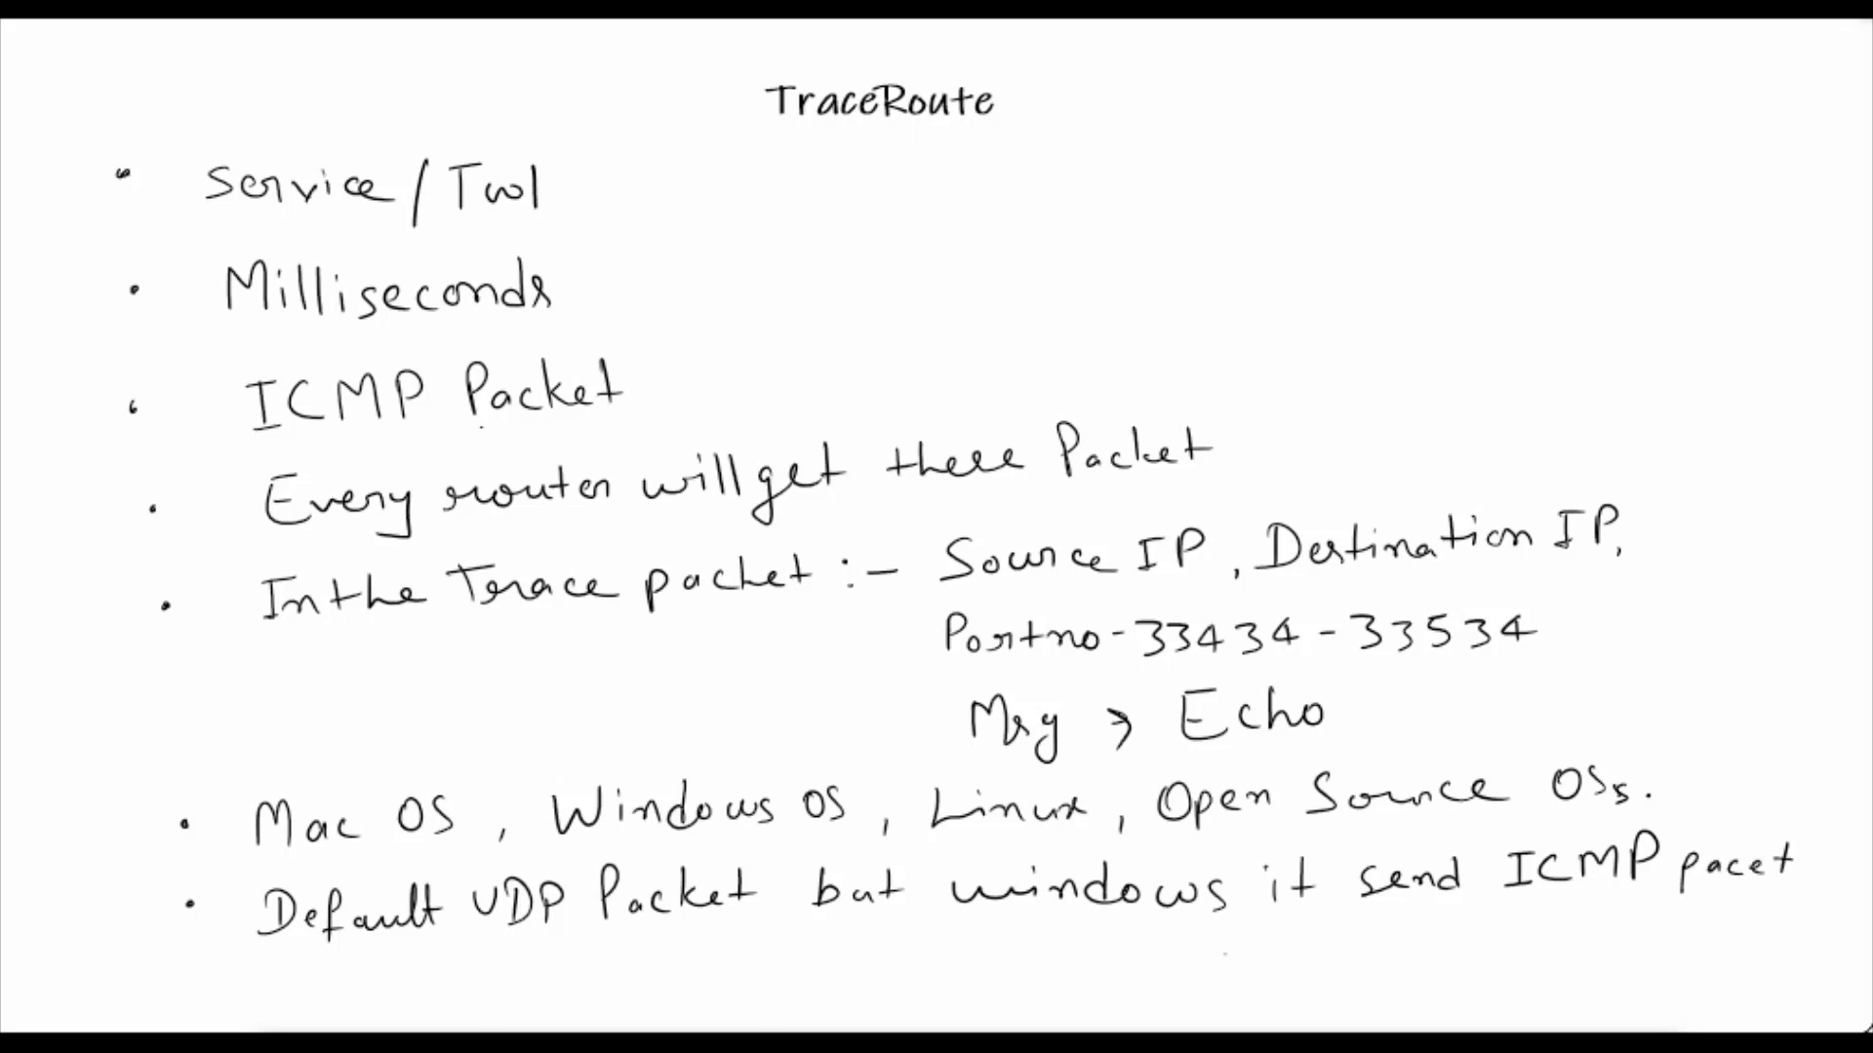
pyautogui.click(195, 978)
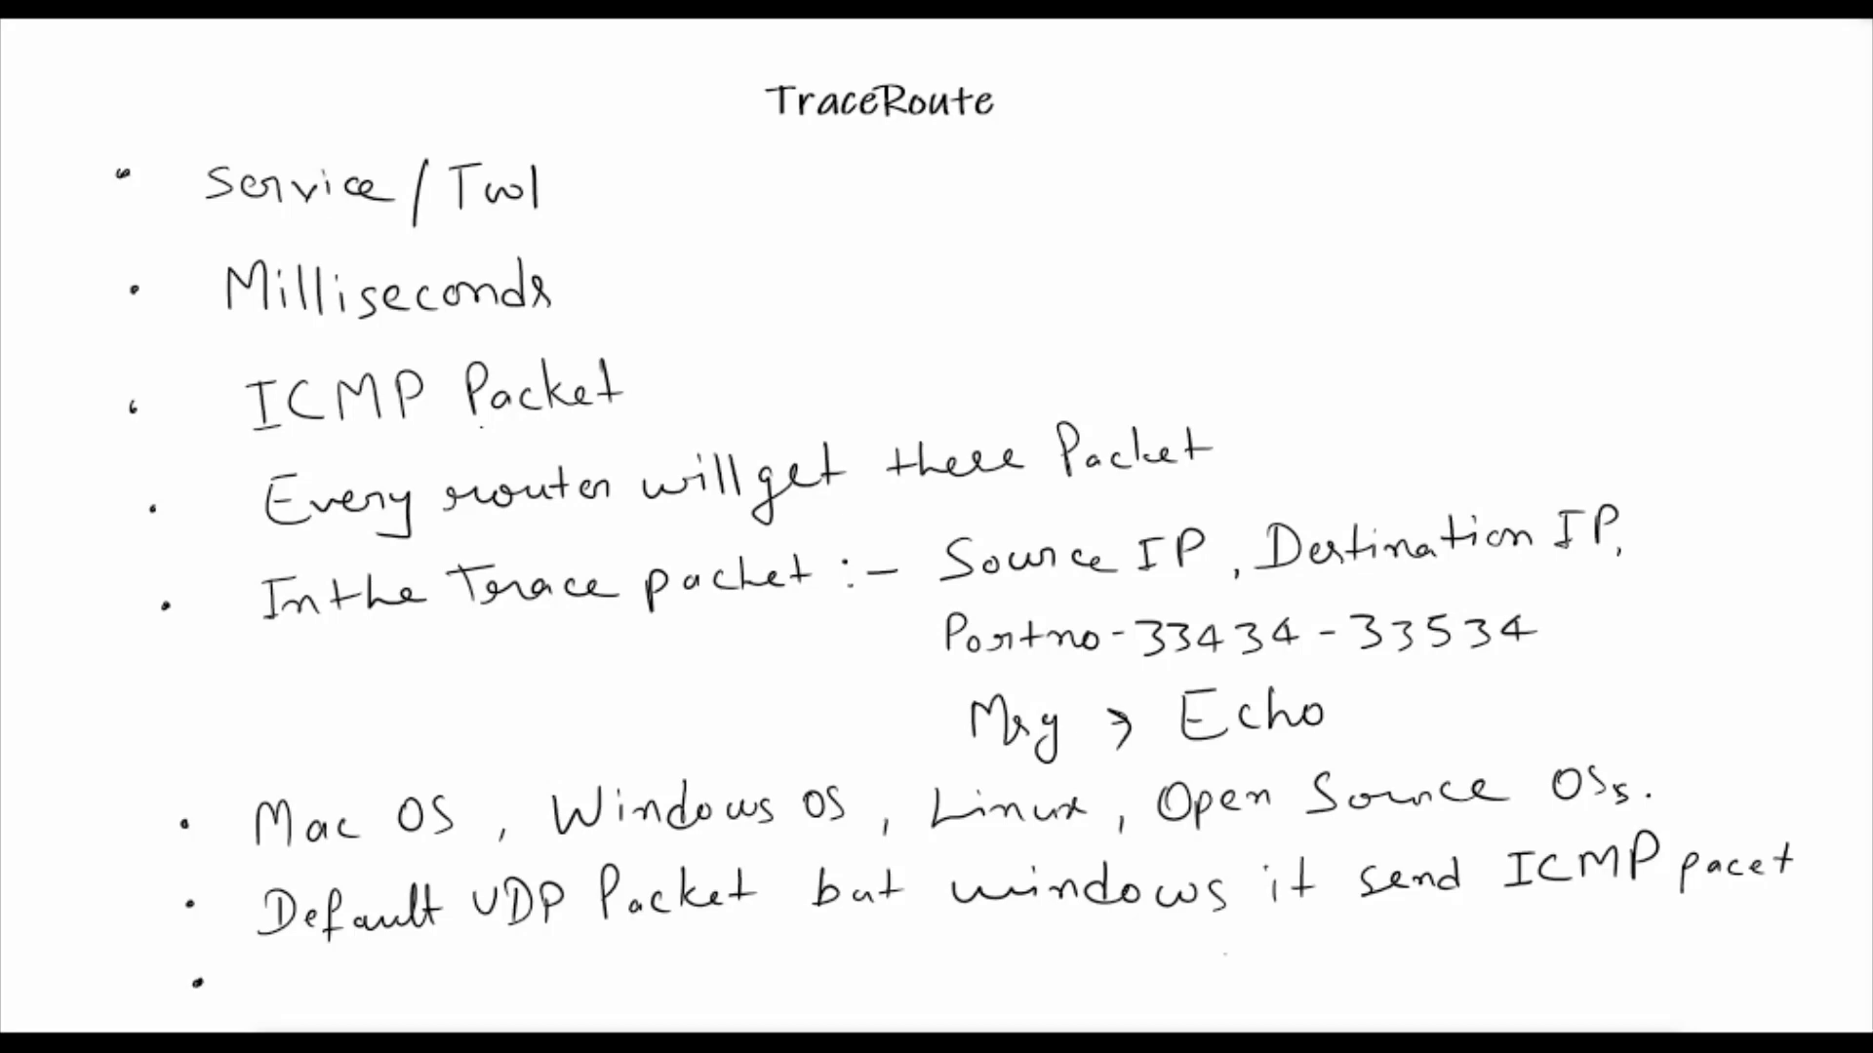
# Handwrite 'MTR (Matt's Traceroute) →' as the eighth bullet
pyautogui.write('M')
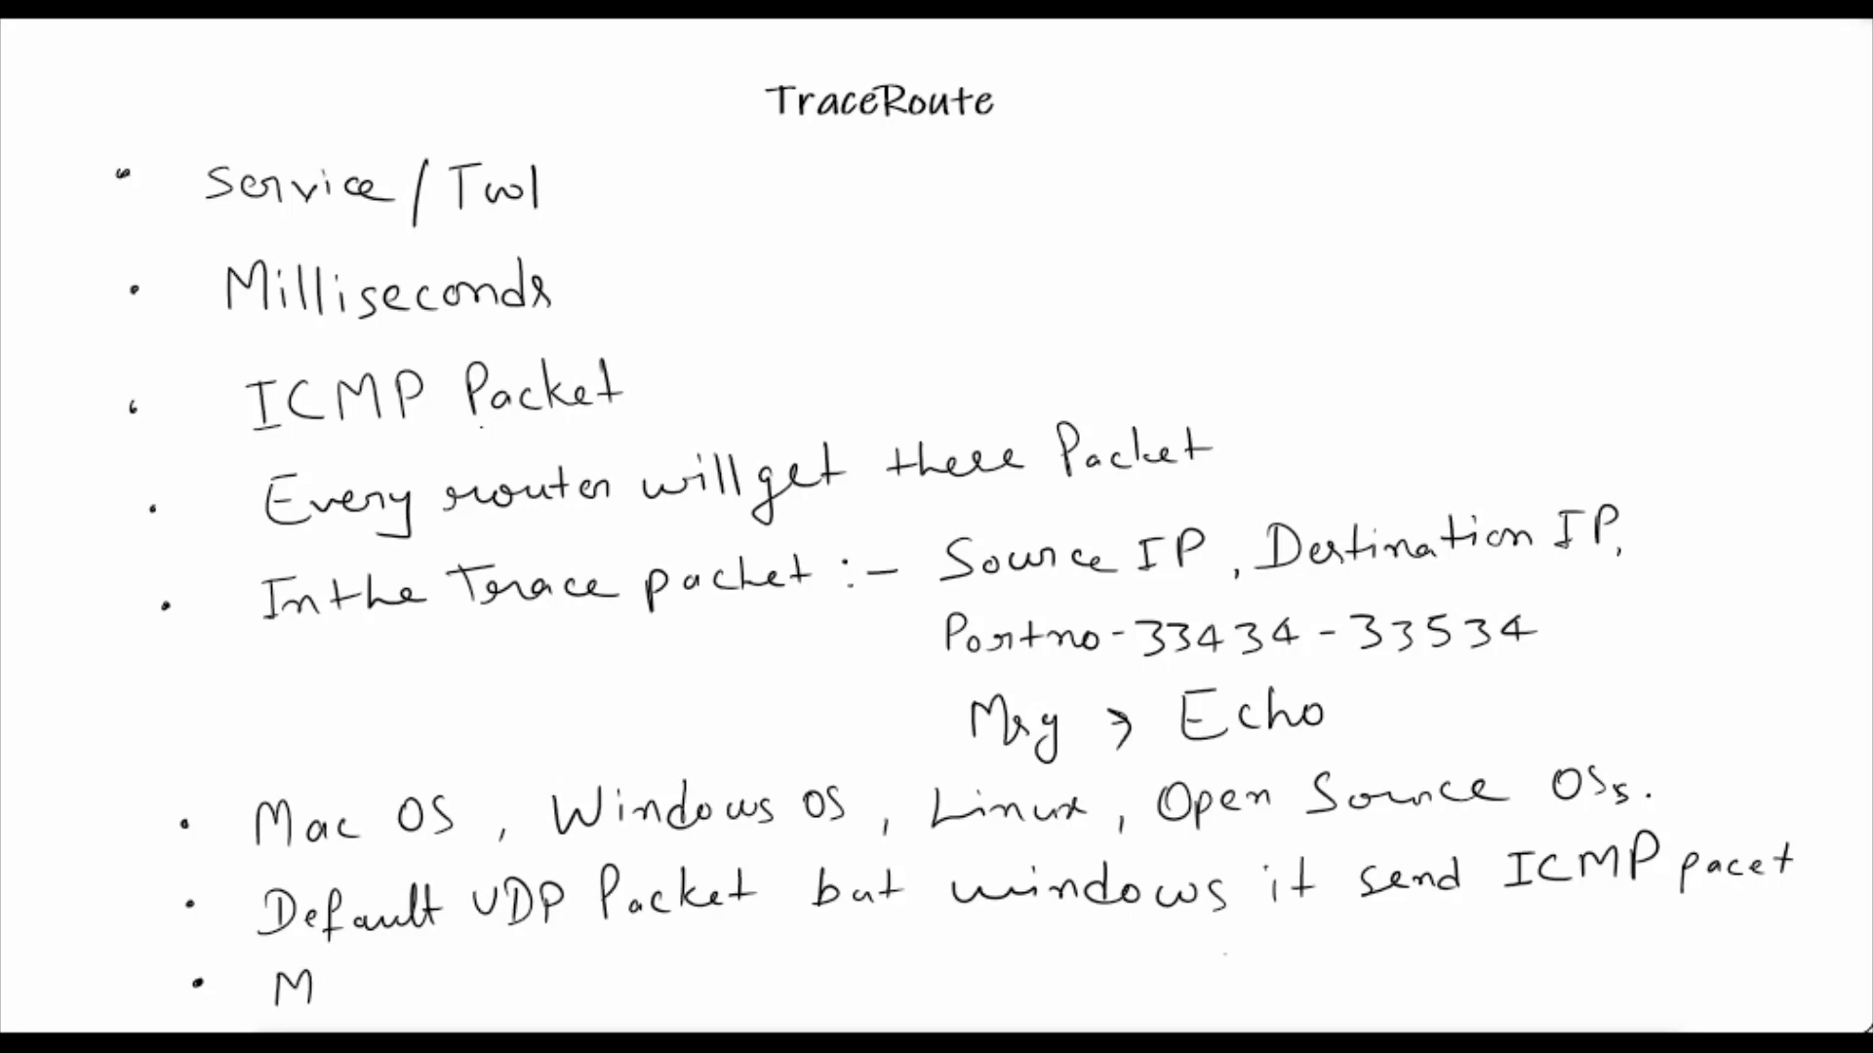
pyautogui.write('TR')
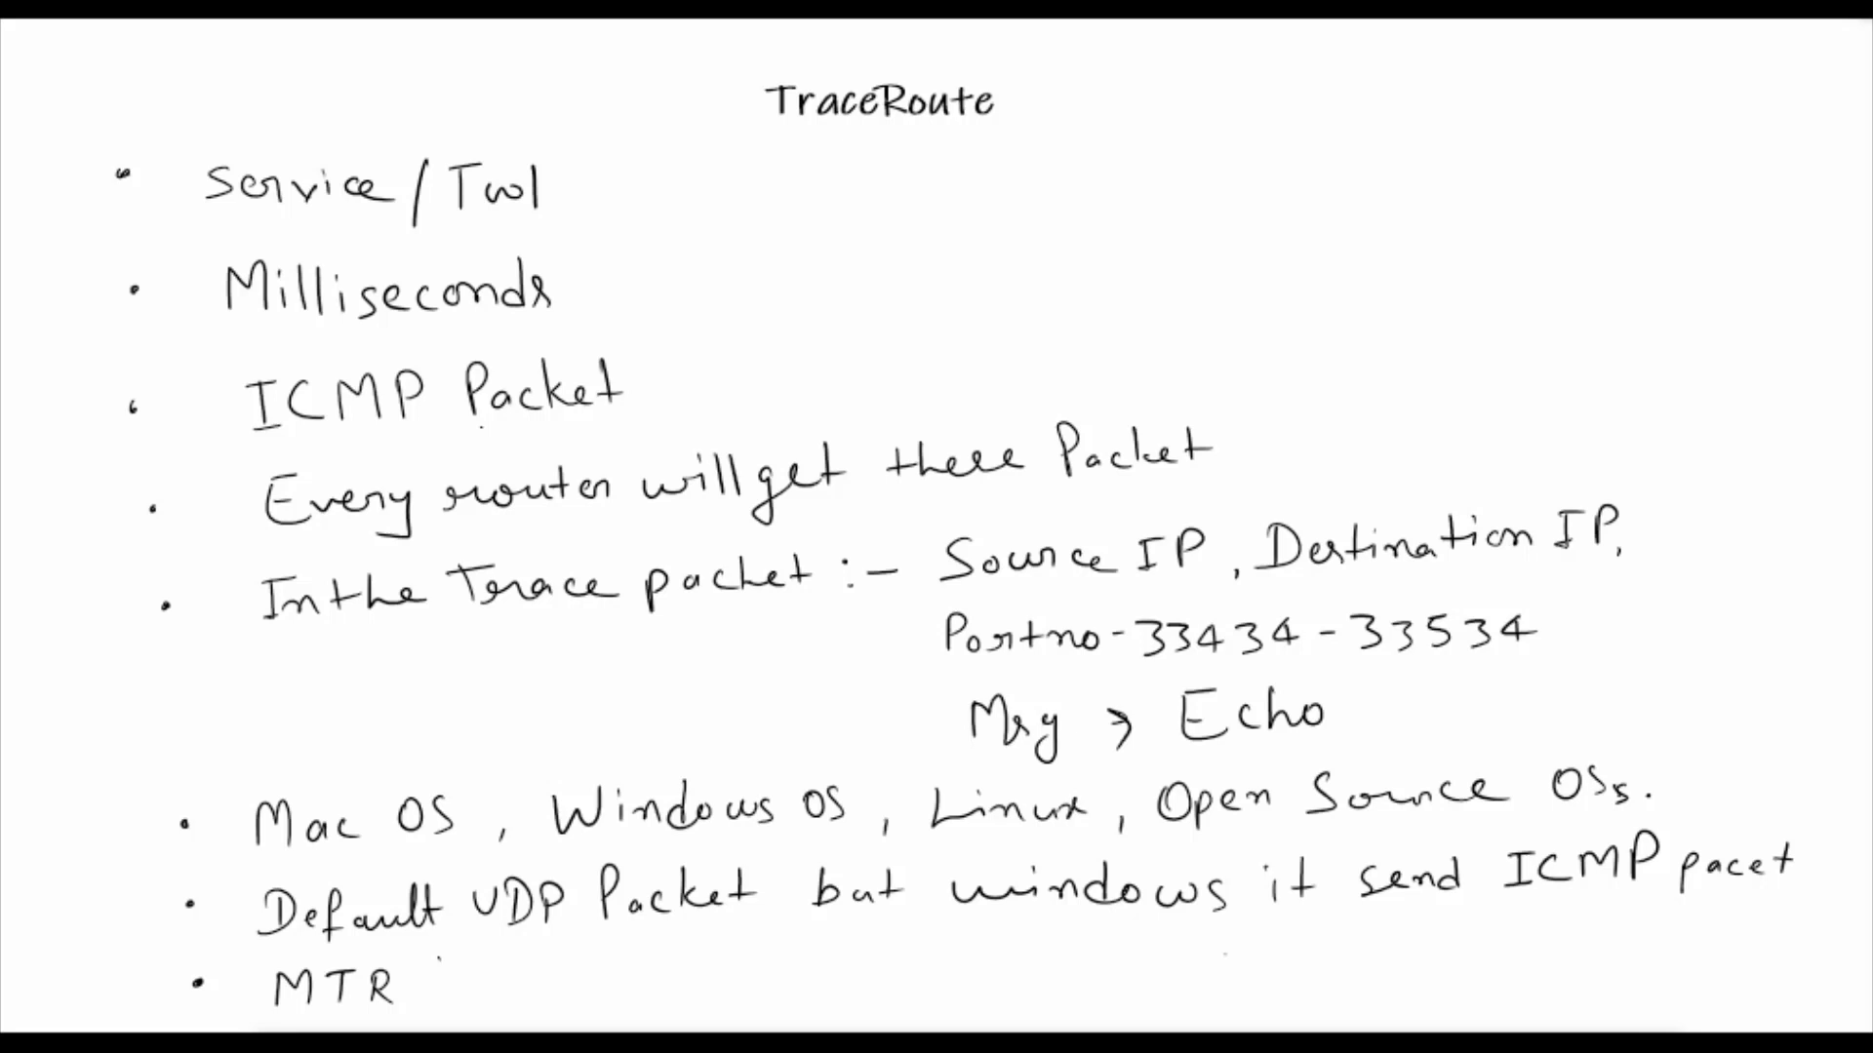
pyautogui.write('CM')
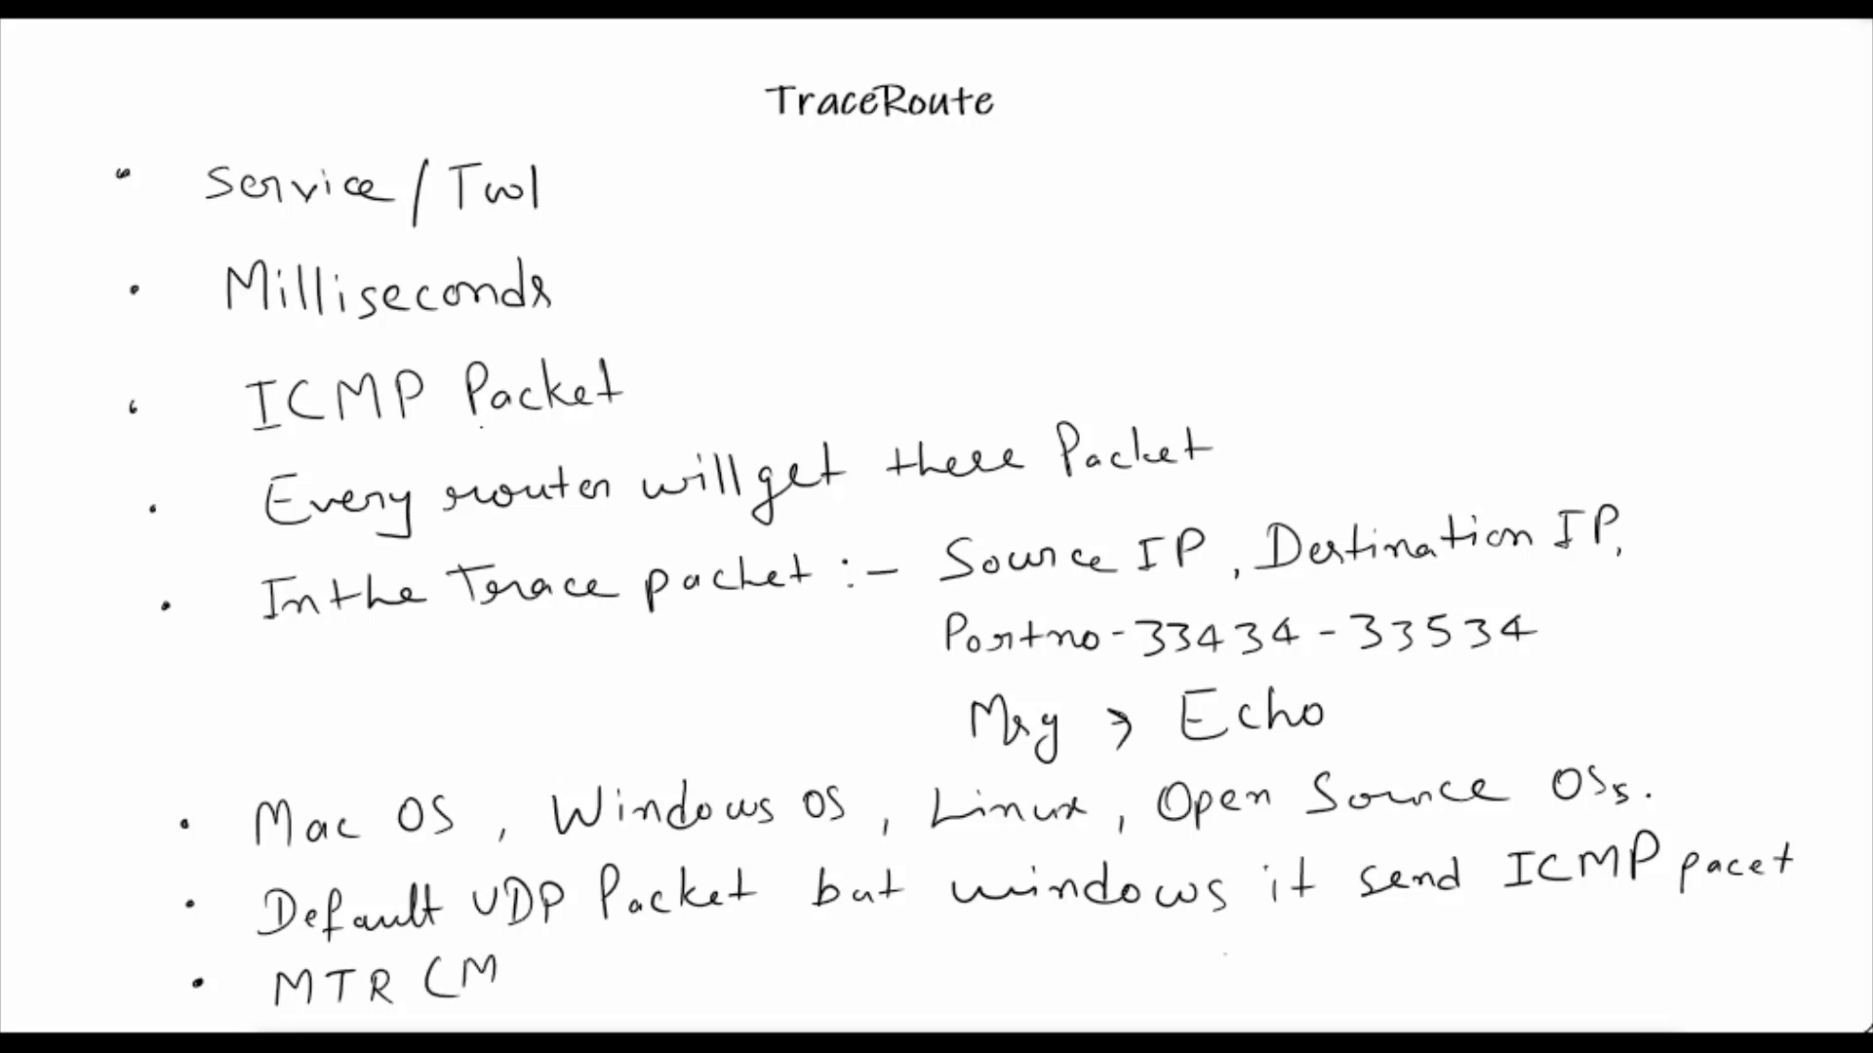
pyautogui.write('att')
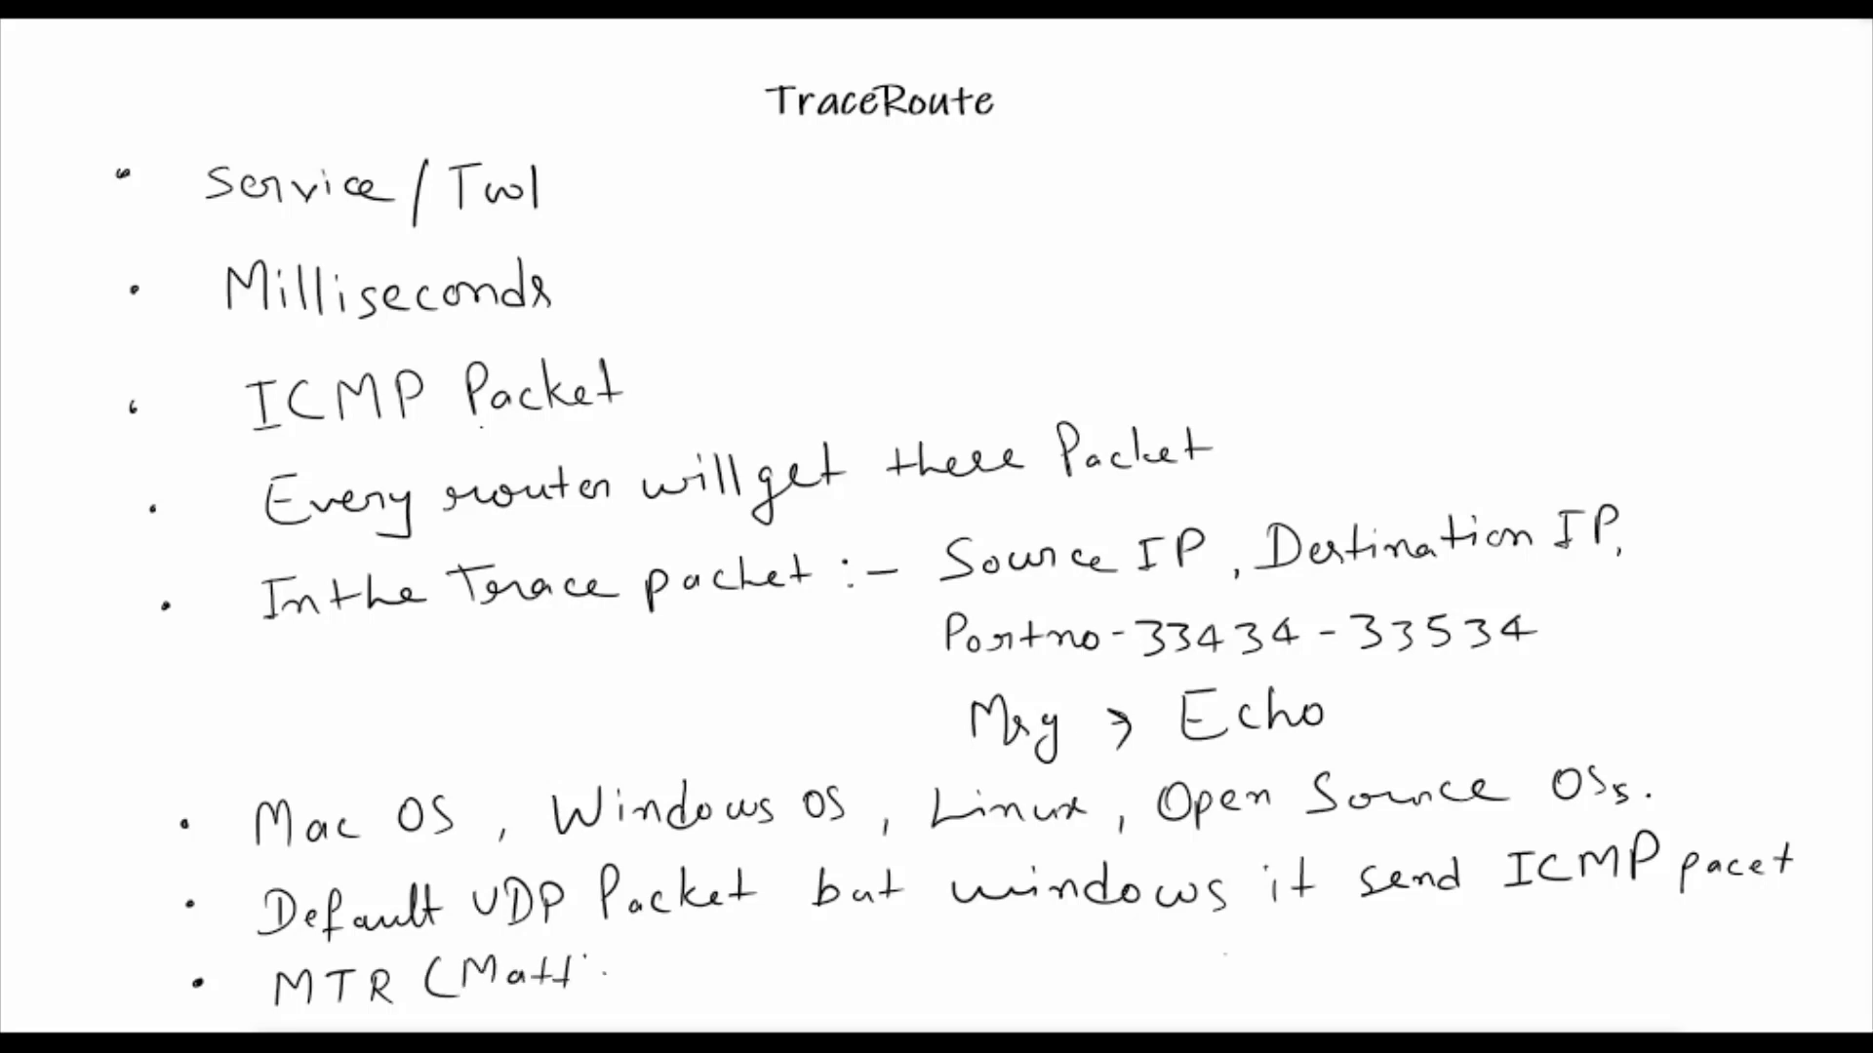
pyautogui.write("'s")
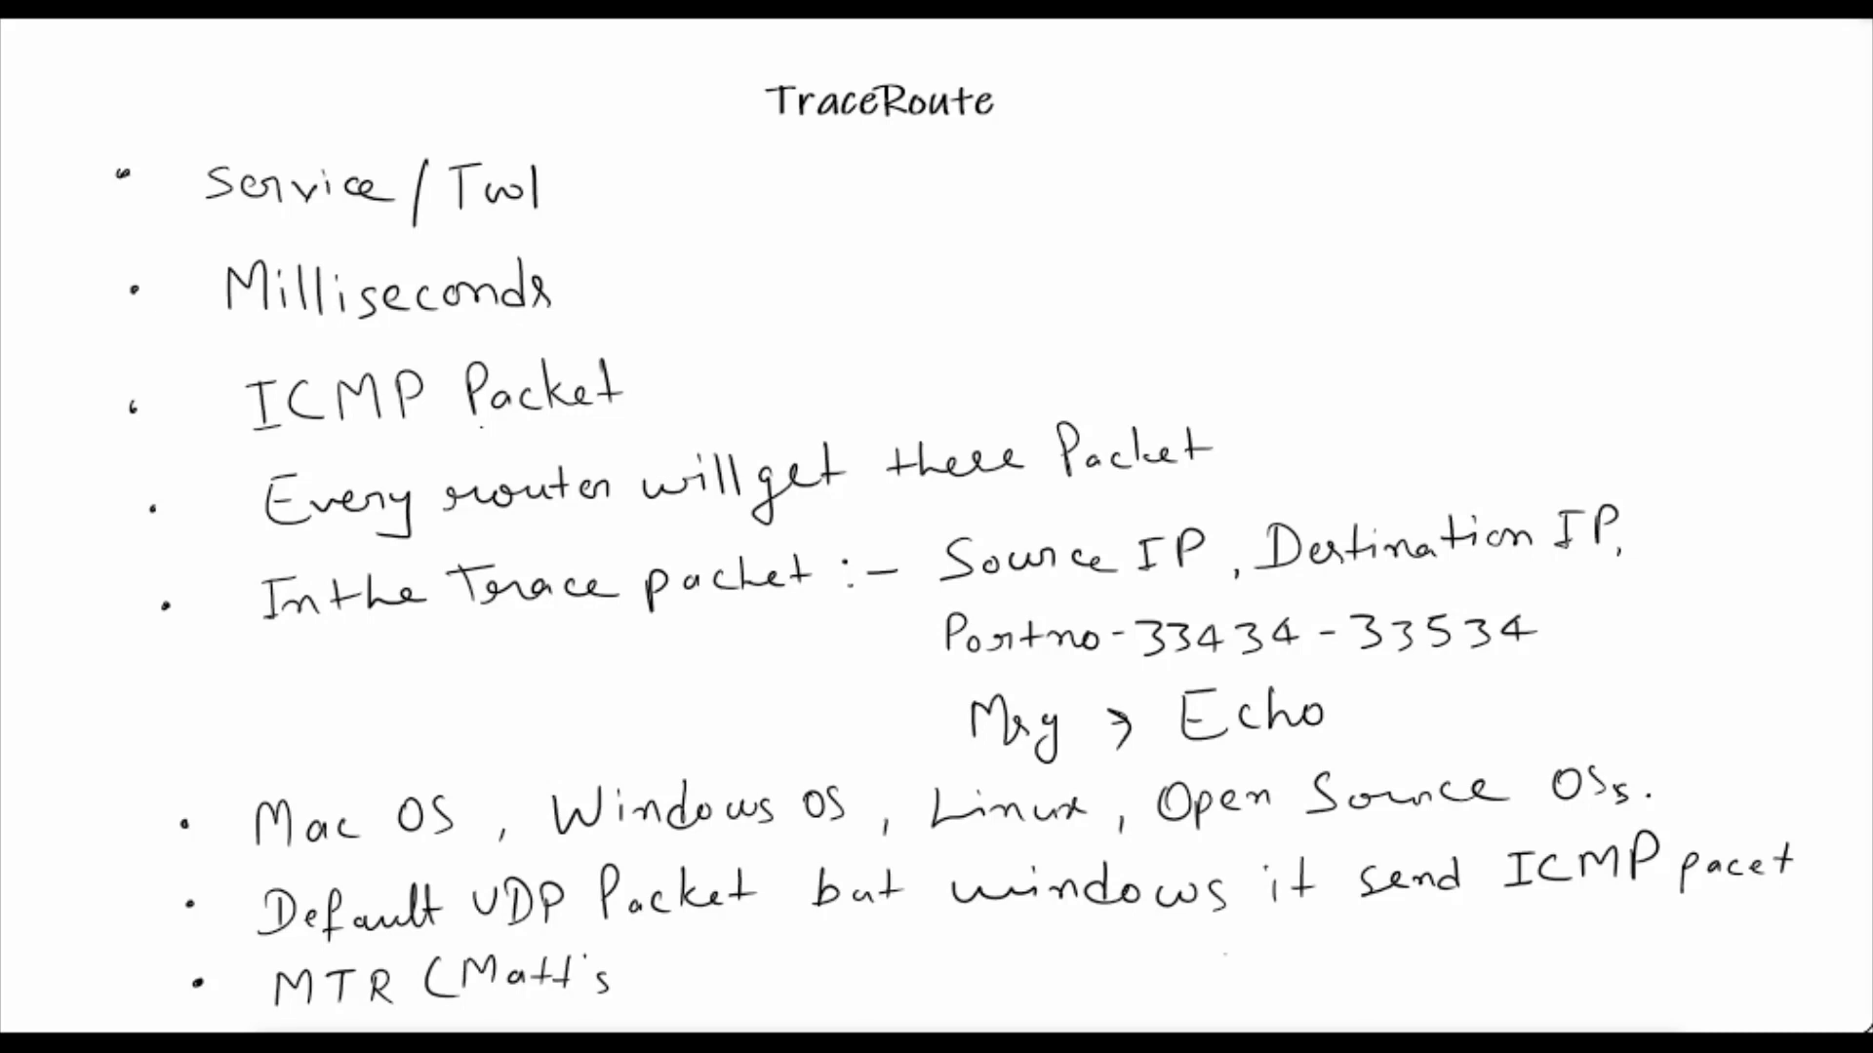
pyautogui.write('Trace')
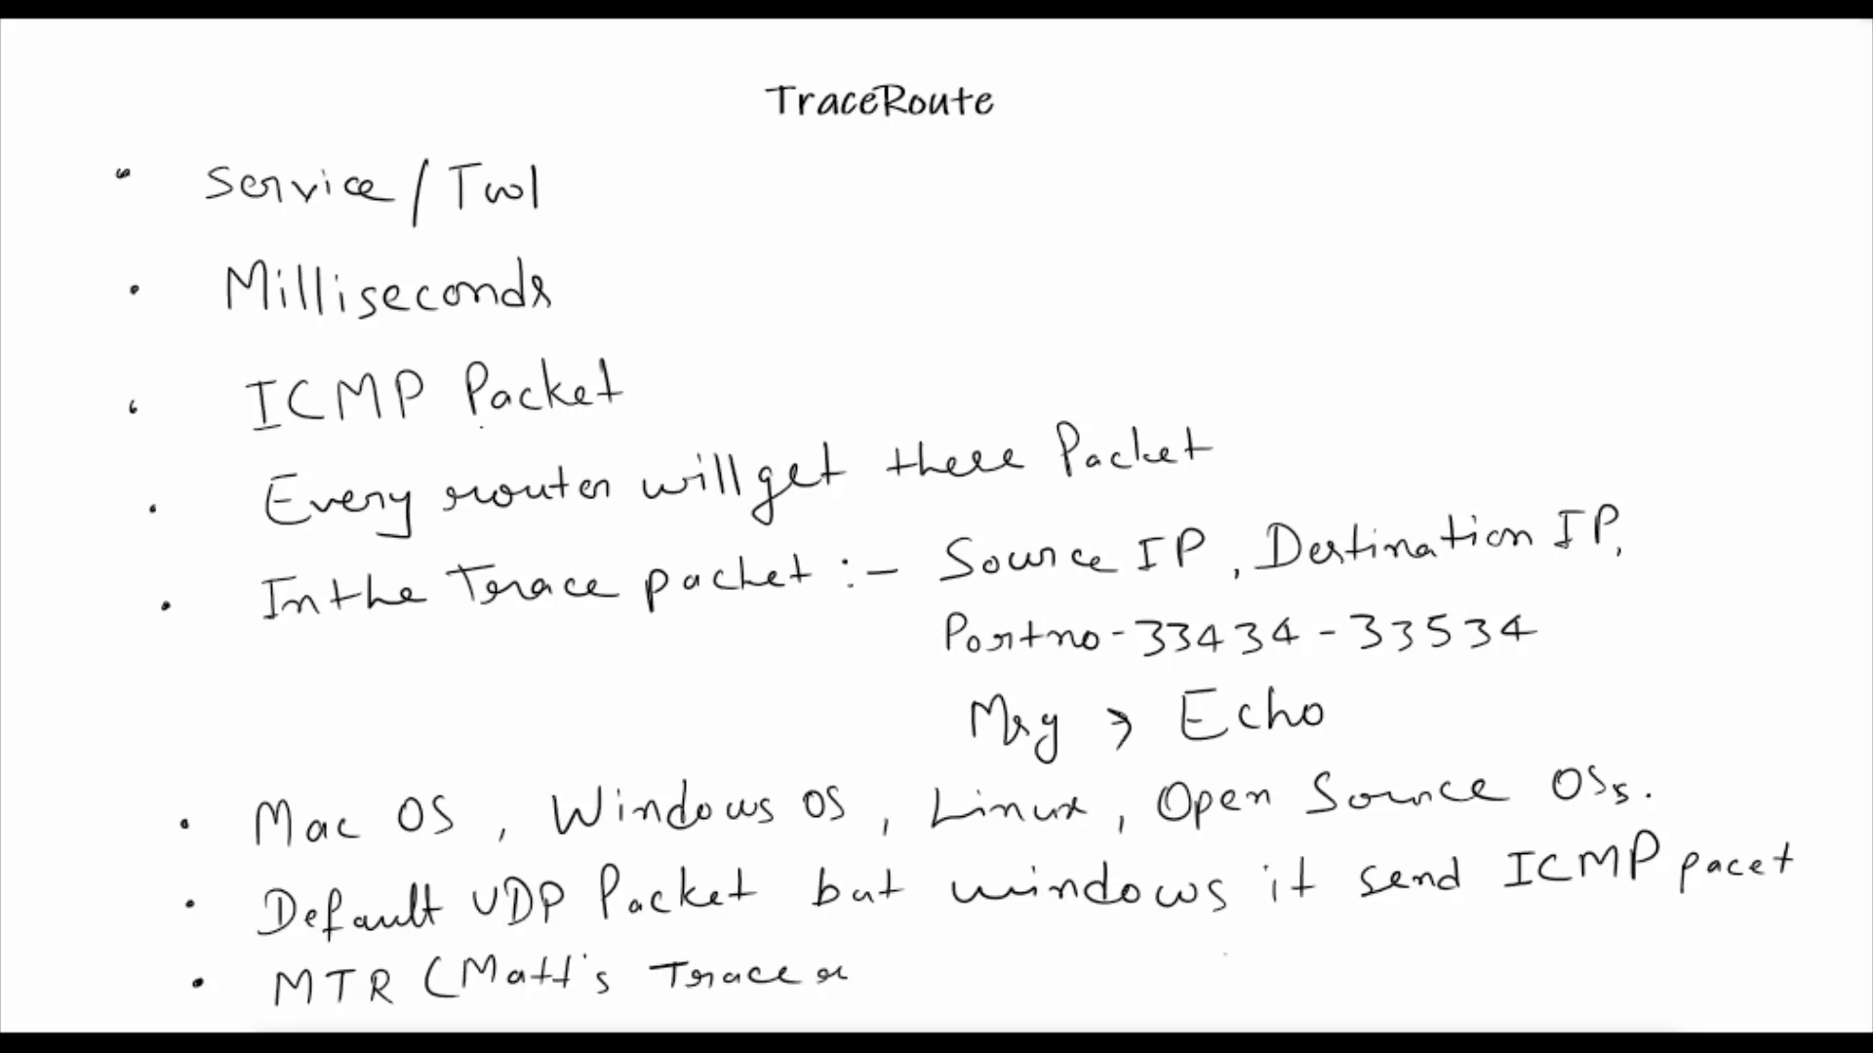
pyautogui.write('route')
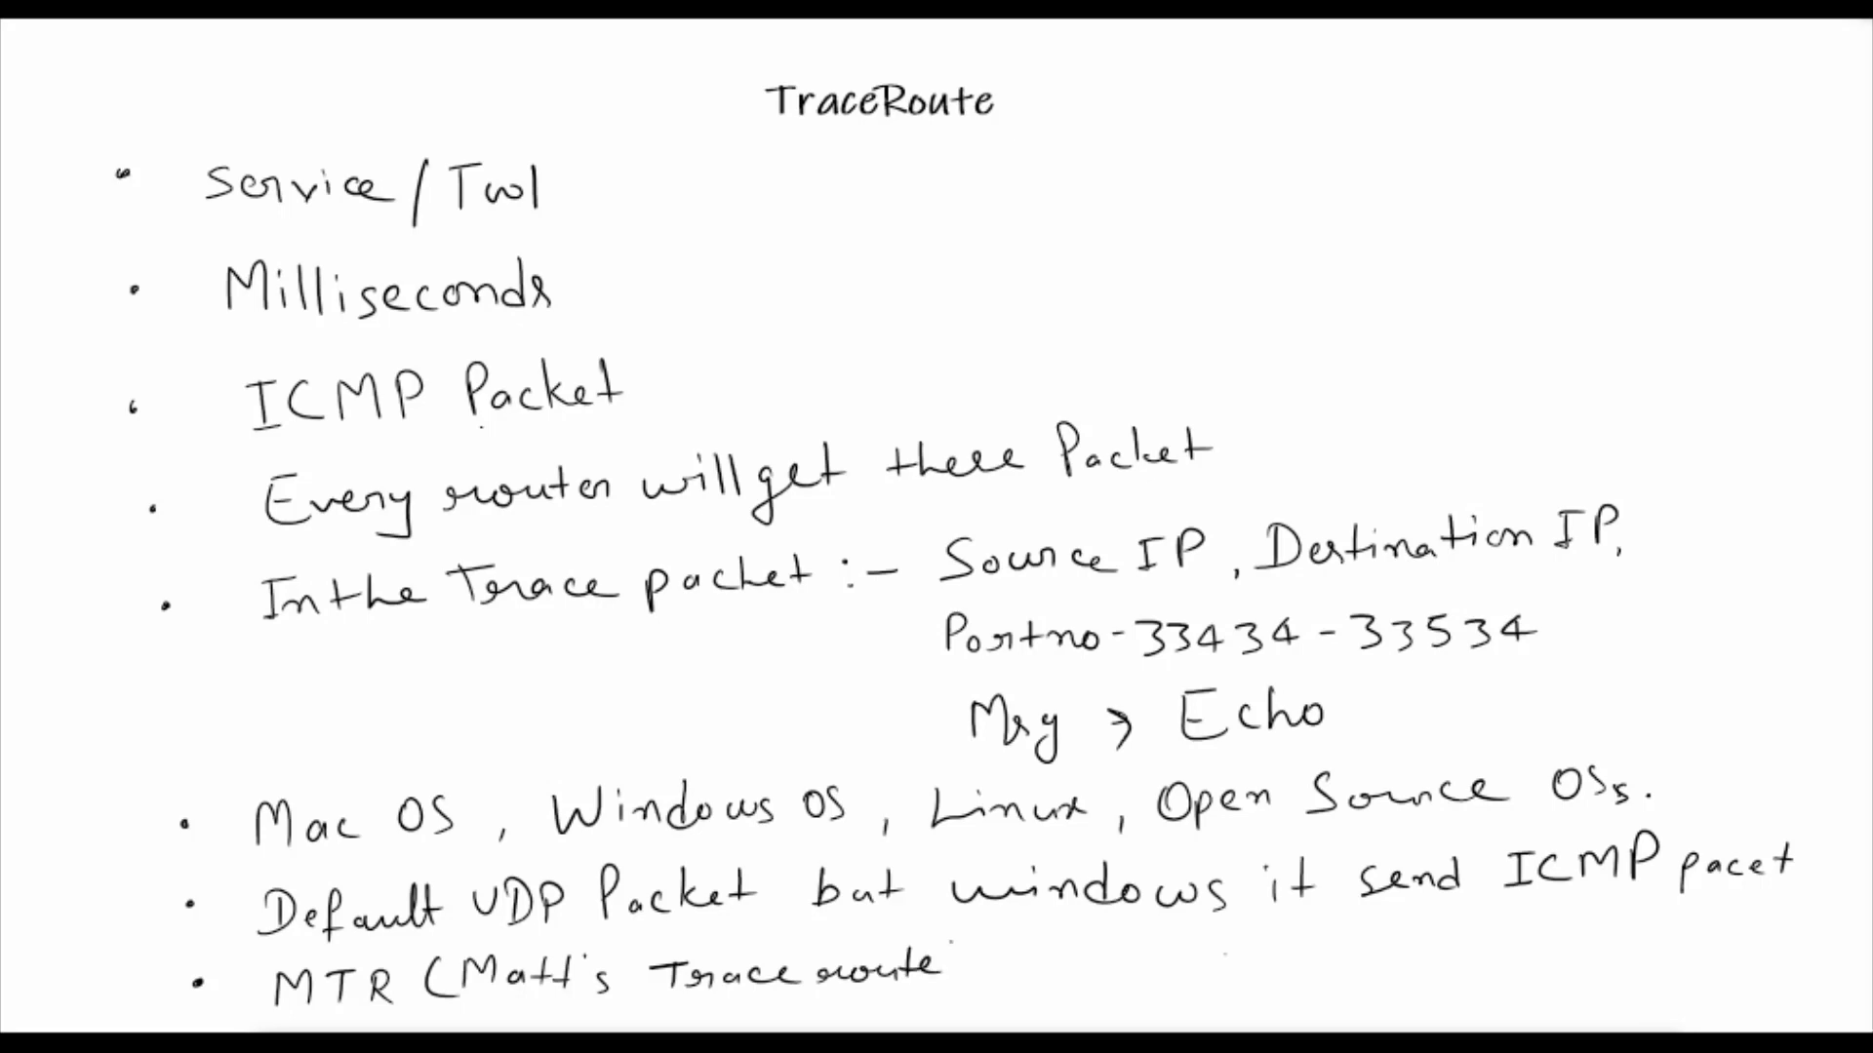
pyautogui.write(')→')
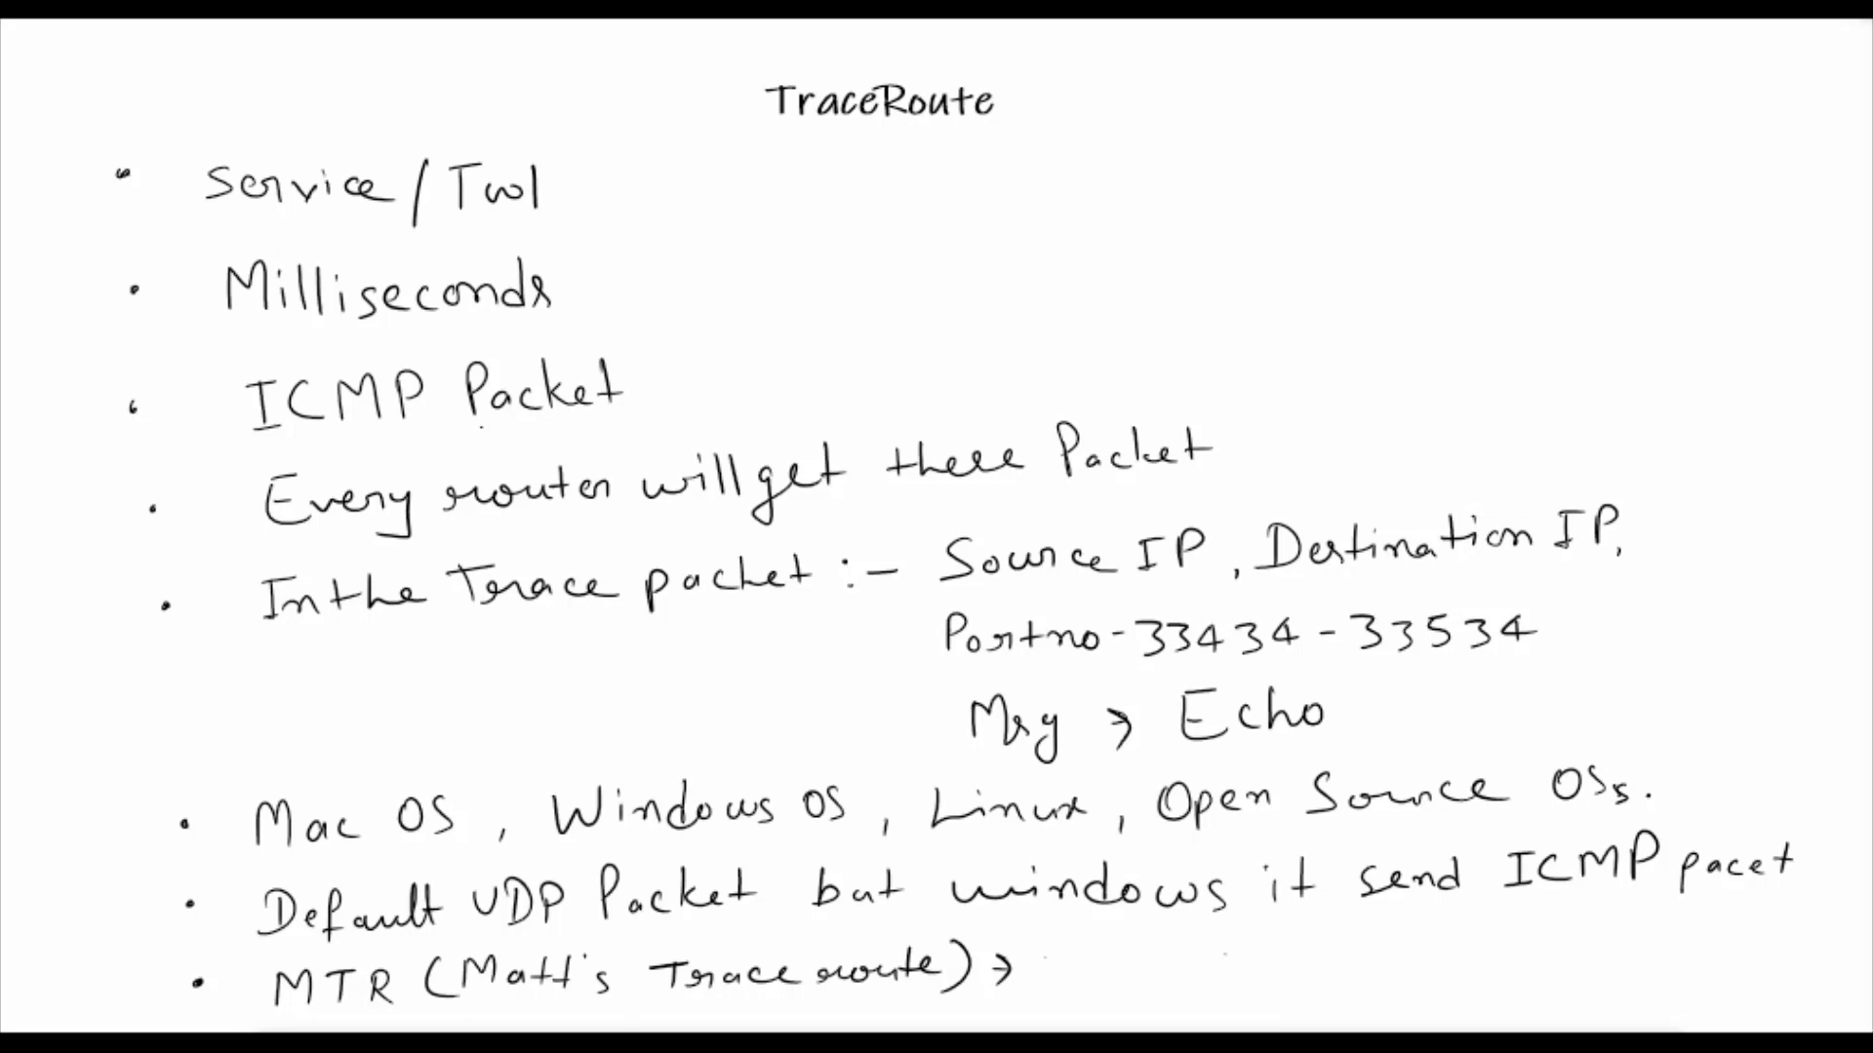
# Add 'Enhanced in Windows & Linux' after the MTR arrow
pyautogui.write('Enchan')
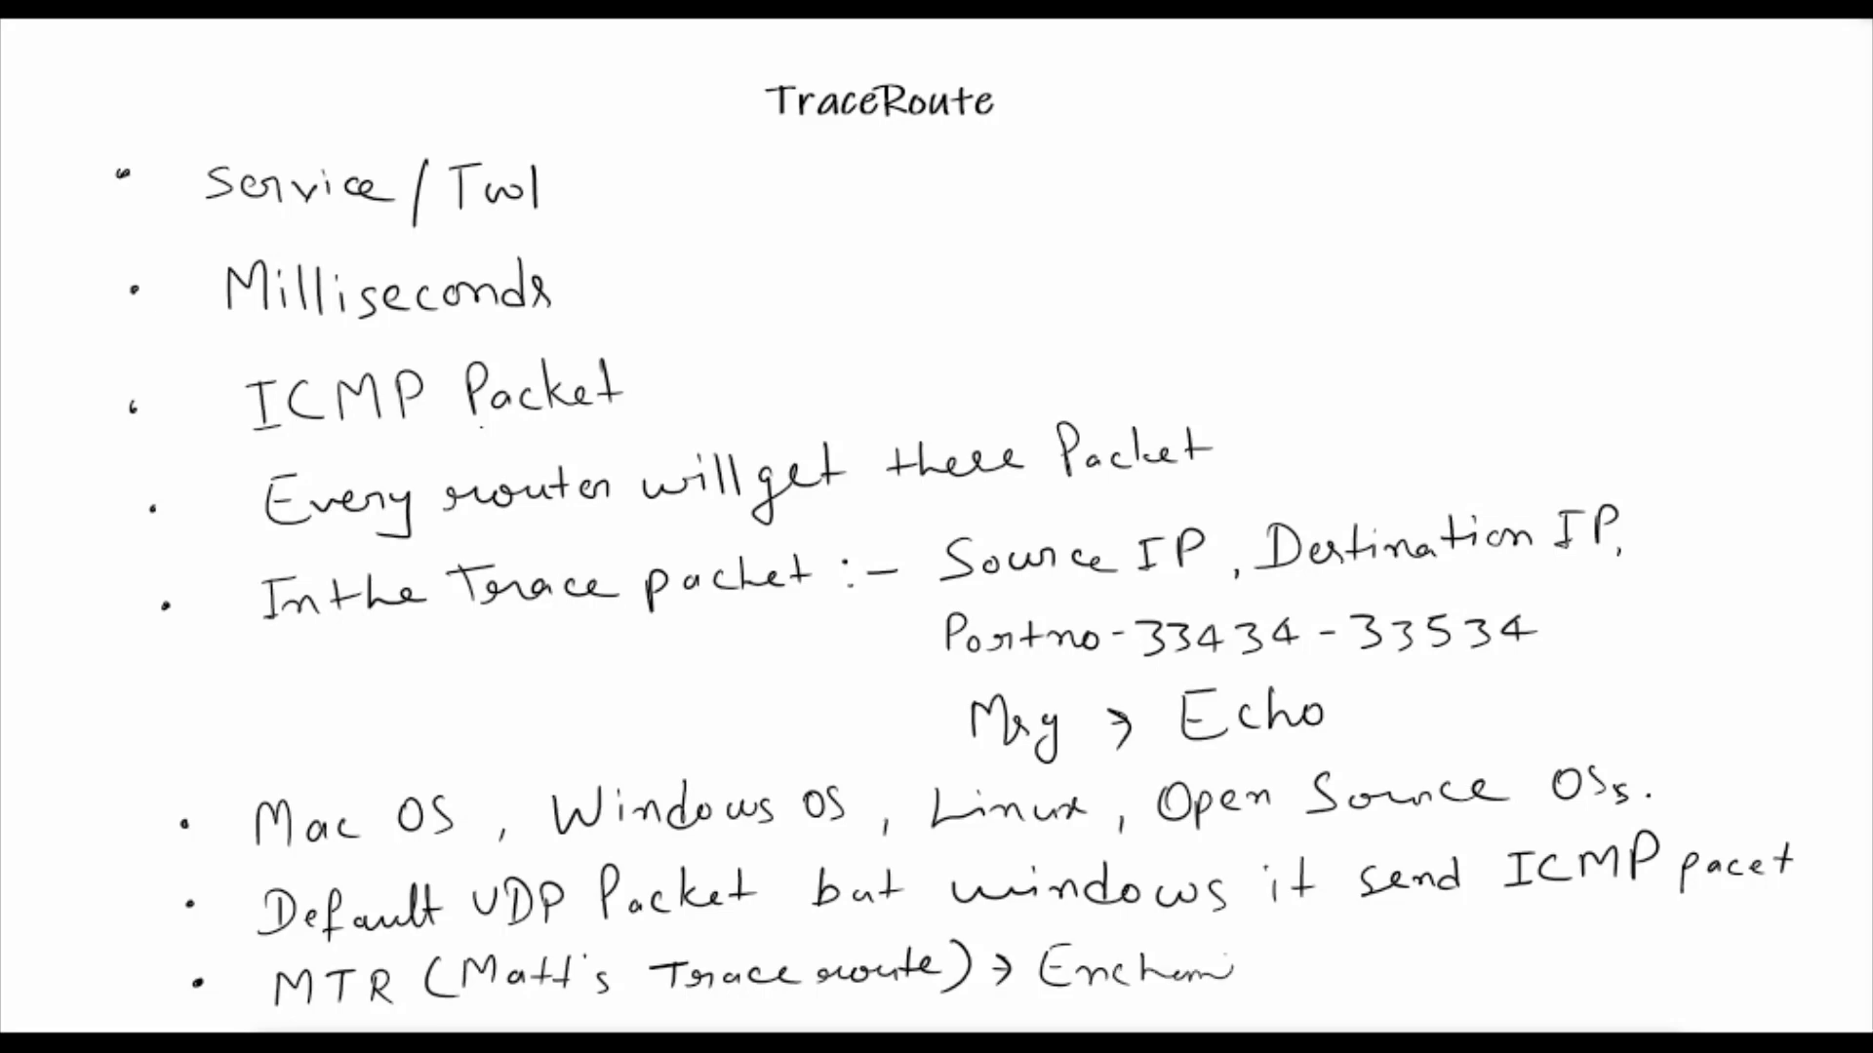
pyautogui.write('ed in')
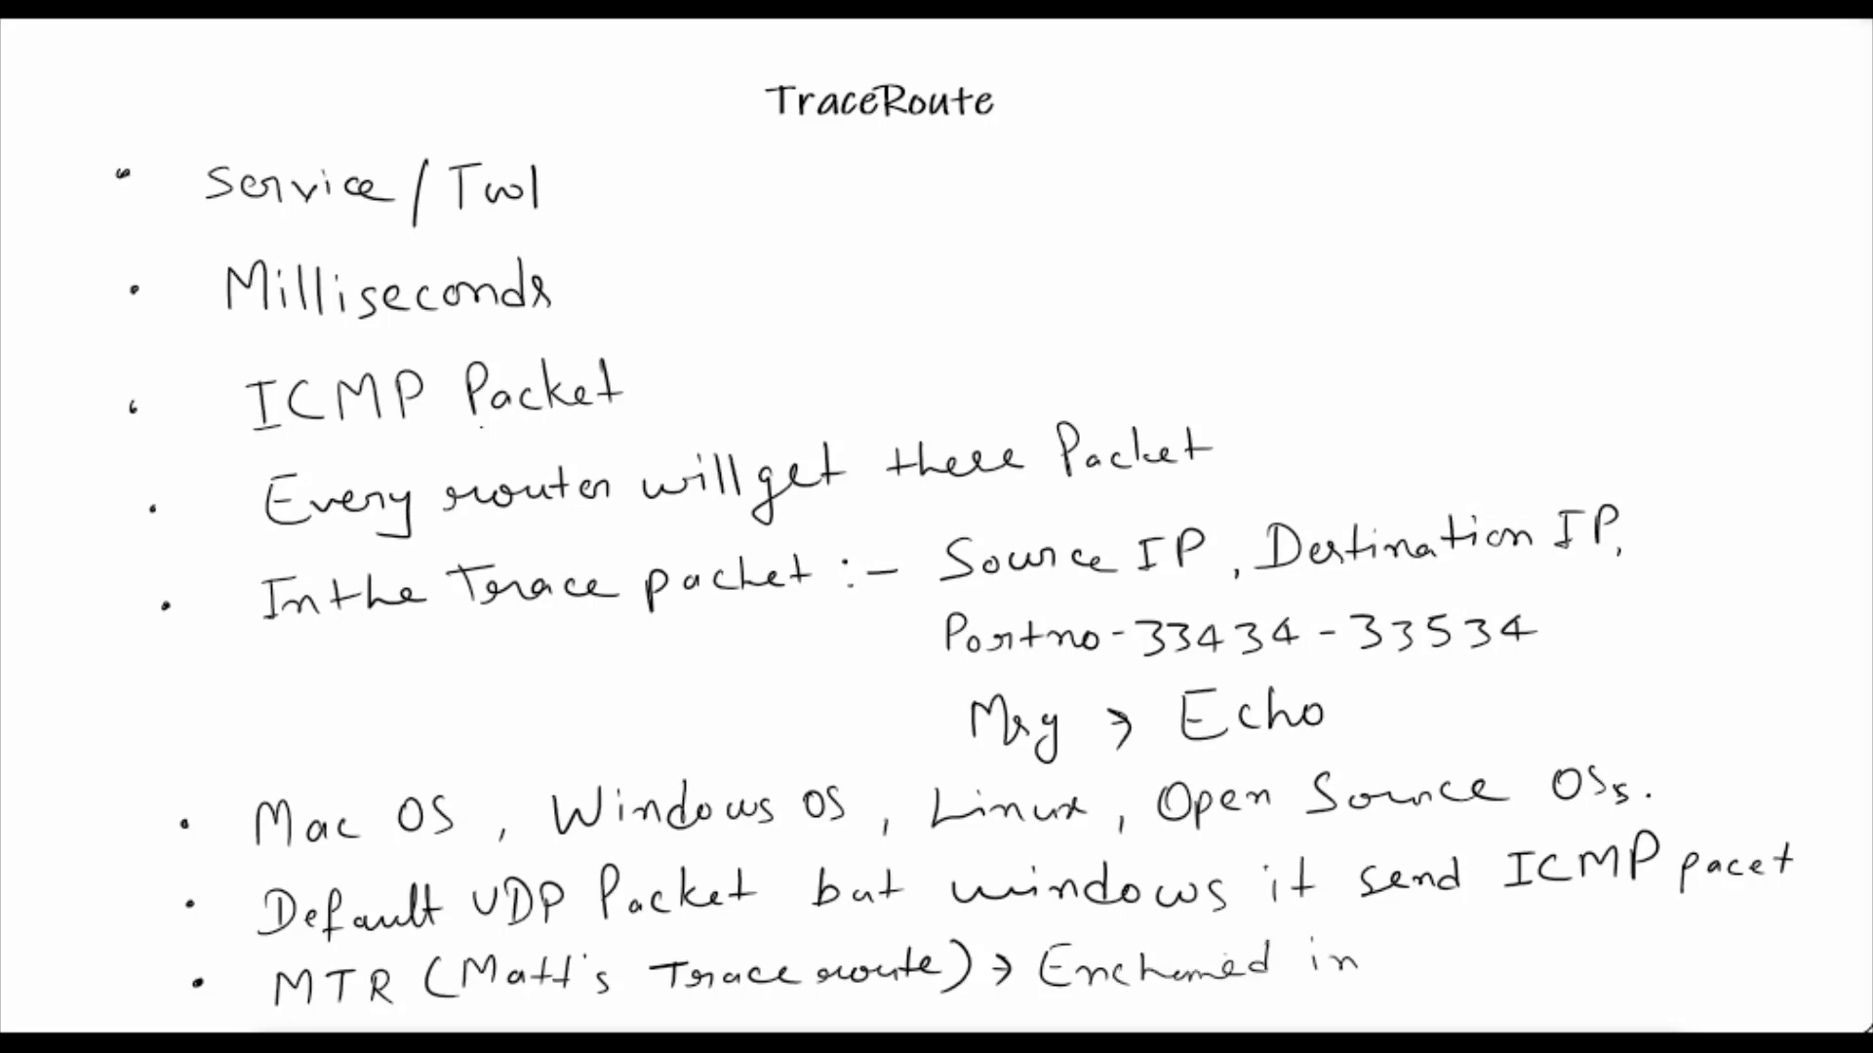
pyautogui.write('Win')
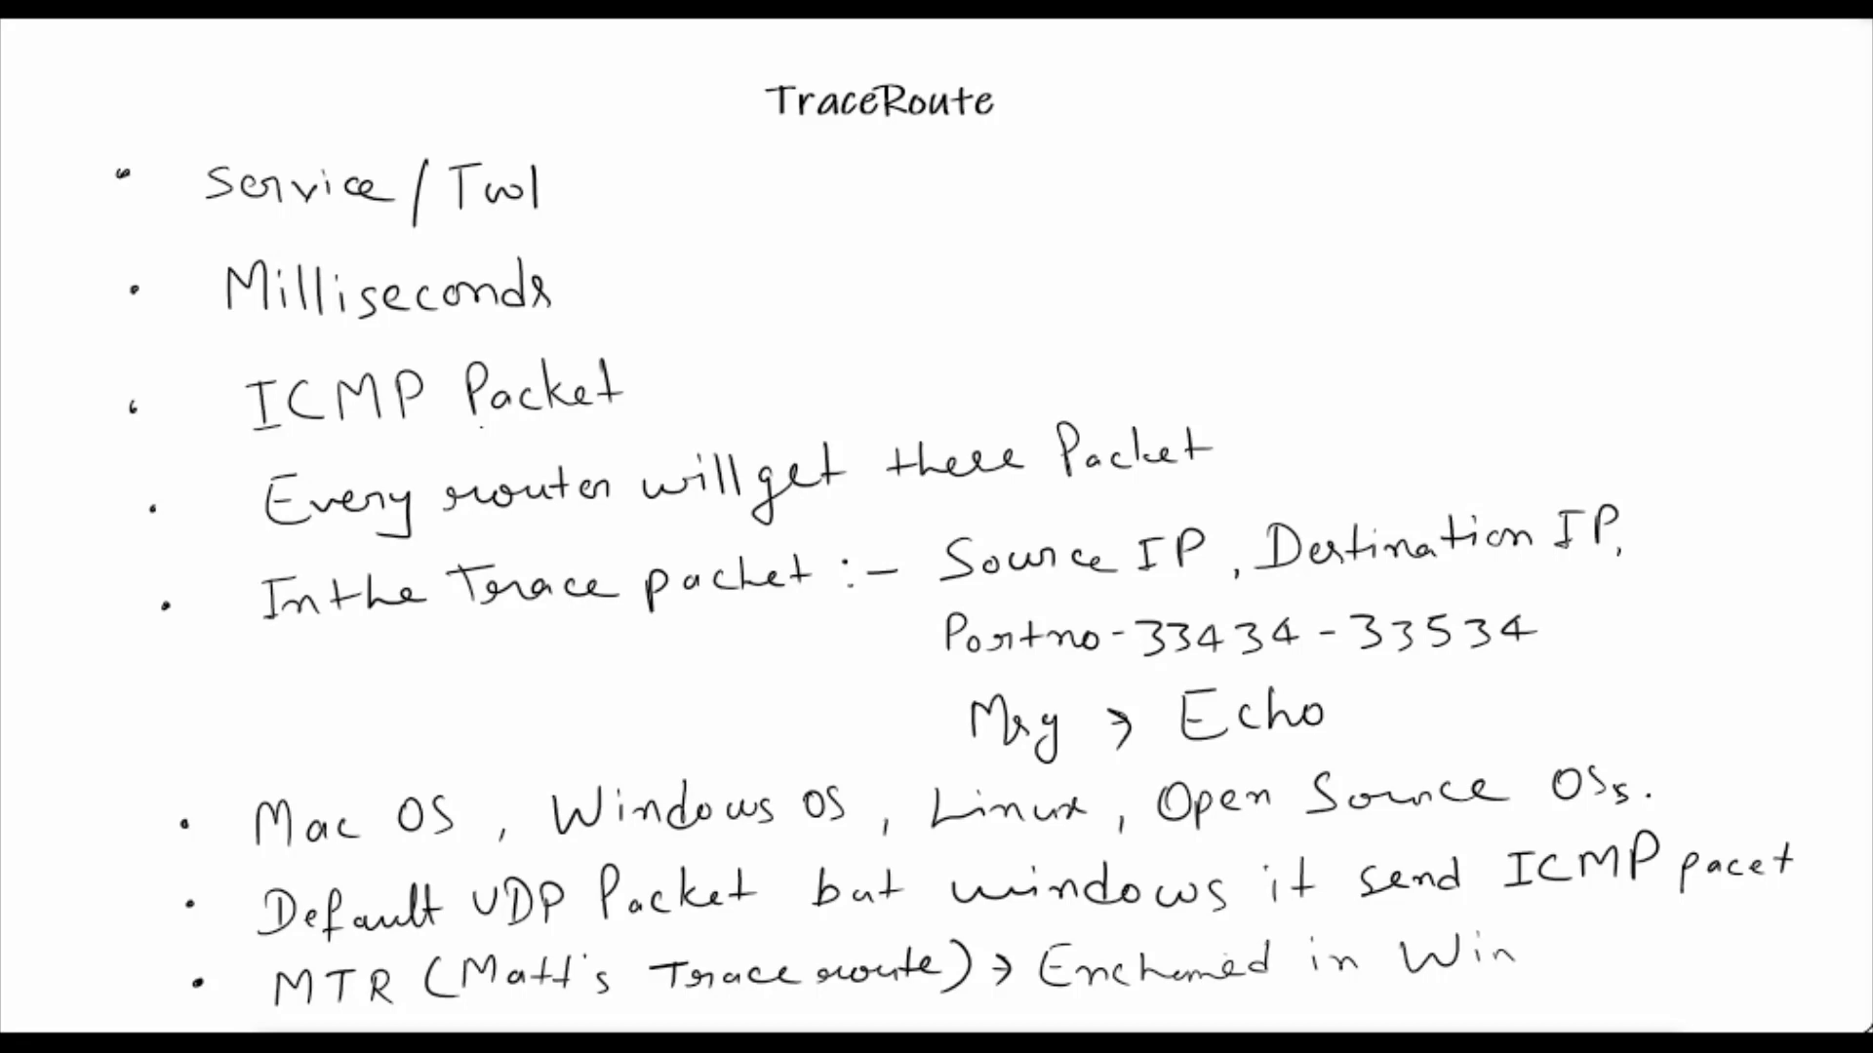
pyautogui.write('dows')
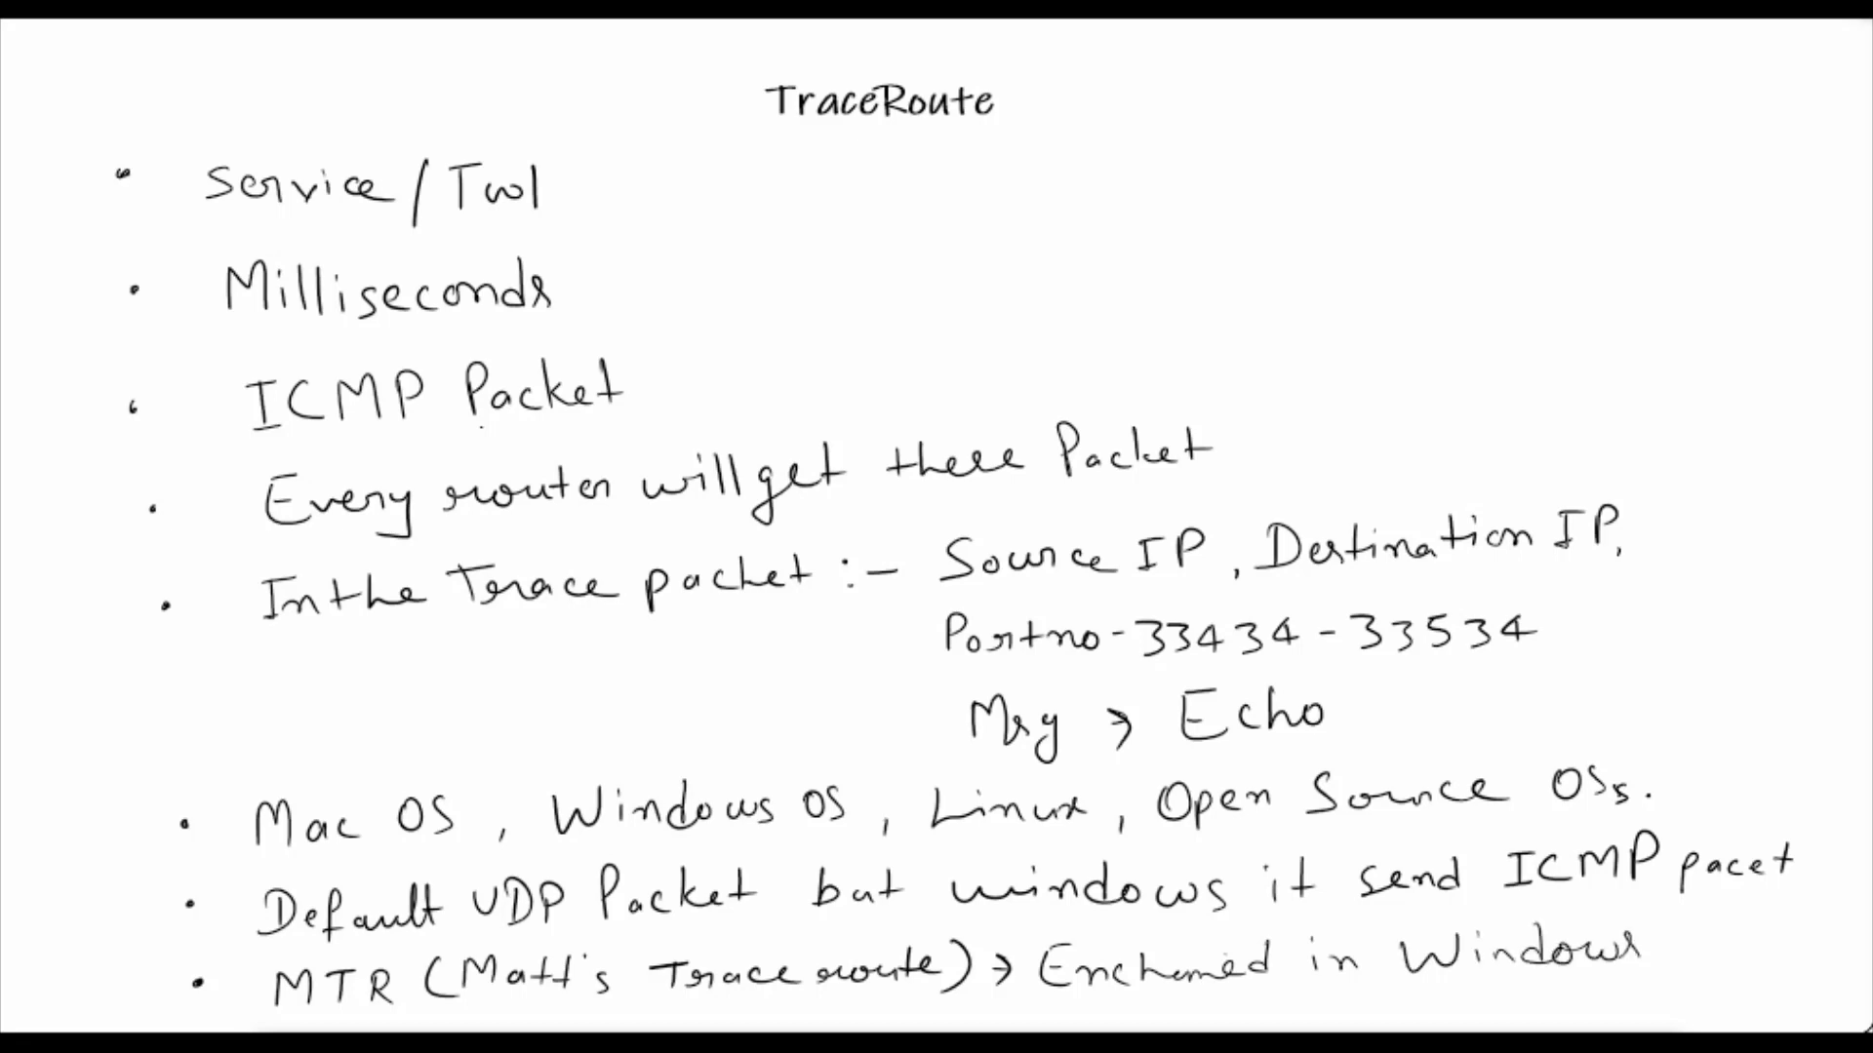
pyautogui.write('& Lin')
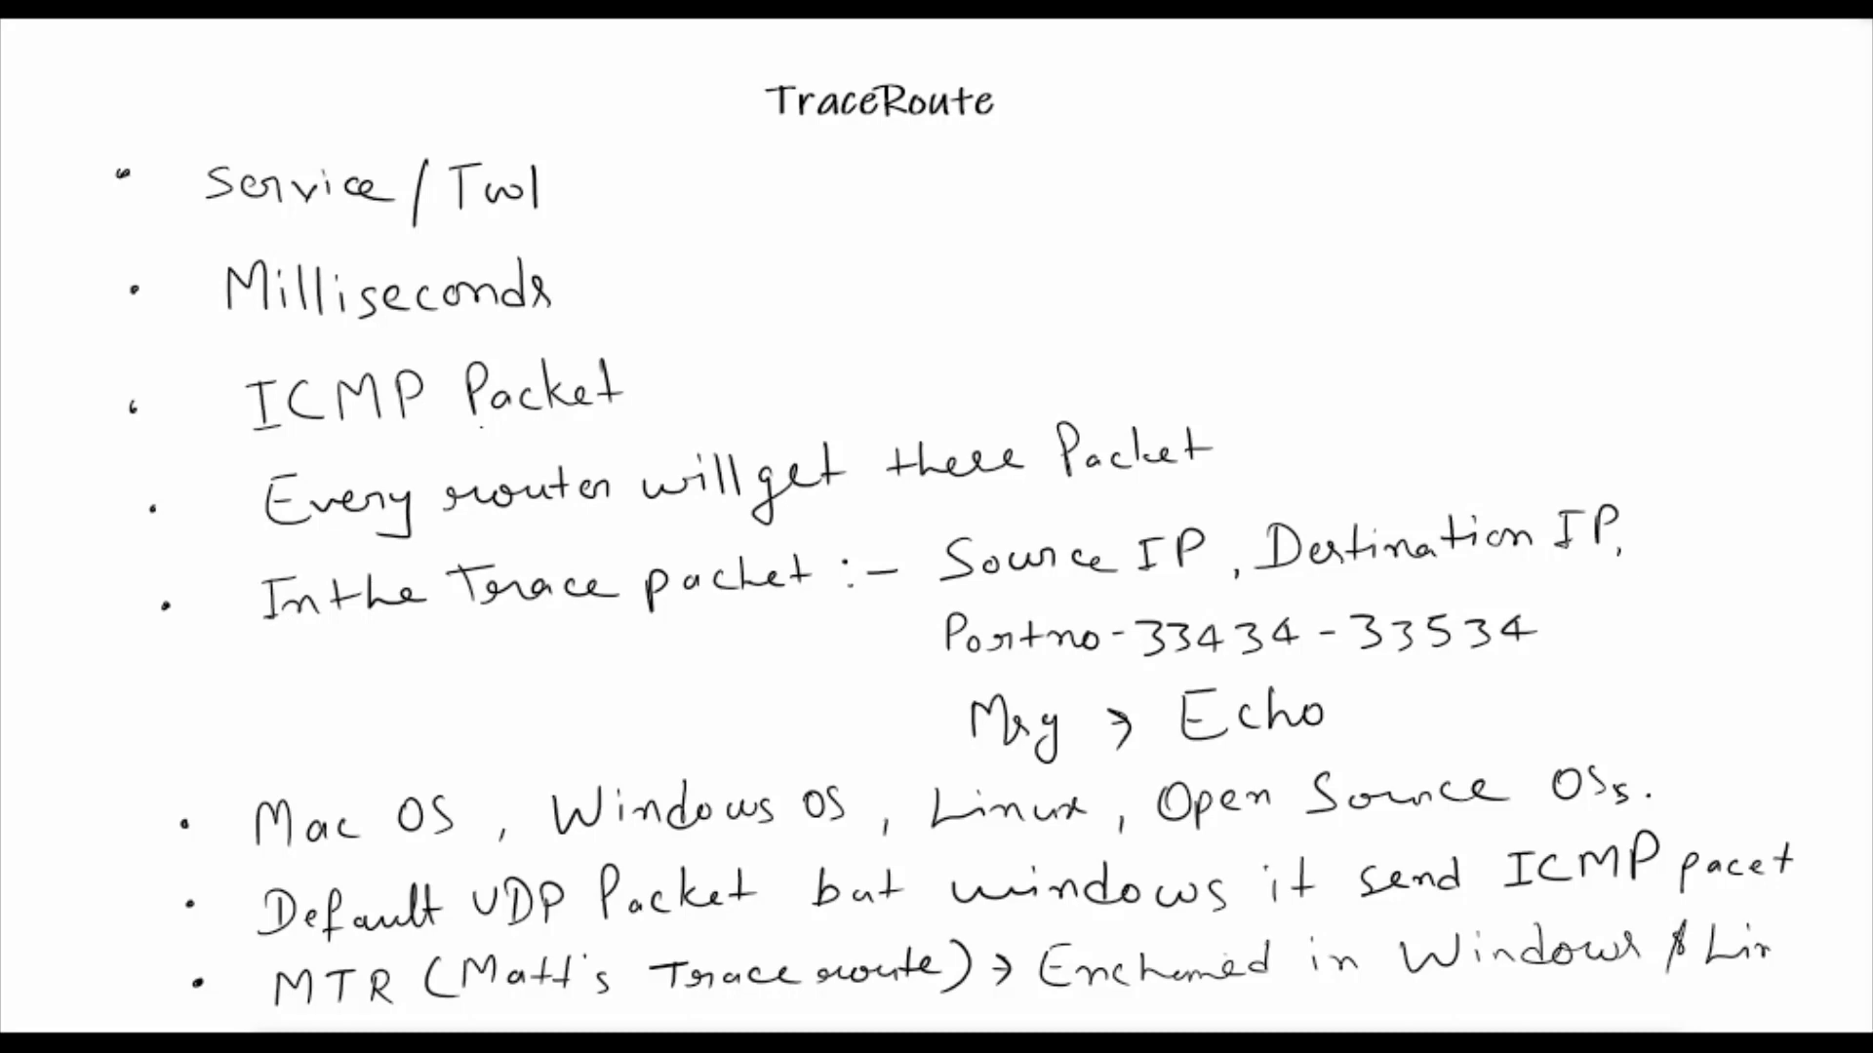
pyautogui.write('ux')
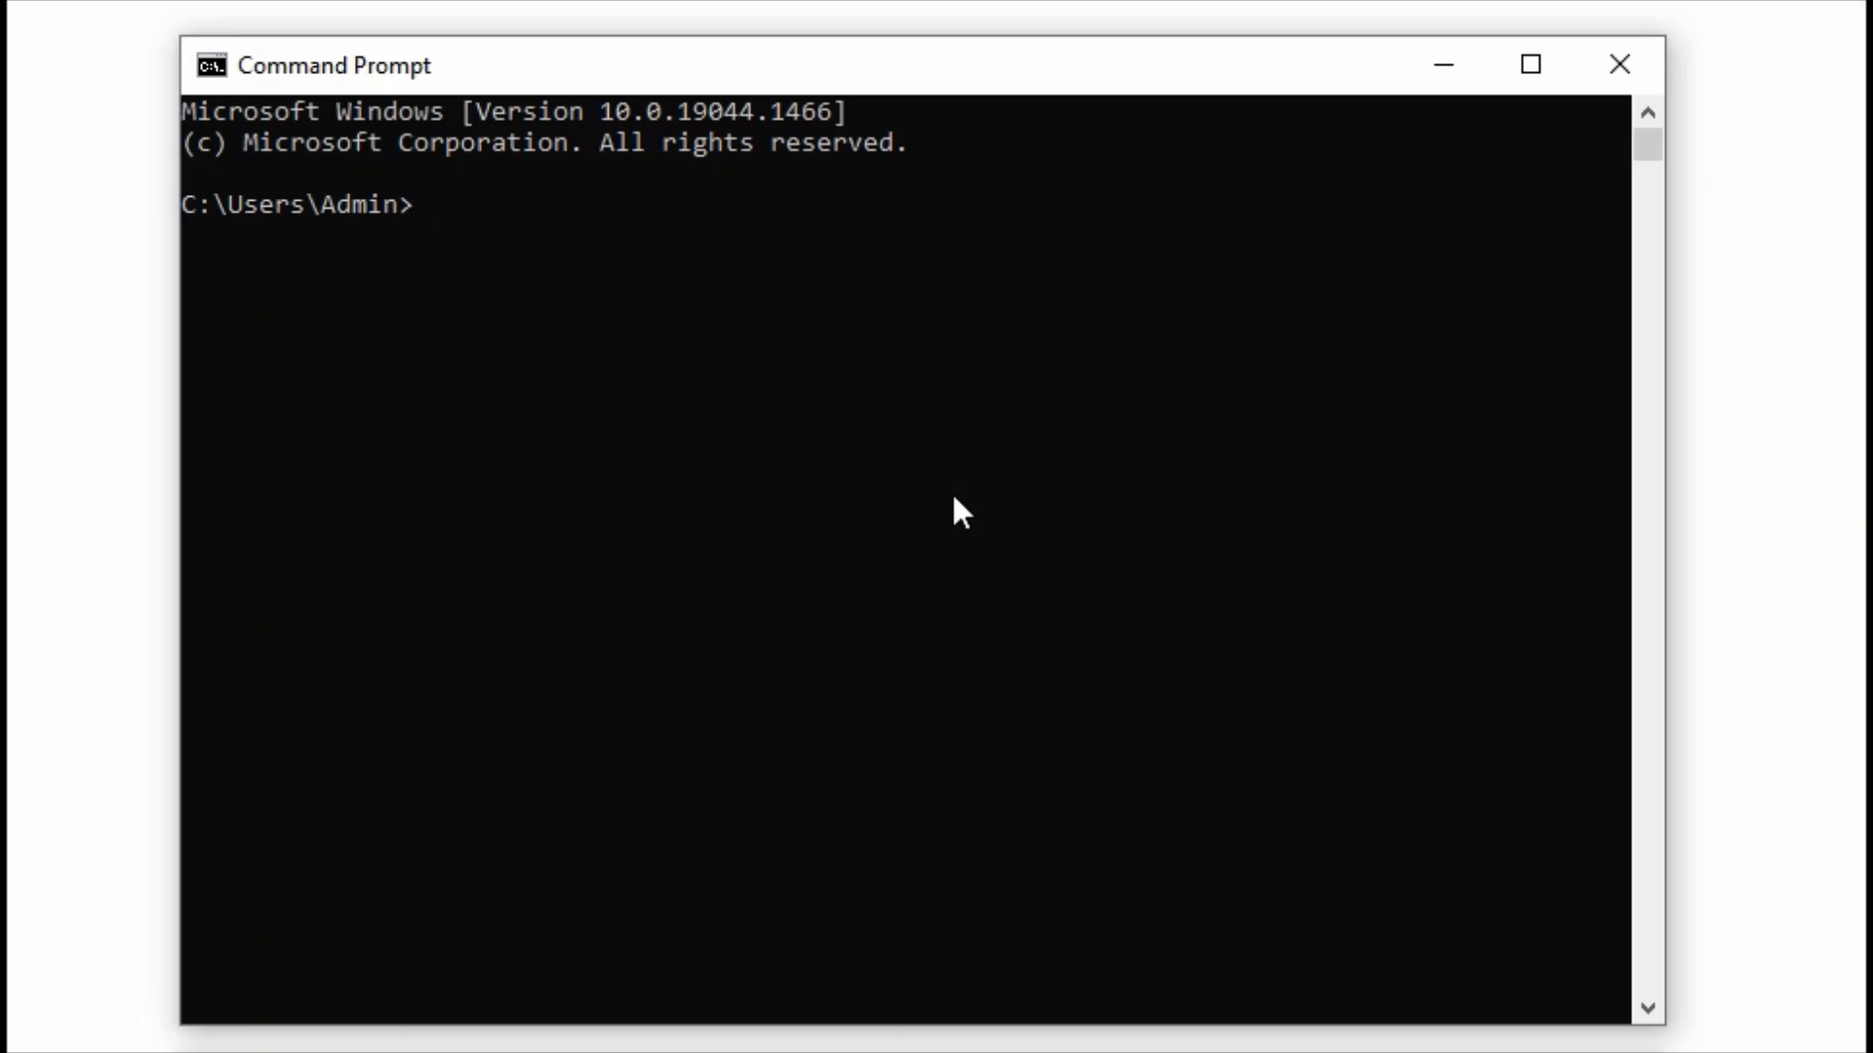
# Enter a tracert command with the techclout destination host at the Command Prompt
pyautogui.write('trac')
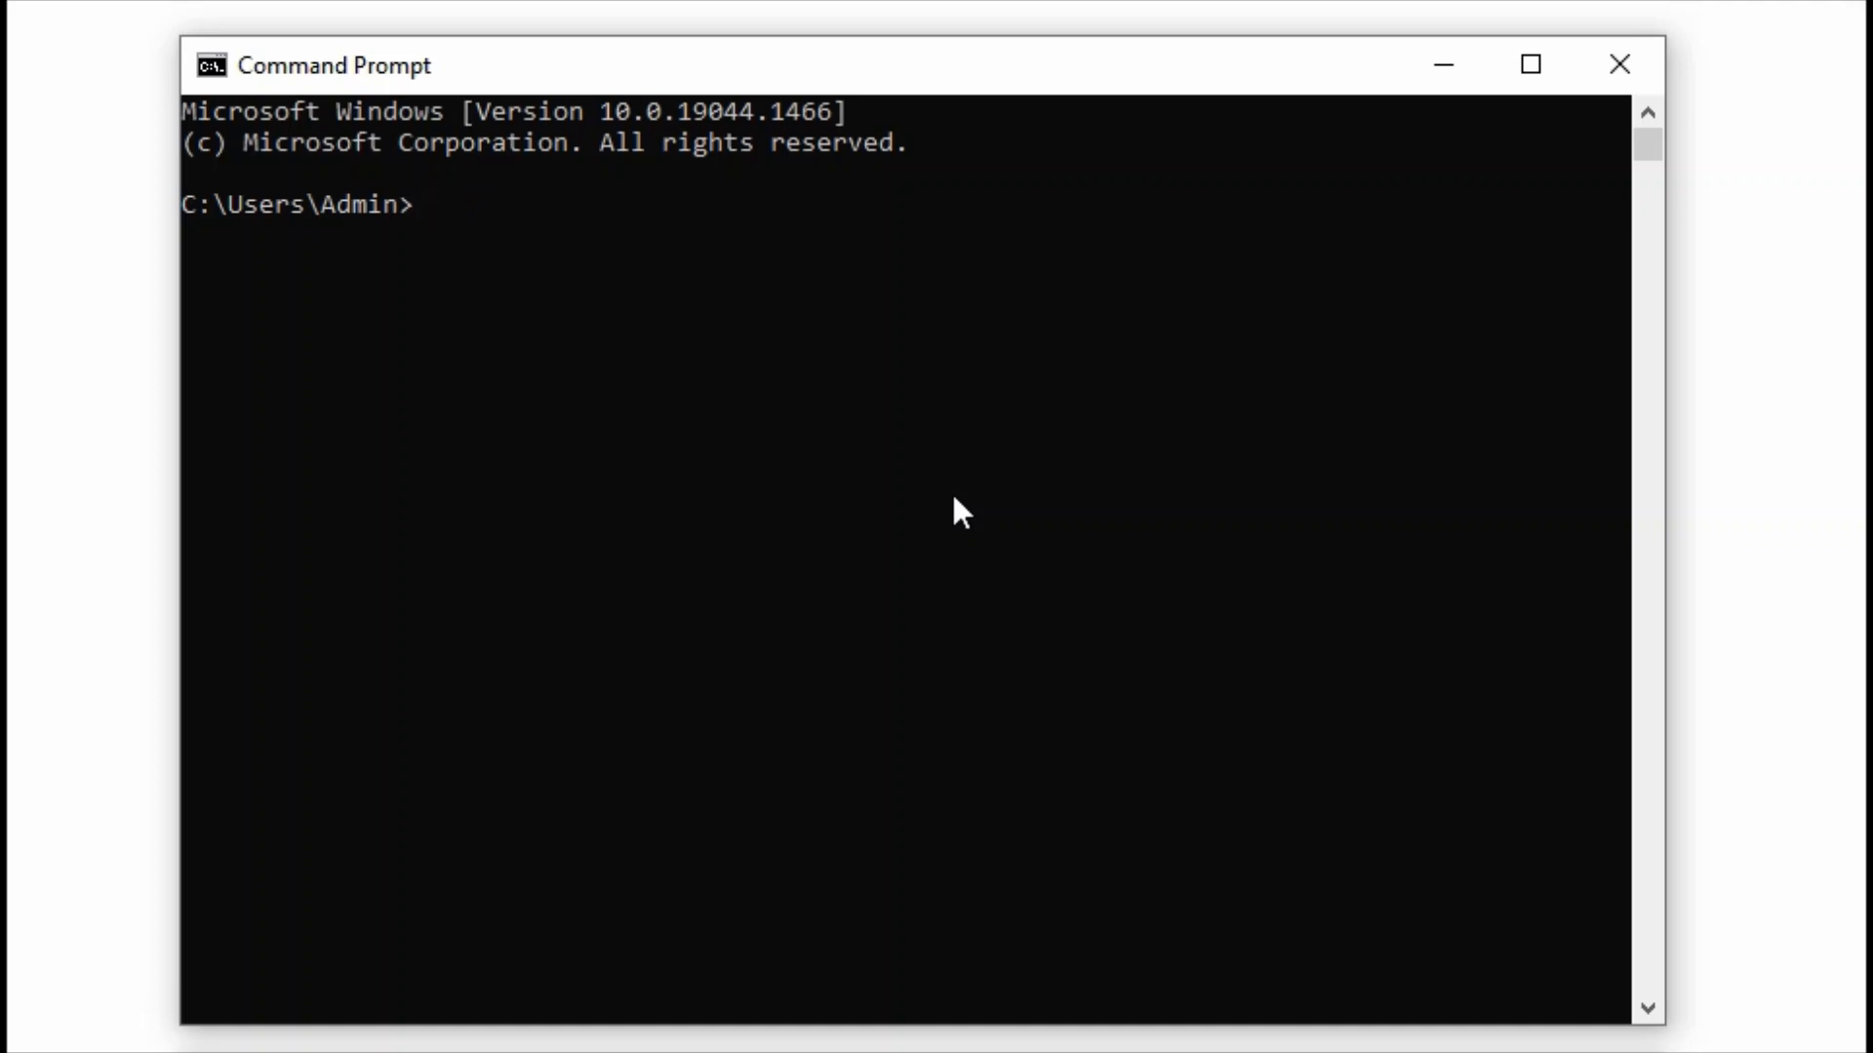
pyautogui.write('tr')
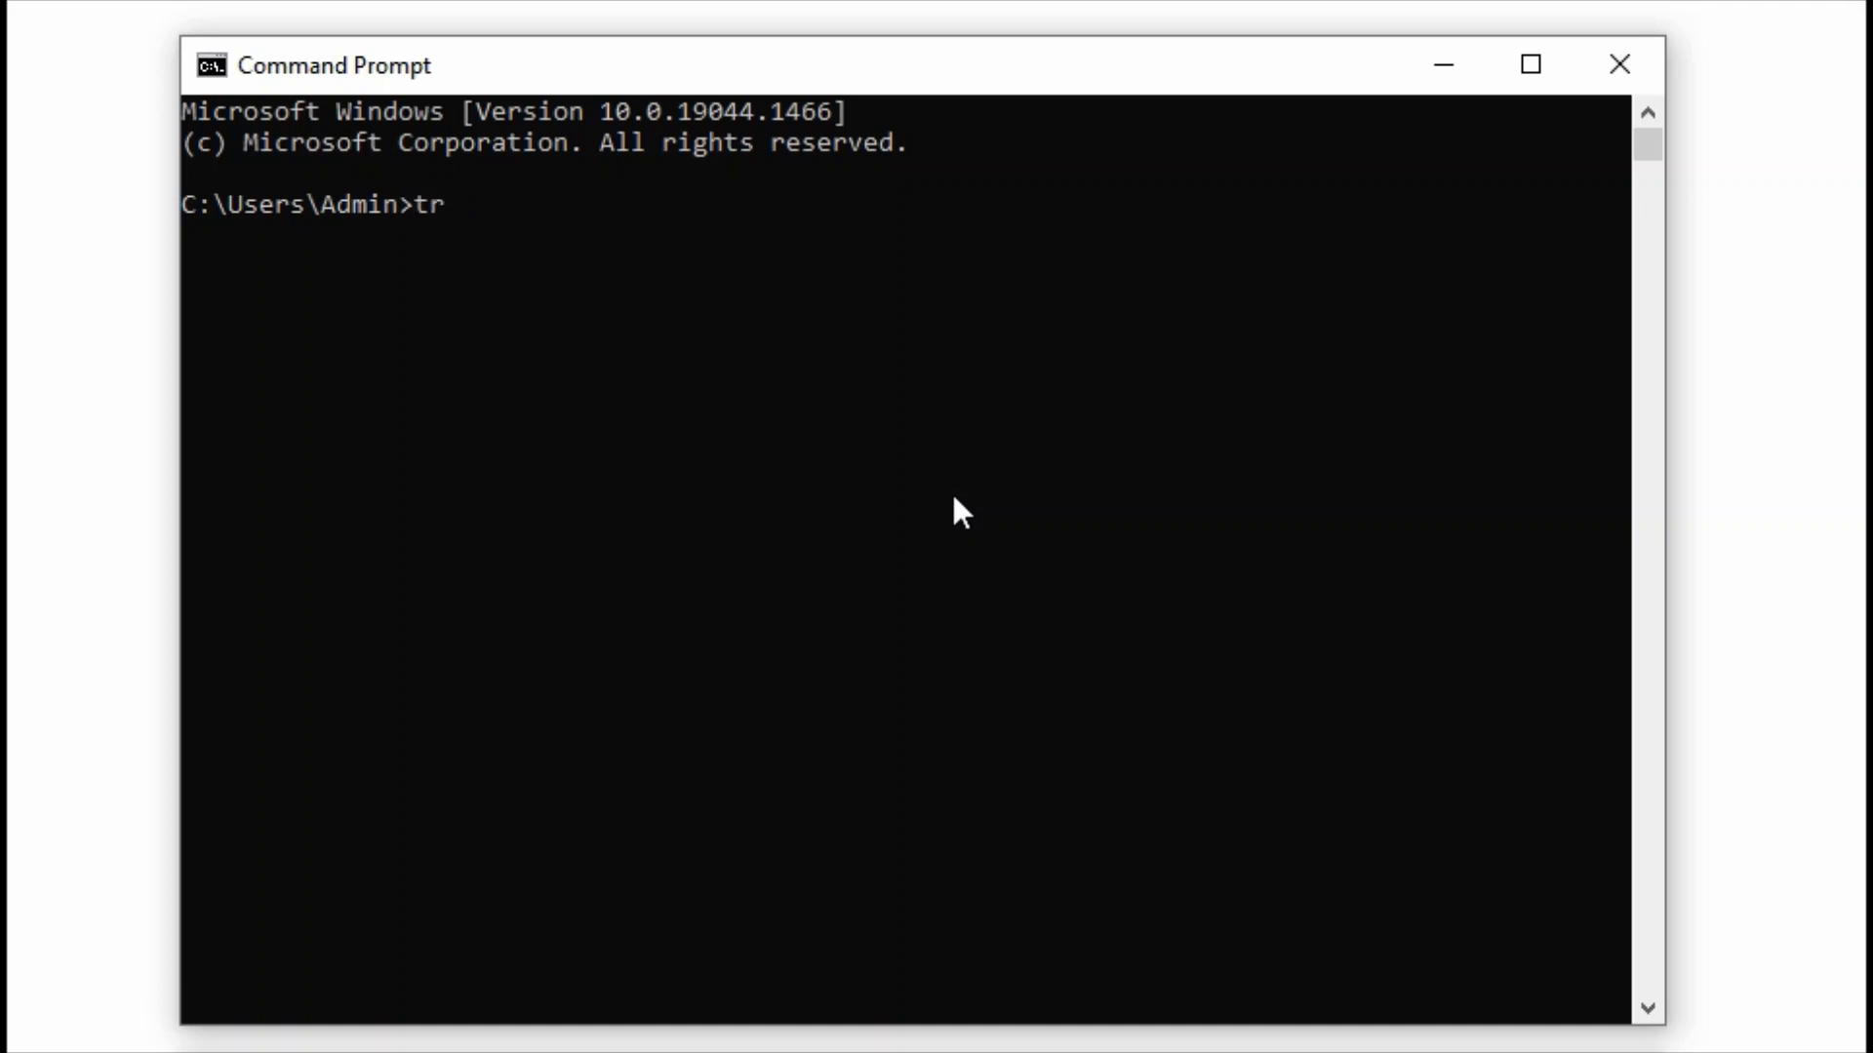
pyautogui.write('acert')
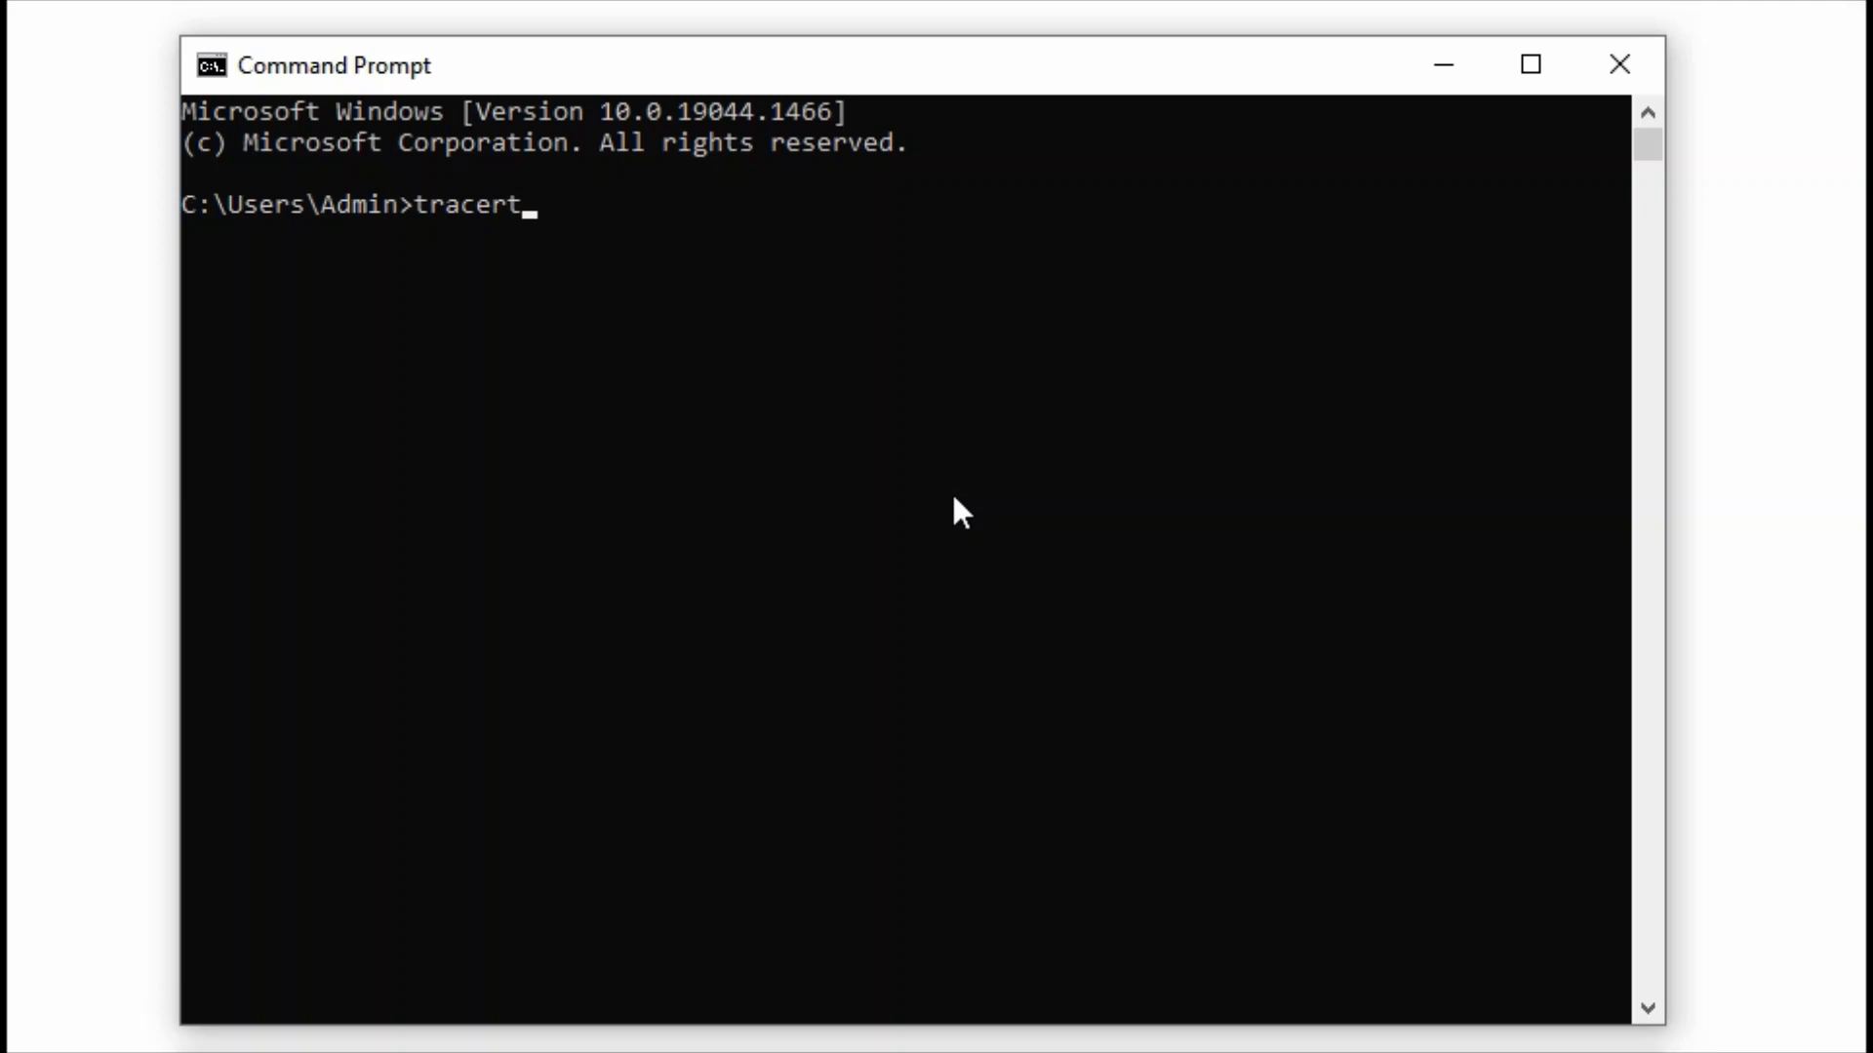
pyautogui.write('te')
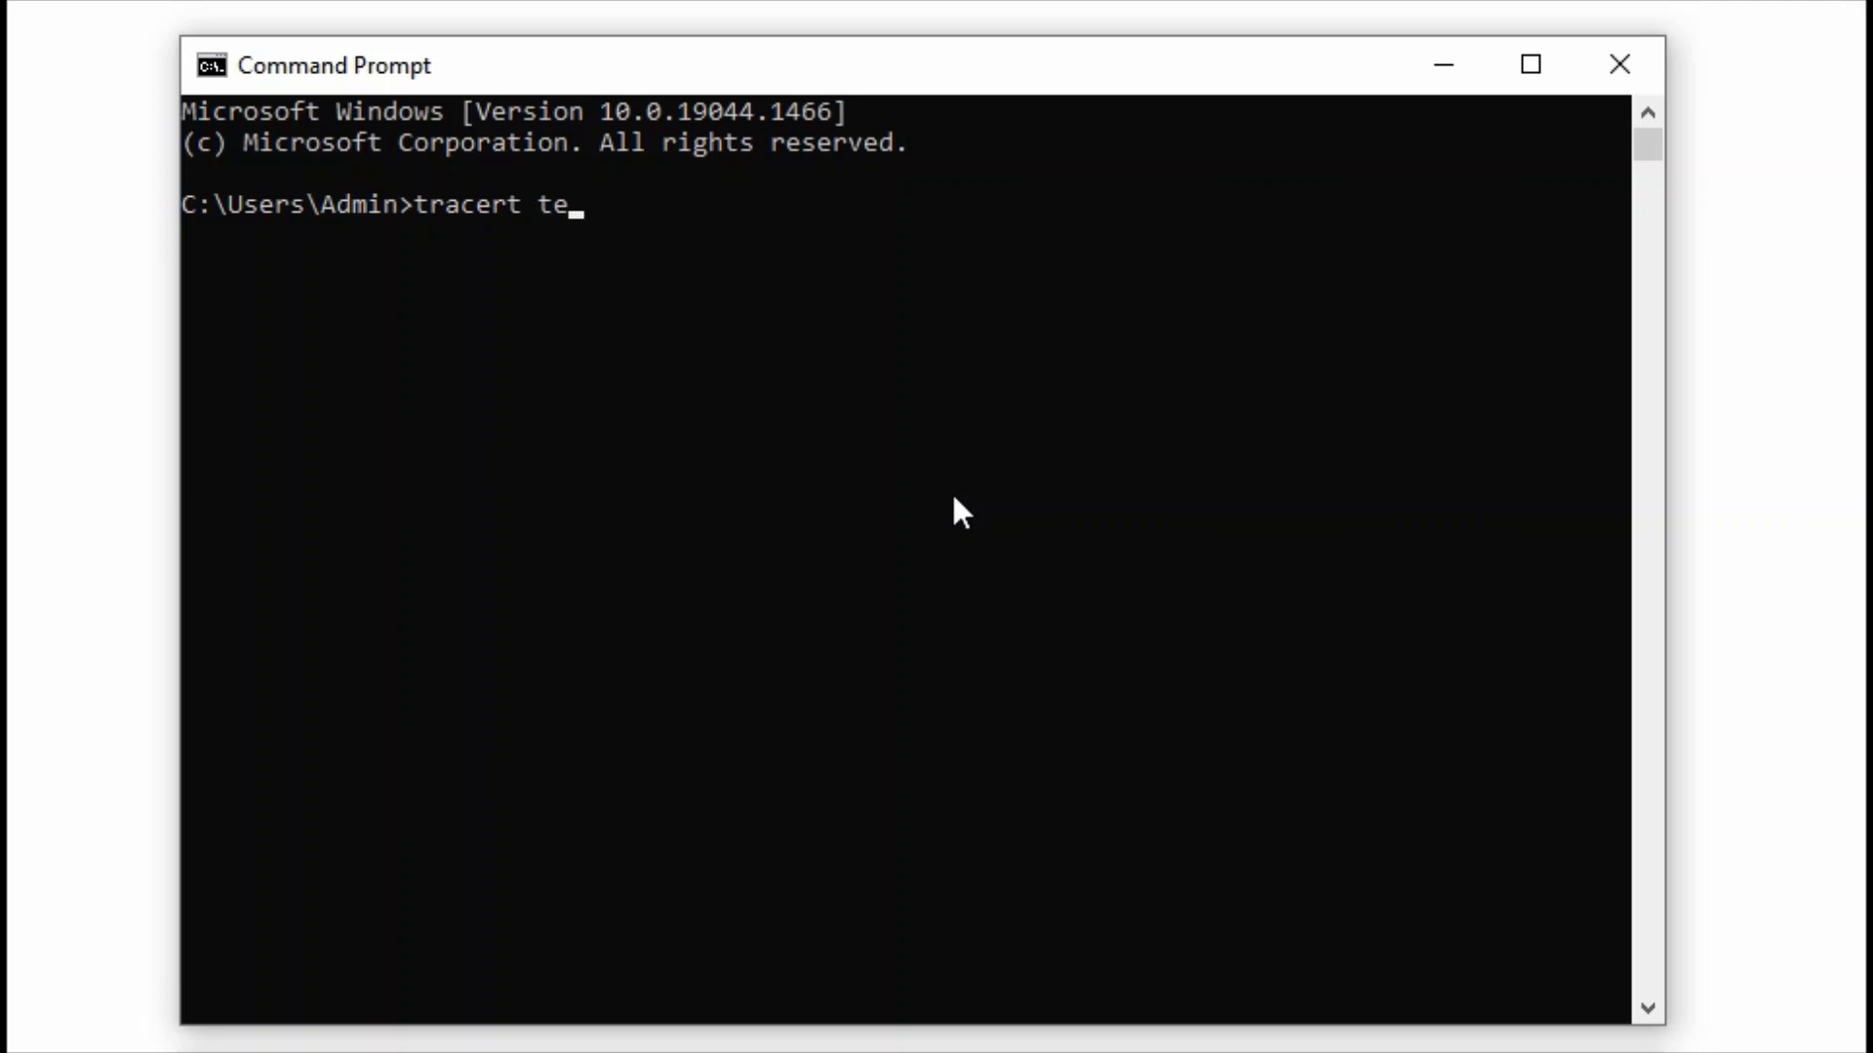
pyautogui.write('chclout')
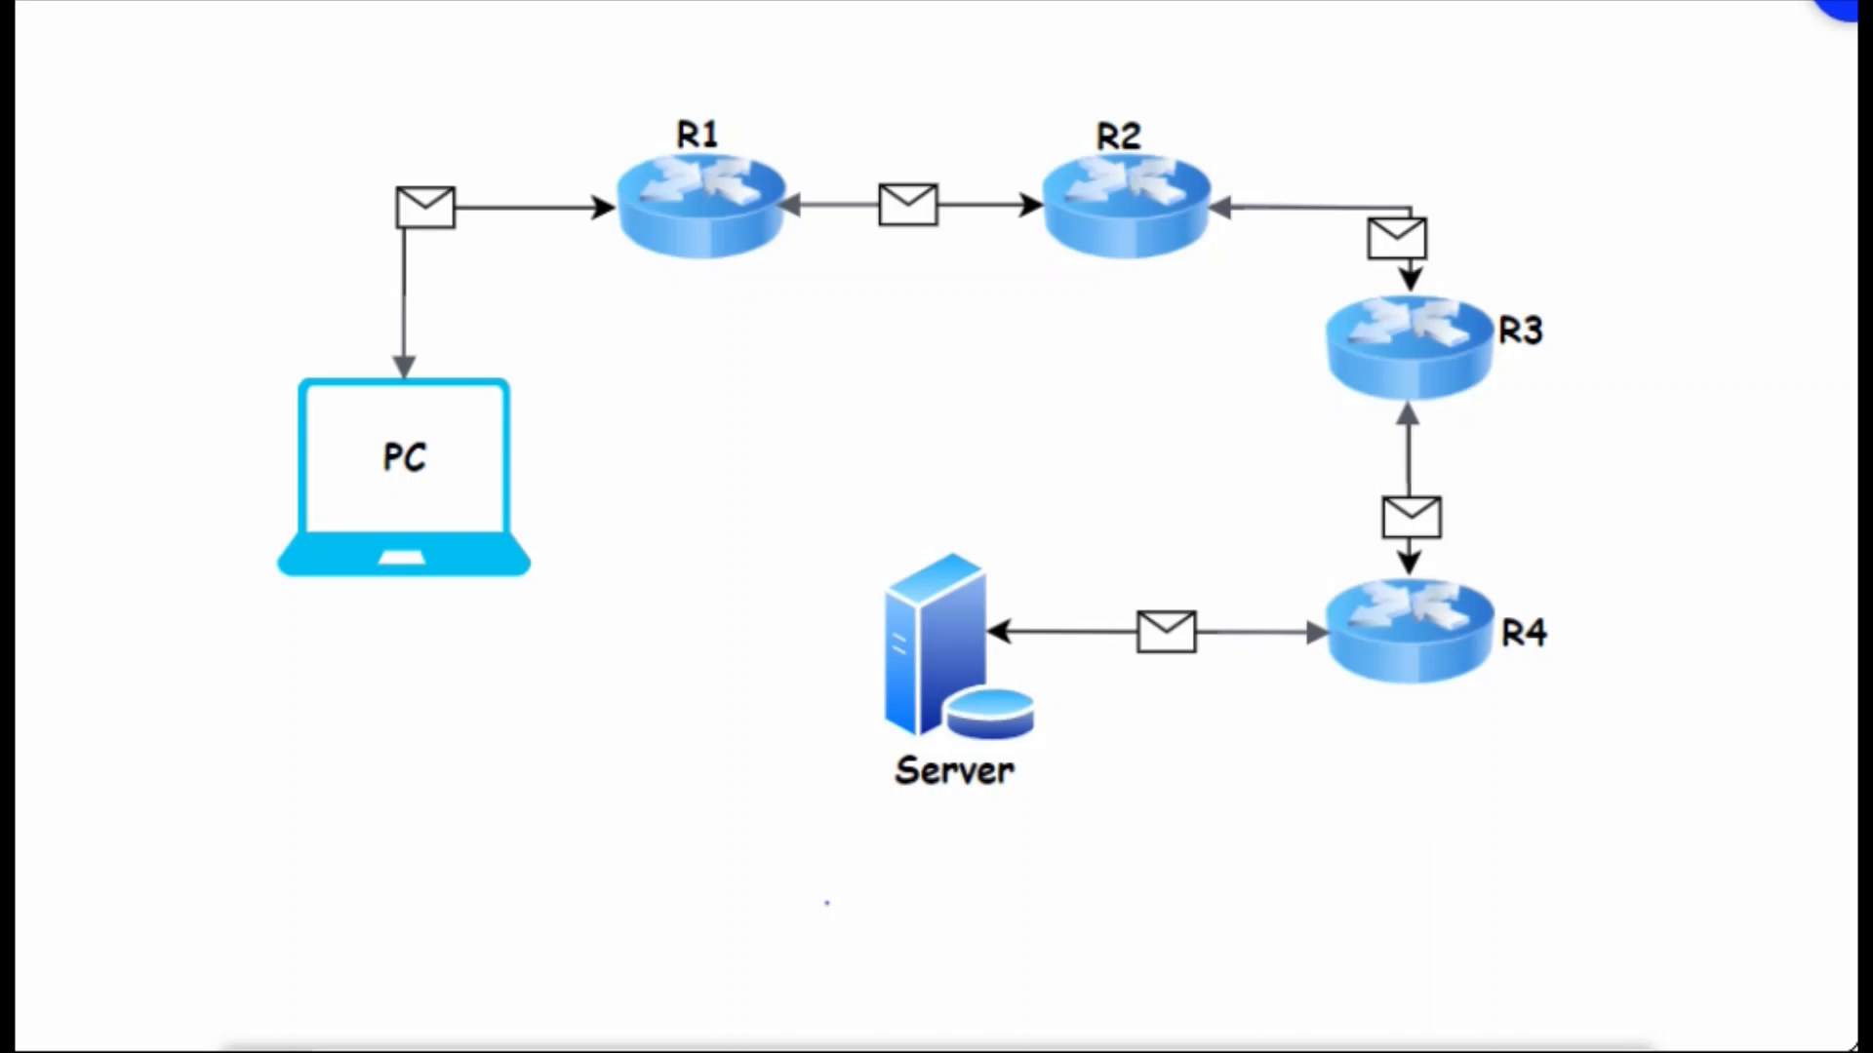
# Label the PC 10.1.1.1, the server 2.2.2.2, and write Traceroute under the PC
pyautogui.write('10')
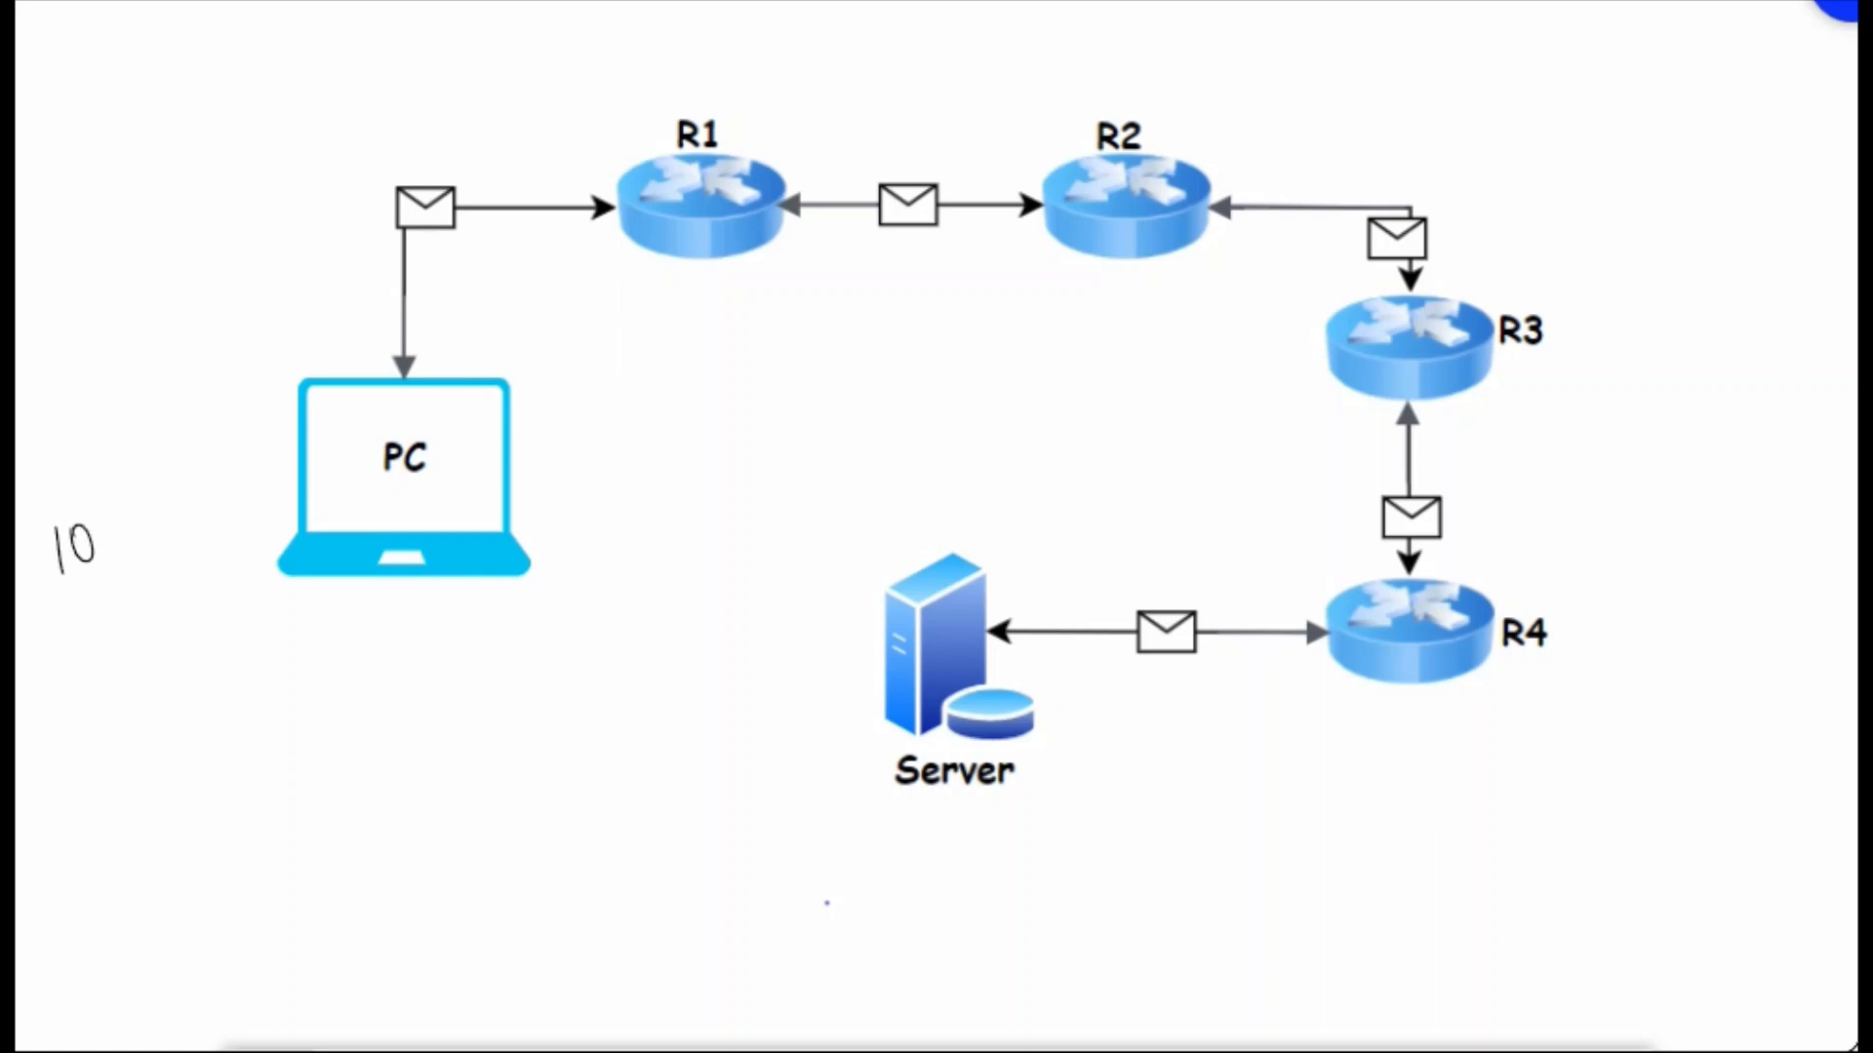
pyautogui.write('.1.1.1')
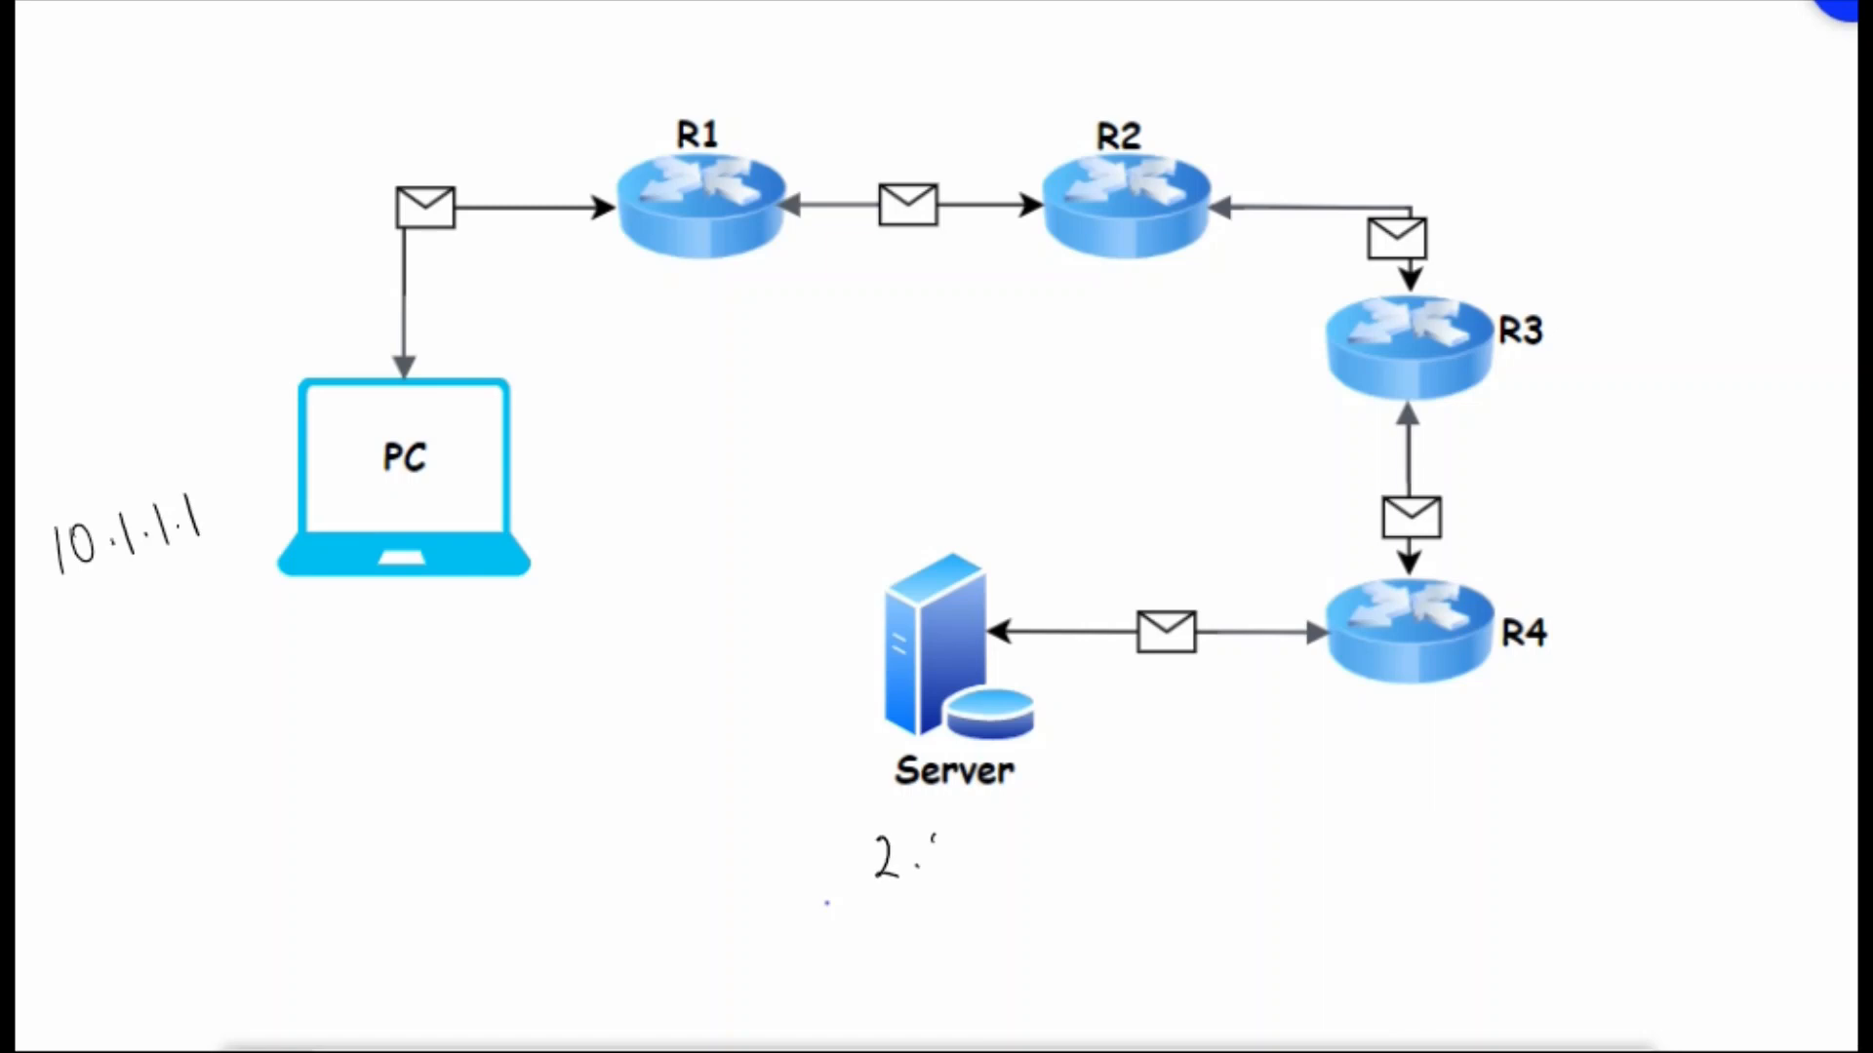
pyautogui.write('.2.2.2')
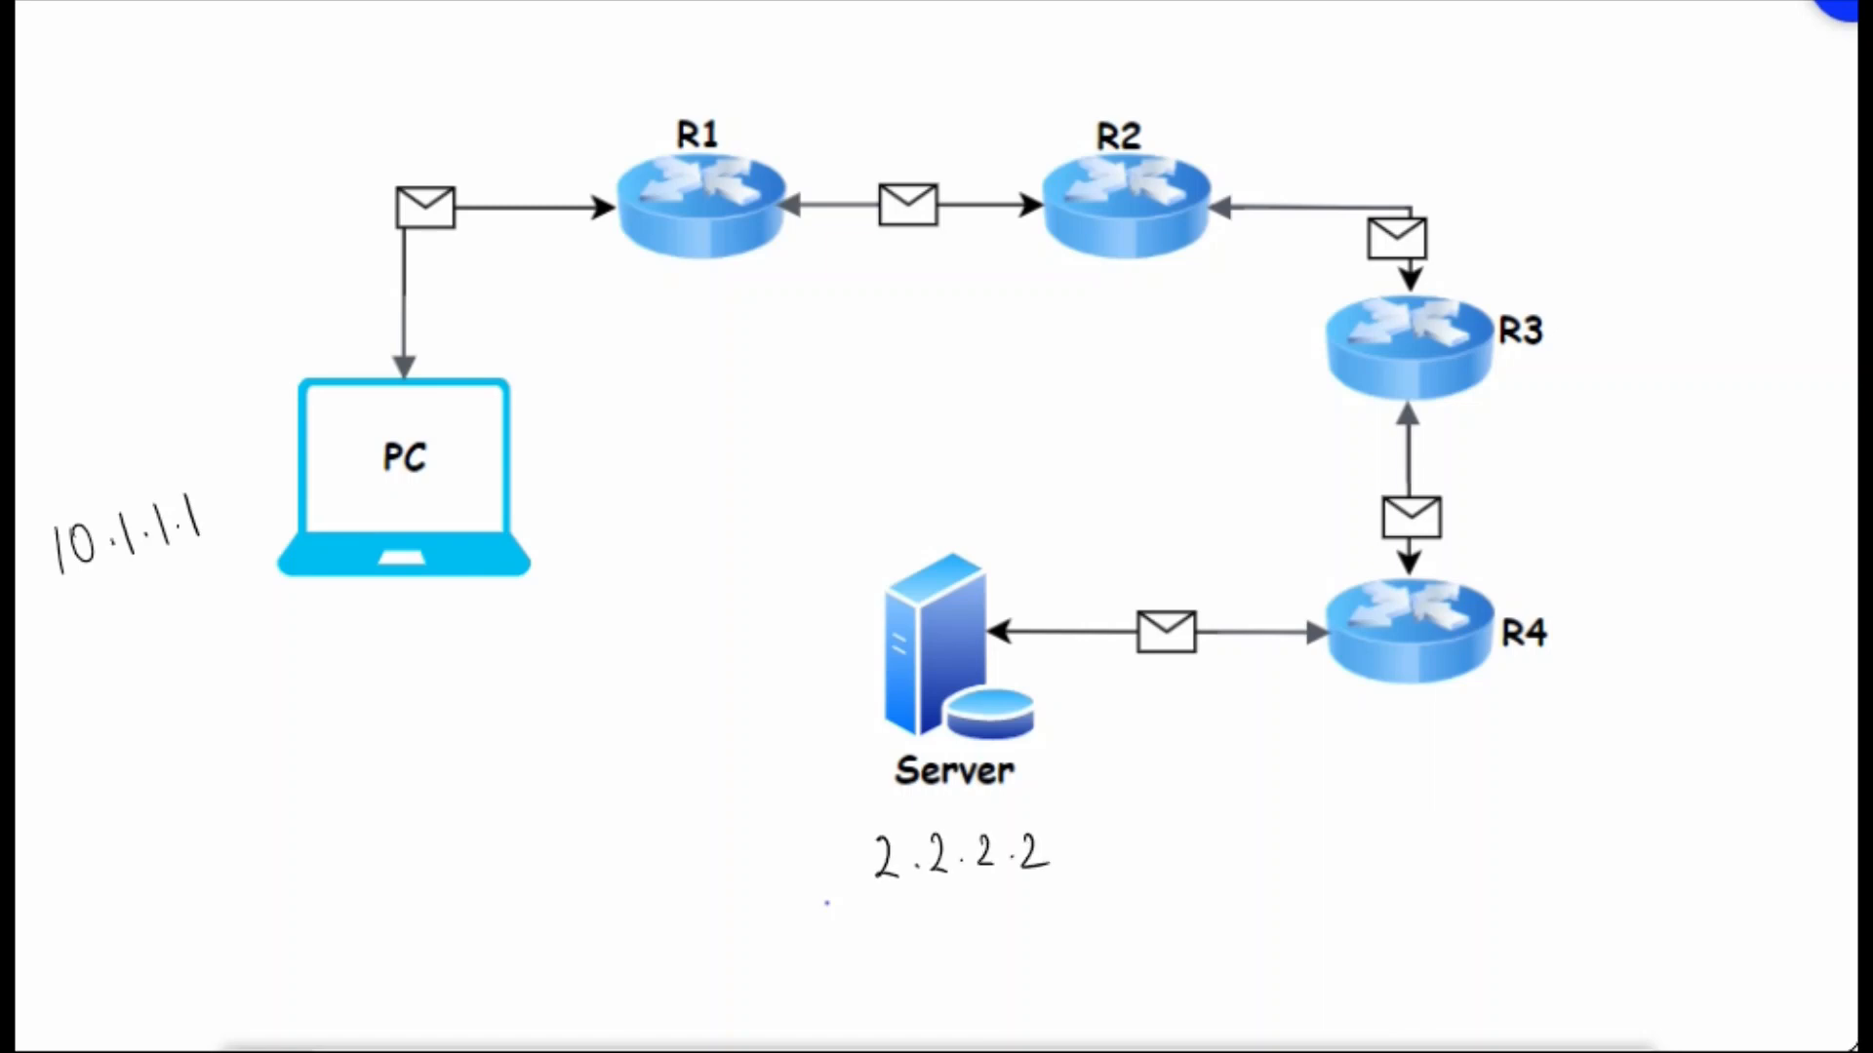
pyautogui.write('Traceroute')
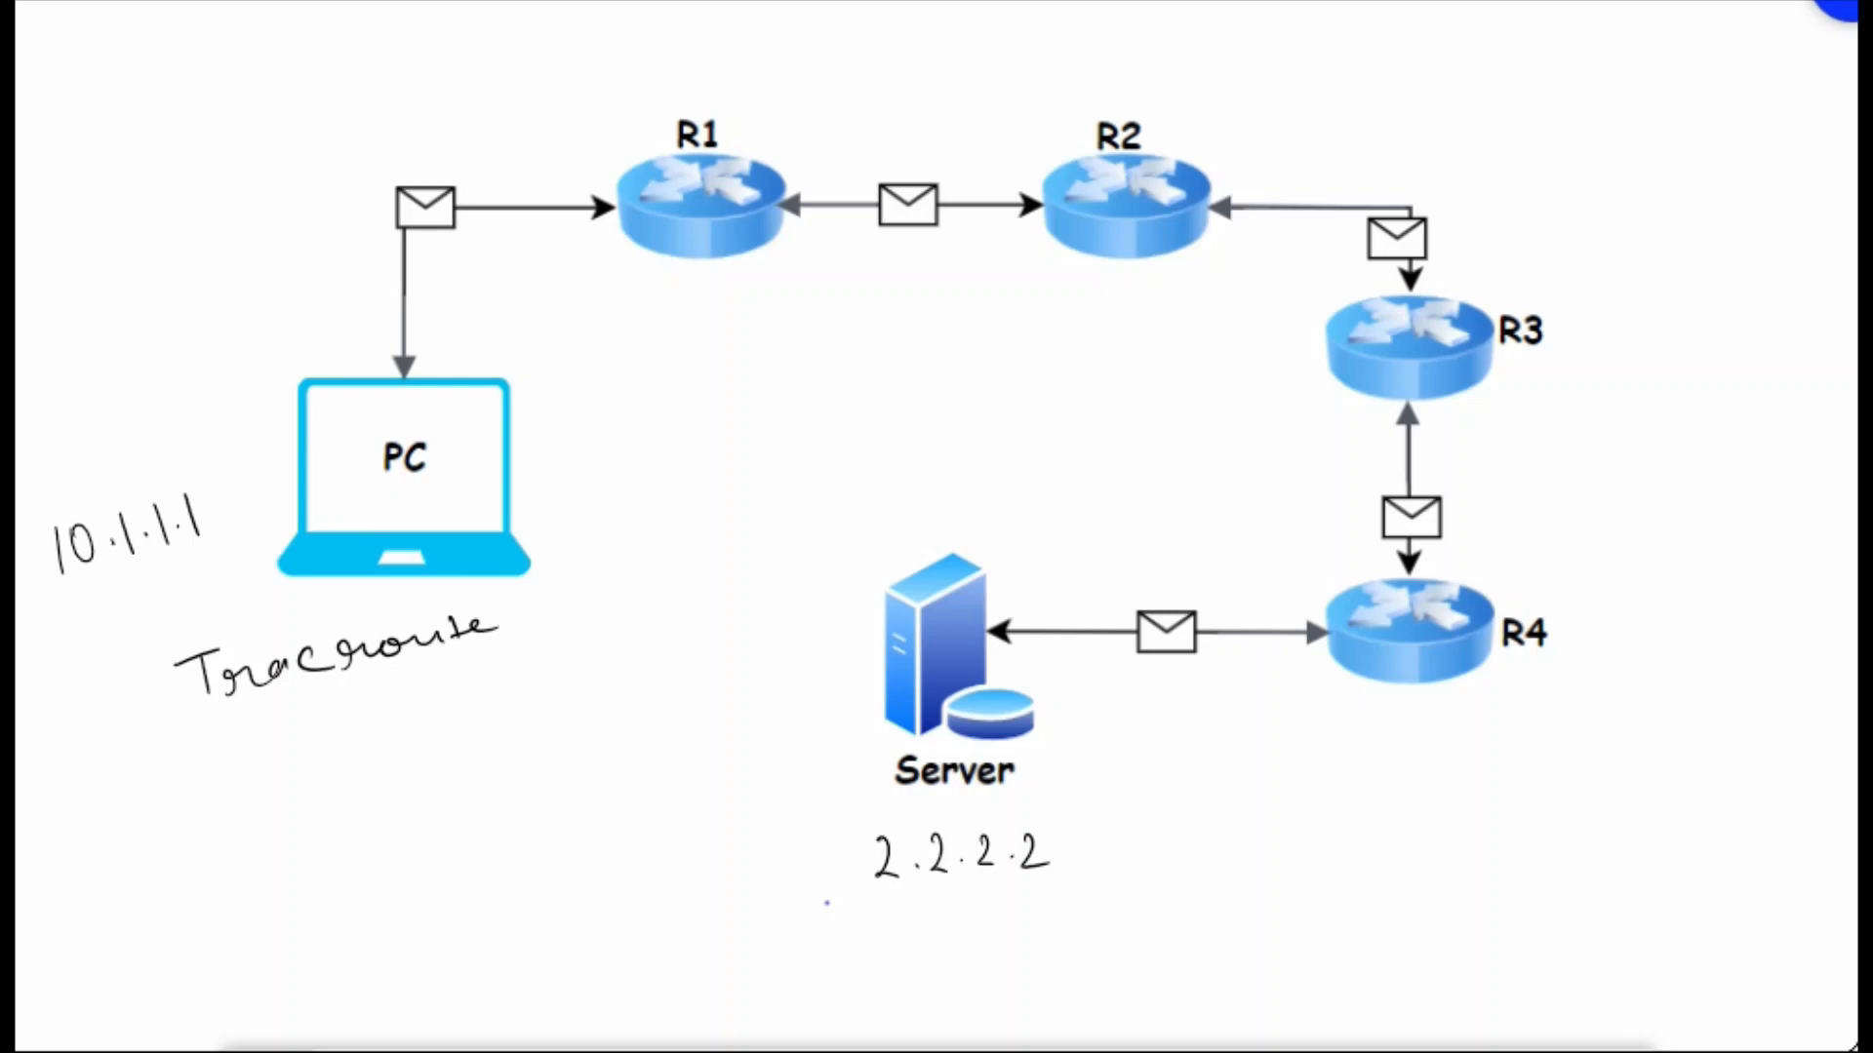
# Draw arrows PC→R1→R2→R3→R4→Server and write Echo beside each hop
pyautogui.moveTo(440, 370); pyautogui.dragTo(585, 236)
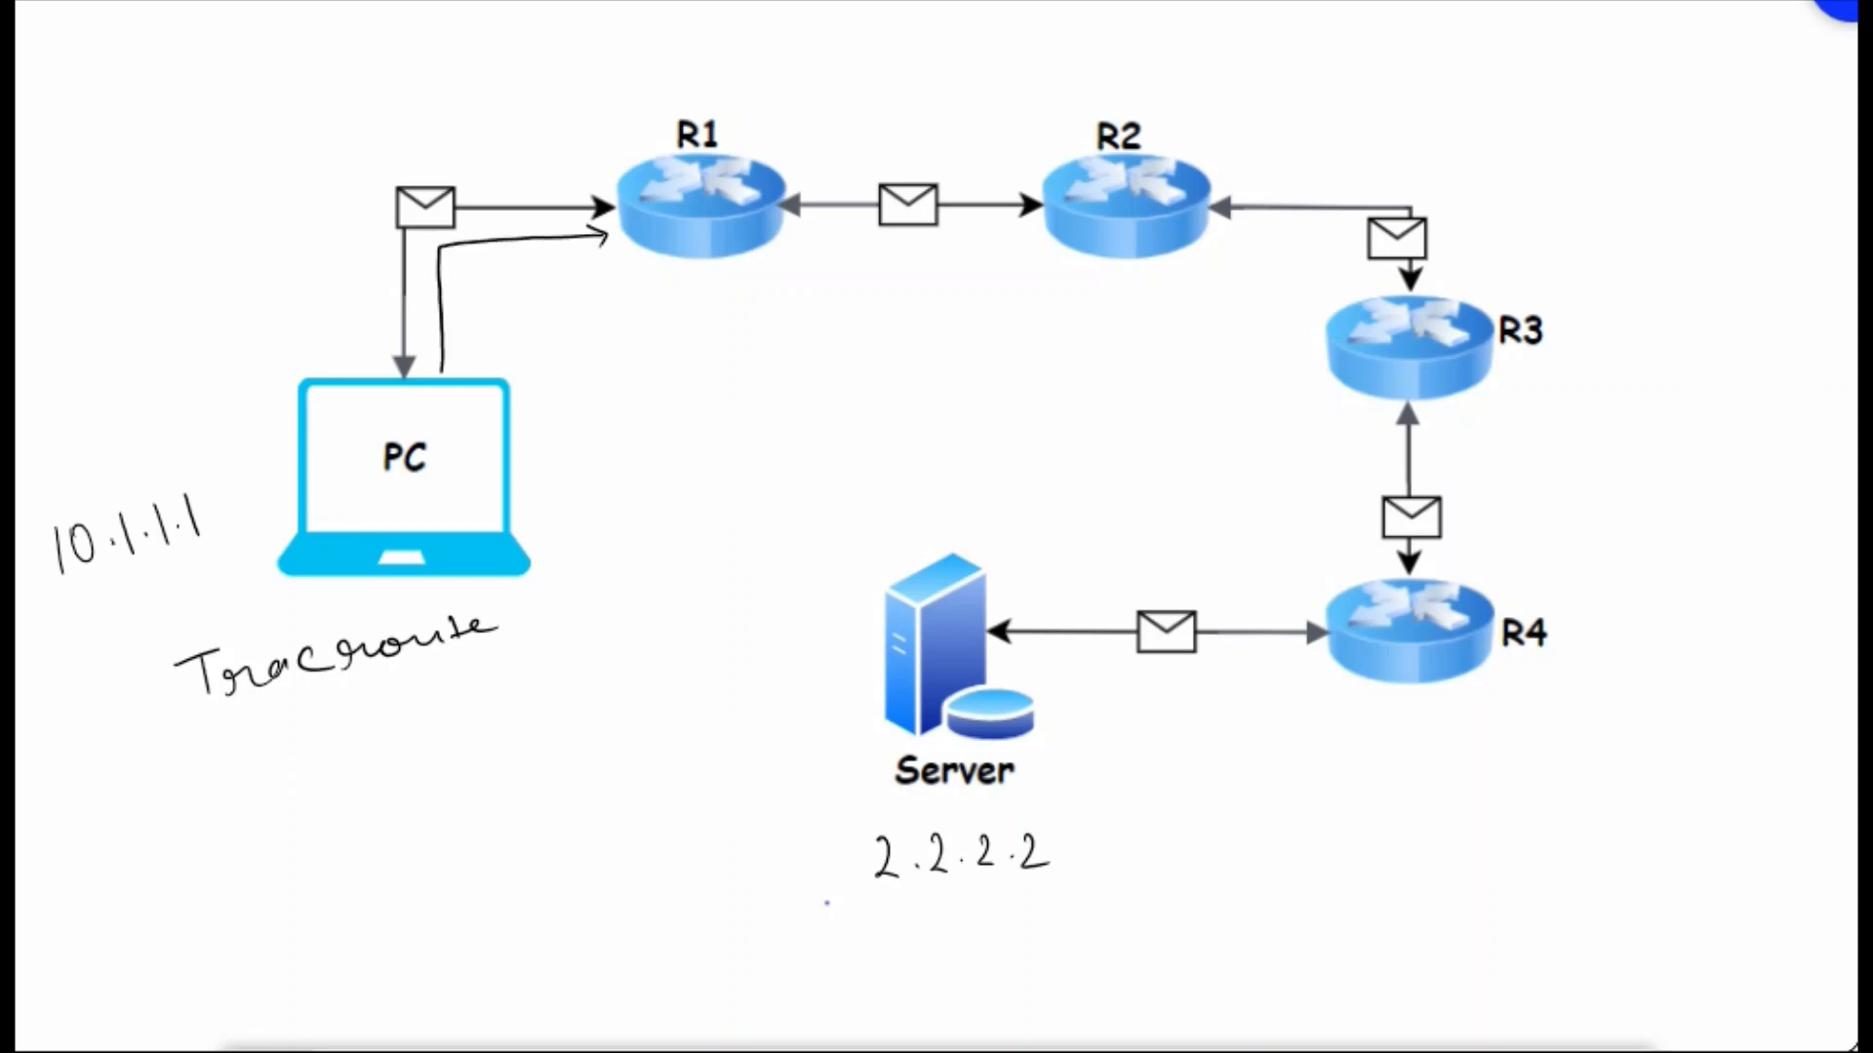
pyautogui.write('Echo')
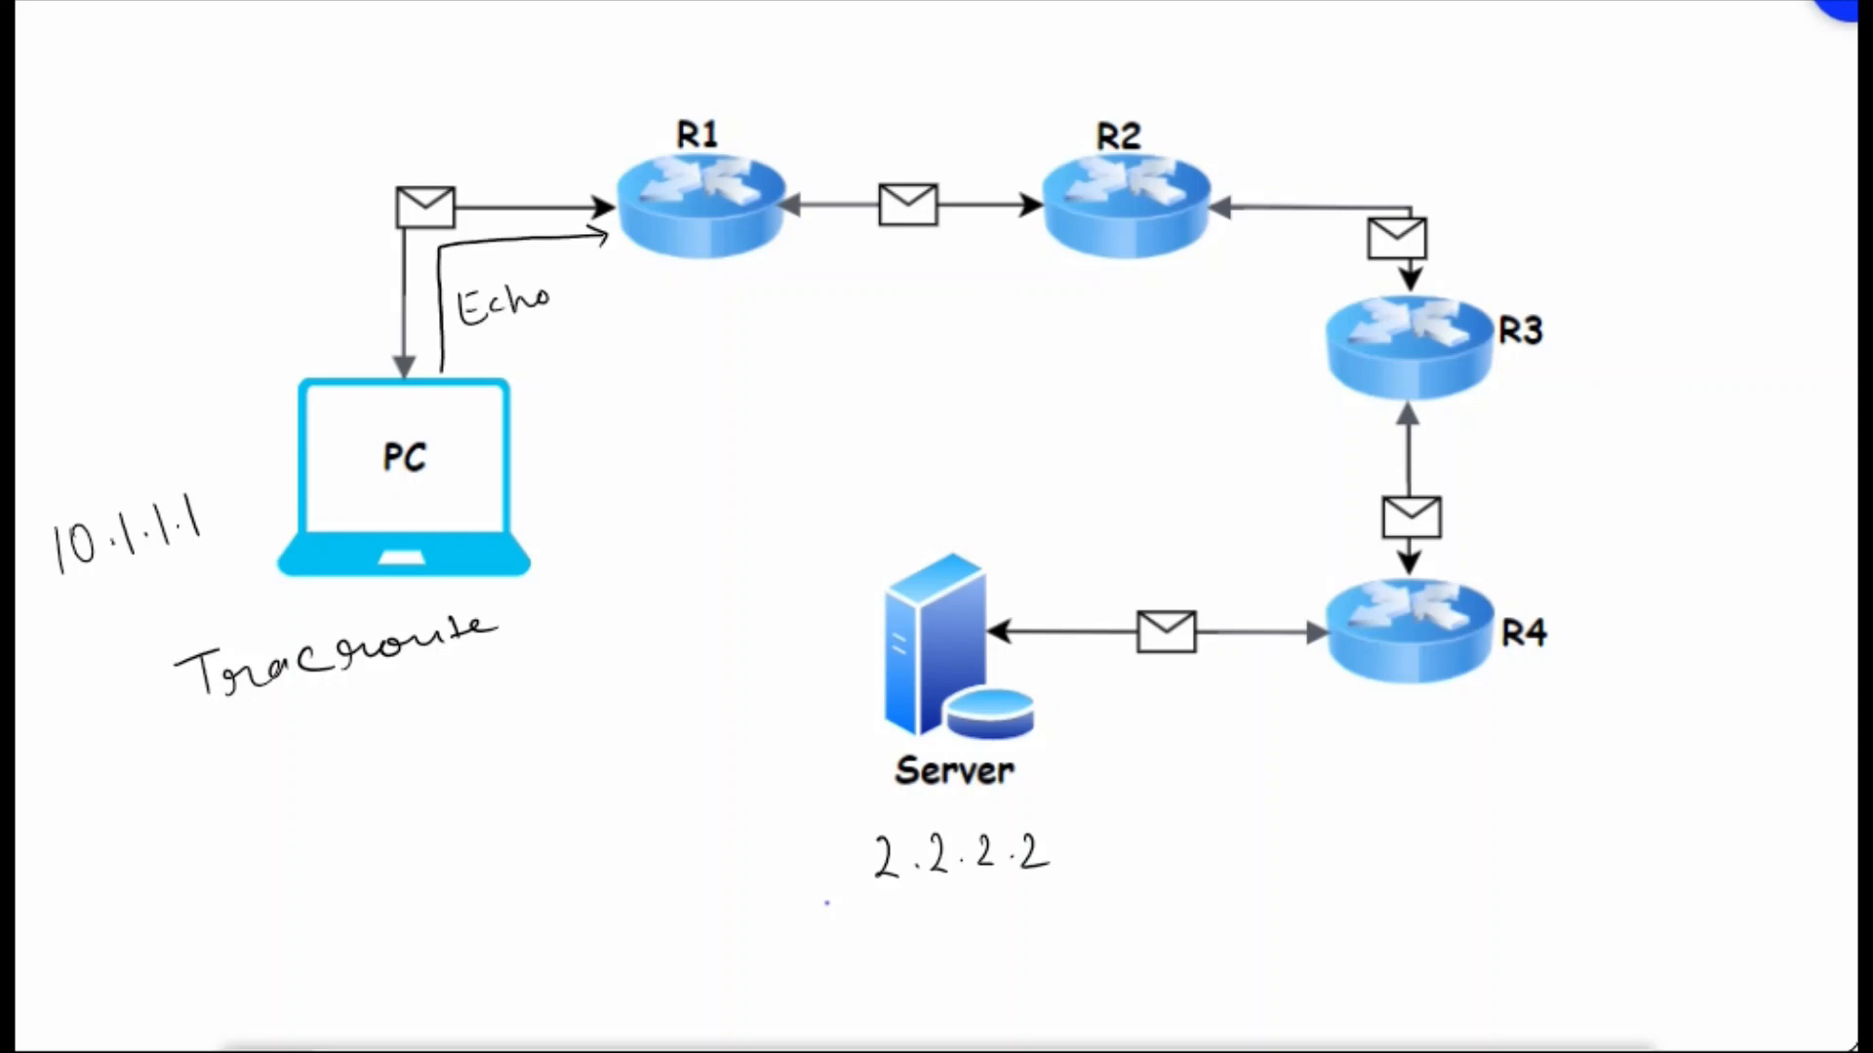
pyautogui.moveTo(793, 250); pyautogui.dragTo(1004, 233)
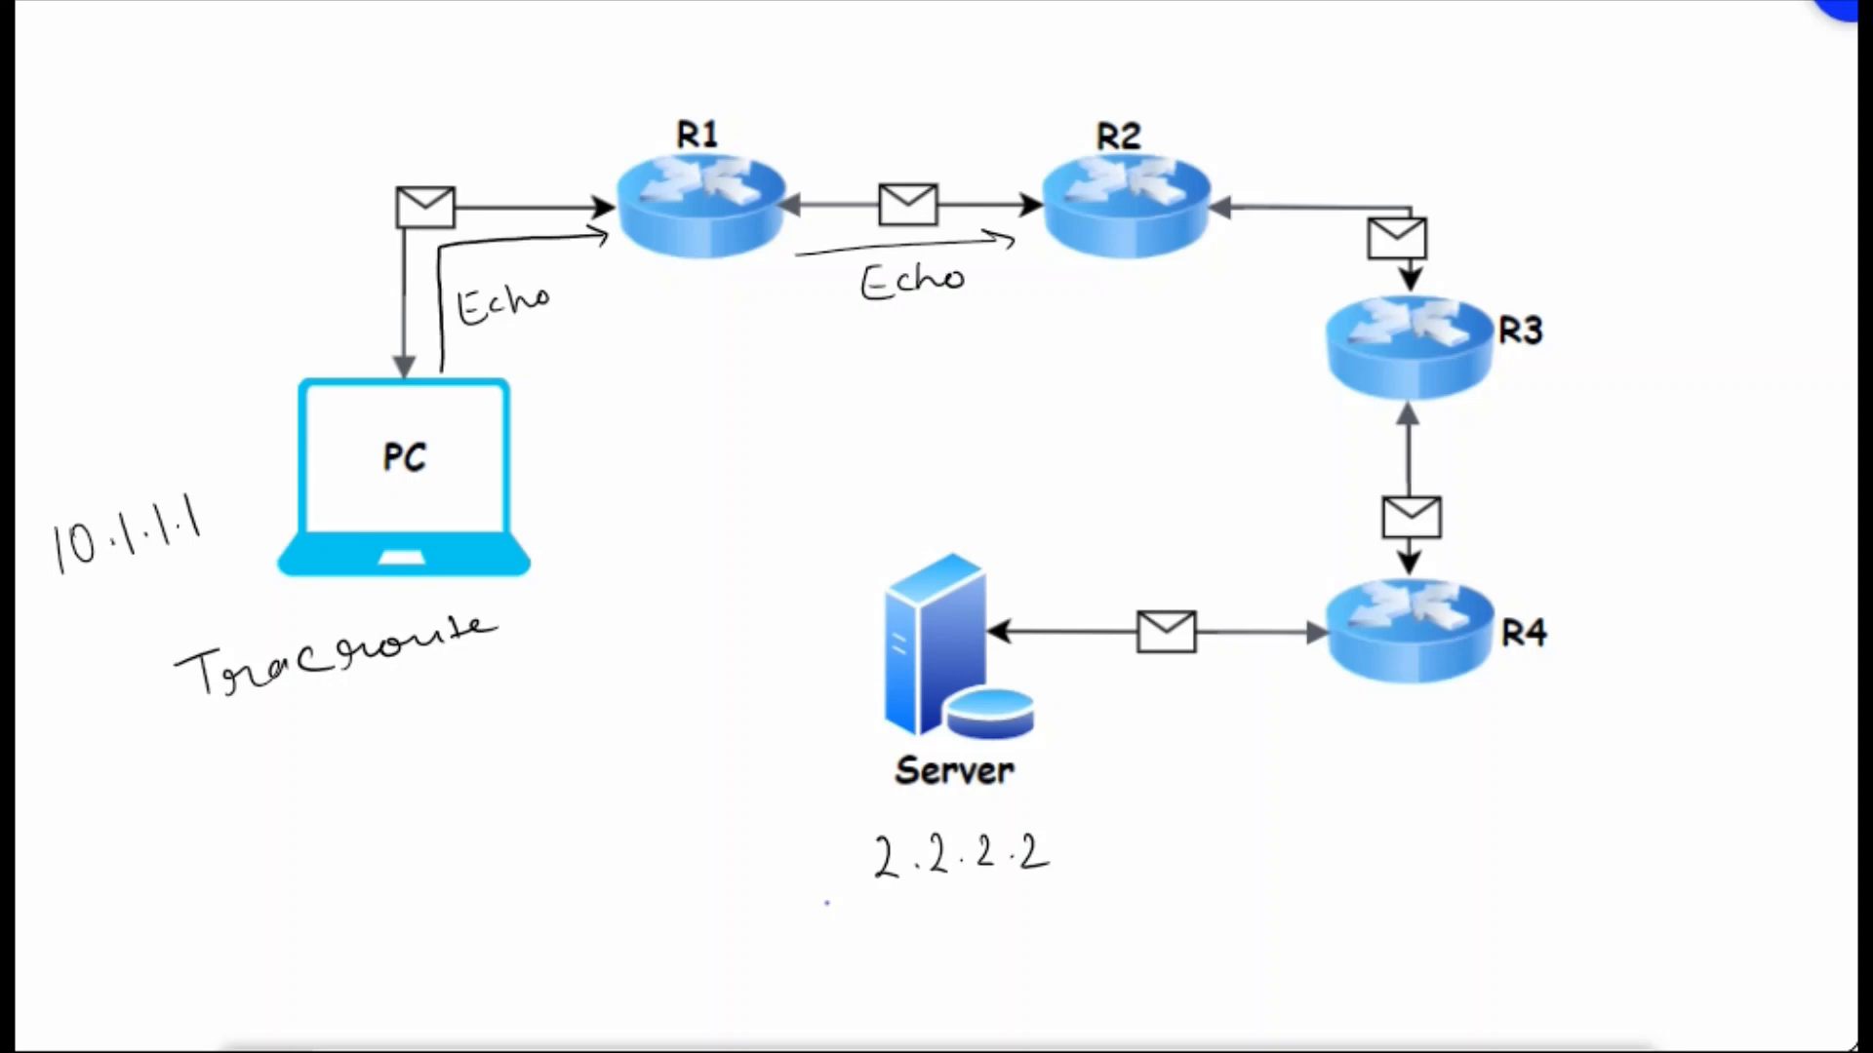
pyautogui.moveTo(1213, 245); pyautogui.dragTo(1355, 287)
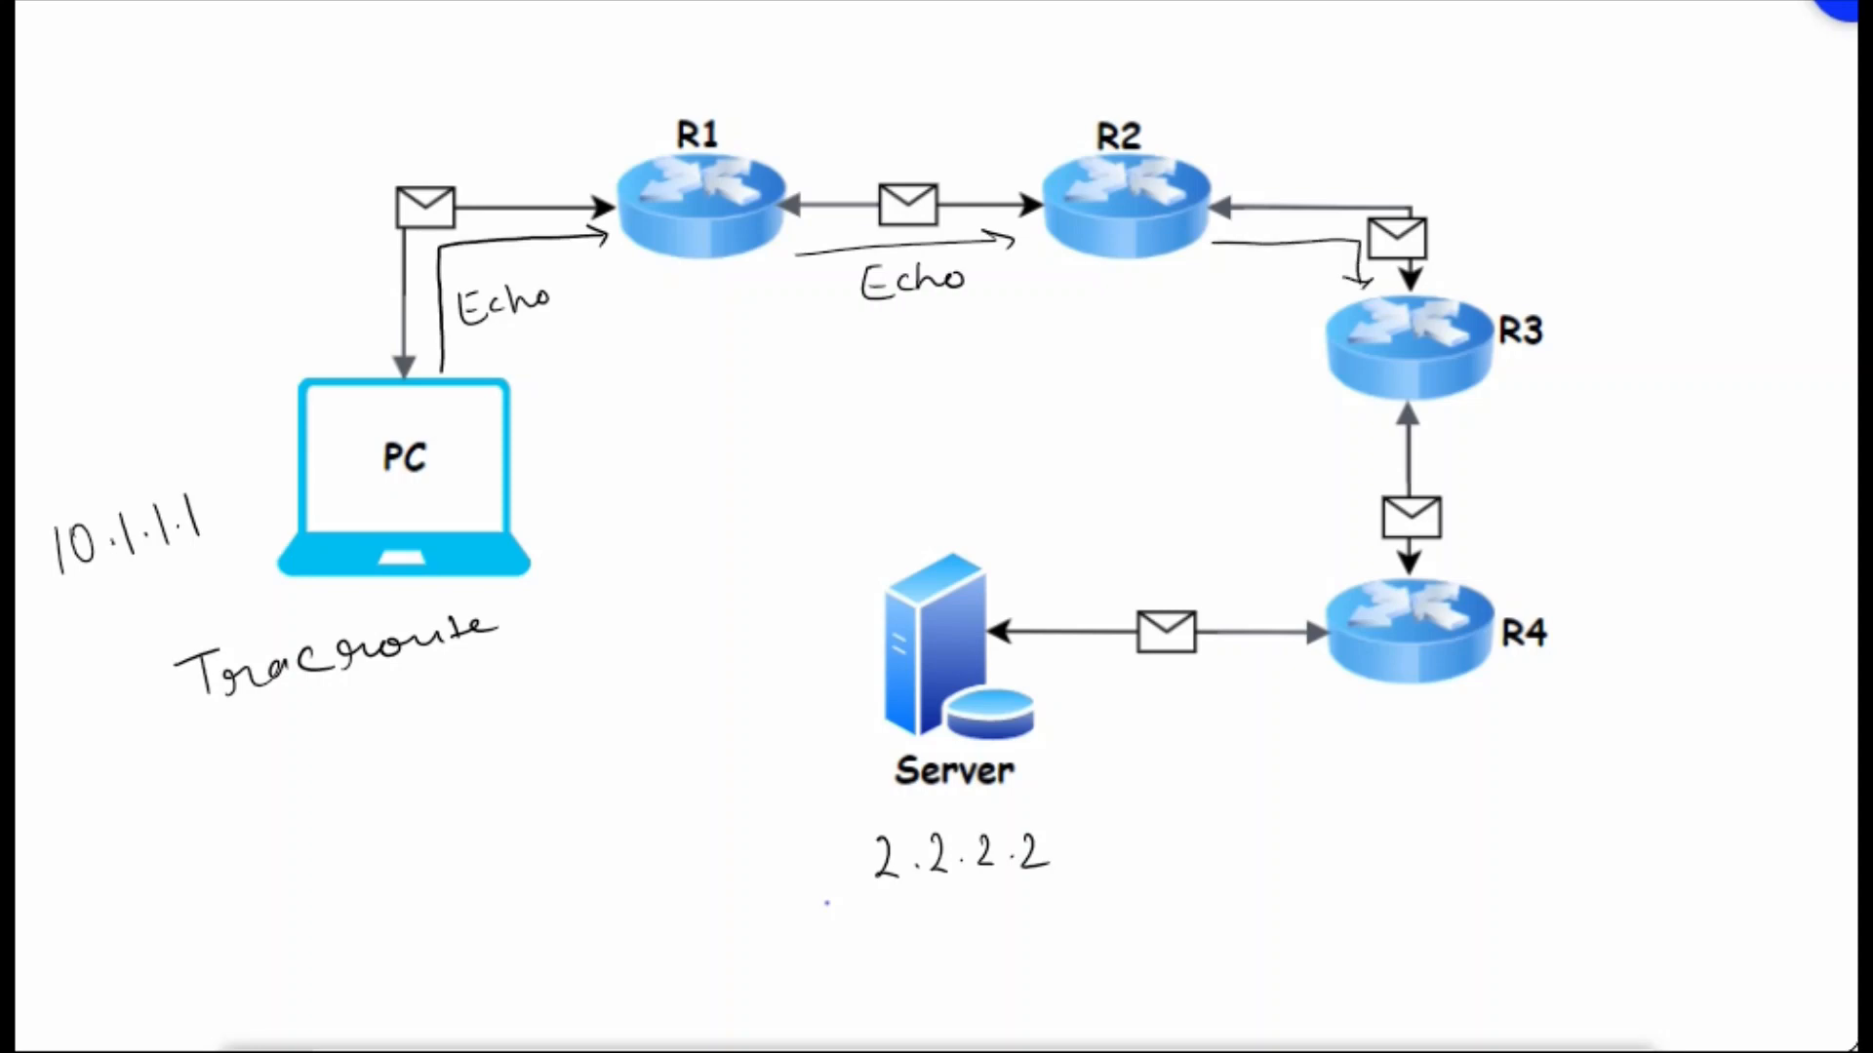
pyautogui.moveTo(1368, 424); pyautogui.dragTo(1361, 549)
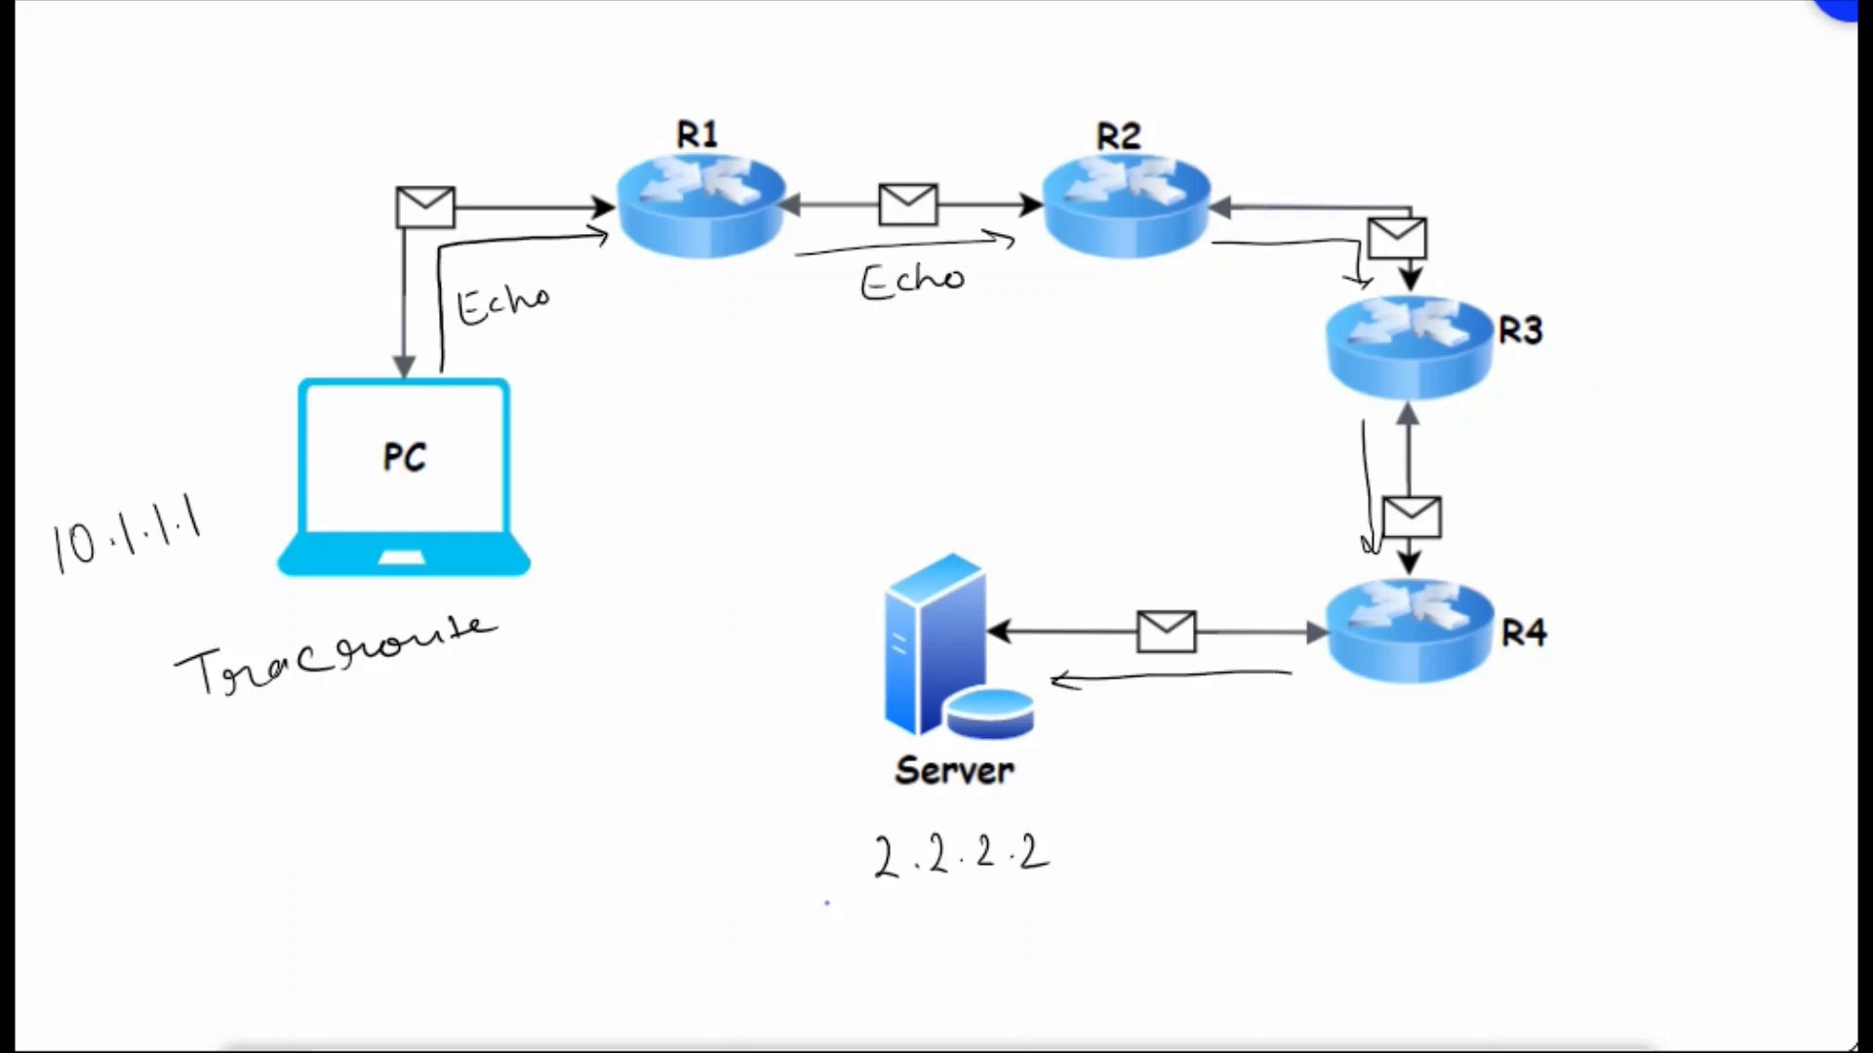
pyautogui.write('Echo')
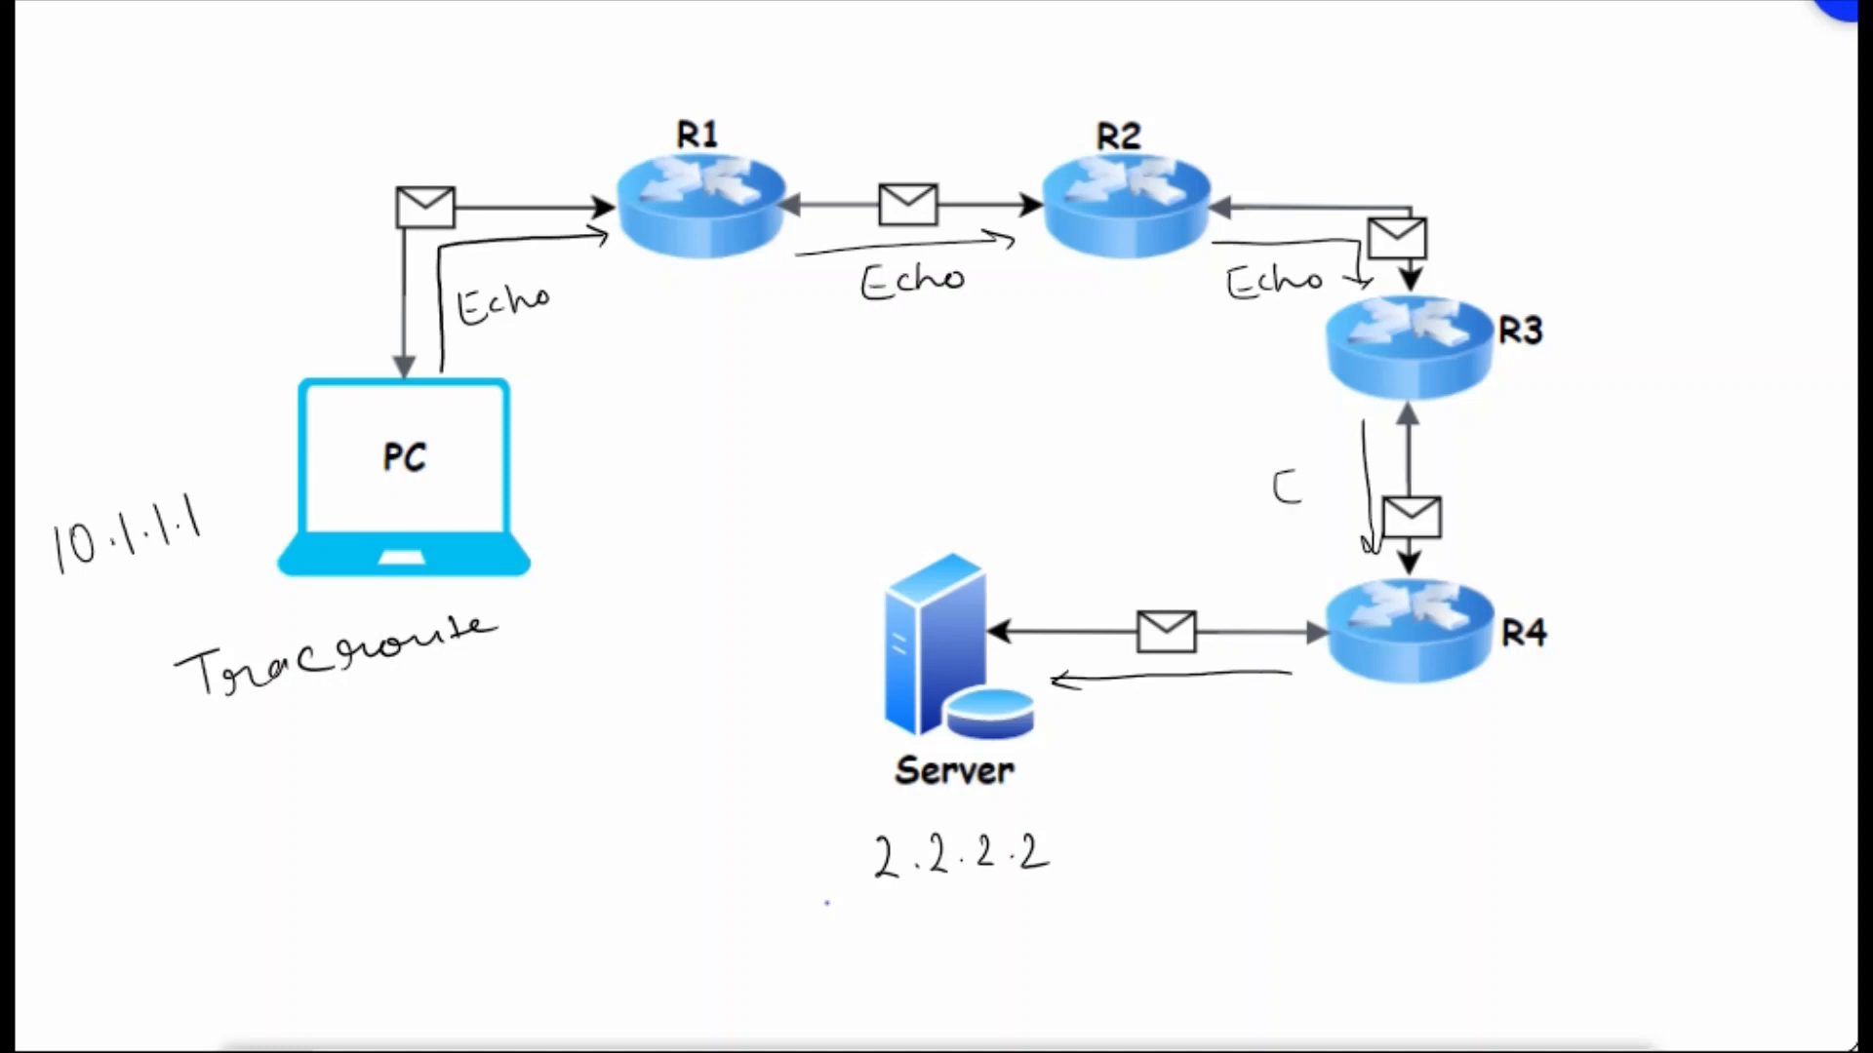
pyautogui.write('Echo')
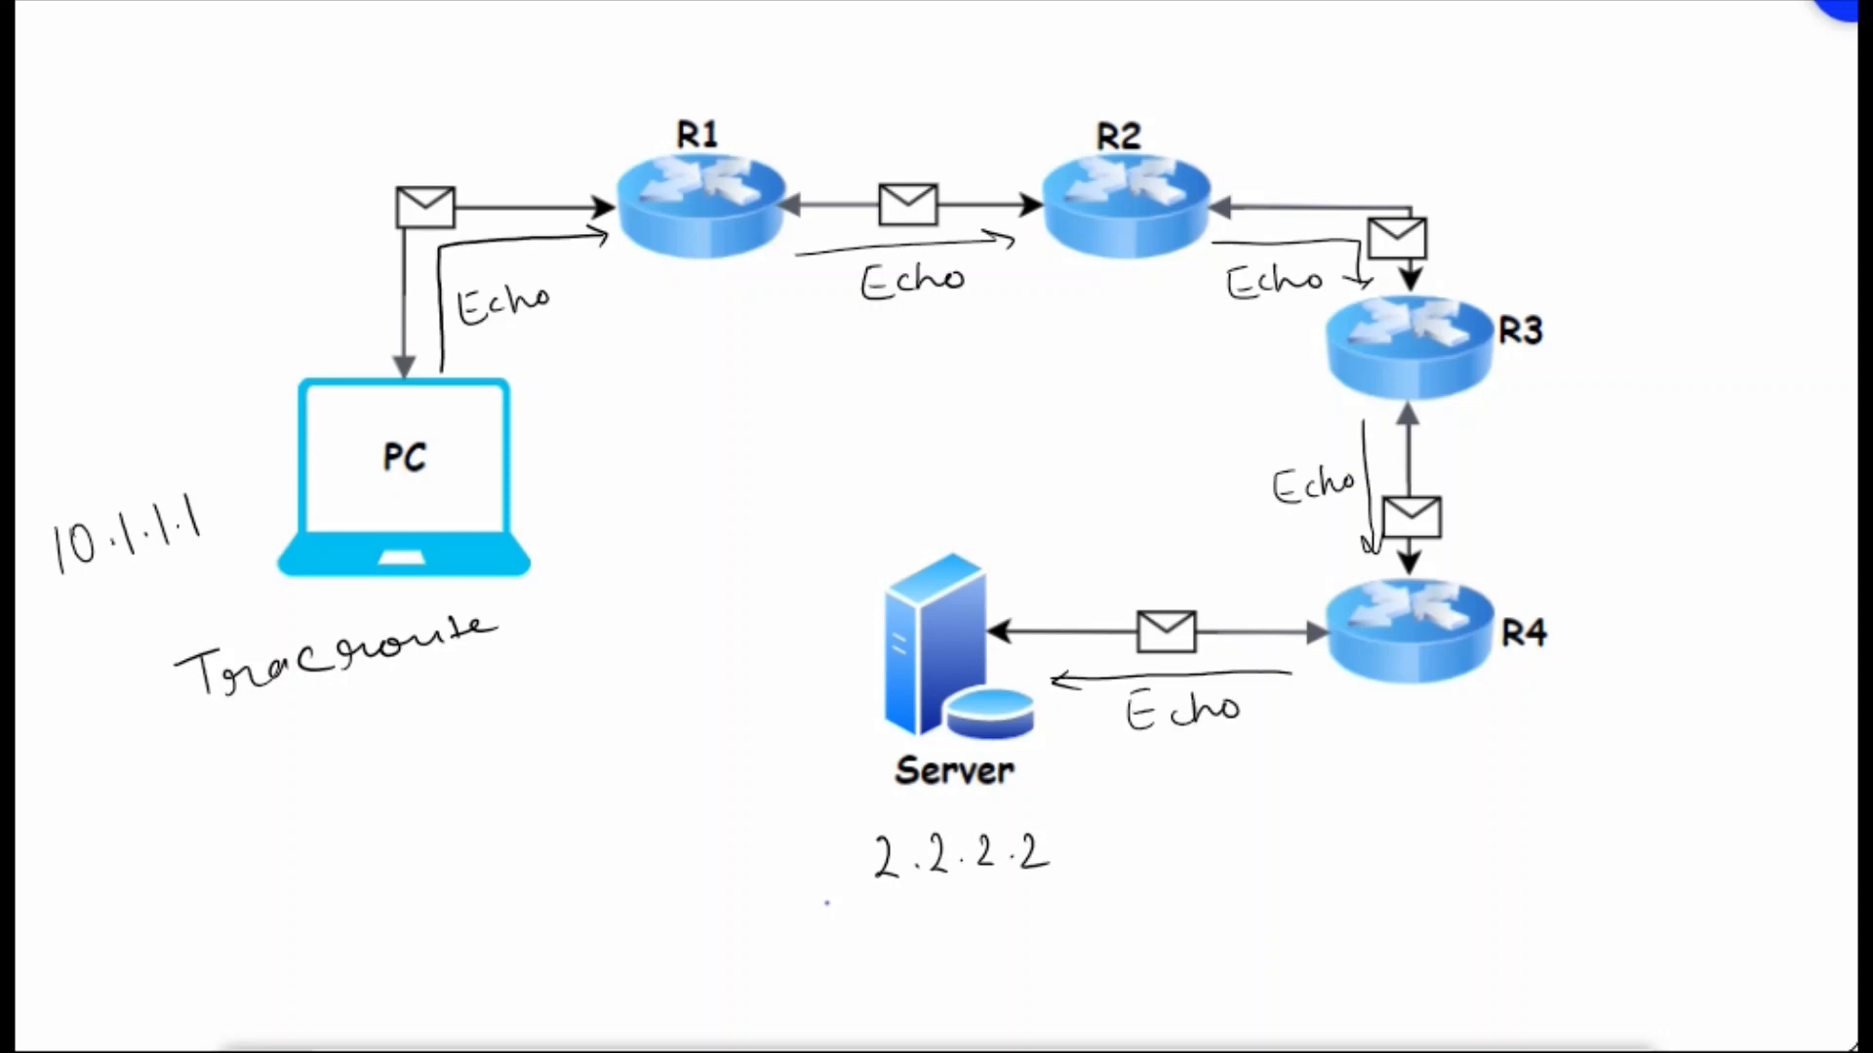
# Draw return arrows Server→R4→R3→R2→R1→PC and label them Echo reply
pyautogui.moveTo(1033, 594); pyautogui.dragTo(1260, 576)
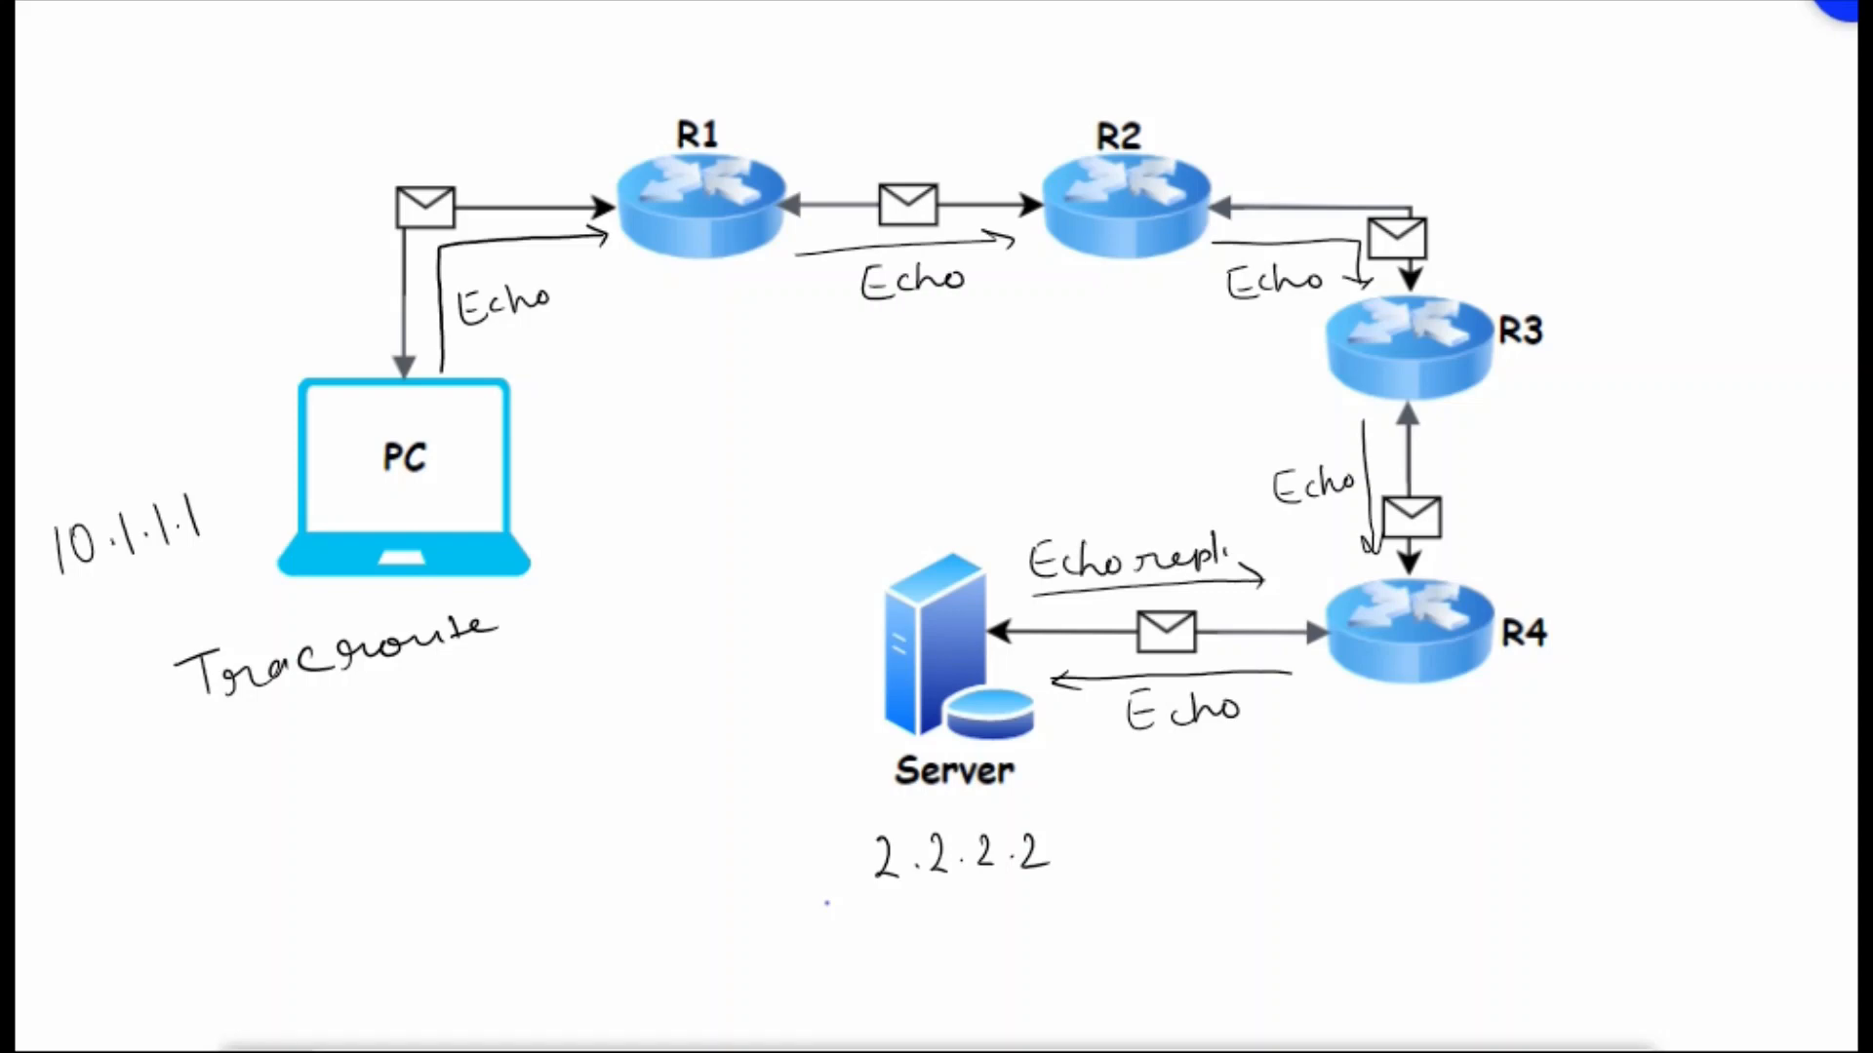
pyautogui.moveTo(1486, 442); pyautogui.dragTo(1486, 549)
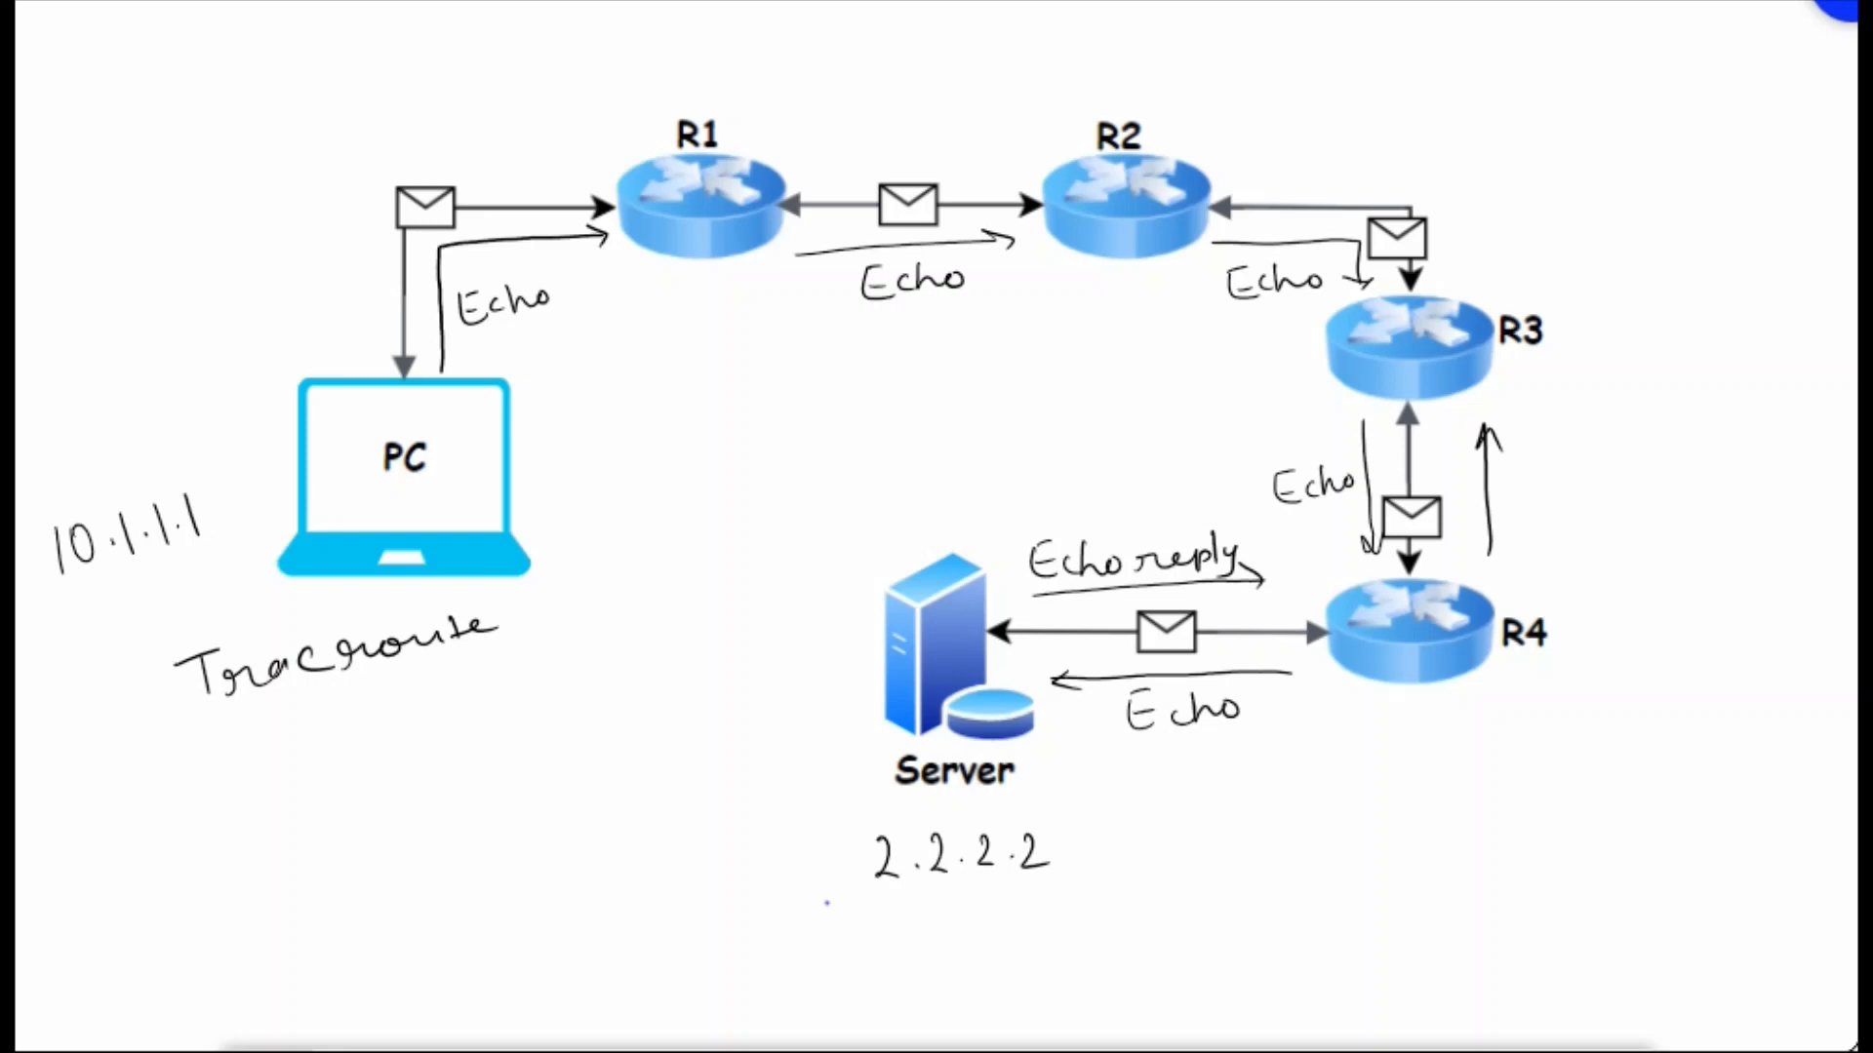
pyautogui.moveTo(1350, 165); pyautogui.dragTo(1469, 270)
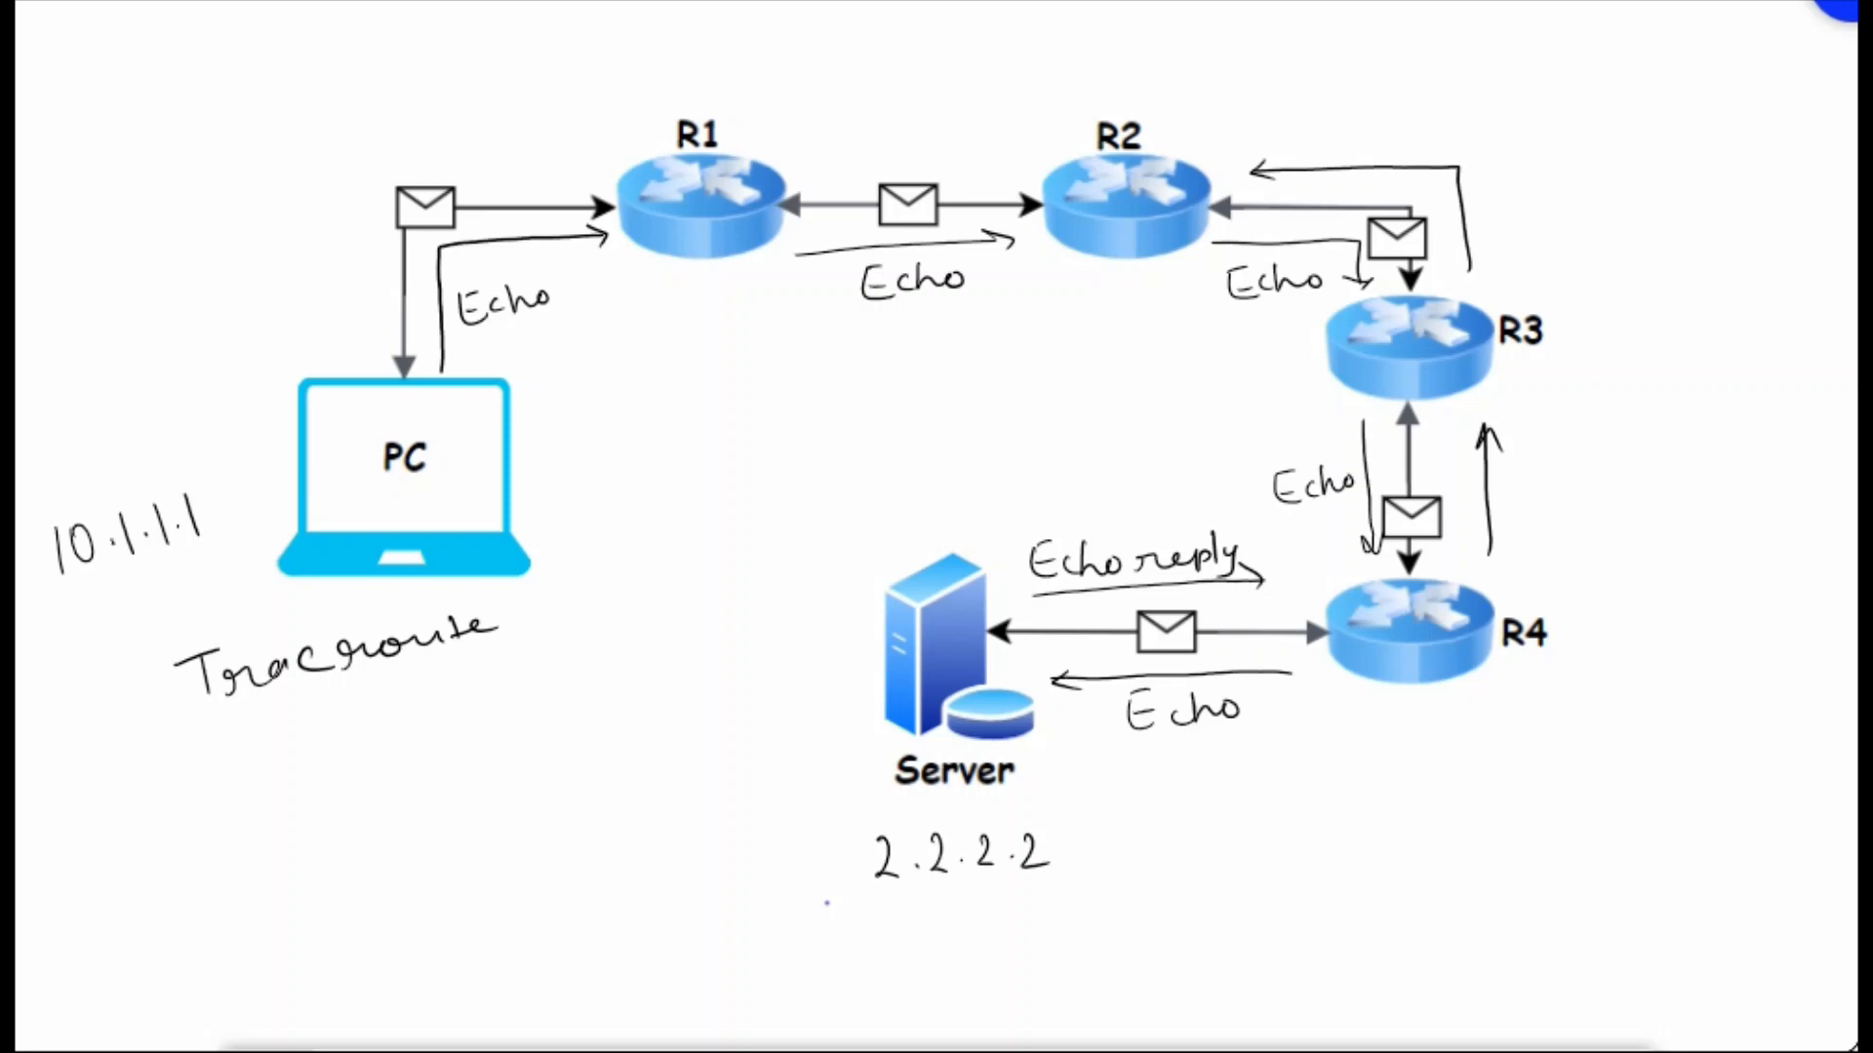
pyautogui.moveTo(830, 161); pyautogui.dragTo(1027, 155)
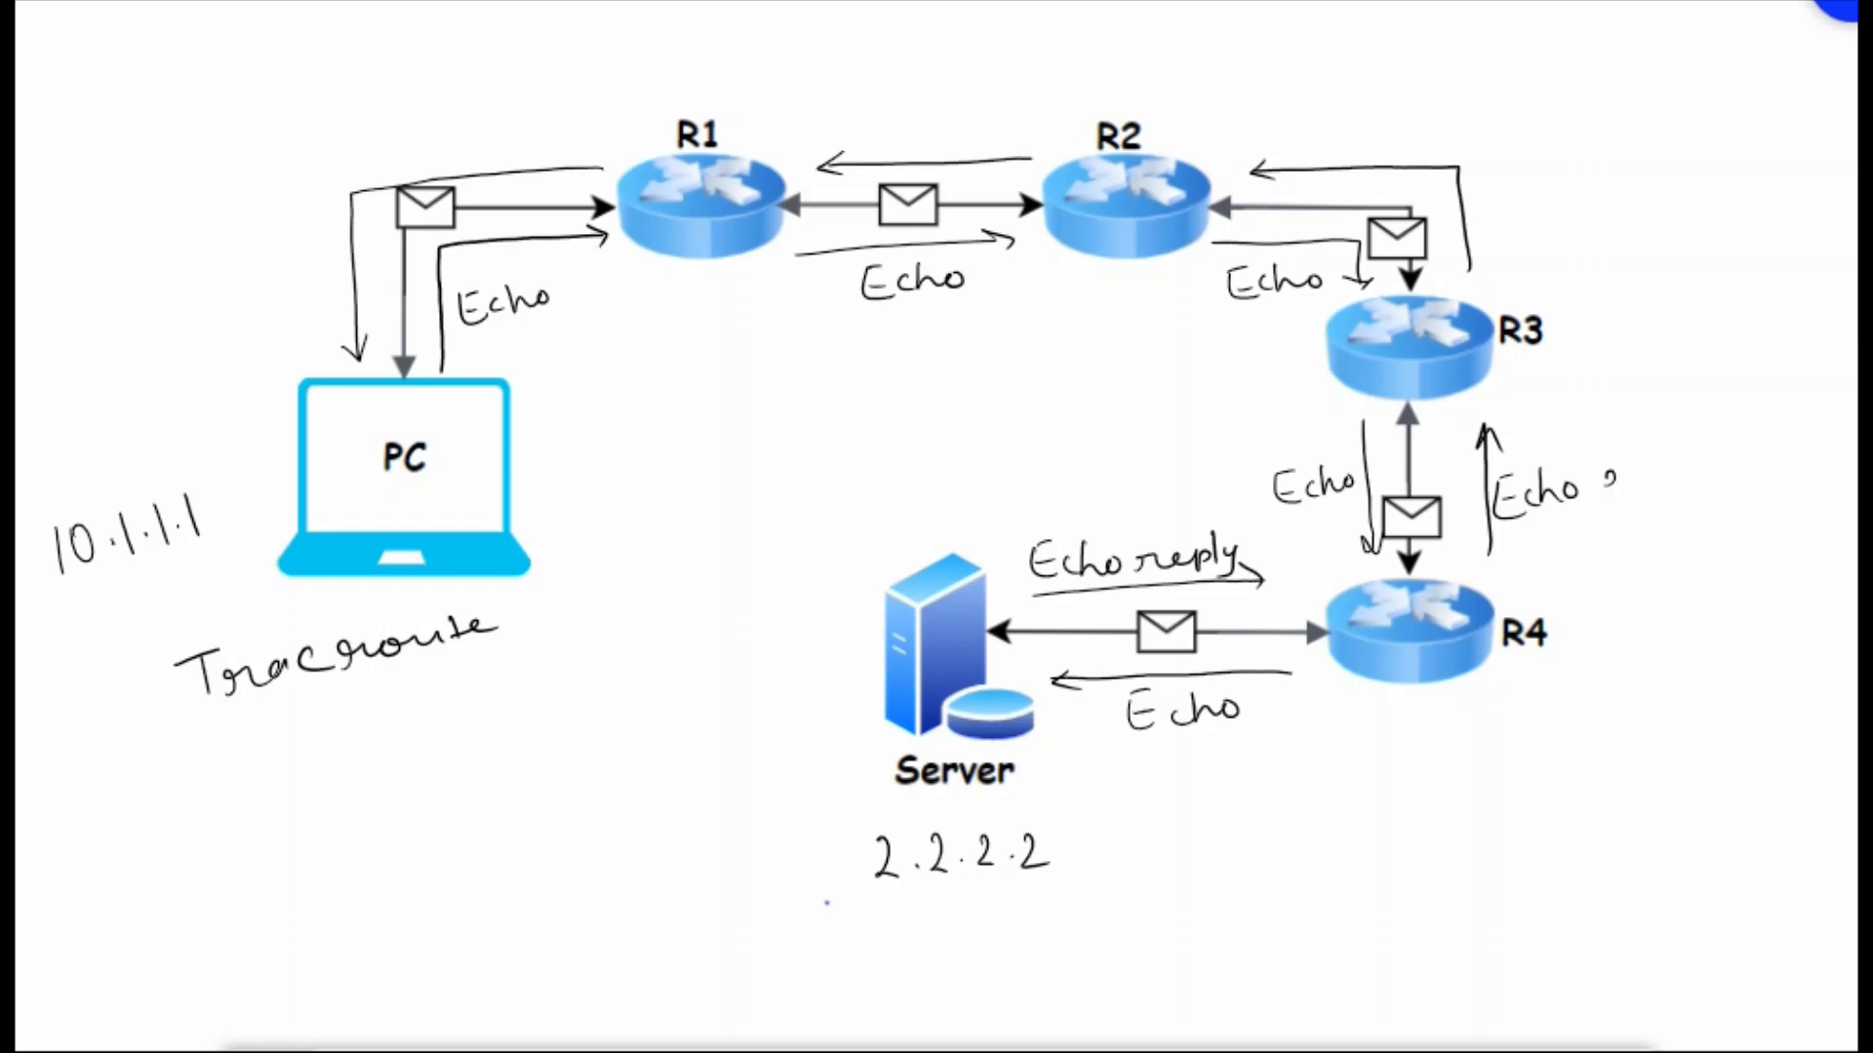
pyautogui.write('reply')
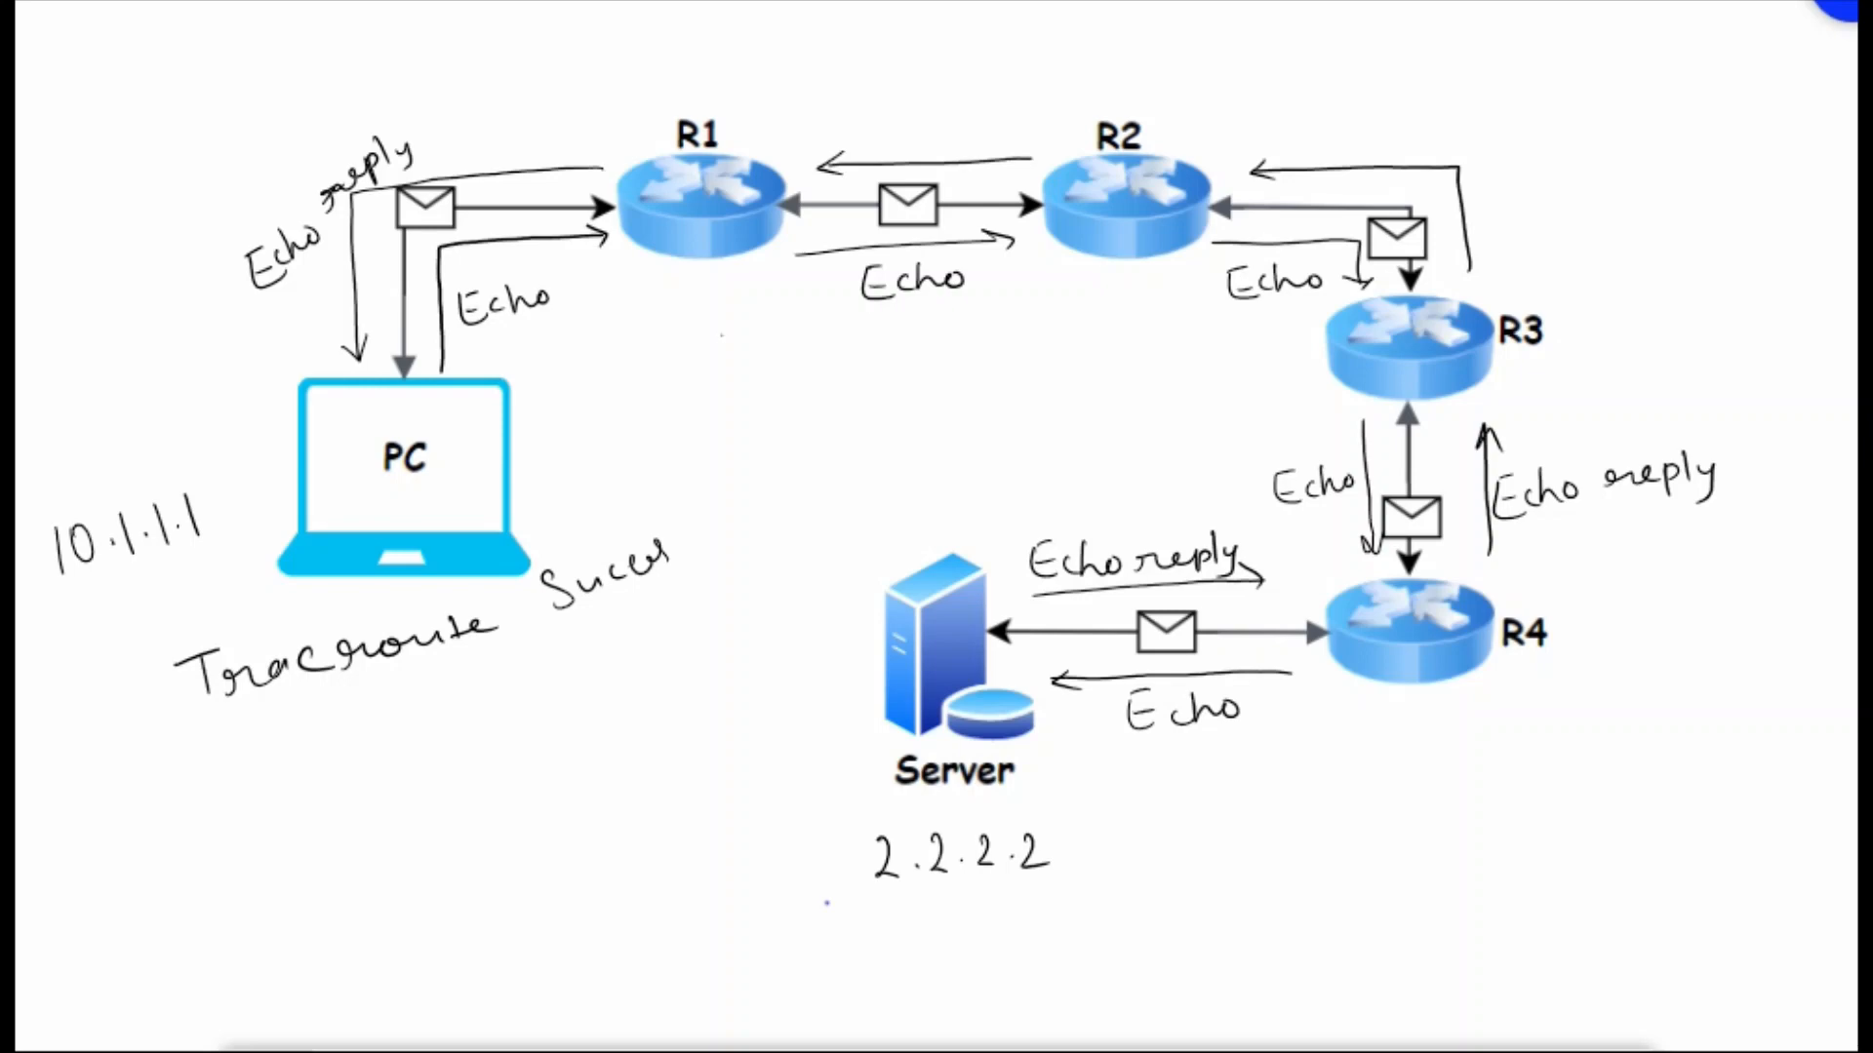
# Handwrite 'Request T1' below the Echo arrow between R1 and R2
pyautogui.write('Request')
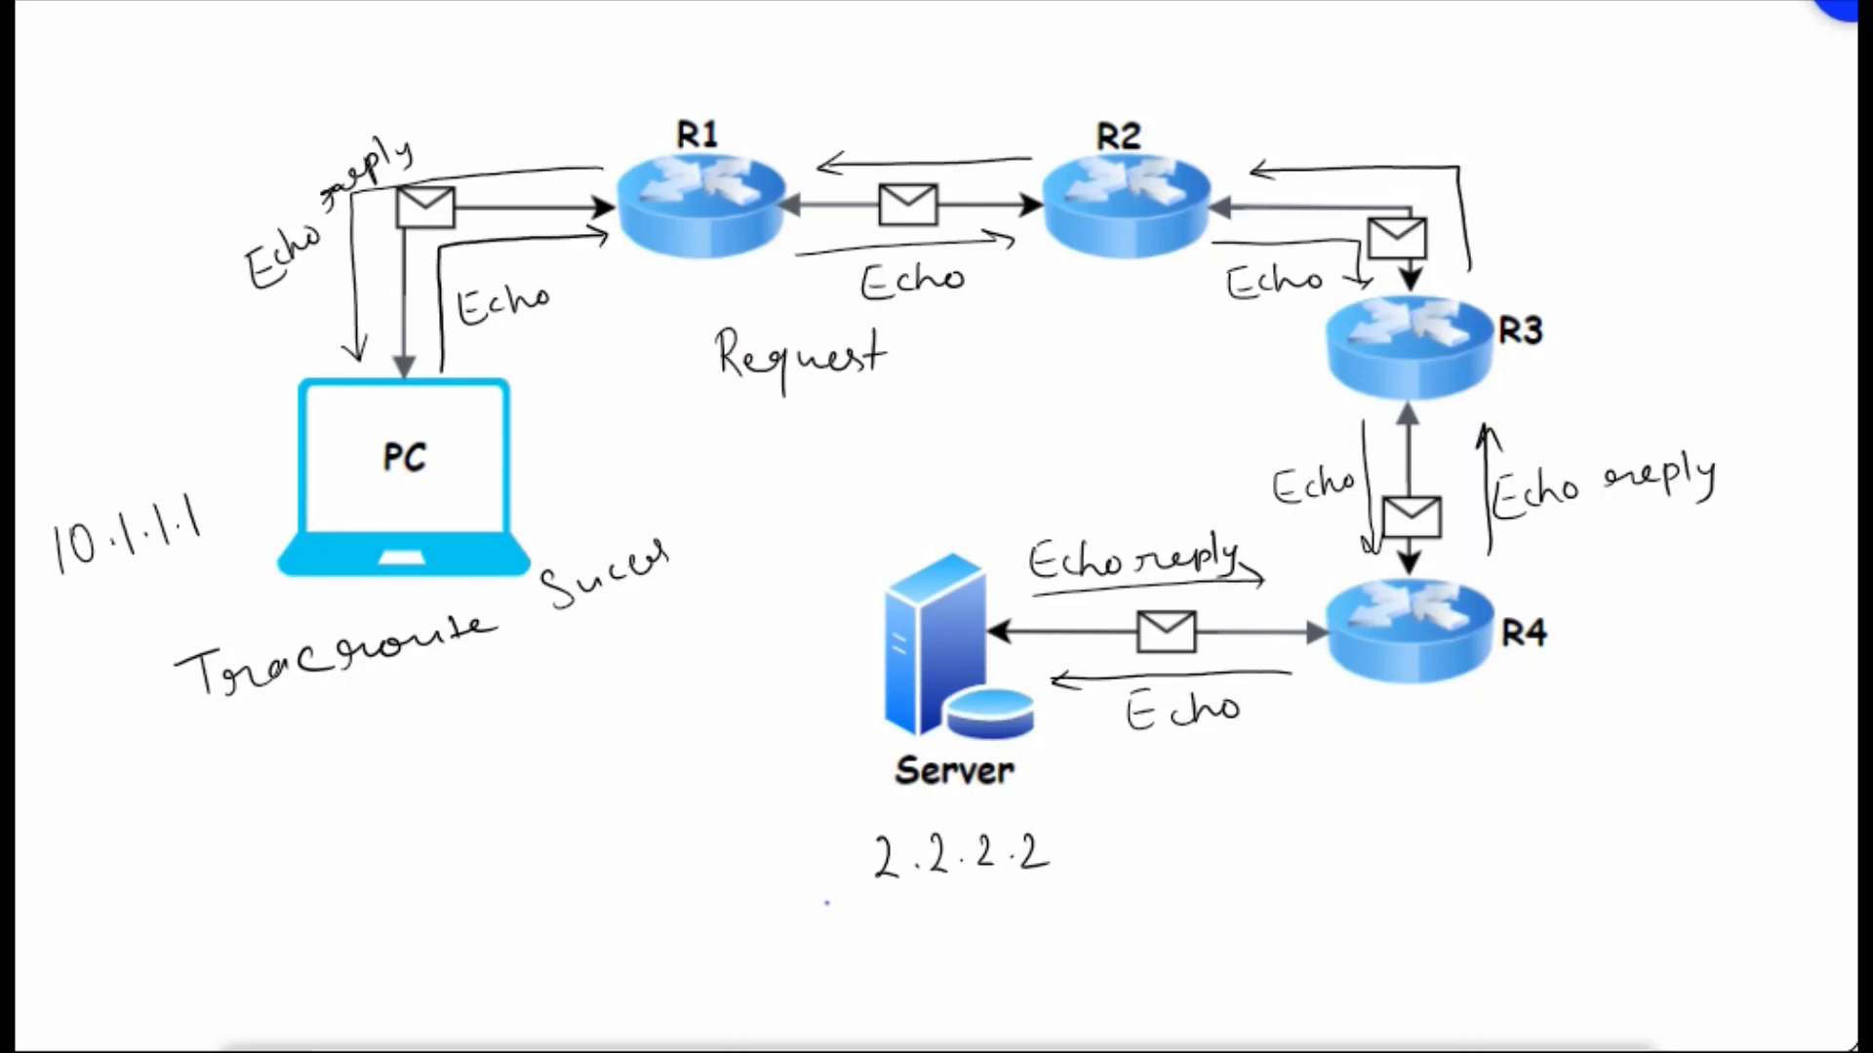
pyautogui.write('T1')
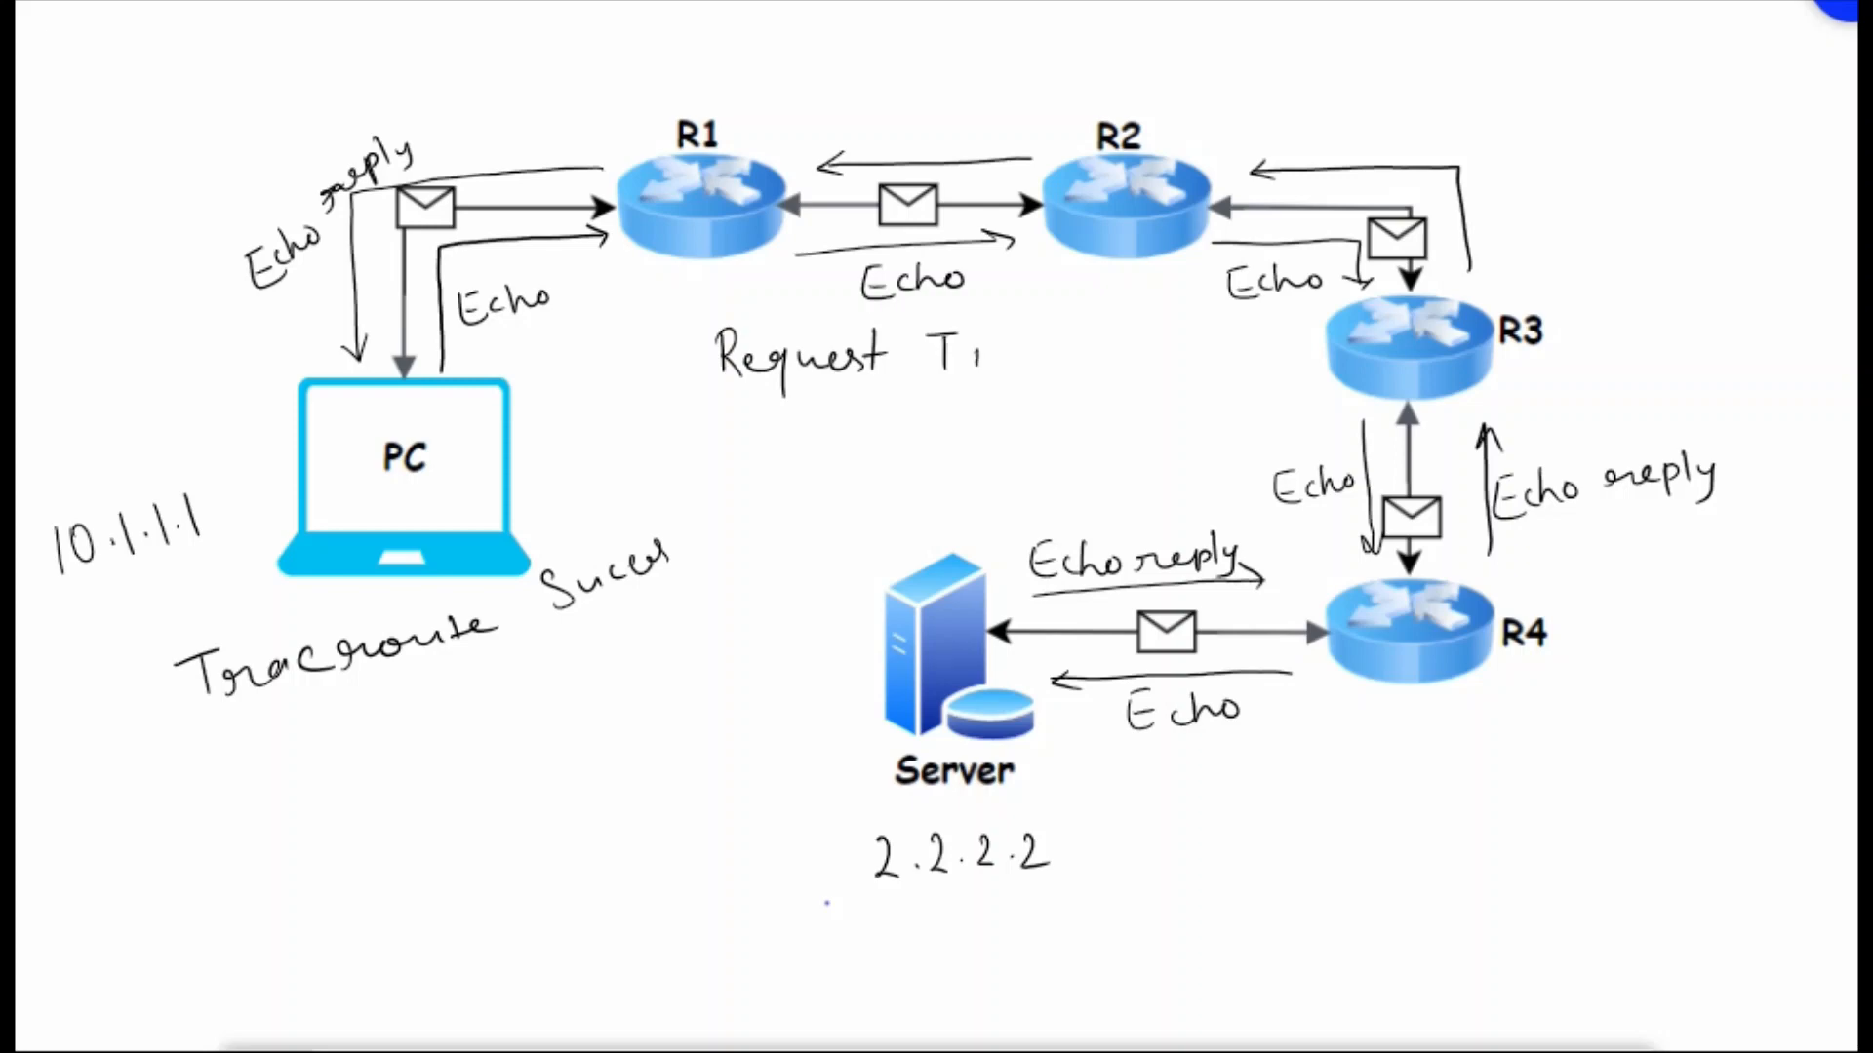